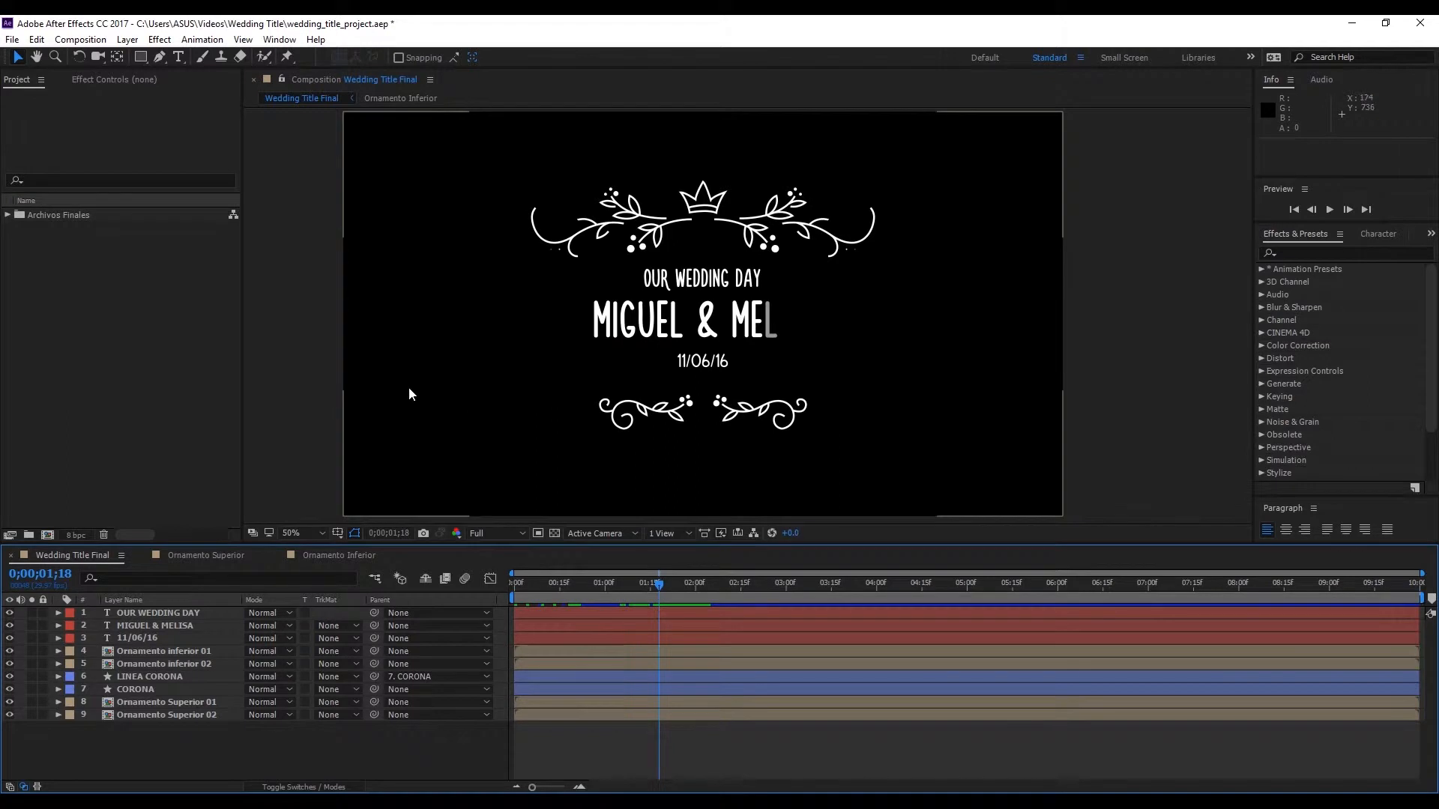
{"action": "mouse_move", "coordinate": [312, 367]}
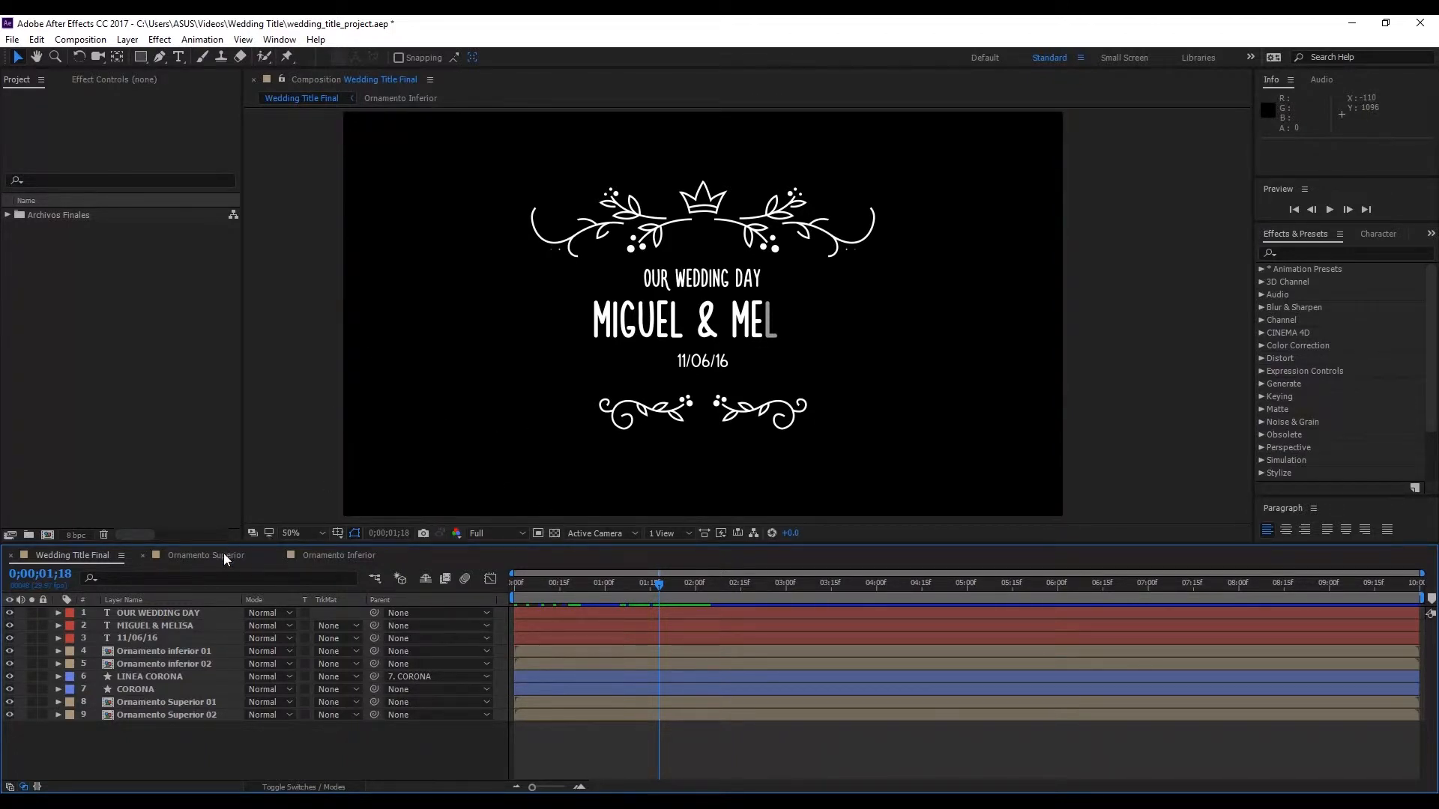
Review the Ornamento Superior, Ornamento Inferior and Wedding Title Final compositions at a later frame.
{"action": "left_click", "coordinate": [205, 556]}
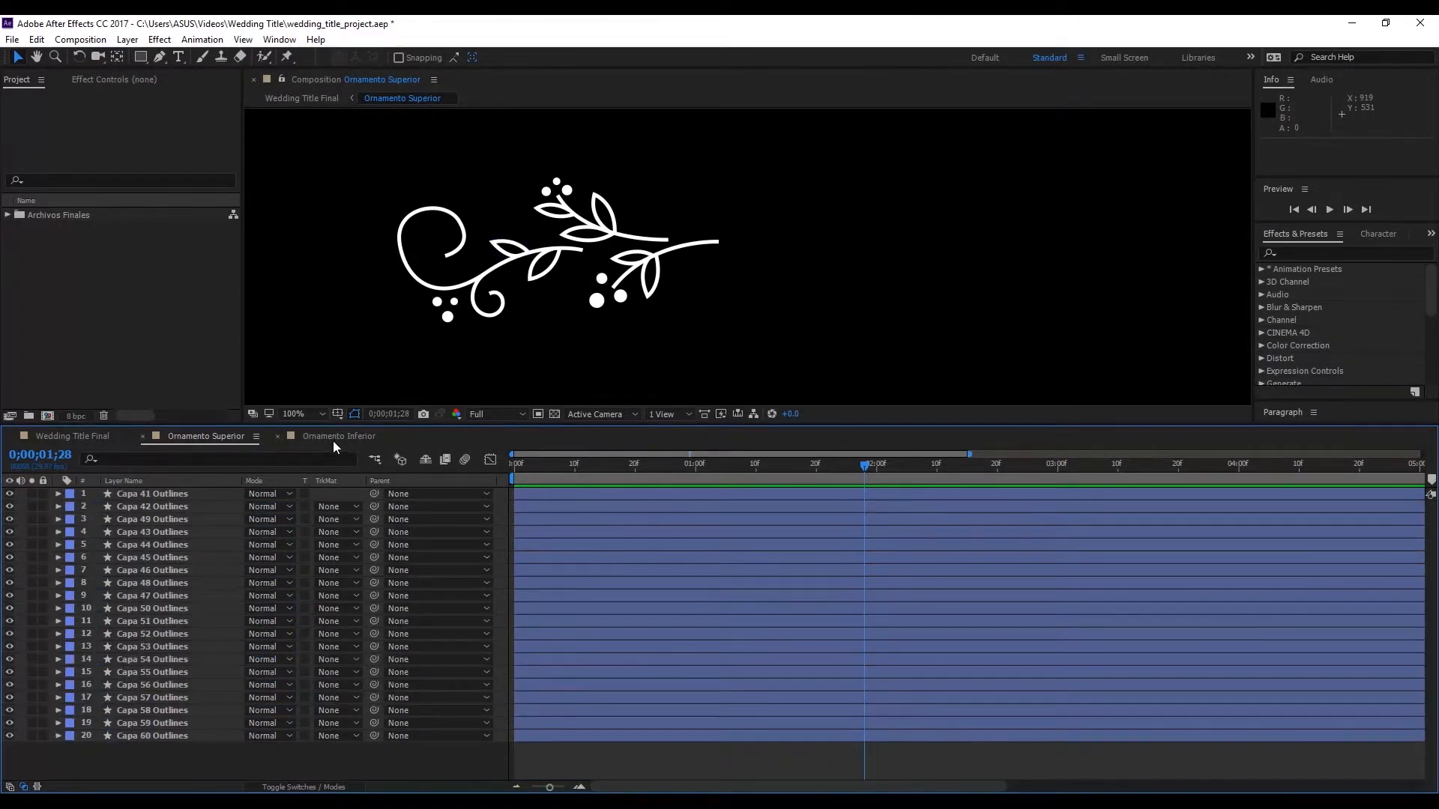
{"action": "left_click", "coordinate": [339, 437]}
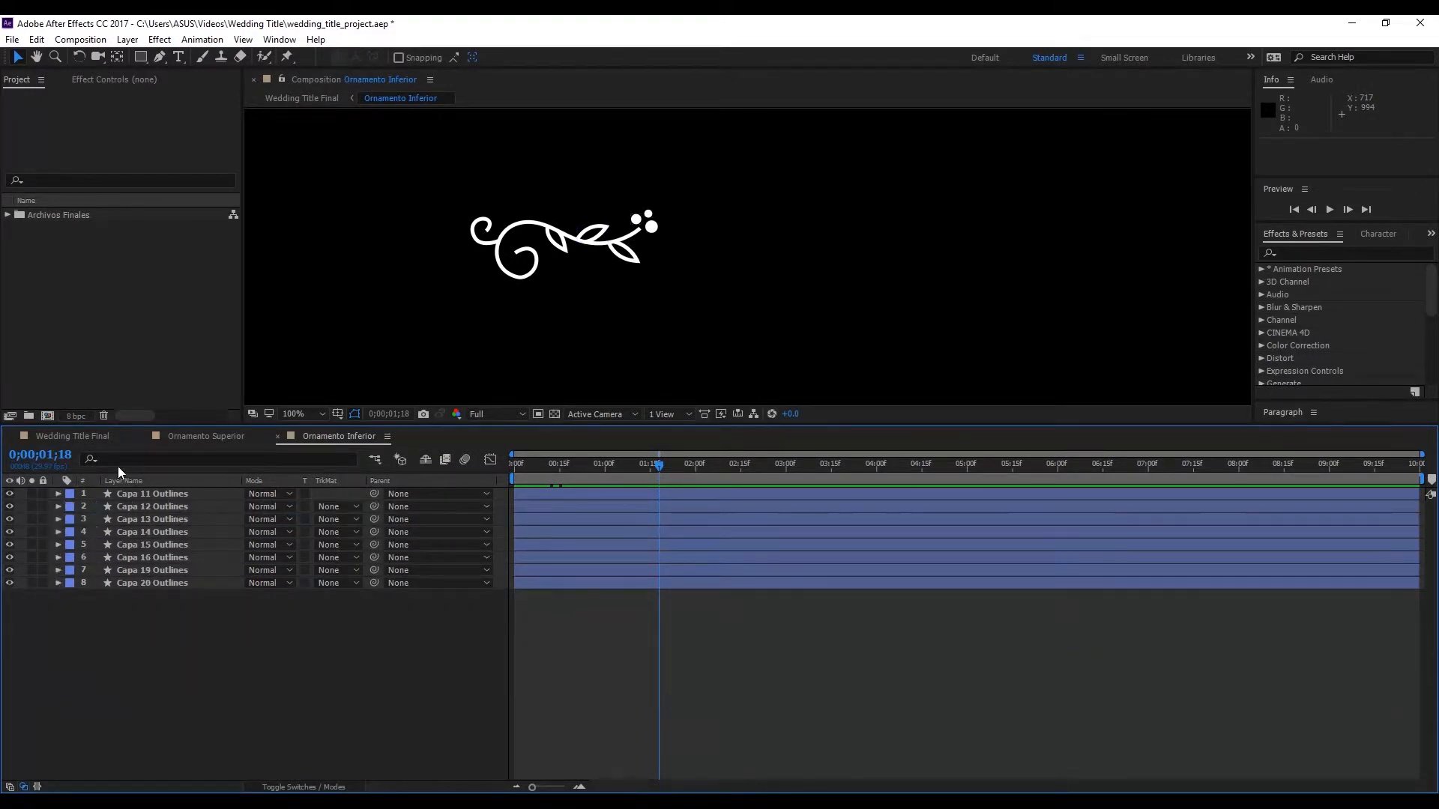
{"action": "left_click", "coordinate": [205, 436]}
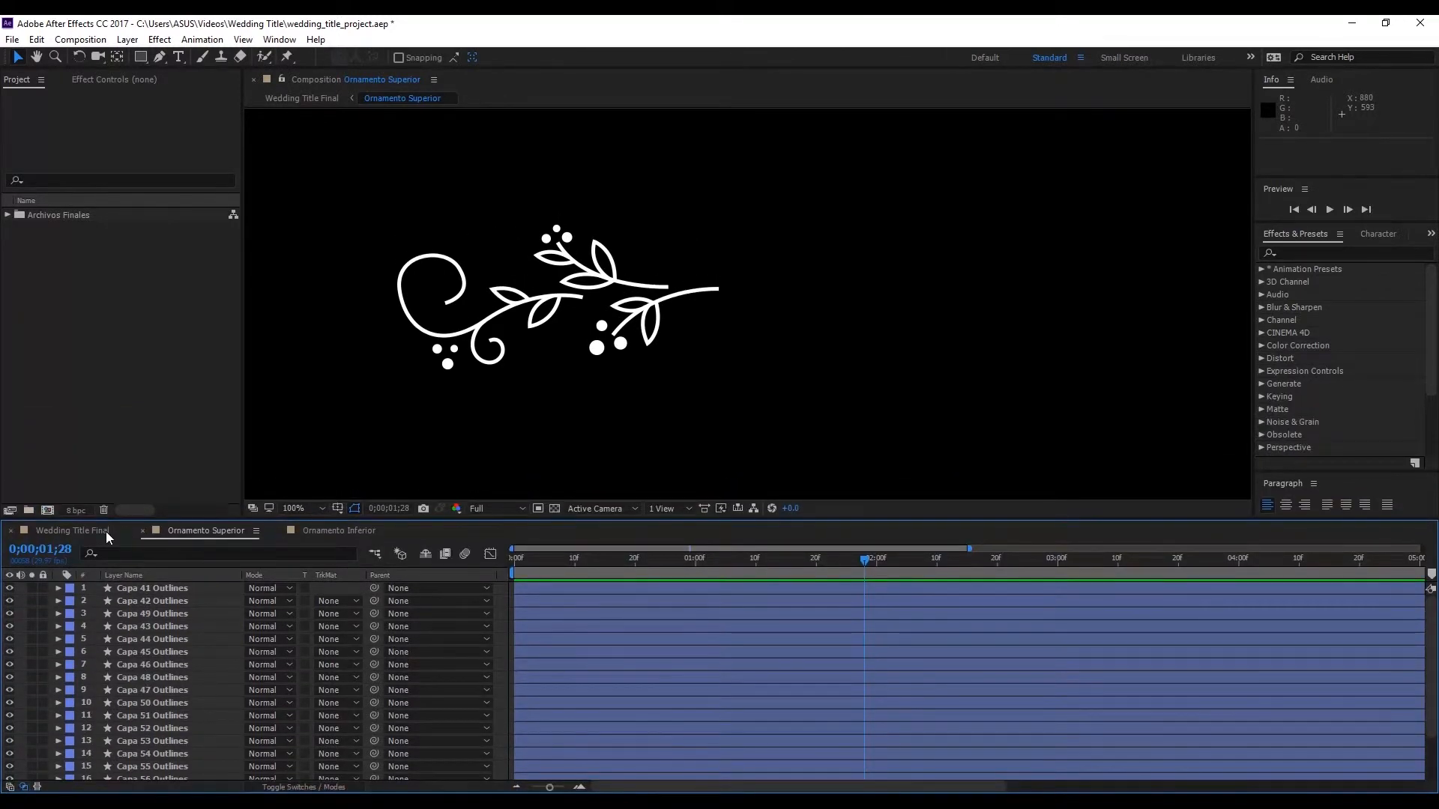
{"action": "left_click", "coordinate": [72, 531]}
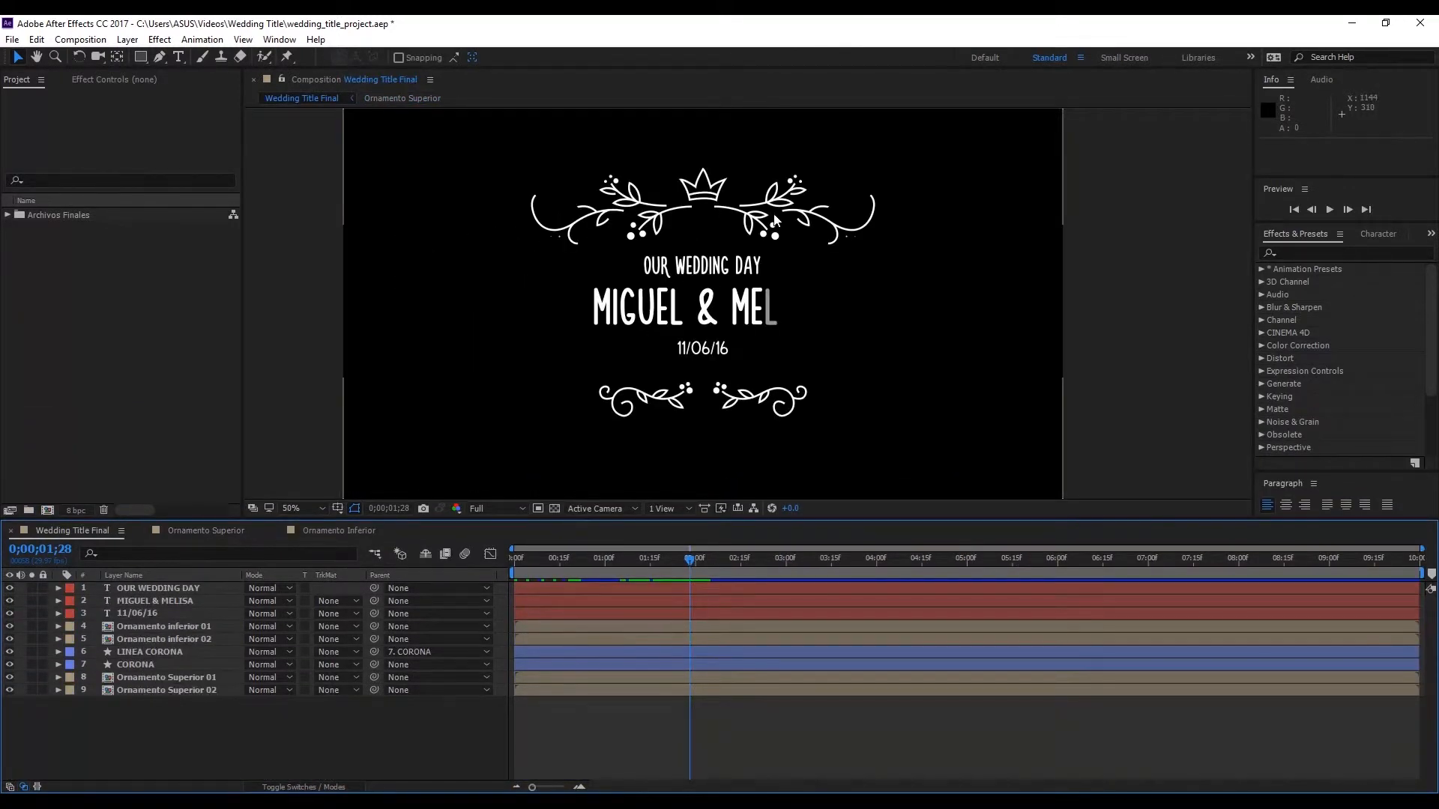
{"action": "mouse_move", "coordinate": [645, 221]}
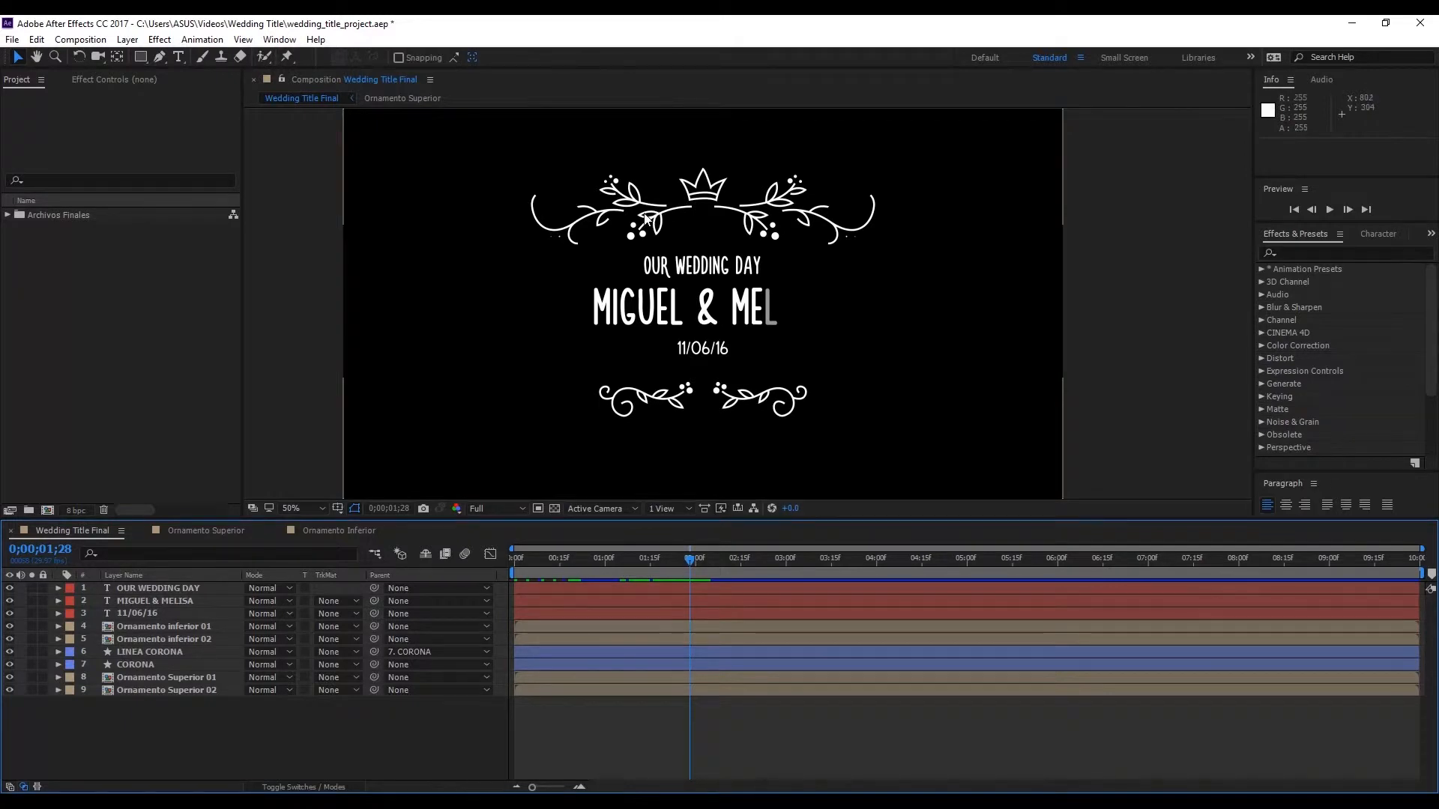
{"action": "mouse_move", "coordinate": [647, 221]}
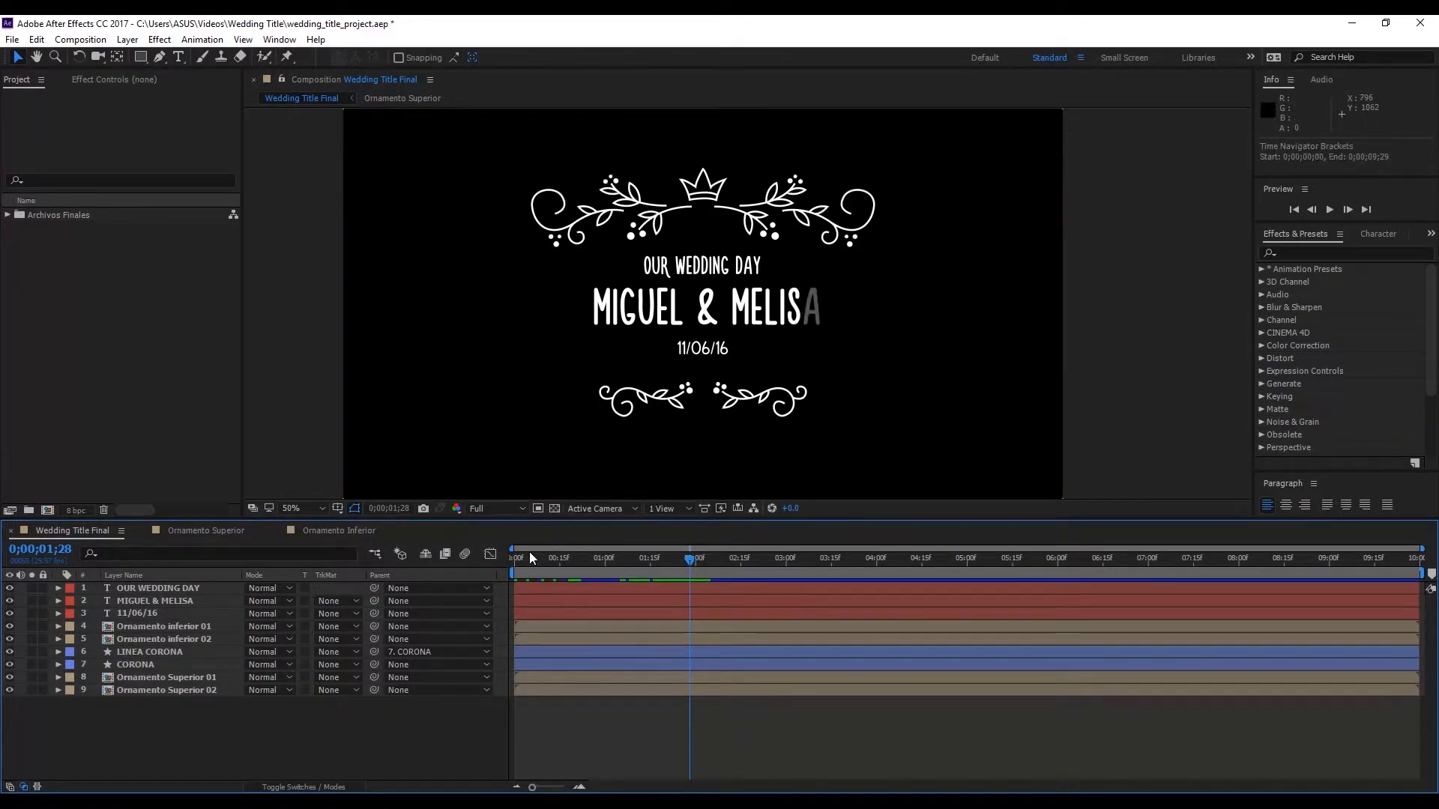
{"action": "left_click", "coordinate": [684, 558]}
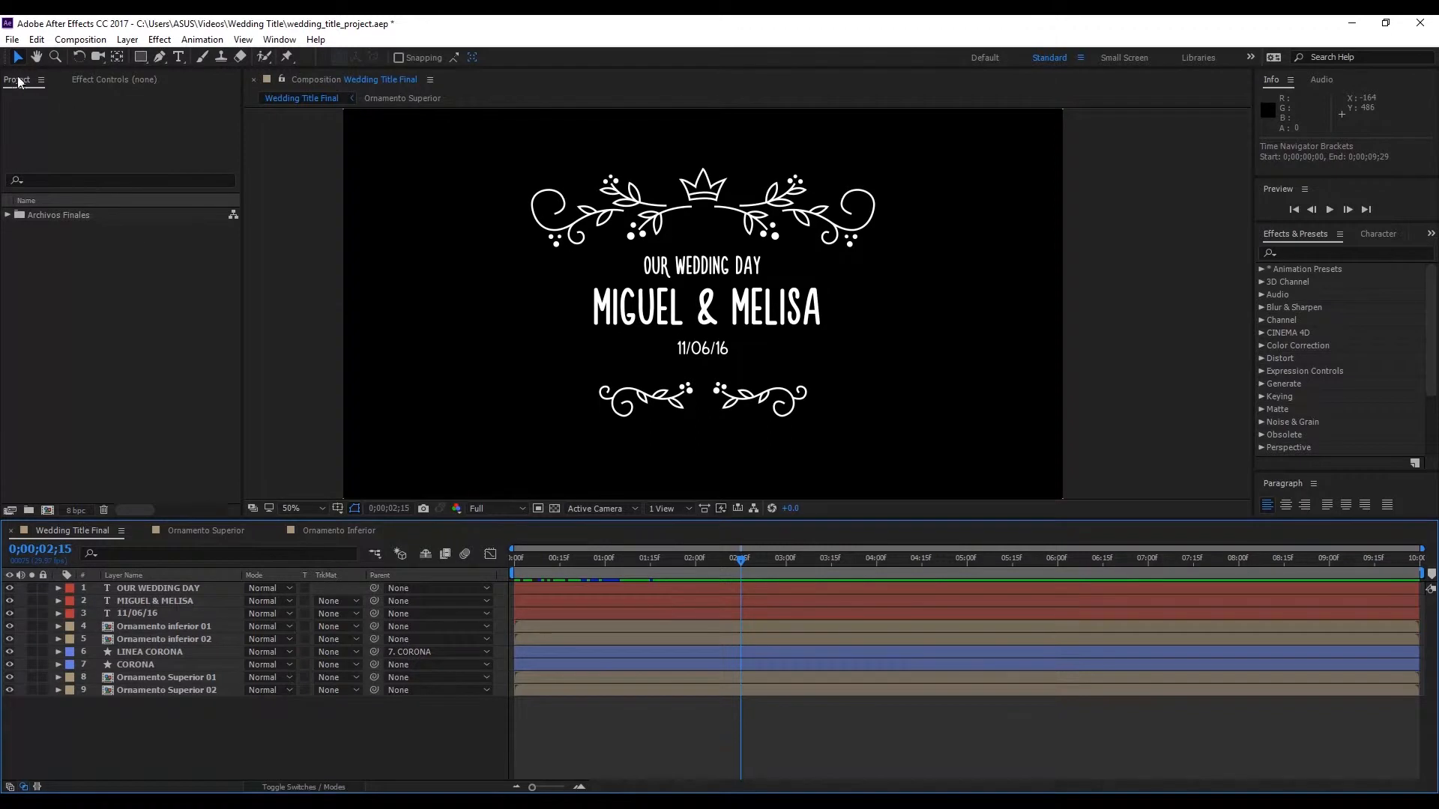
Start Import > File from the Project panel and pick Wedding Title Project.ai.
{"action": "right_click", "coordinate": [138, 349]}
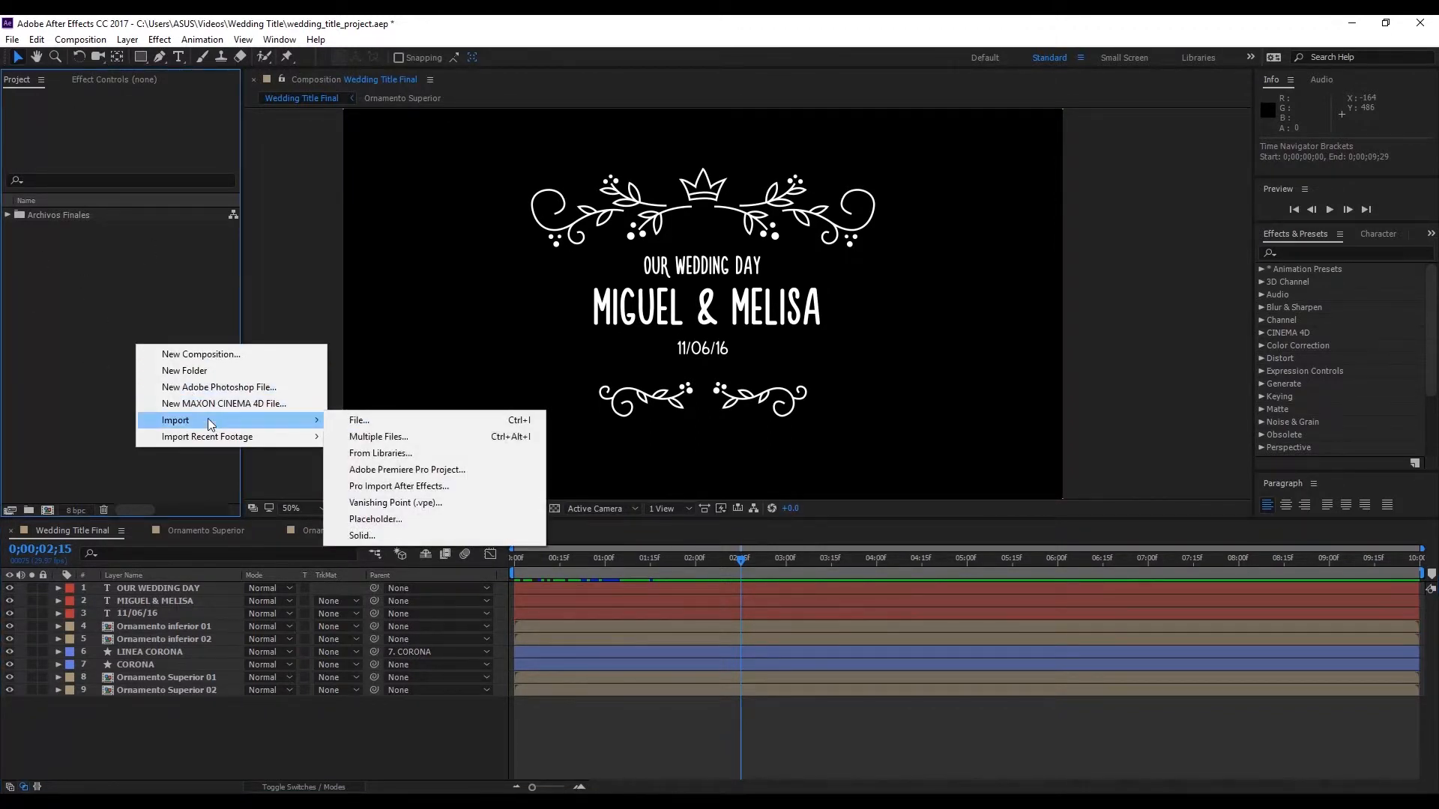
{"action": "left_click", "coordinate": [358, 420]}
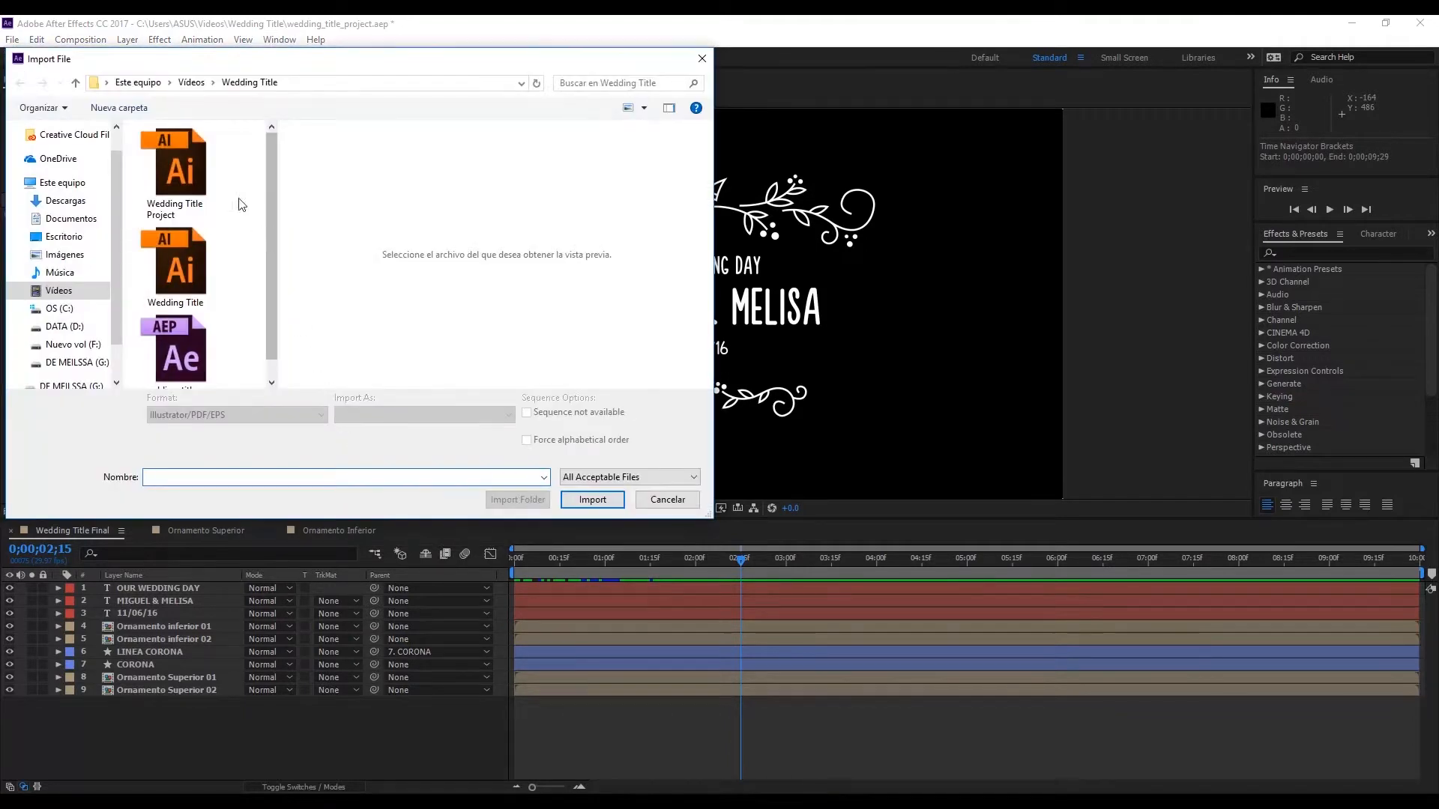
{"action": "left_click", "coordinate": [175, 170]}
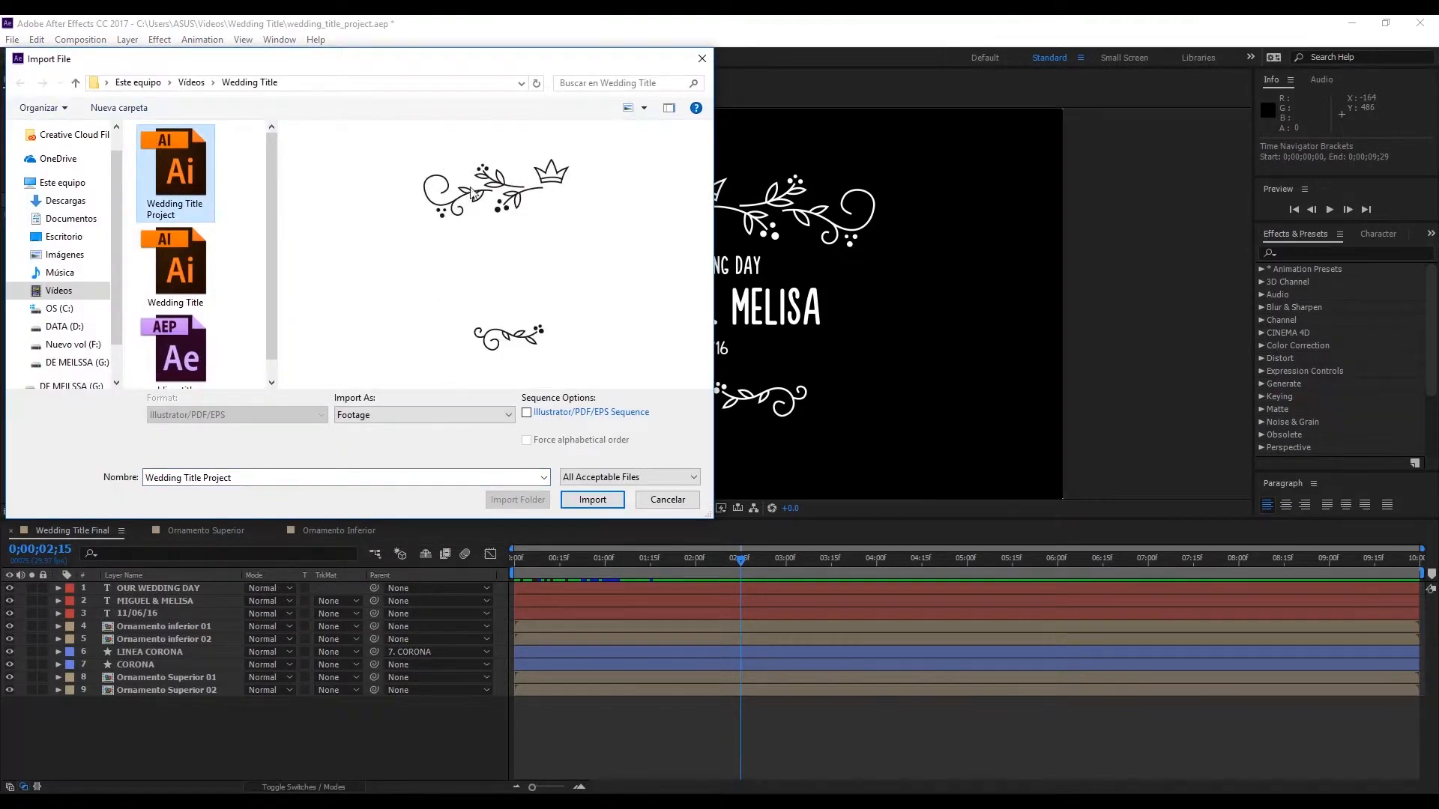
{"action": "mouse_move", "coordinate": [551, 293]}
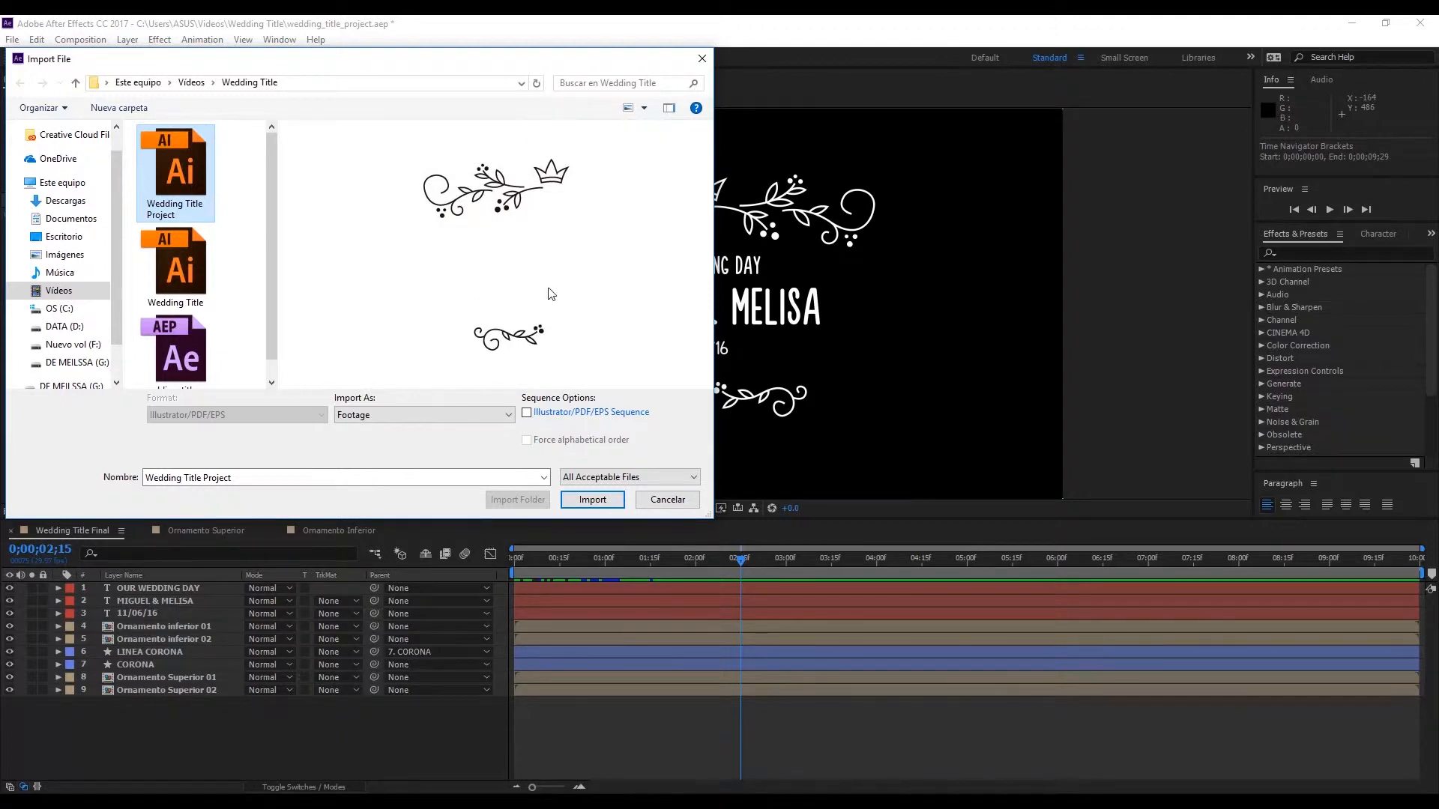
{"action": "mouse_move", "coordinate": [593, 499]}
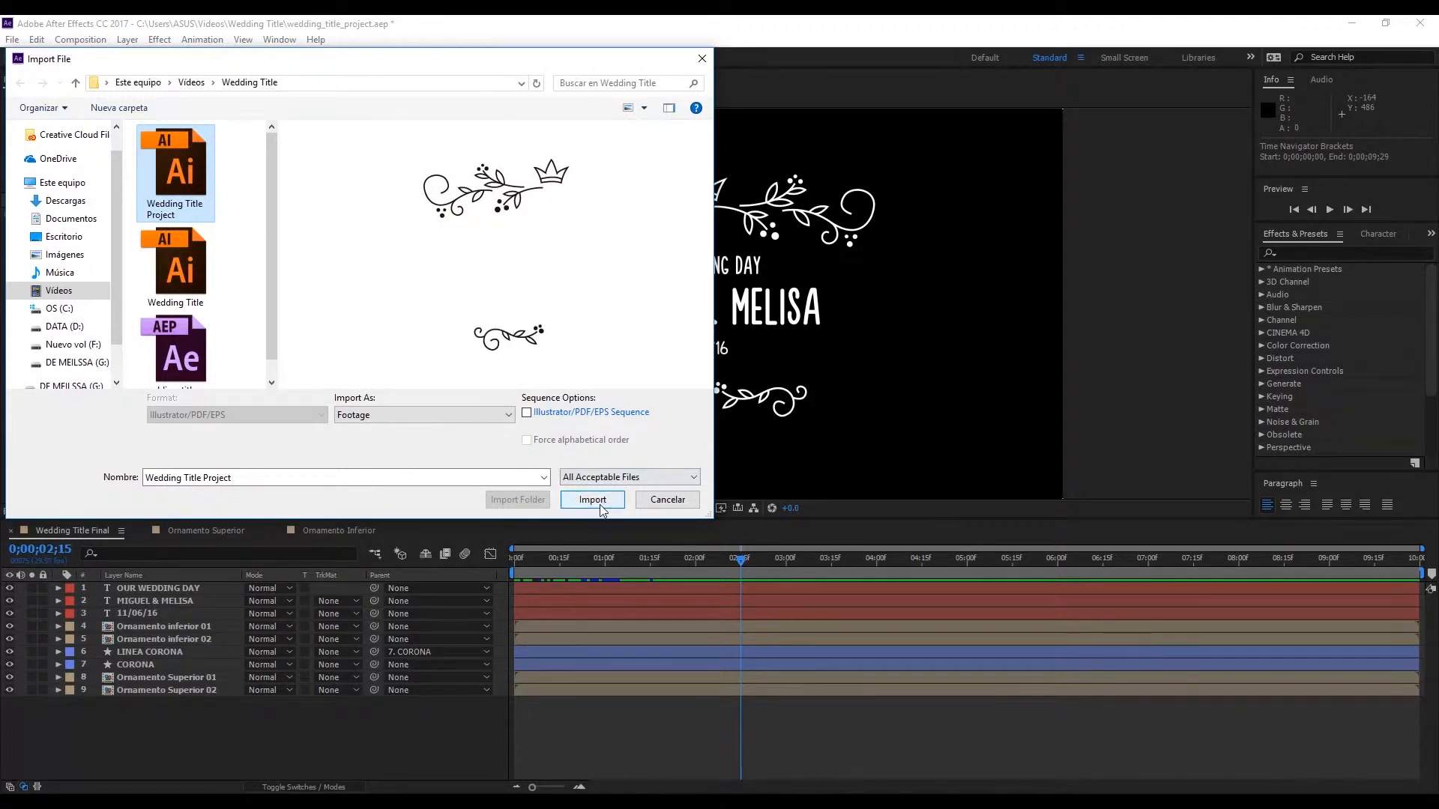
Import Wedding Title Project.ai as a Composition after briefly trying Footage with Capa 17.
{"action": "left_click", "coordinate": [592, 499]}
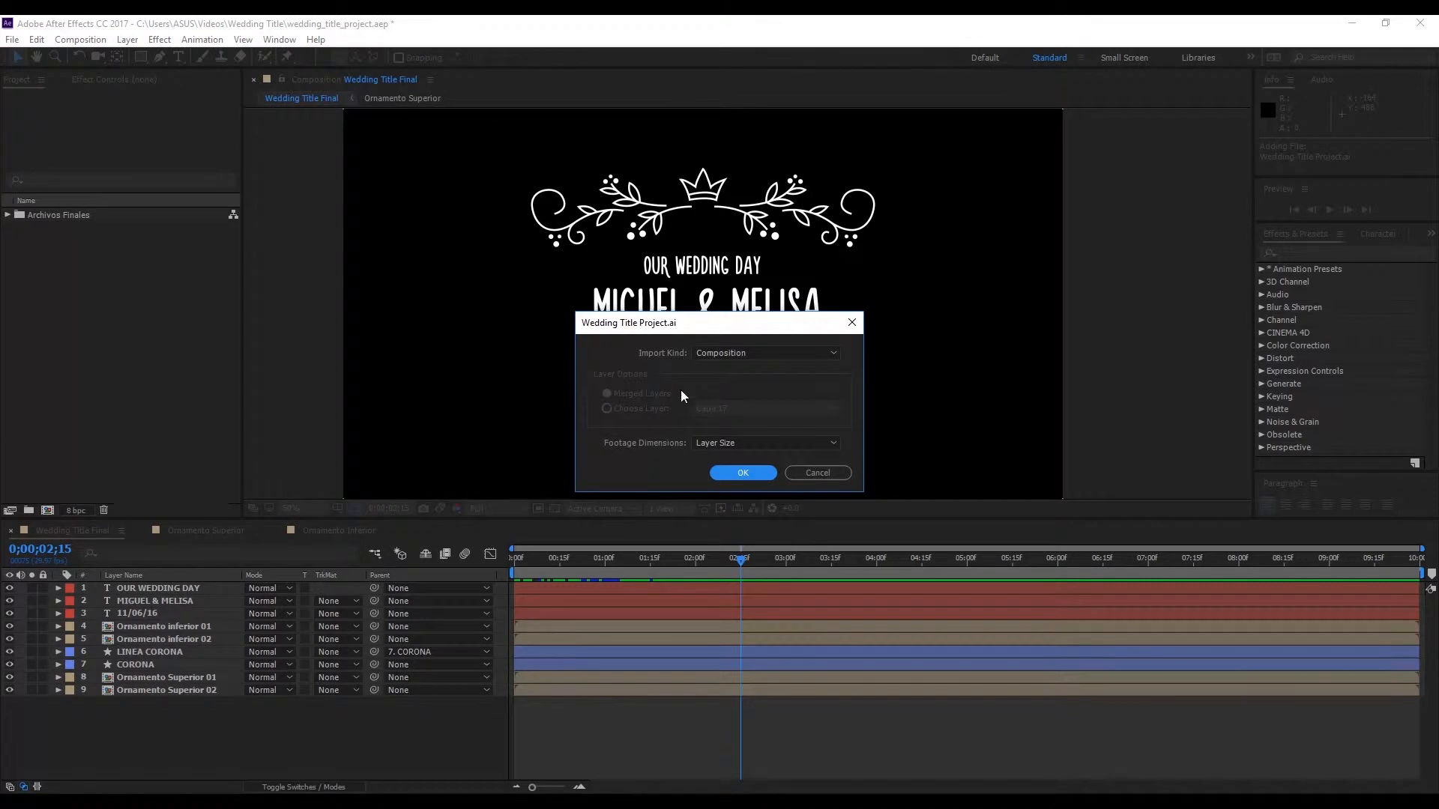
{"action": "left_click", "coordinate": [765, 353]}
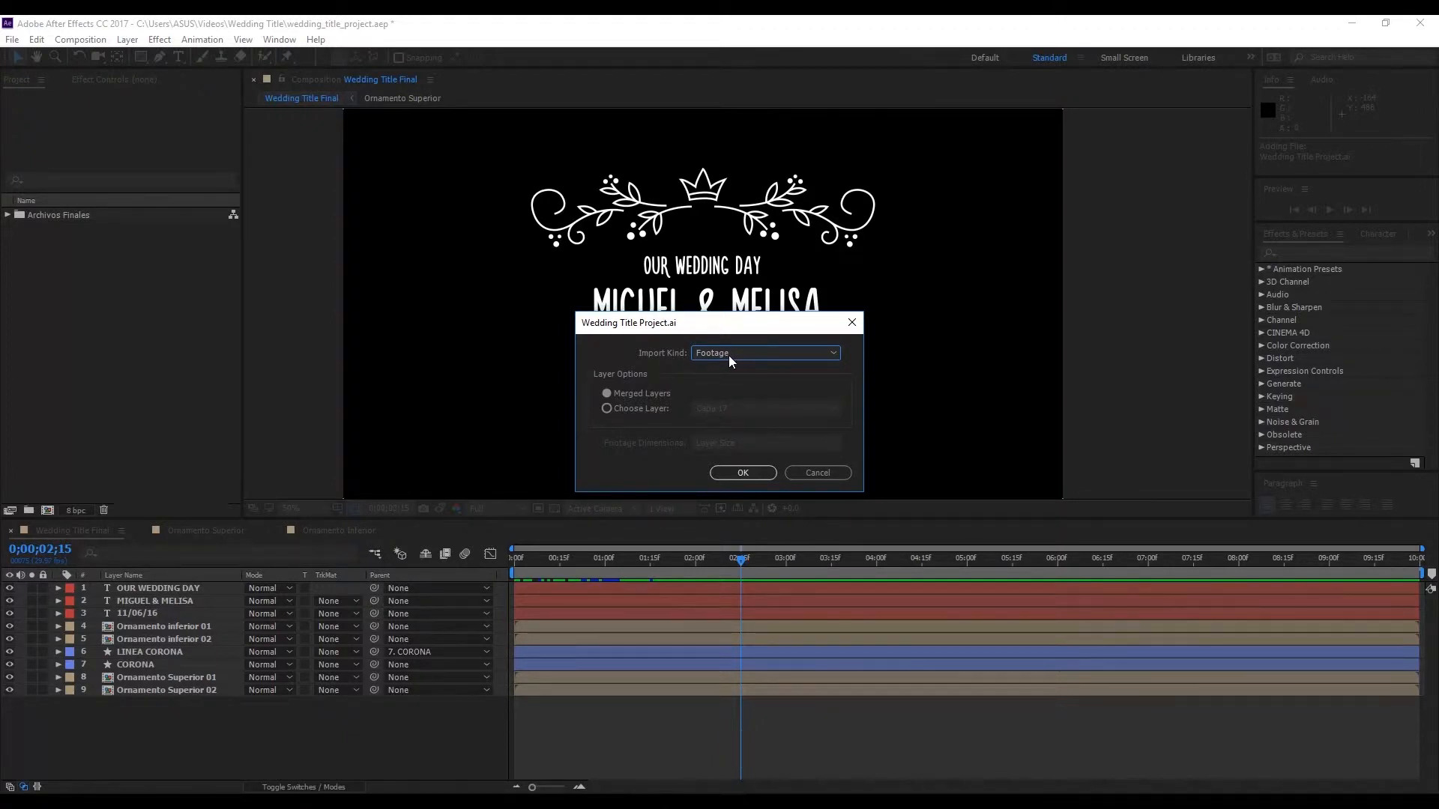
{"action": "mouse_move", "coordinate": [736, 368]}
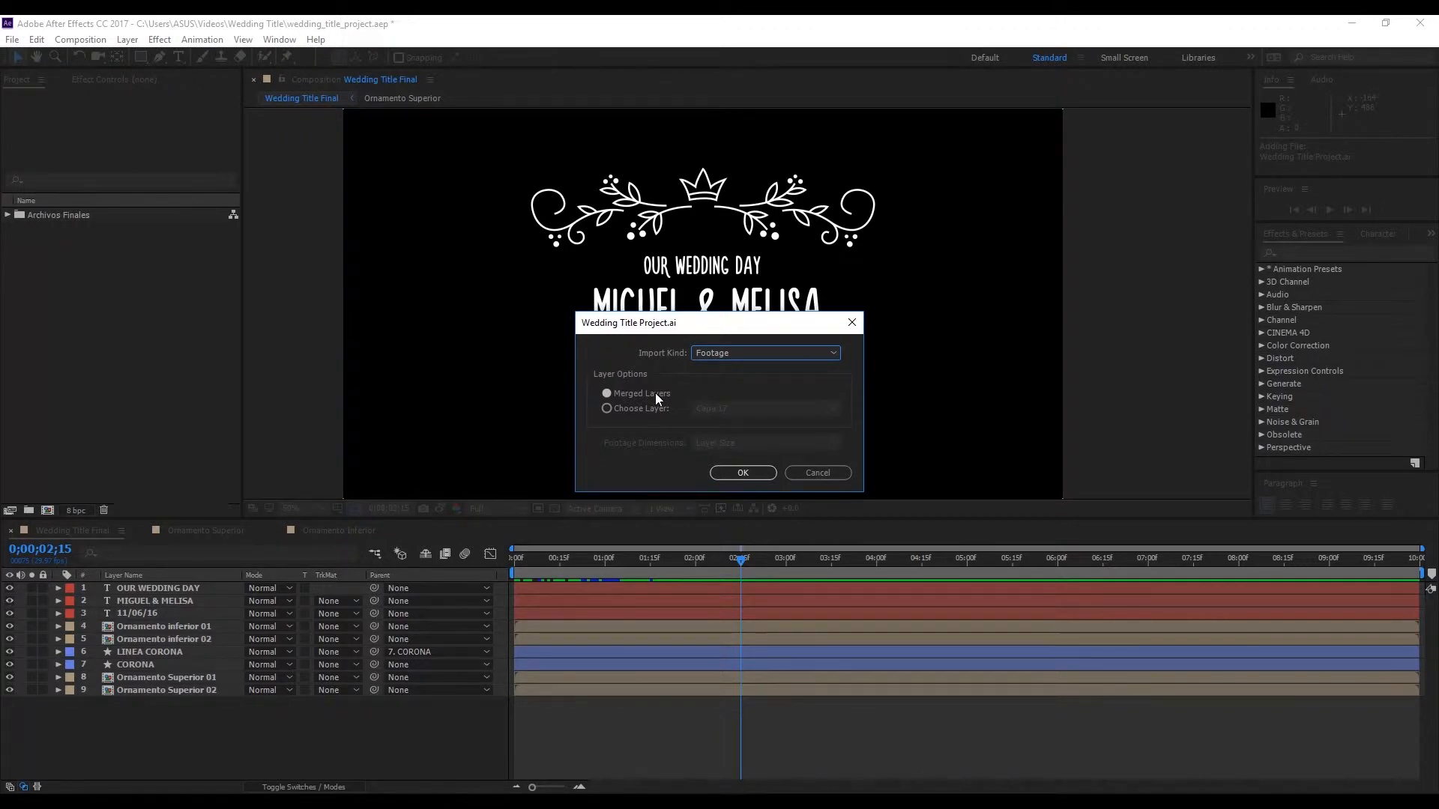
{"action": "left_click", "coordinate": [605, 408]}
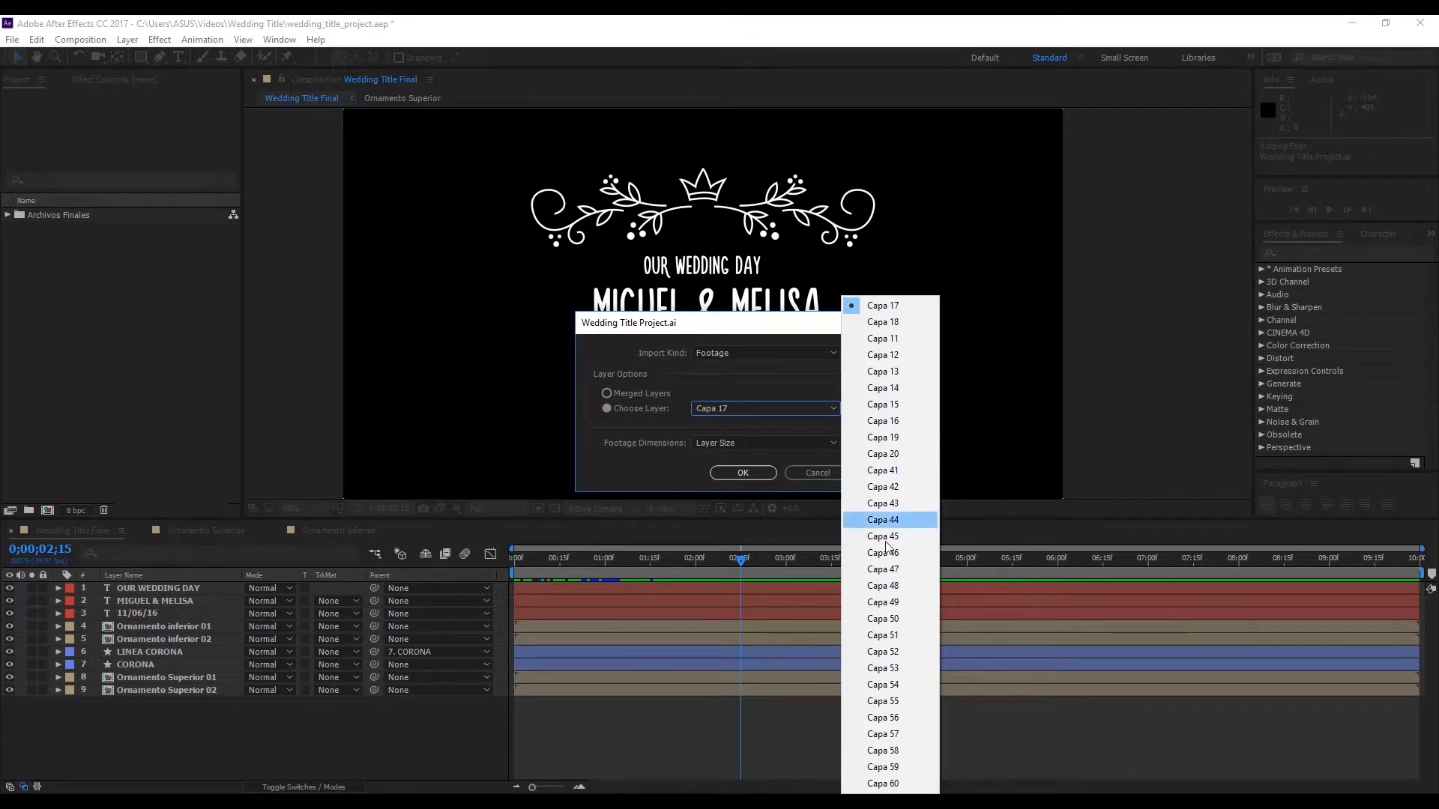
{"action": "left_click", "coordinate": [716, 385]}
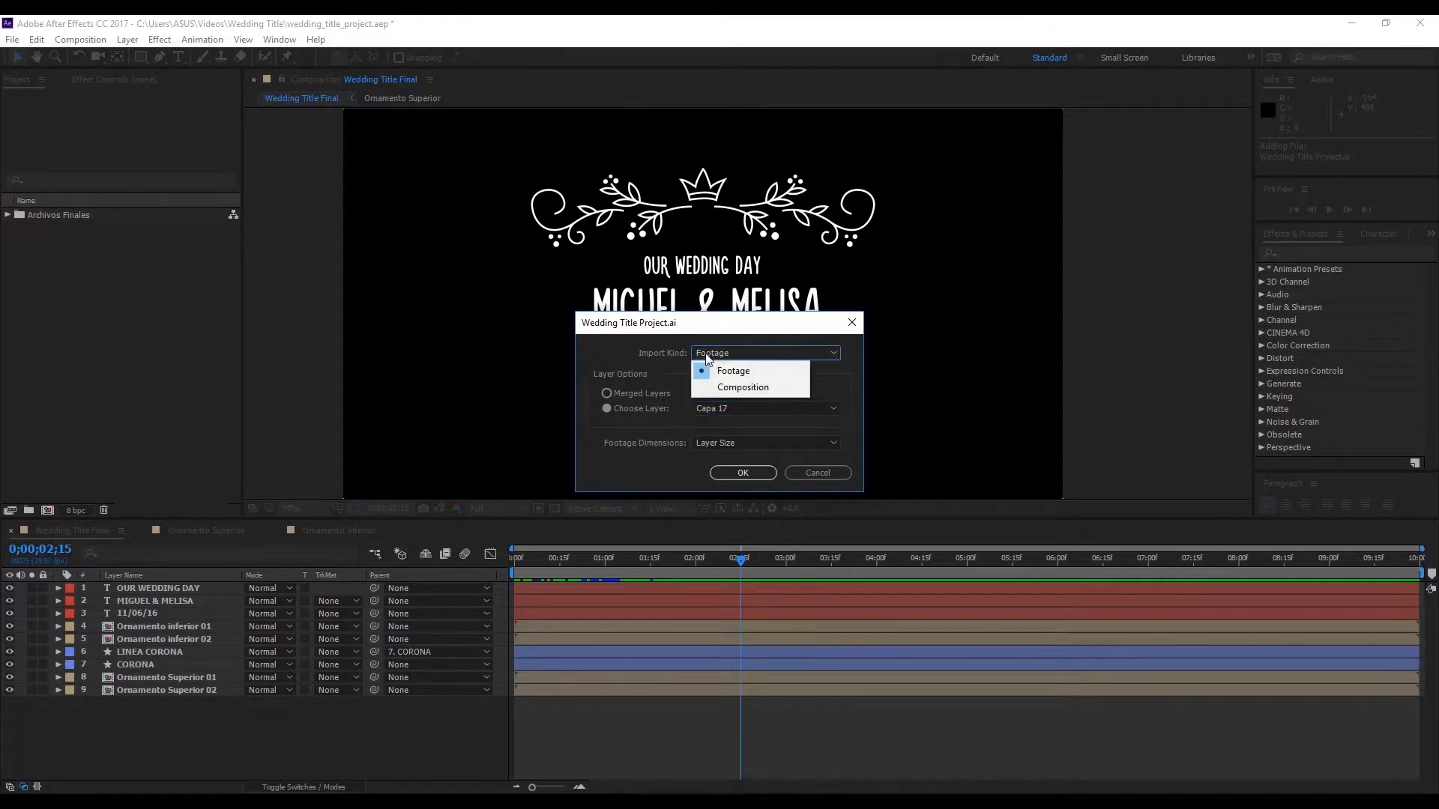
{"action": "left_click", "coordinate": [742, 386]}
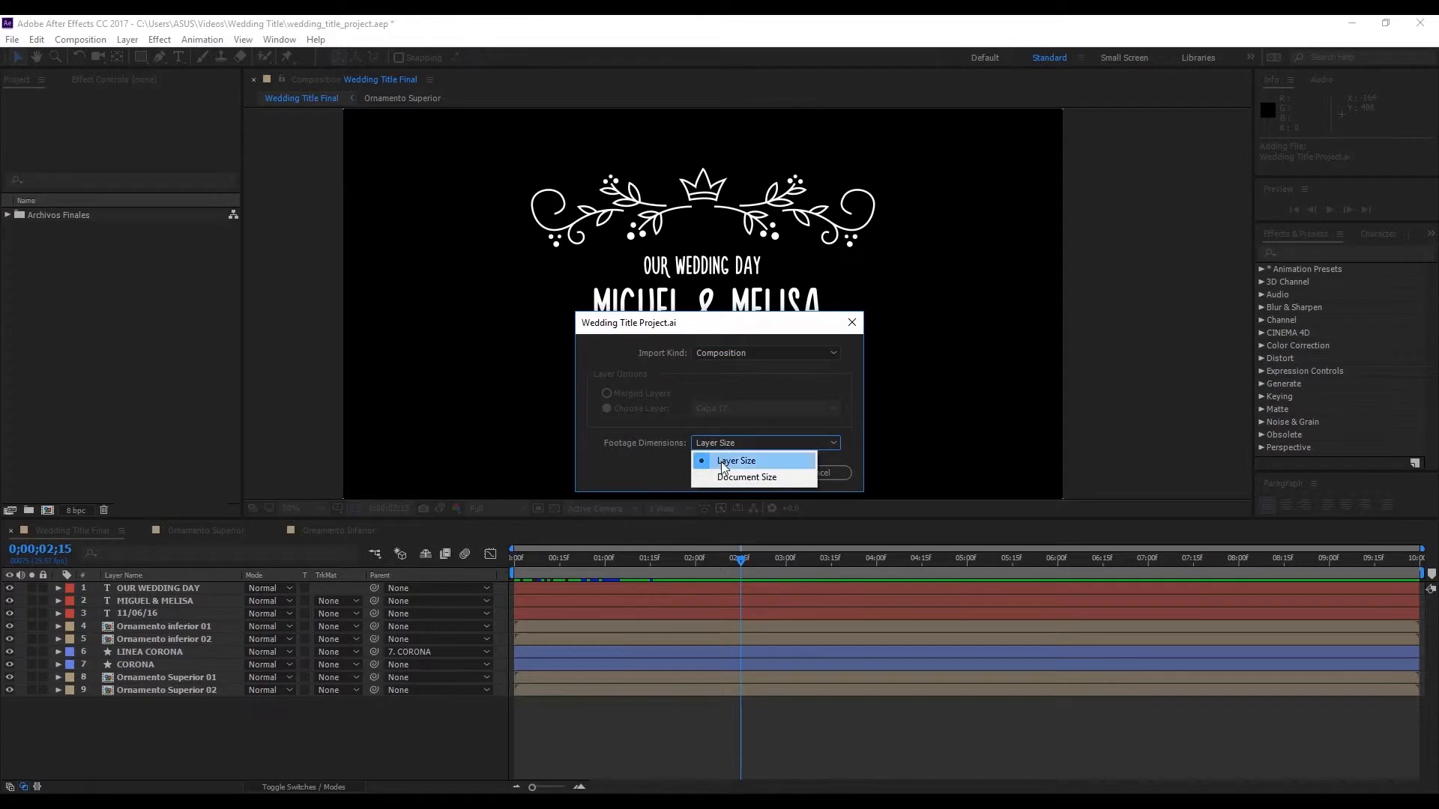
{"action": "mouse_move", "coordinate": [766, 461]}
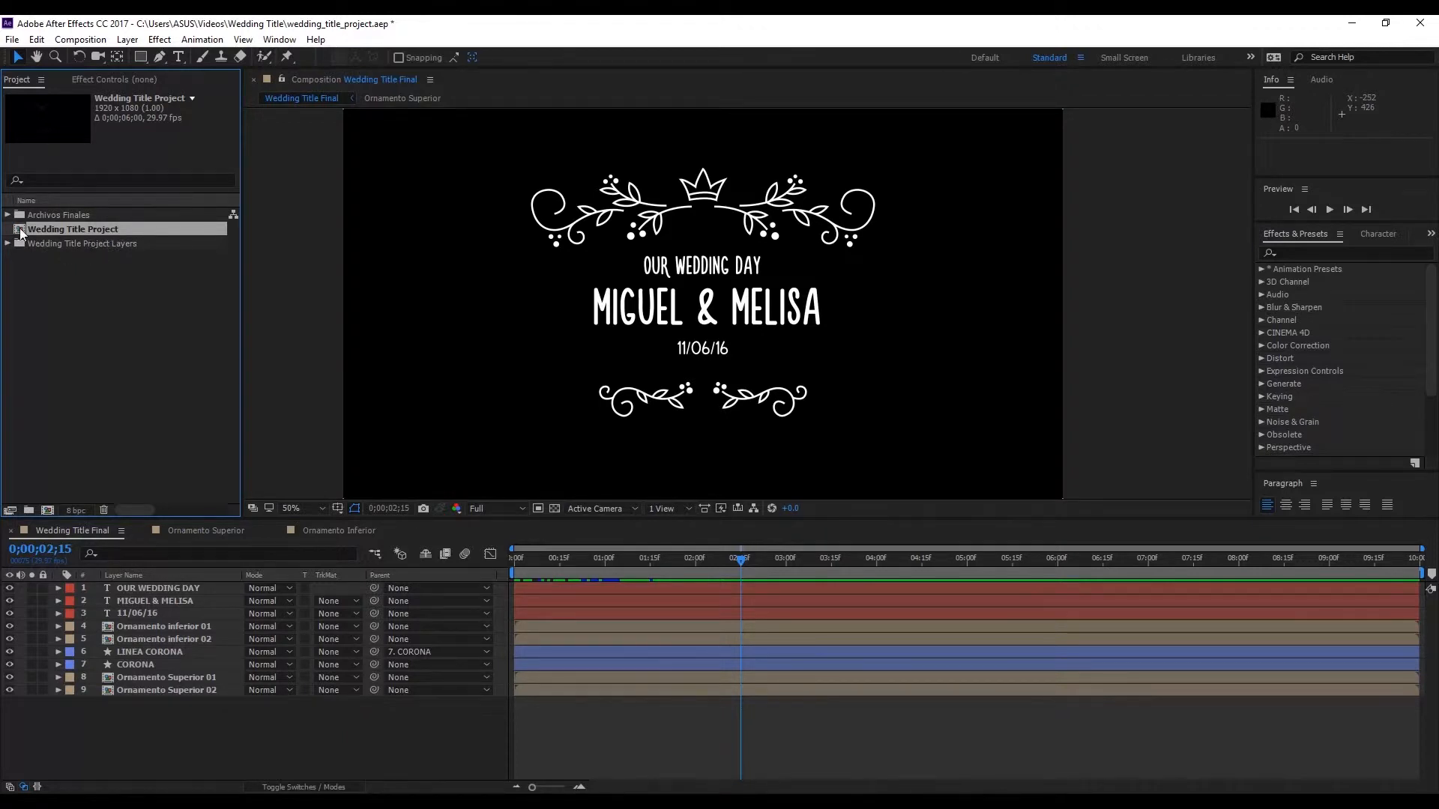
Open the imported Wedding Title Project composition to view its Capa layers.
{"action": "double_click", "coordinate": [72, 228]}
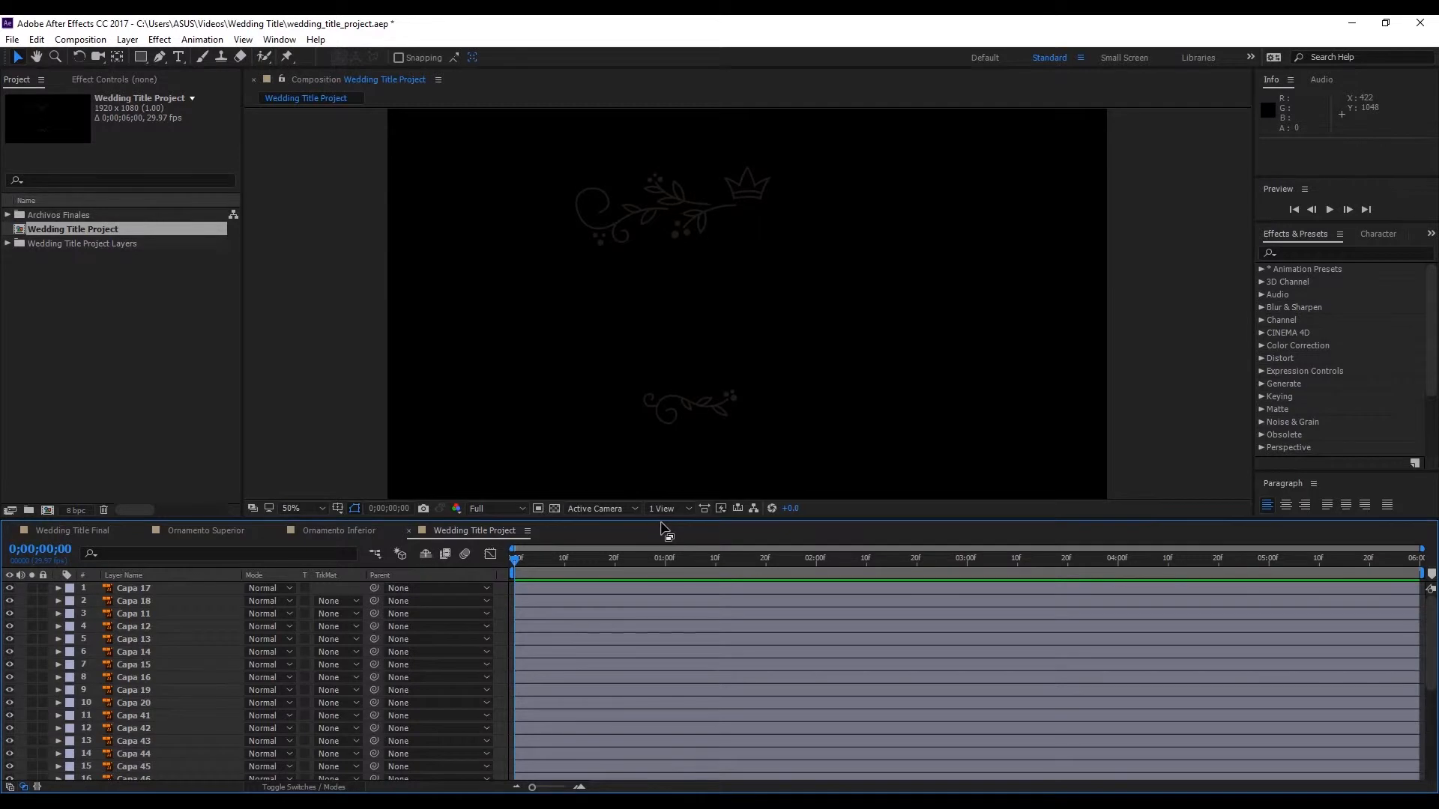
{"action": "mouse_move", "coordinate": [693, 528]}
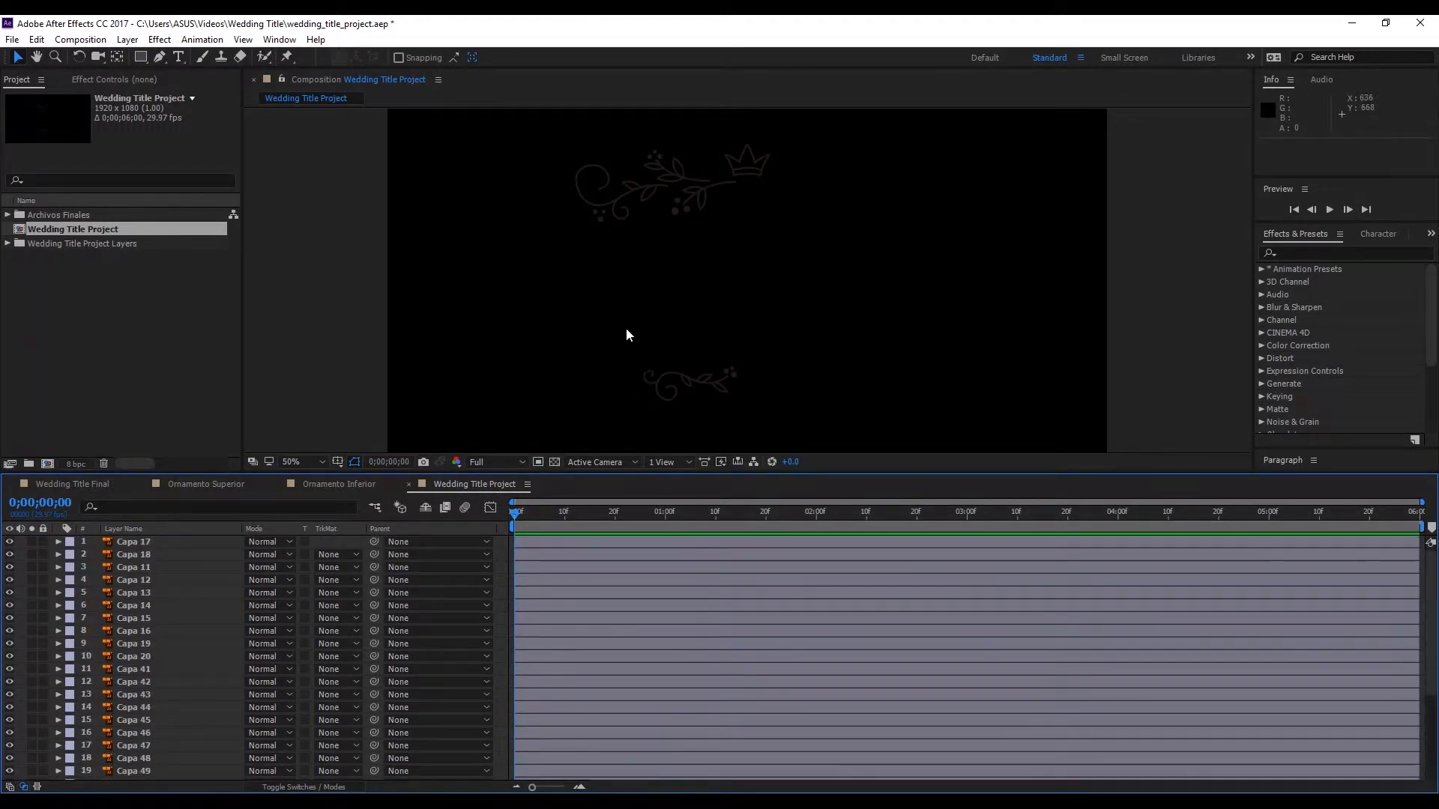
{"action": "mouse_move", "coordinate": [688, 481]}
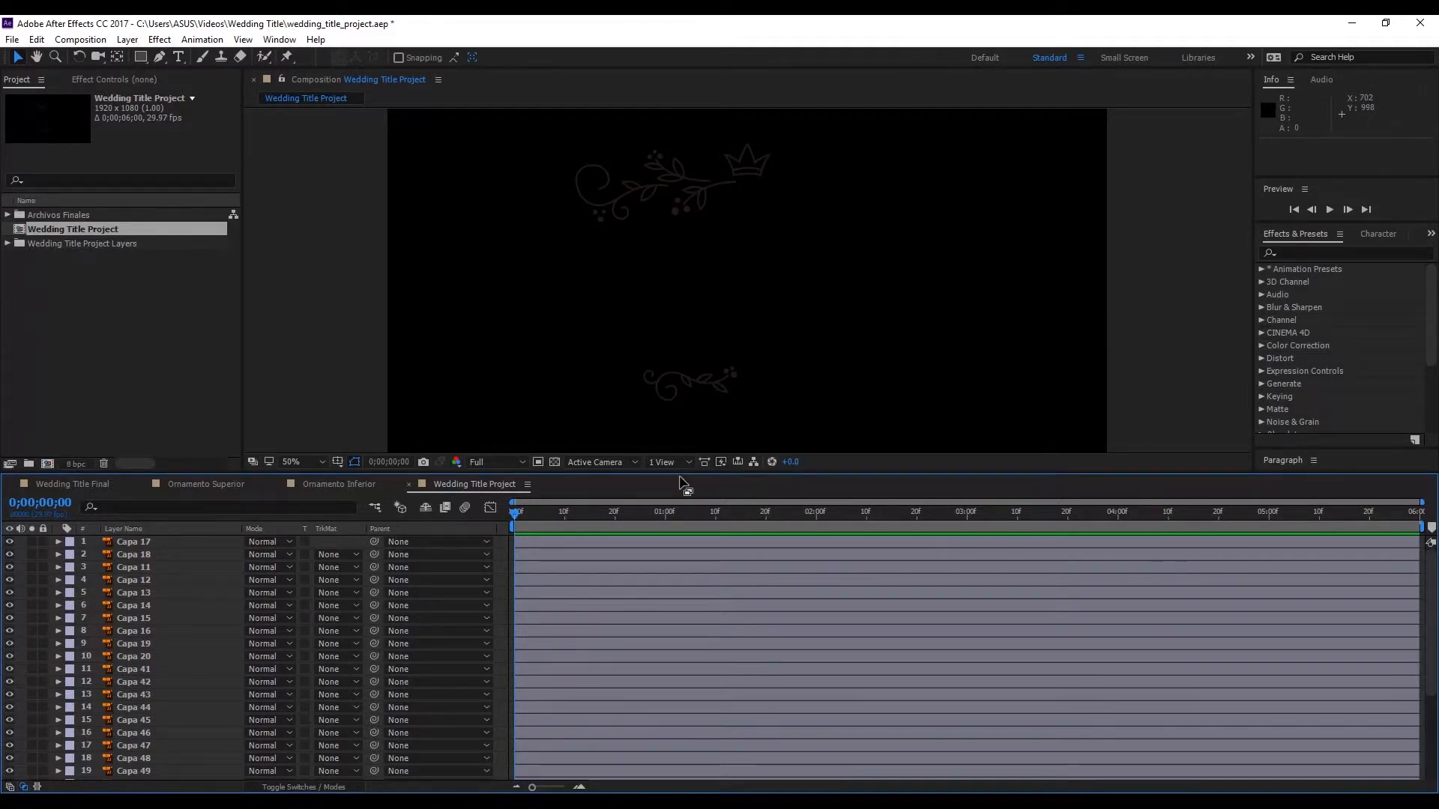
{"action": "mouse_move", "coordinate": [695, 475]}
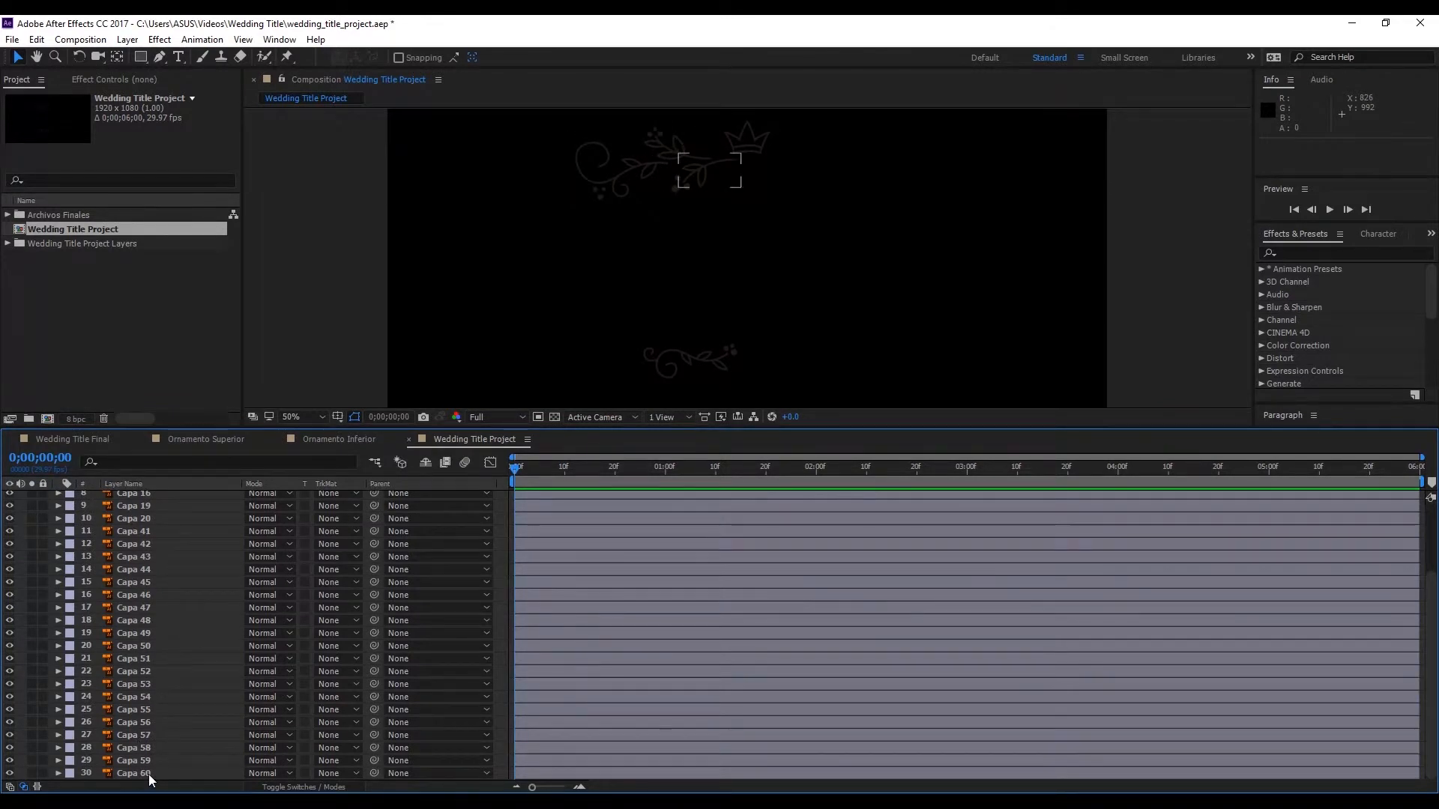
{"action": "right_click", "coordinate": [133, 773]}
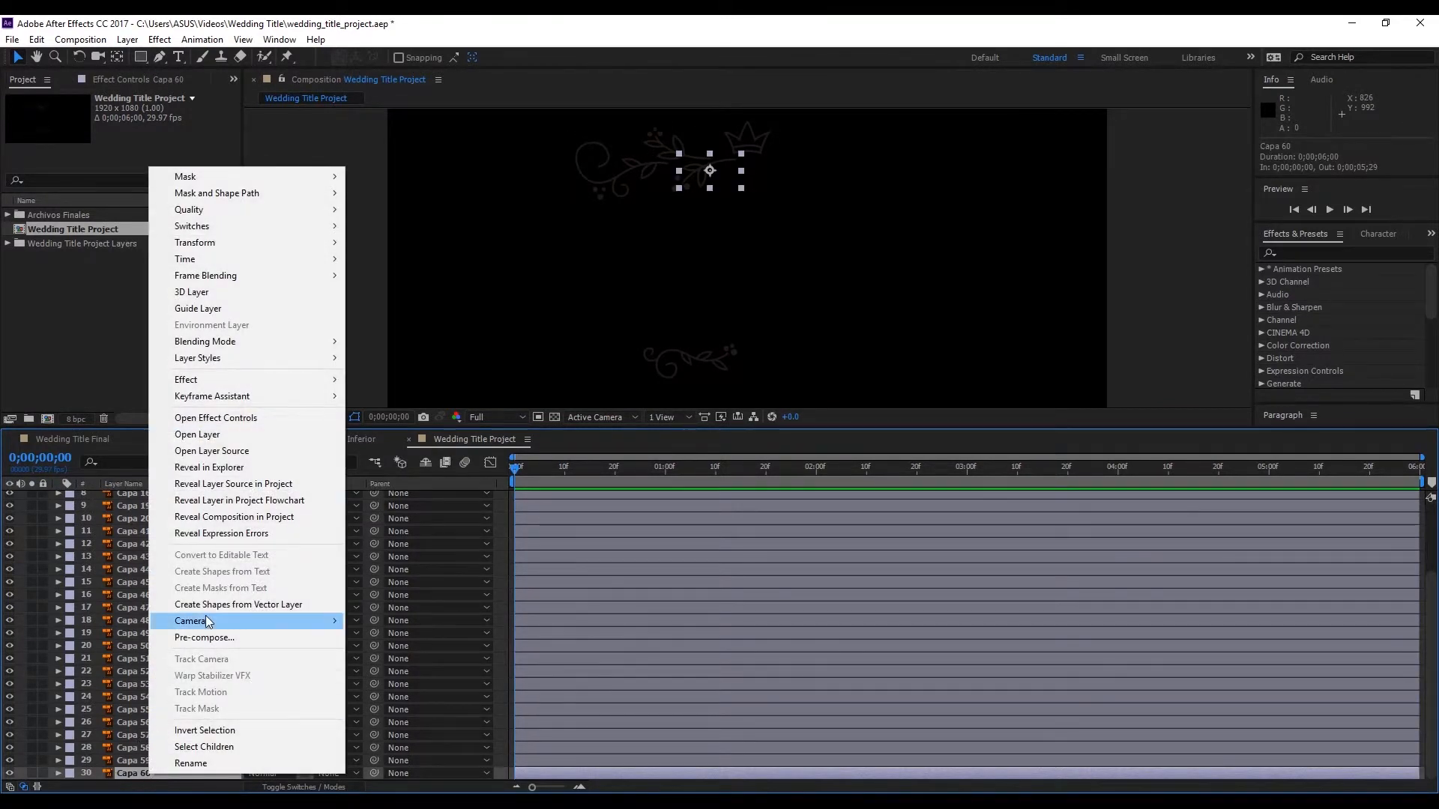
{"action": "mouse_move", "coordinate": [258, 609]}
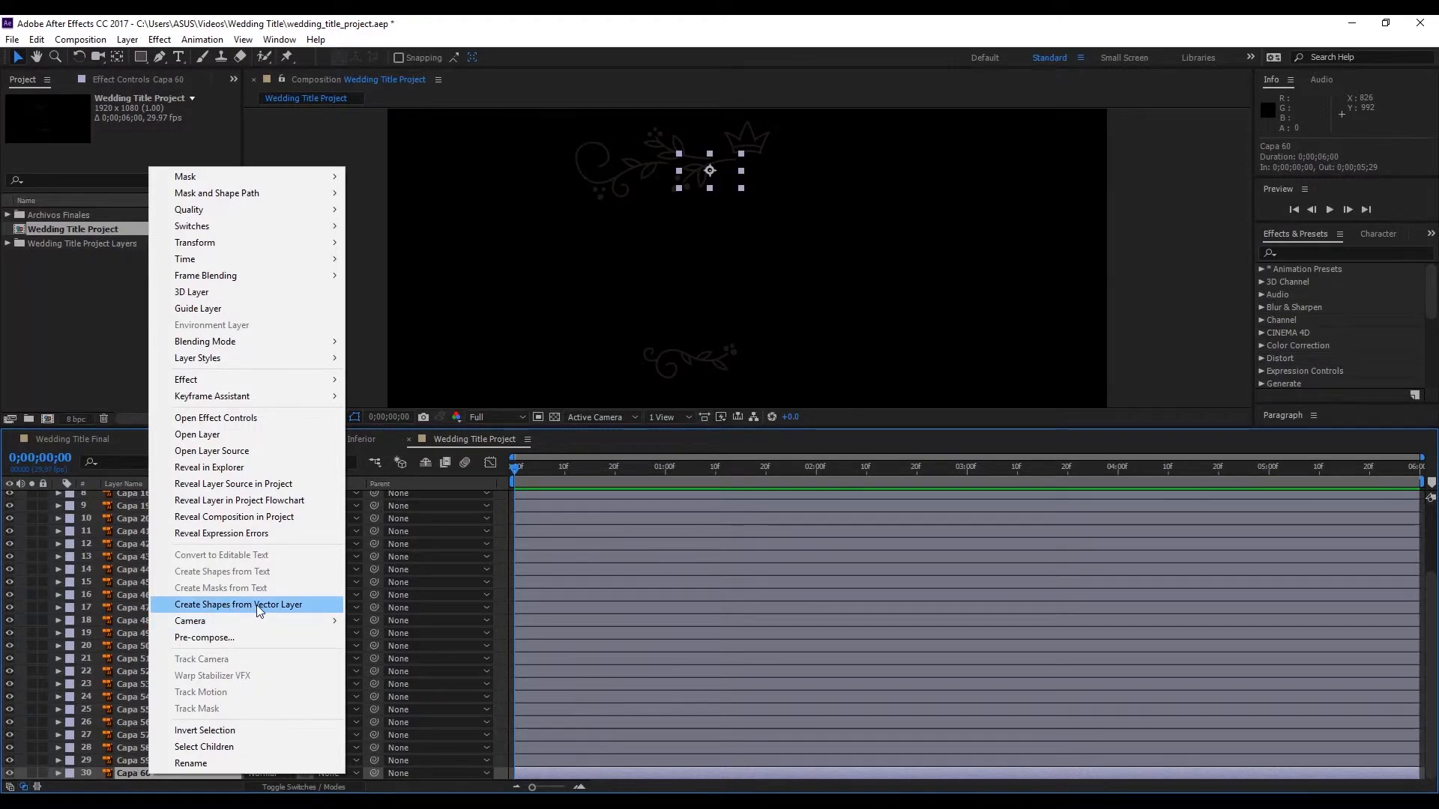
{"action": "mouse_move", "coordinate": [220, 613]}
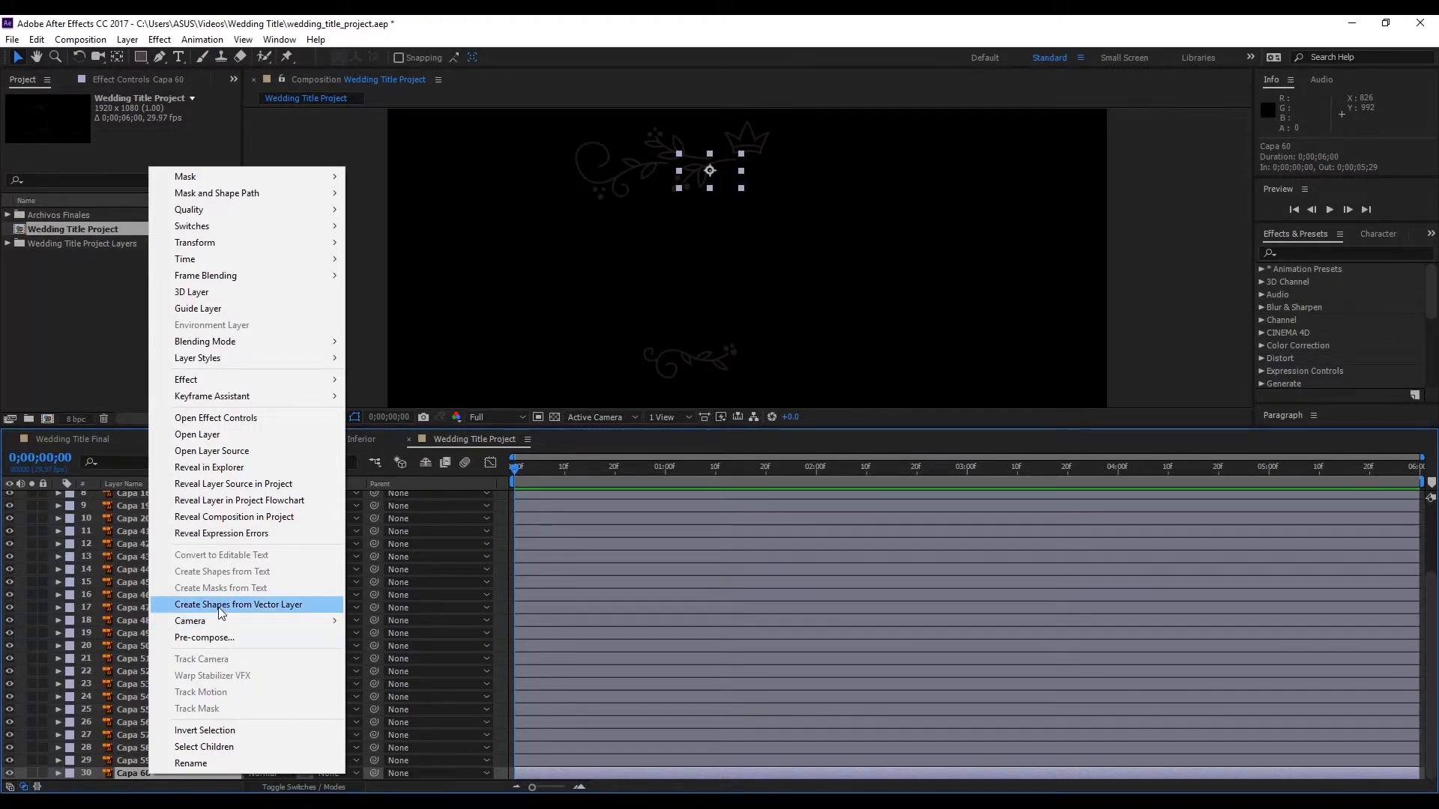
{"action": "mouse_move", "coordinate": [236, 610]}
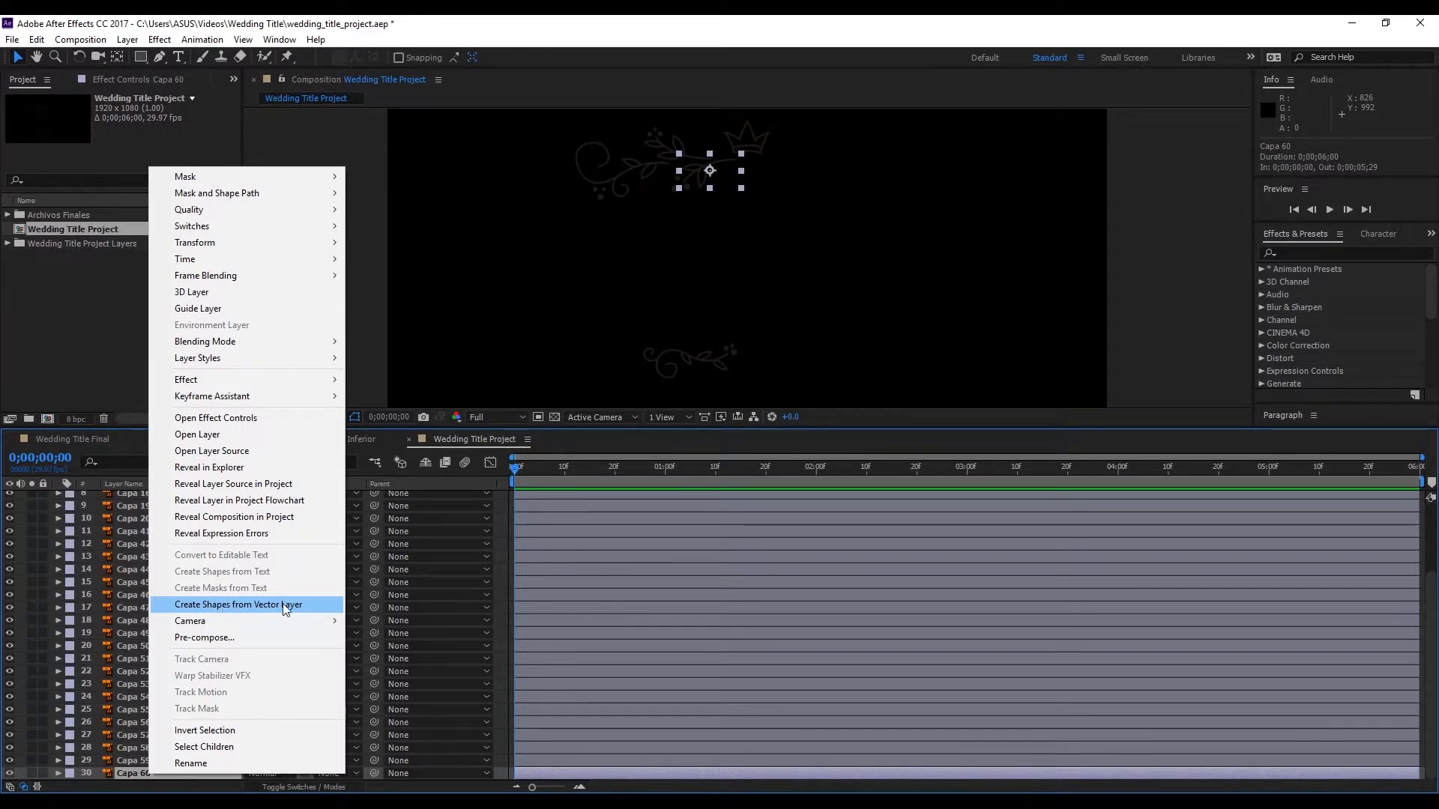
{"action": "mouse_move", "coordinate": [275, 613]}
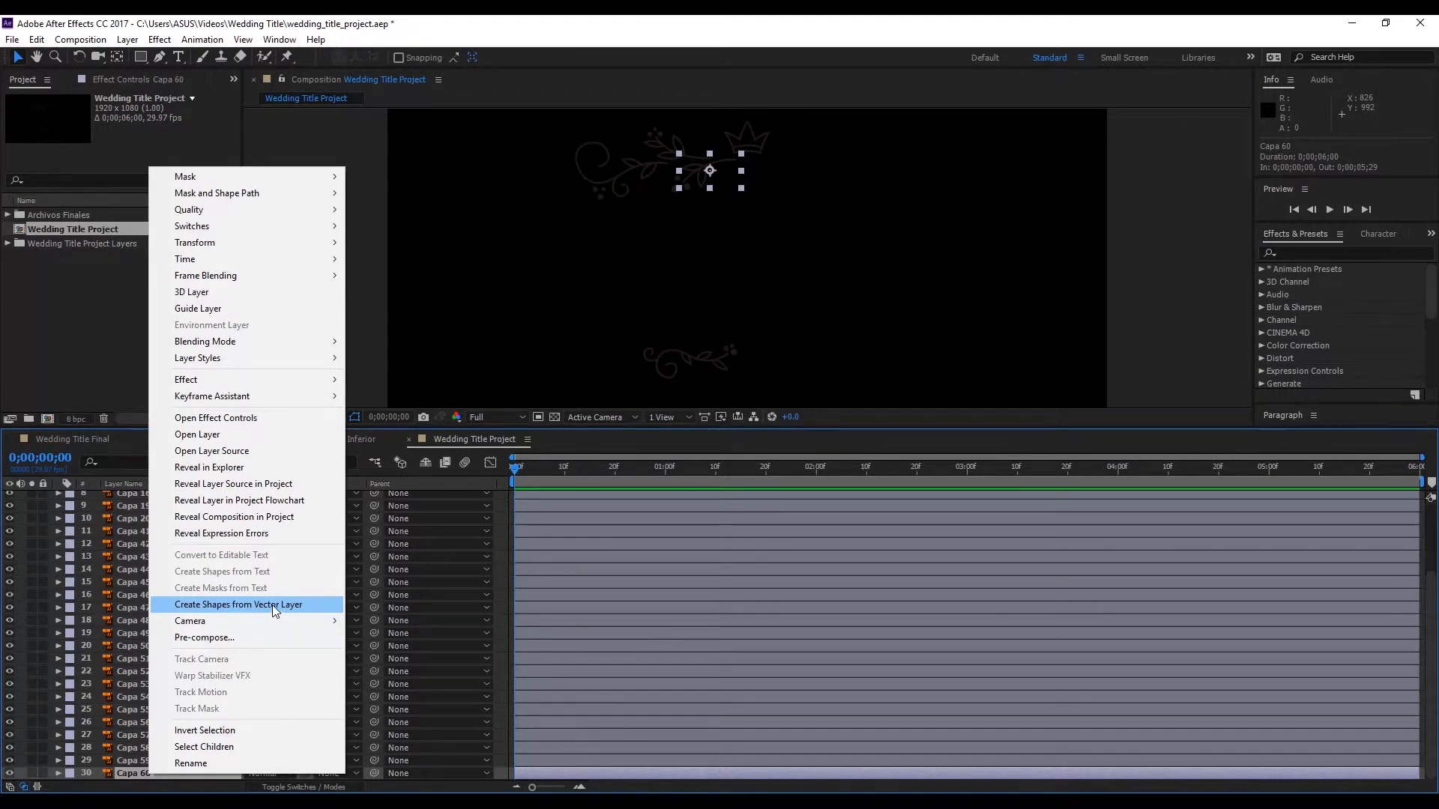
{"action": "mouse_move", "coordinate": [221, 609]}
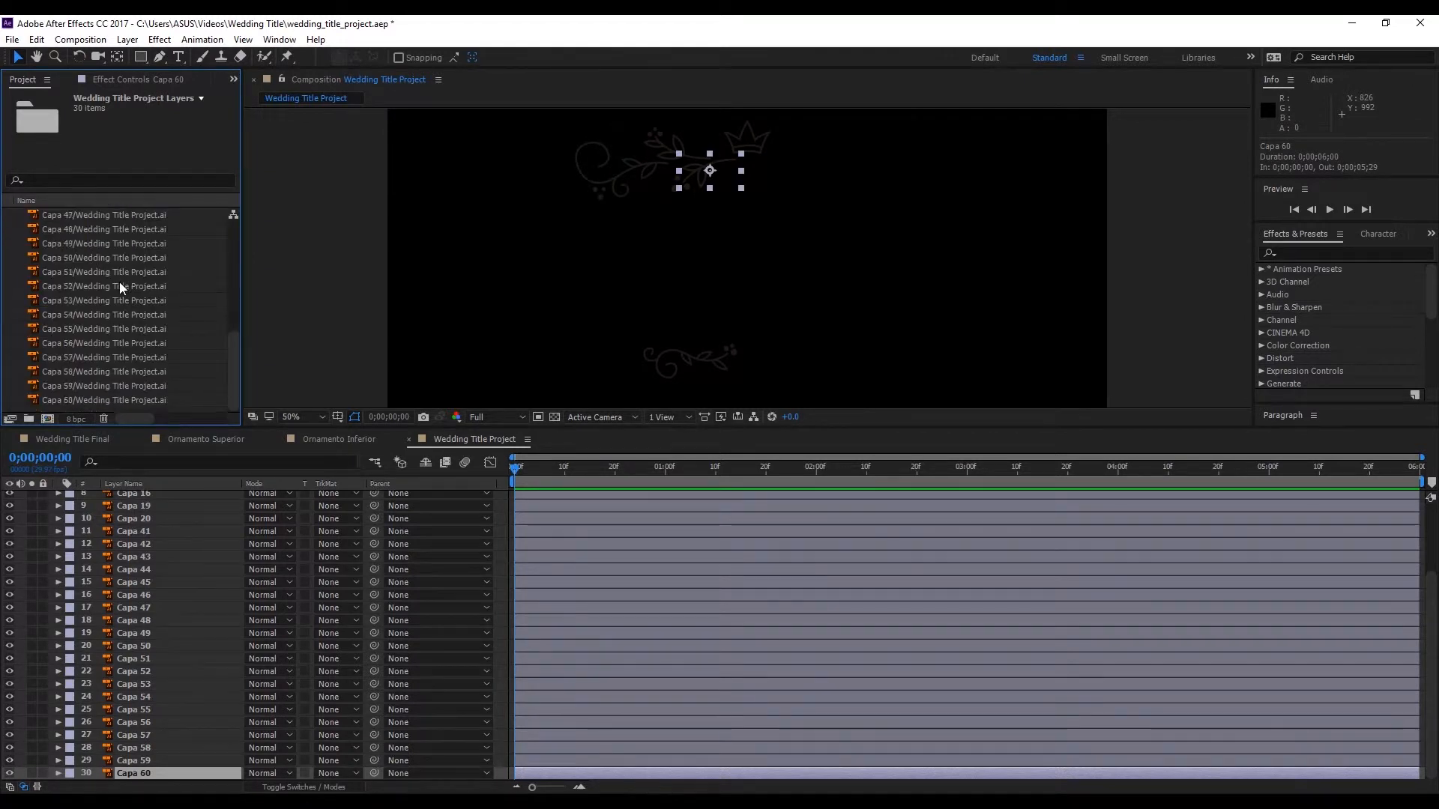
{"action": "scroll", "scroll_direction": "up", "scroll_amount": 3}
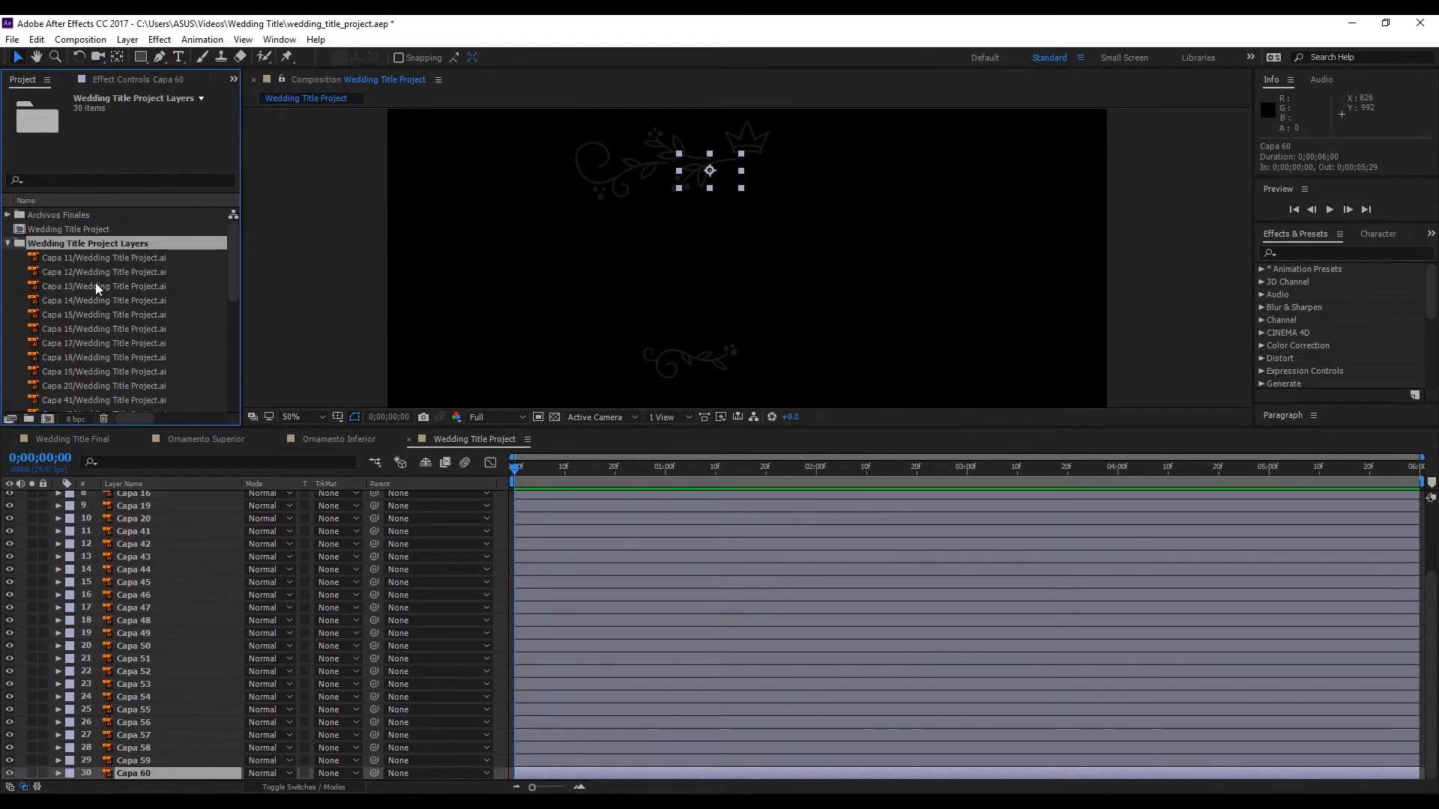
{"action": "left_click", "coordinate": [7, 243]}
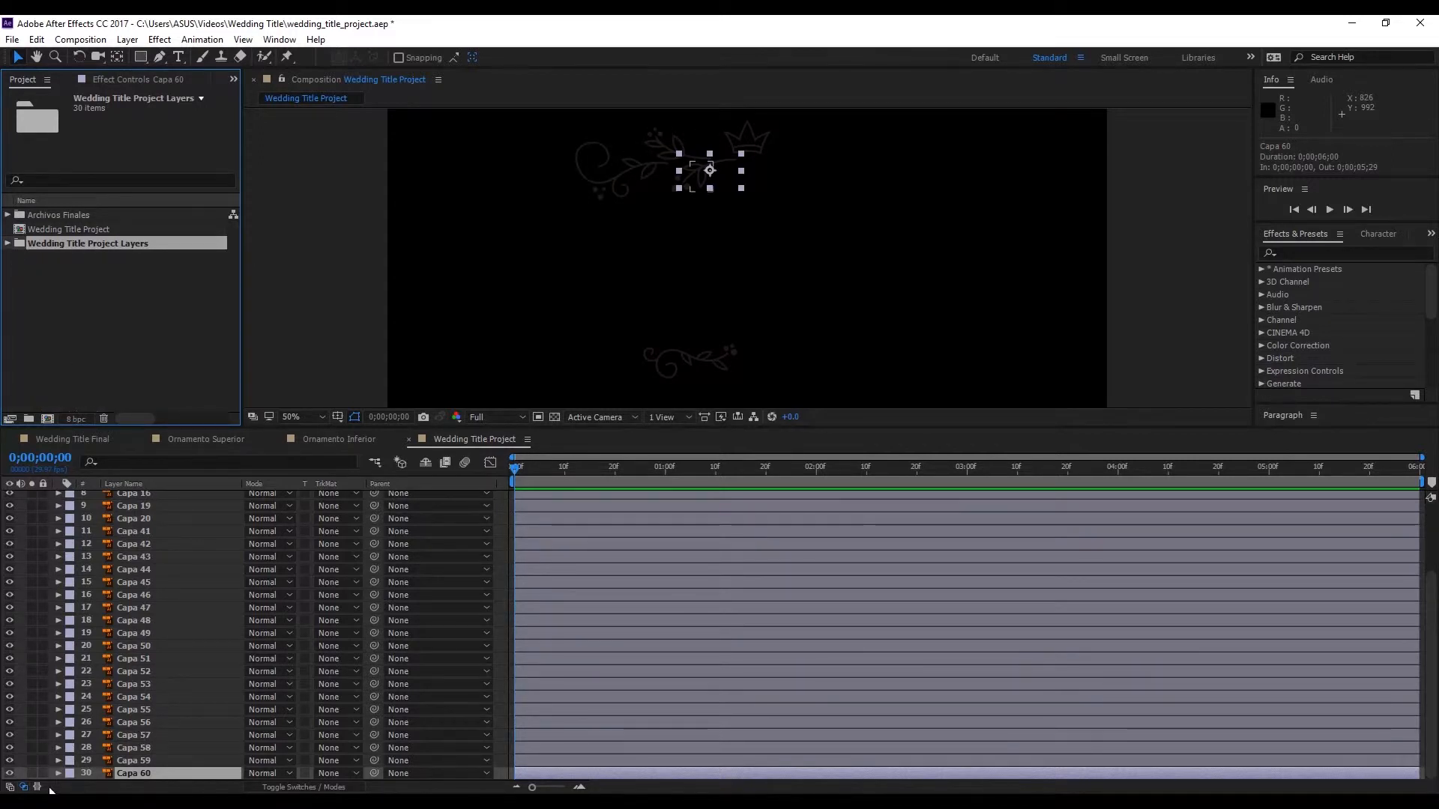
{"action": "left_click", "coordinate": [58, 773]}
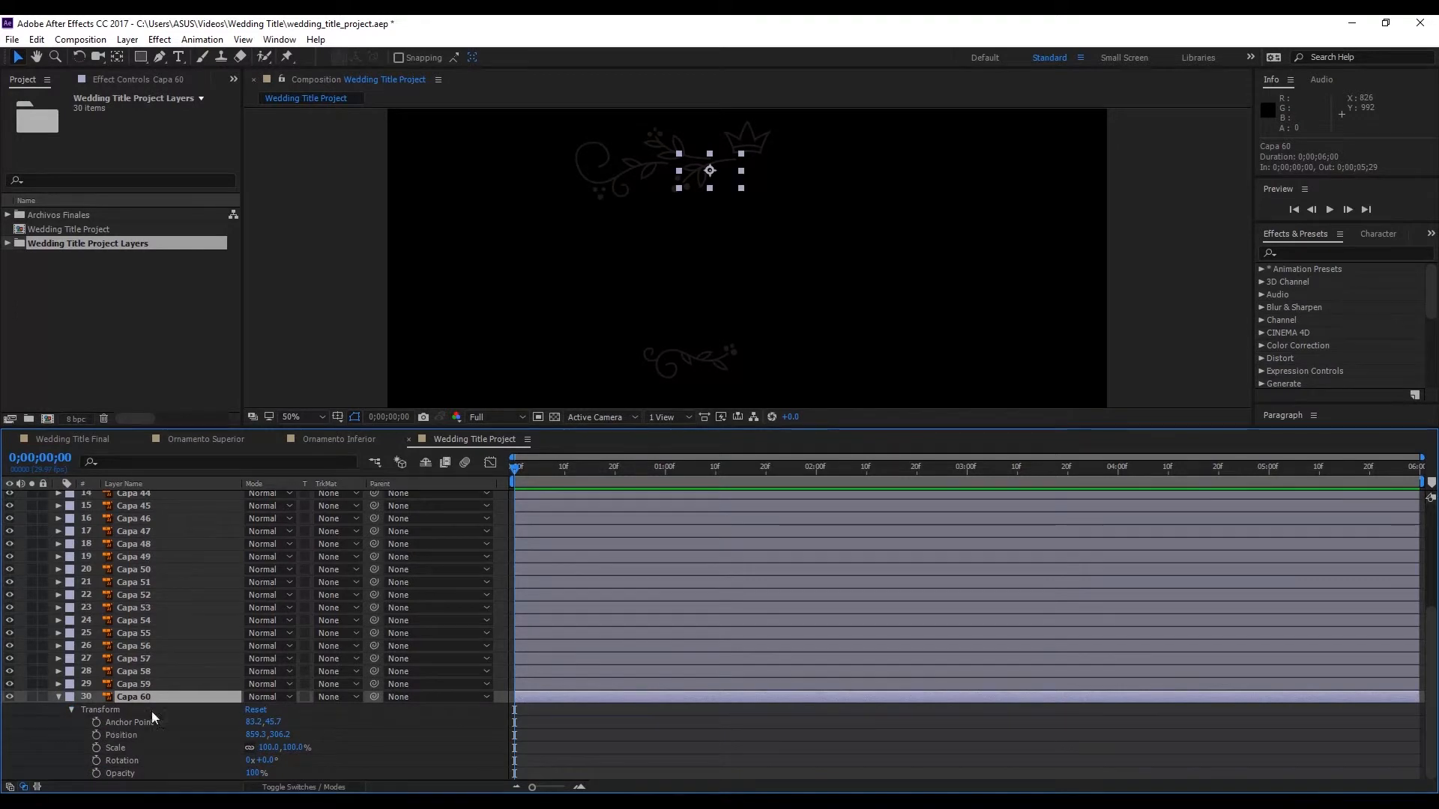
{"action": "left_click", "coordinate": [57, 695]}
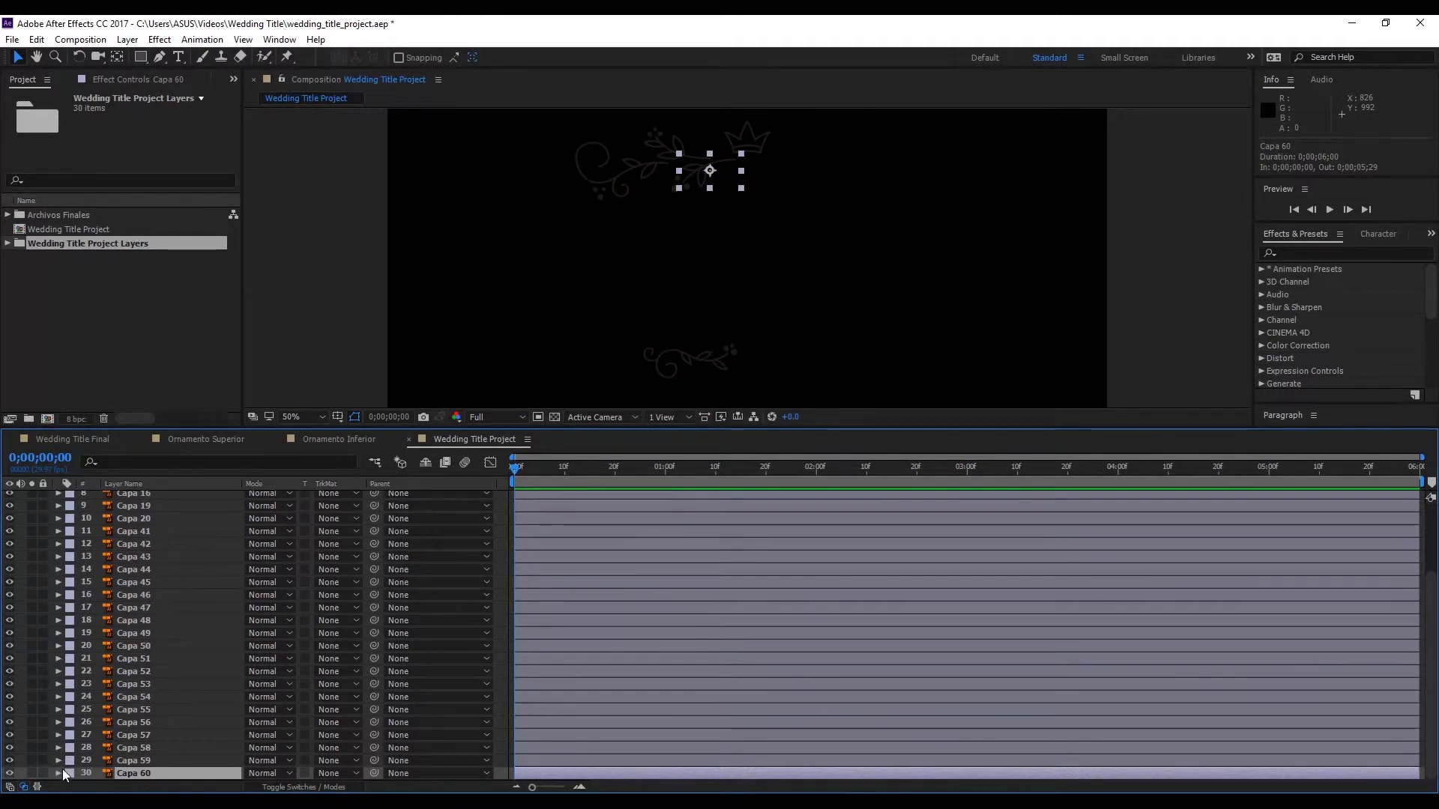
{"action": "left_click", "coordinate": [58, 772]}
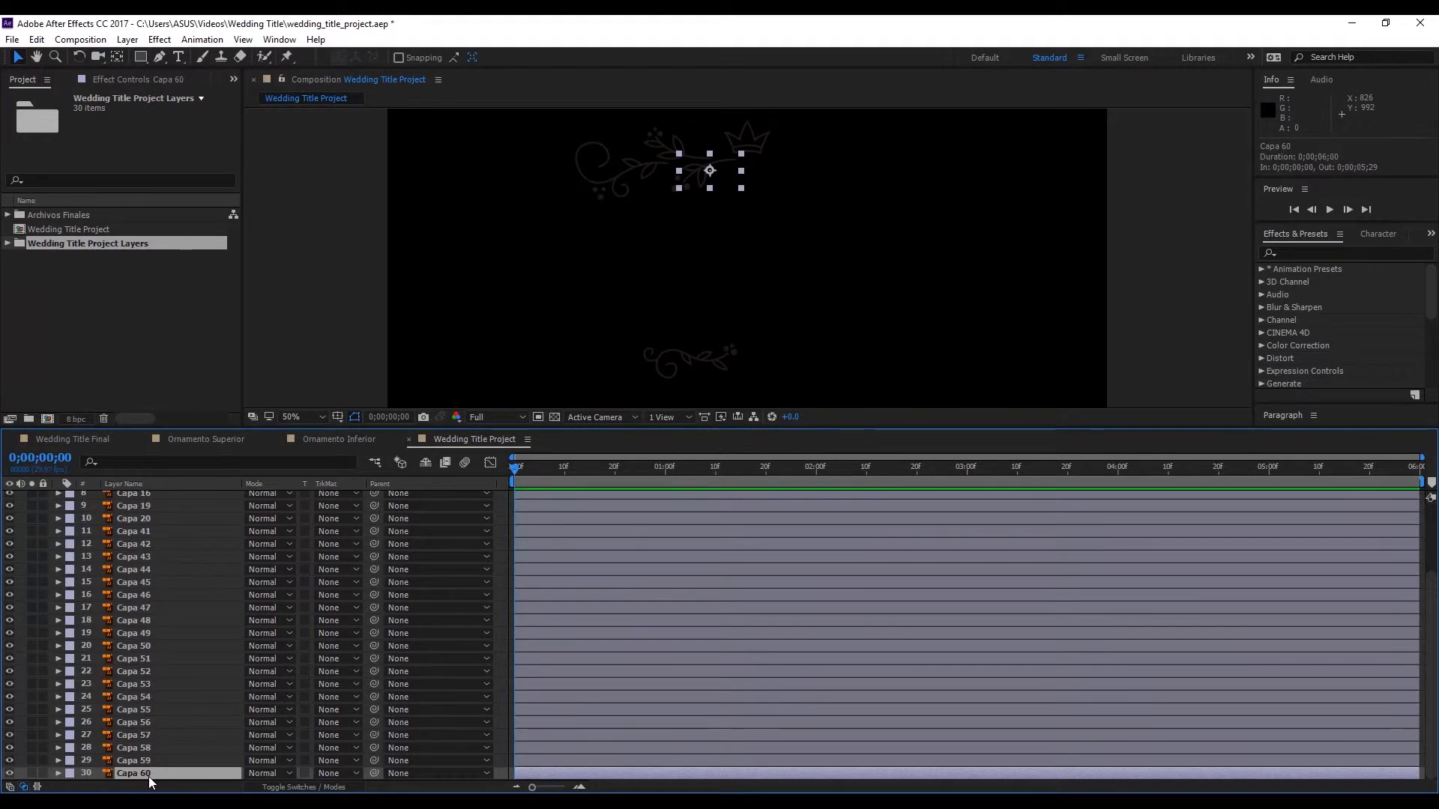
Convert Capa 60 into a shape layer with Create Shapes from Vector Layer.
{"action": "right_click", "coordinate": [133, 773]}
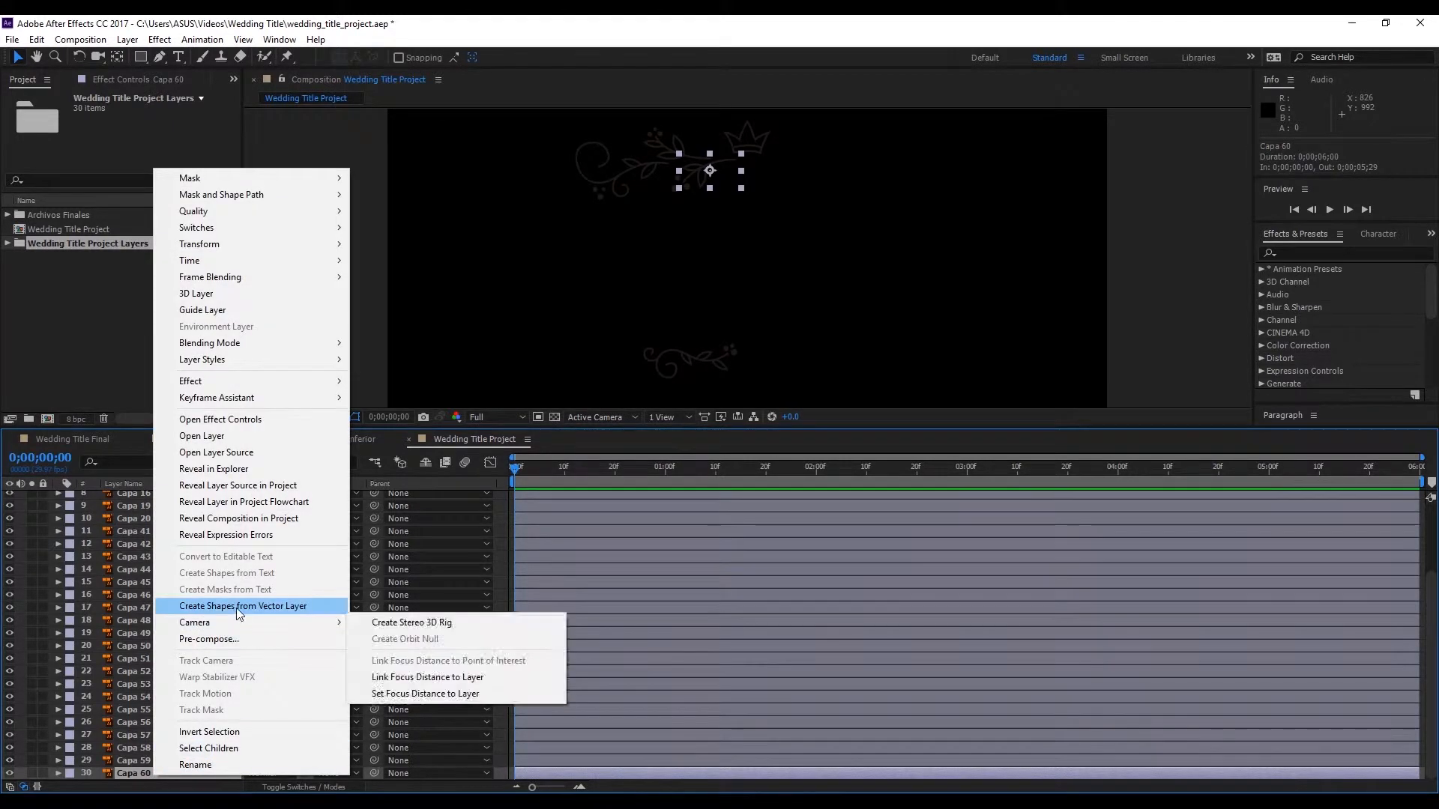
{"action": "left_click", "coordinate": [242, 605]}
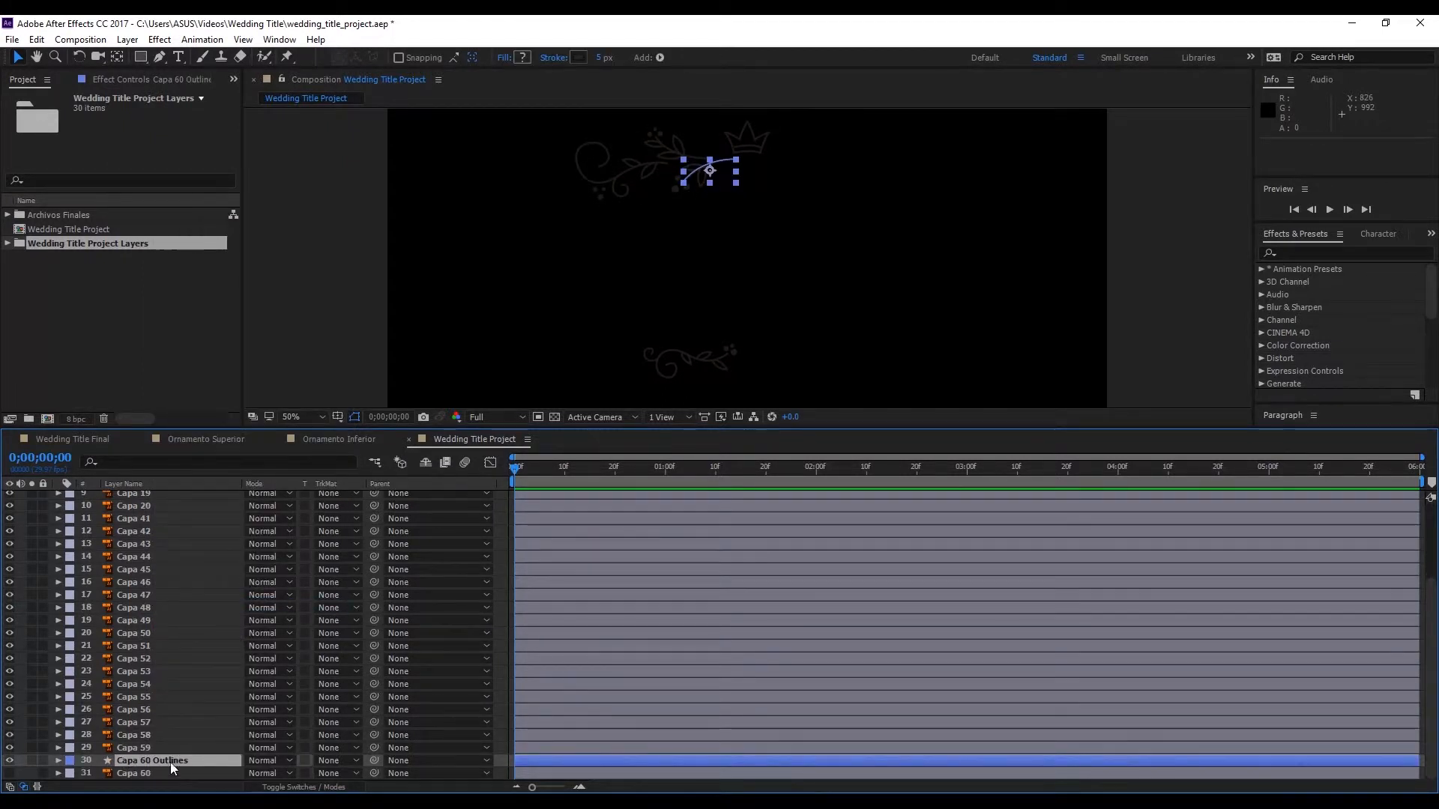
{"action": "mouse_move", "coordinate": [183, 765]}
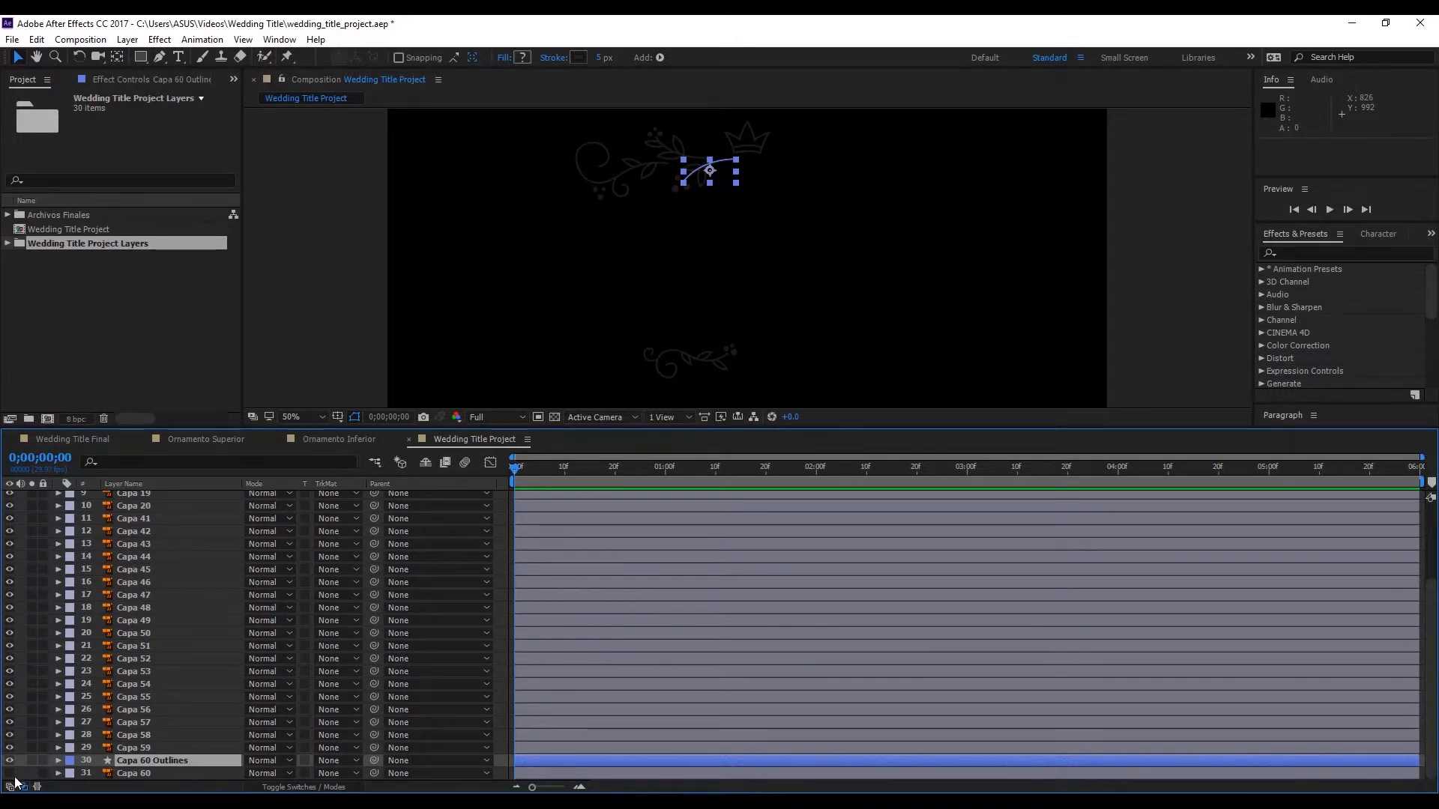
{"action": "left_click", "coordinate": [134, 772]}
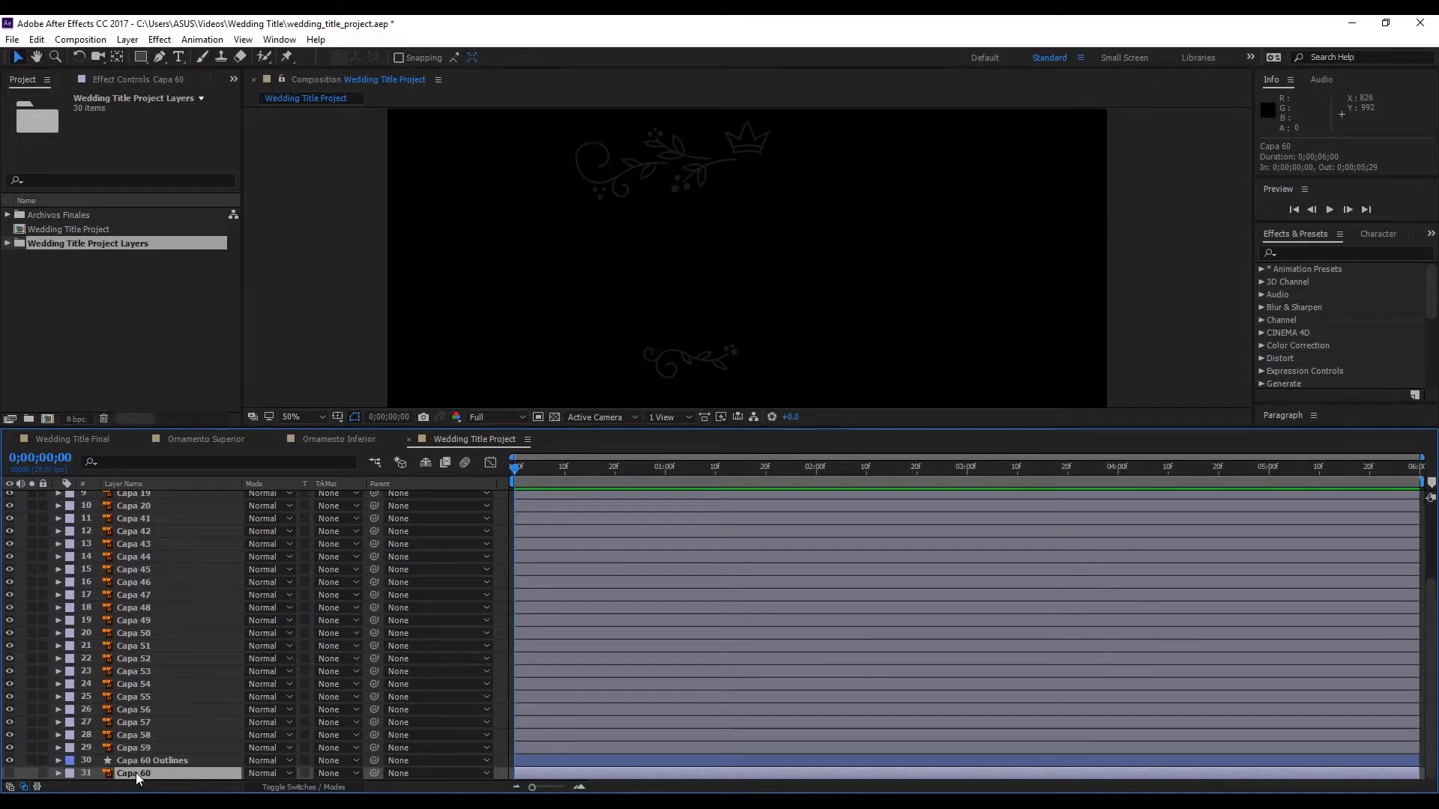
Select the original Capa layers through Capa 59 and create shapes from all of them.
{"action": "left_click", "coordinate": [152, 773]}
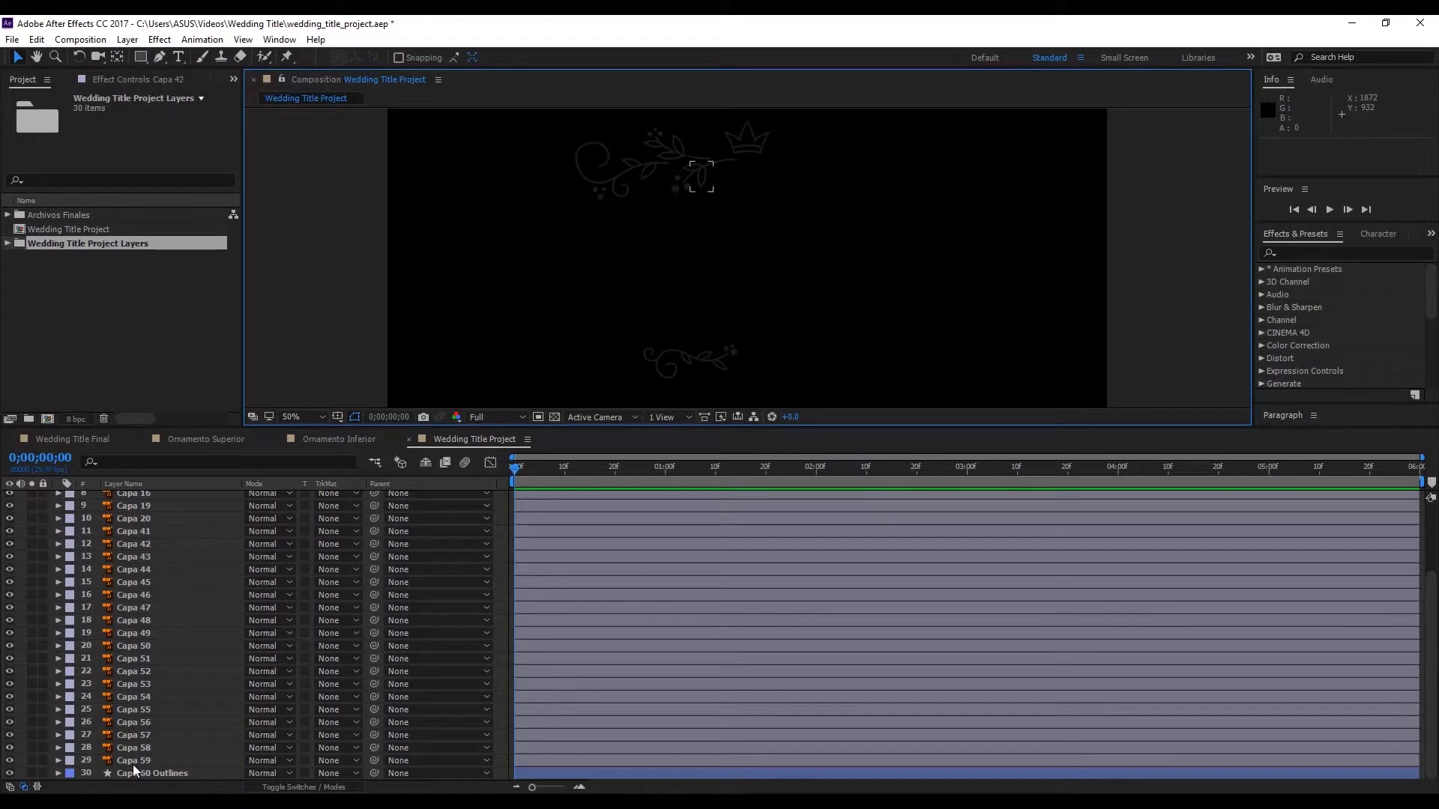
{"action": "left_click", "coordinate": [134, 760]}
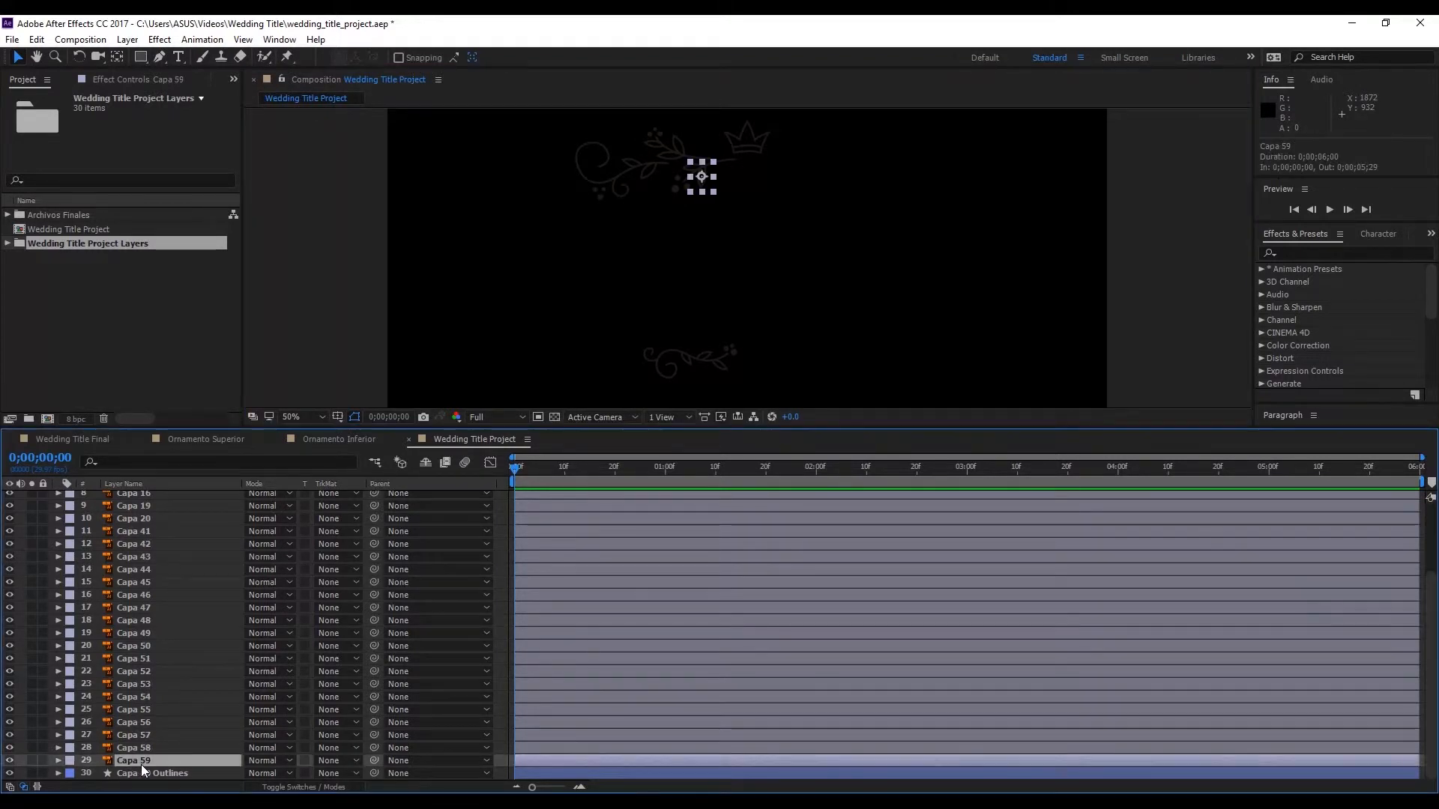
{"action": "scroll", "scroll_direction": "up", "scroll_amount": 3}
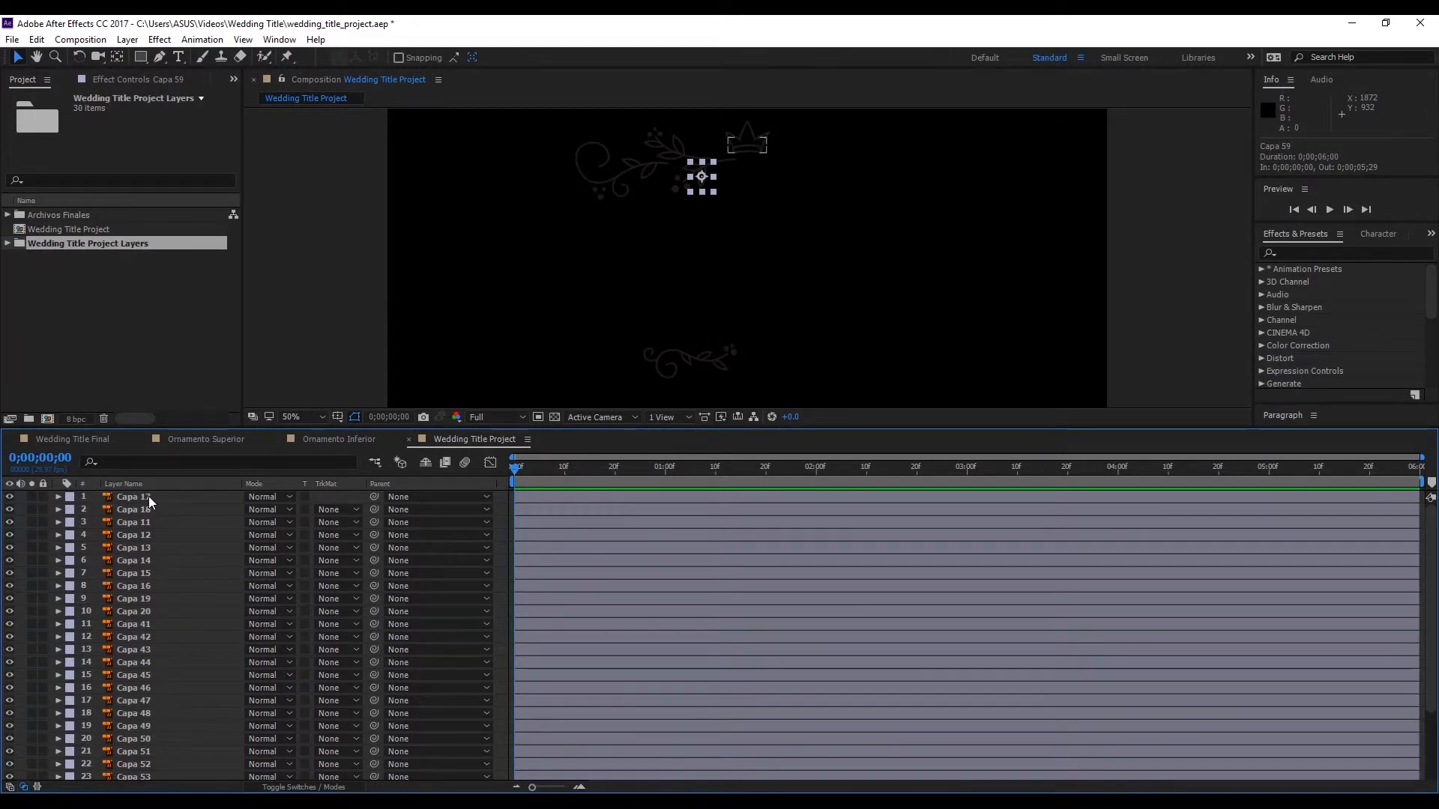
{"action": "key", "text": "ctrl+a"}
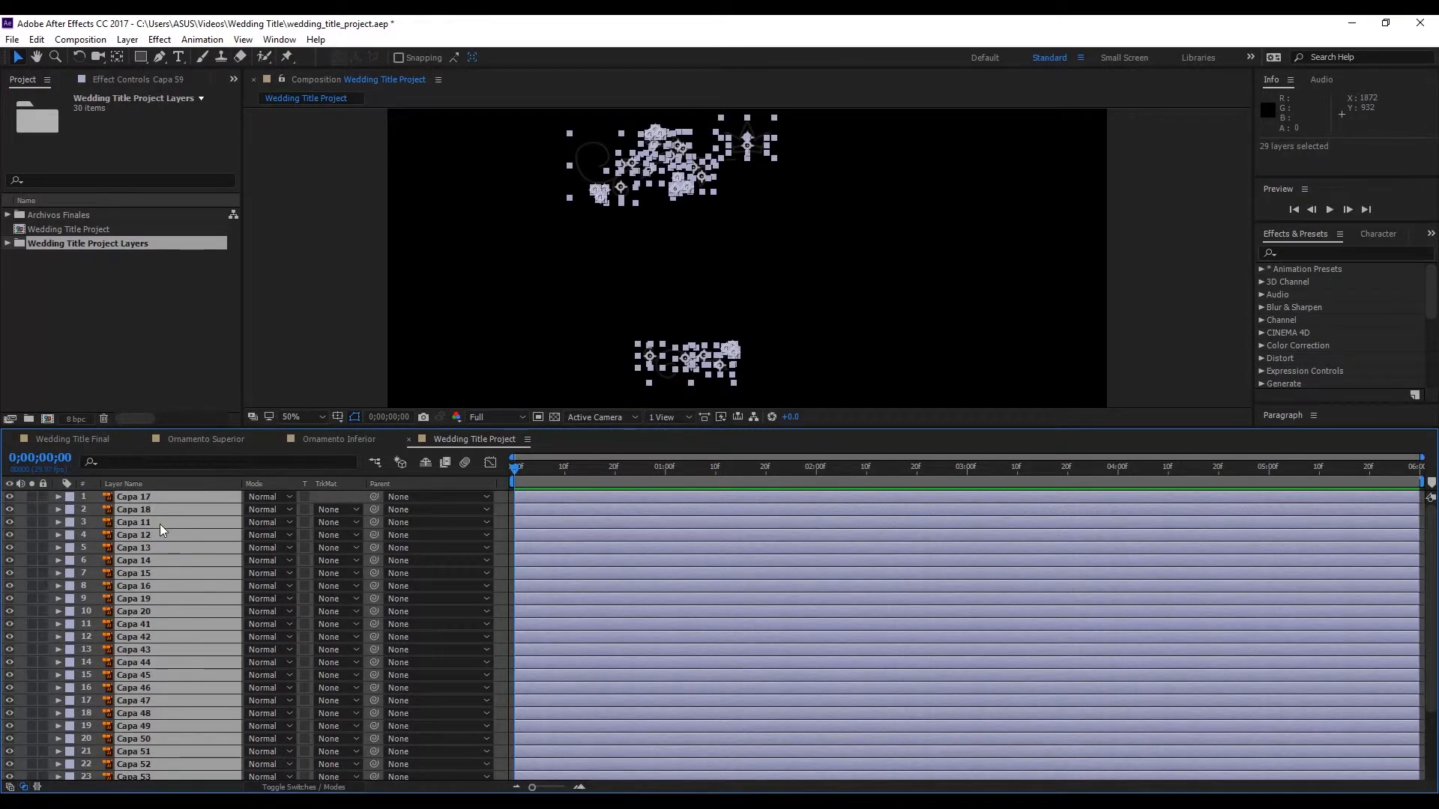
{"action": "scroll", "scroll_direction": "down", "scroll_amount": 3}
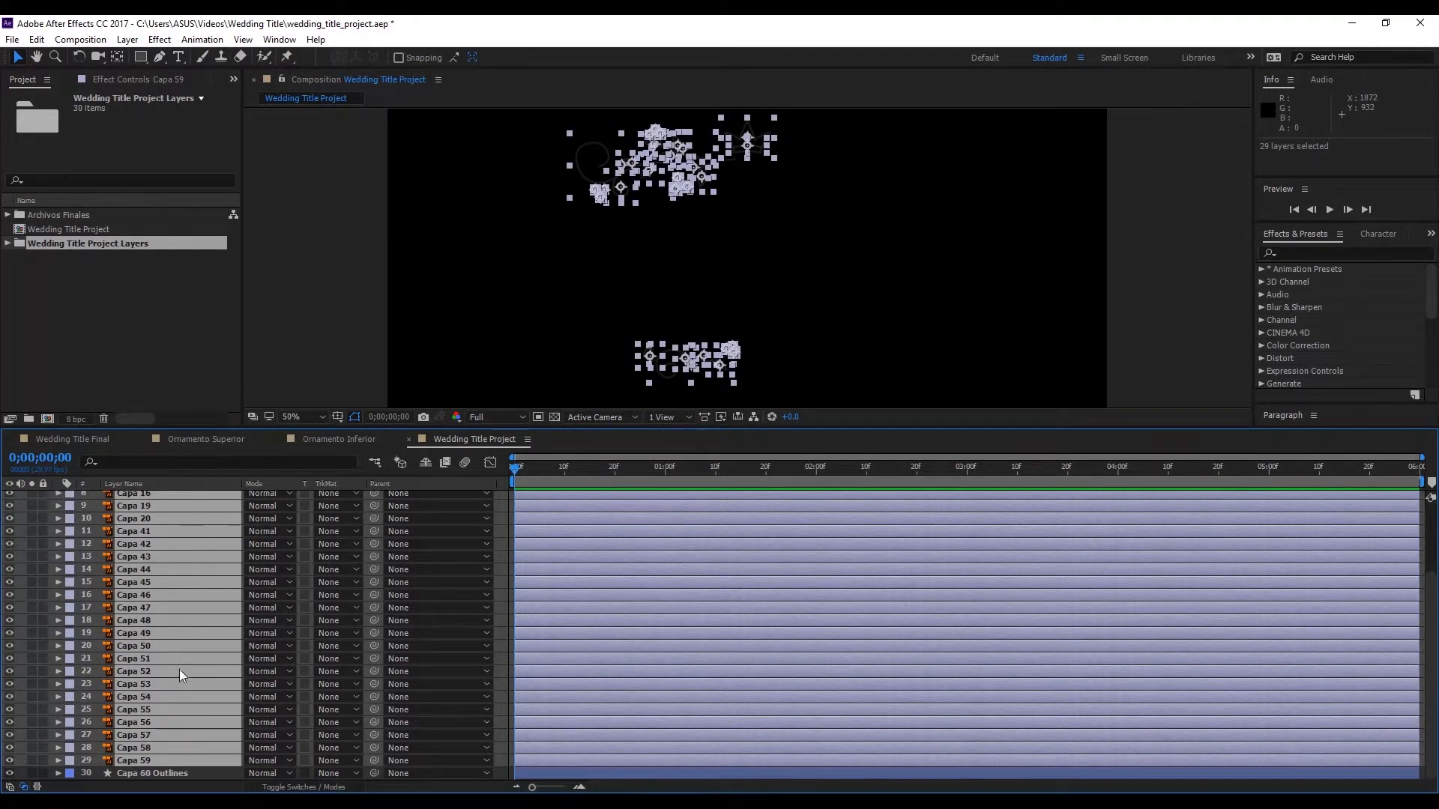
{"action": "right_click", "coordinate": [180, 671]}
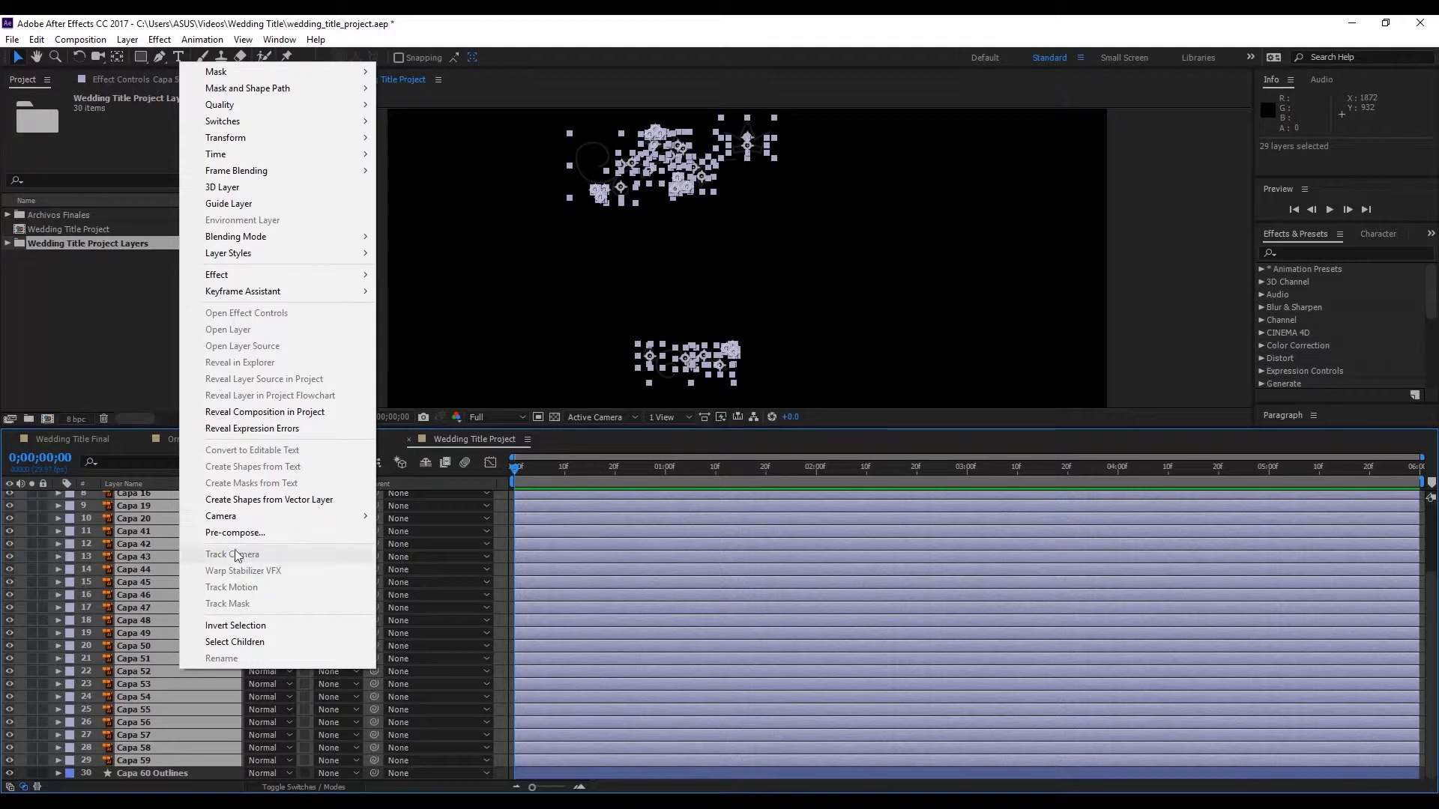
{"action": "mouse_move", "coordinate": [270, 499]}
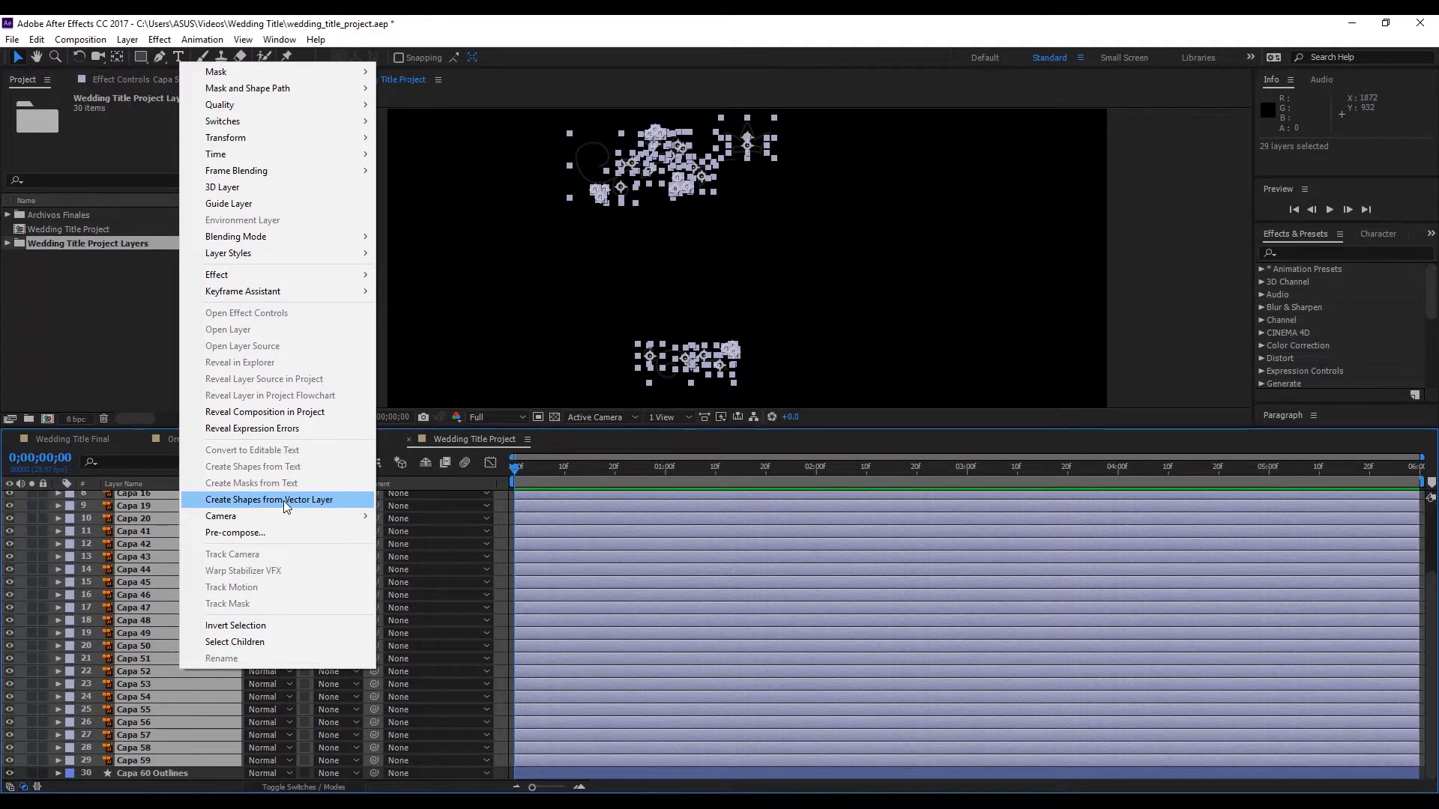
{"action": "left_click", "coordinate": [269, 499]}
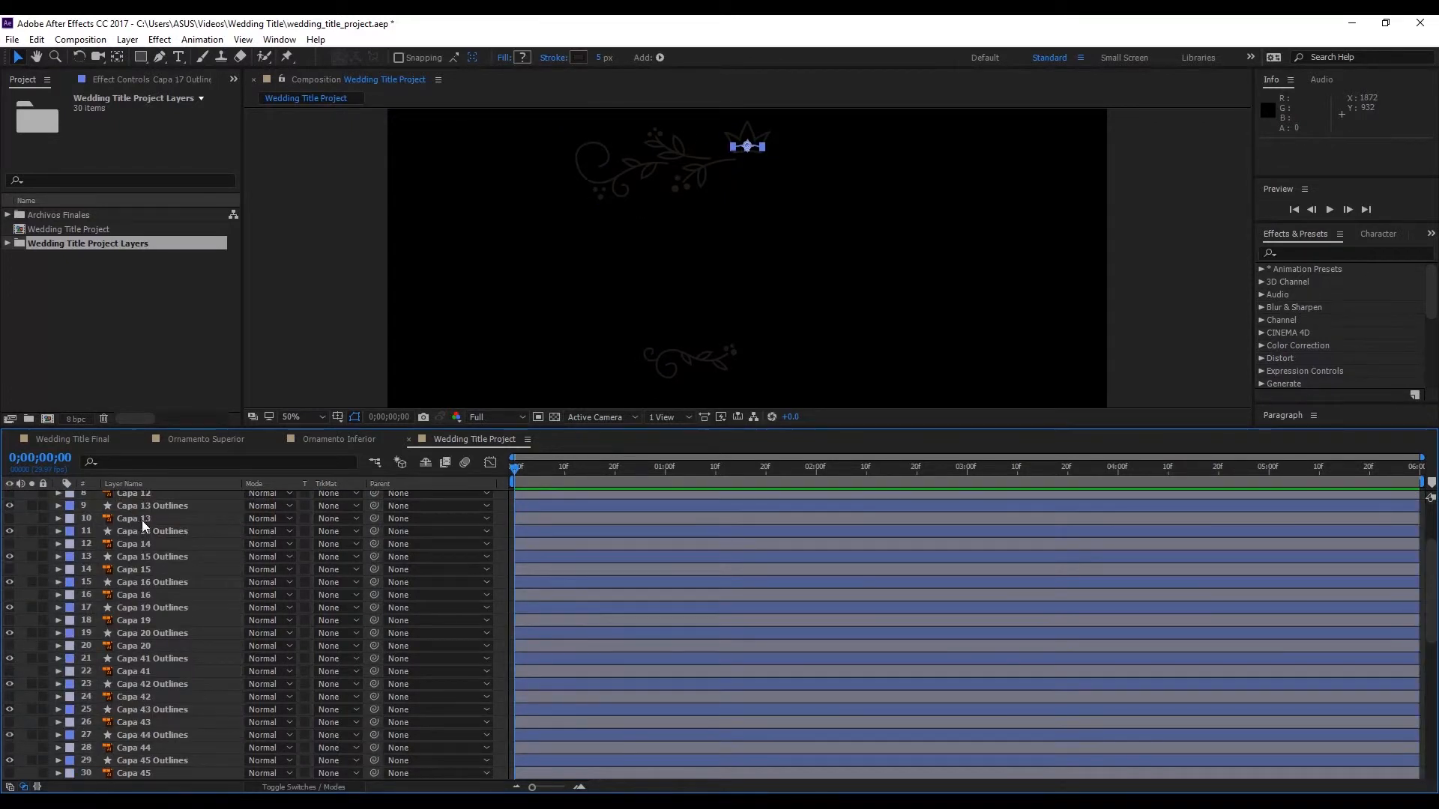
{"action": "scroll", "scroll_direction": "up", "scroll_amount": 3}
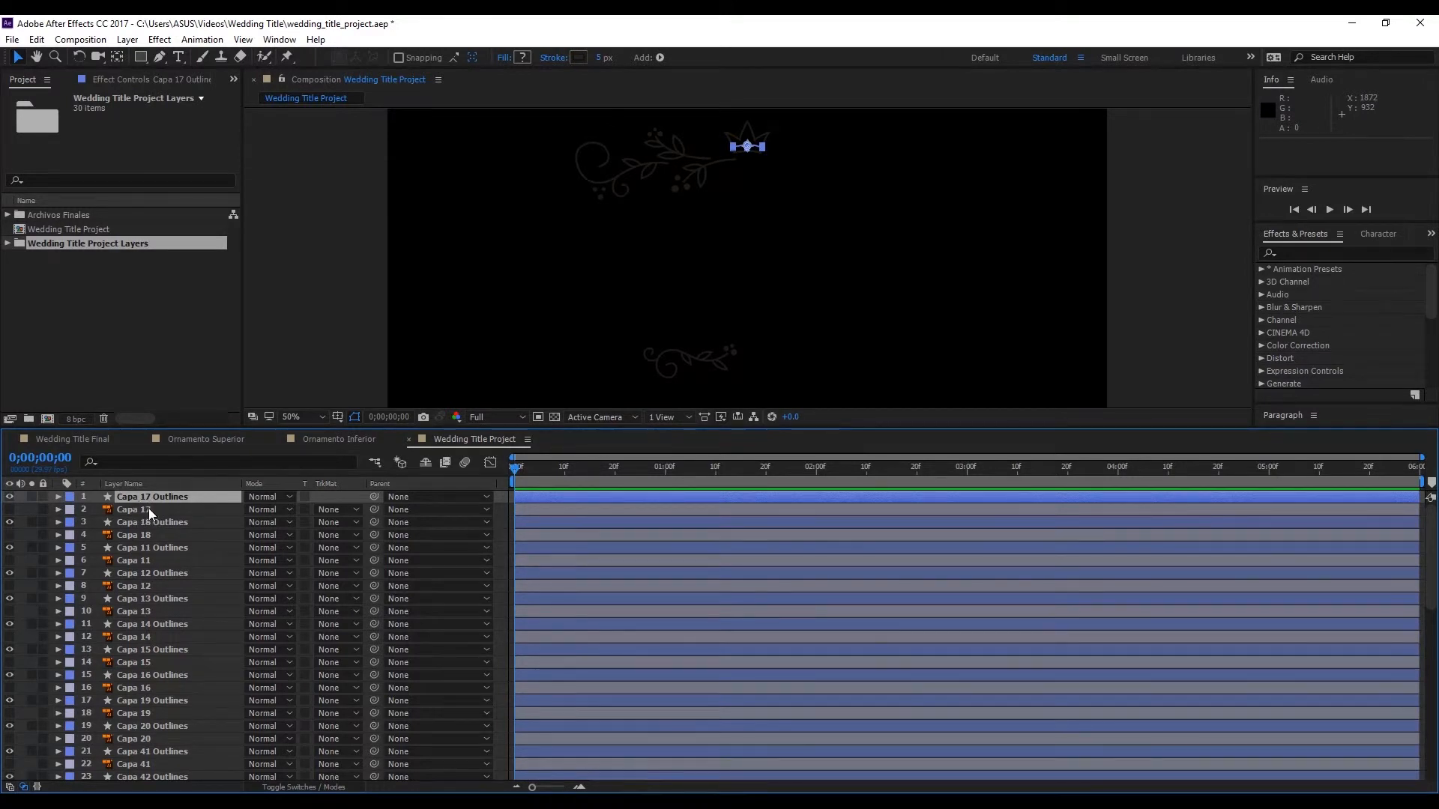
{"action": "scroll", "scroll_direction": "down", "scroll_amount": 3}
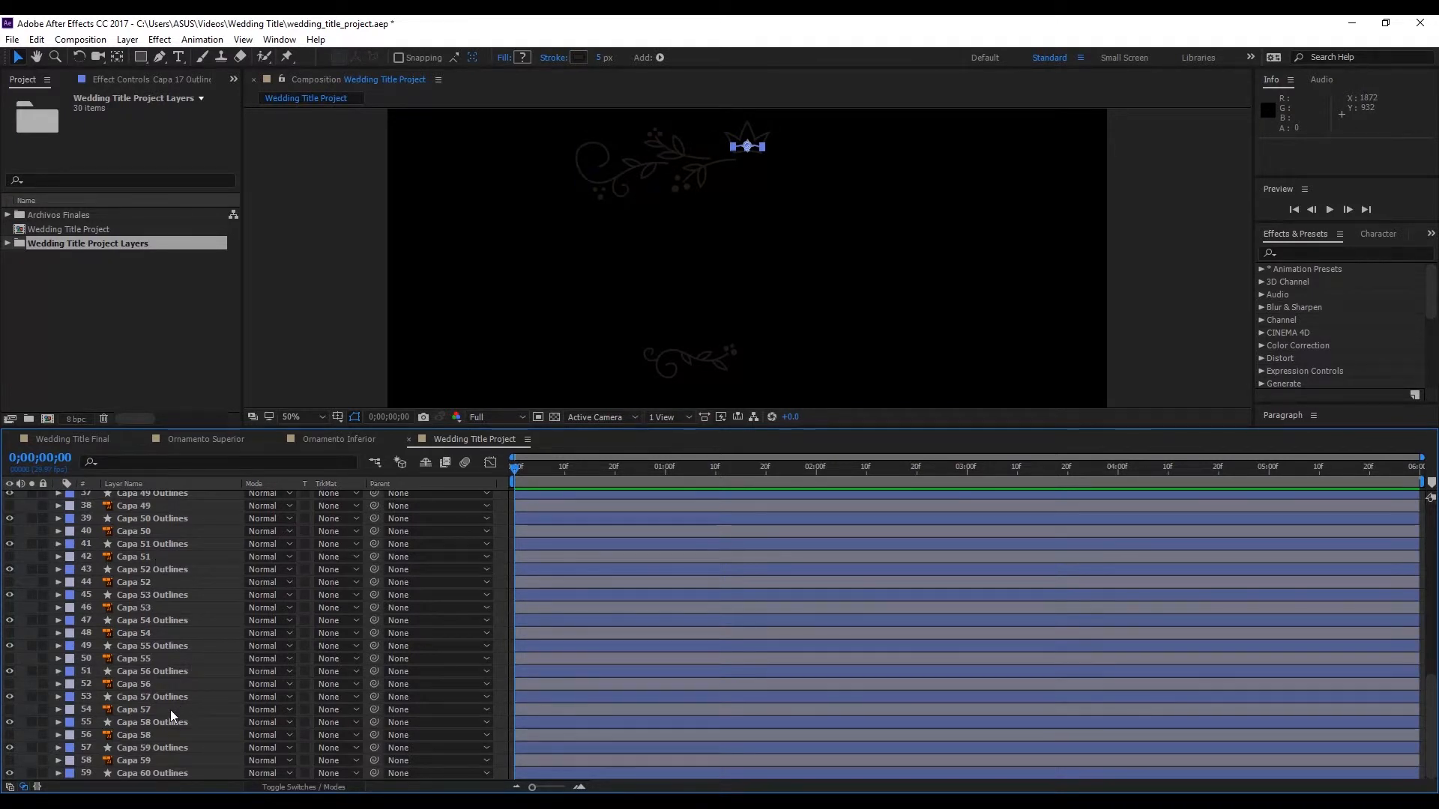
{"action": "scroll", "scroll_direction": "up", "scroll_amount": 3}
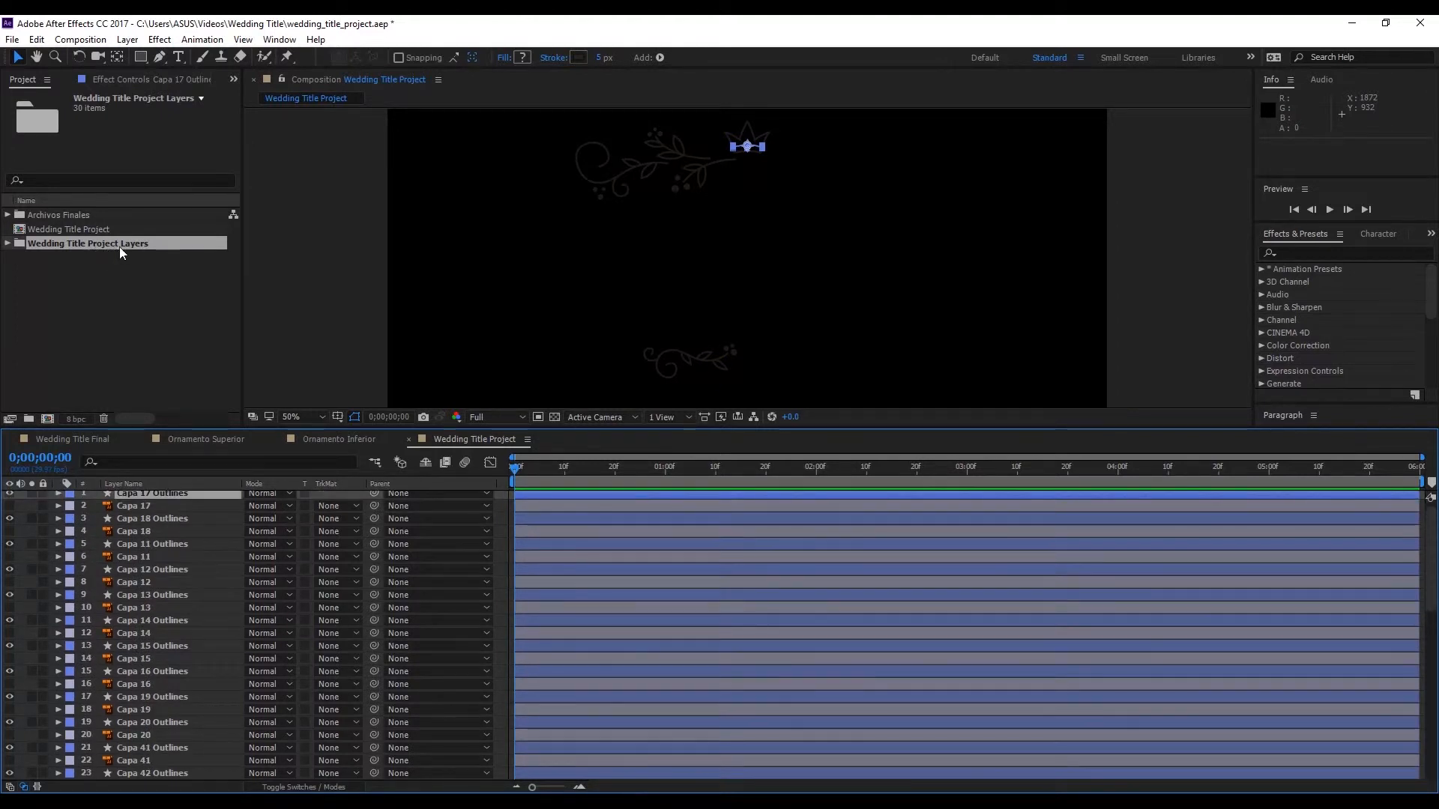
Delete the Wedding Title Project Layers folder and confirm removing its contents.
{"action": "left_click", "coordinate": [69, 229]}
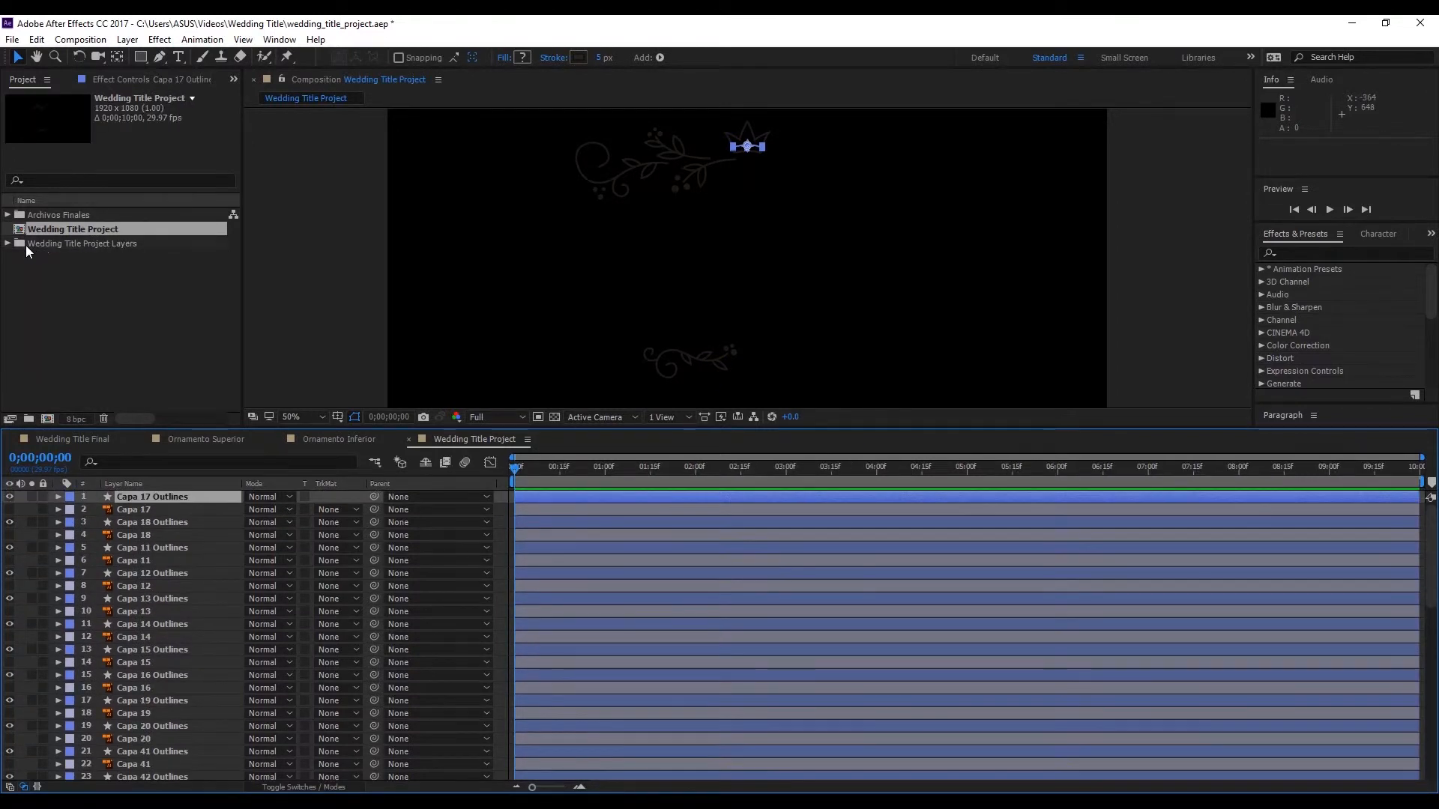
{"action": "left_click", "coordinate": [89, 243]}
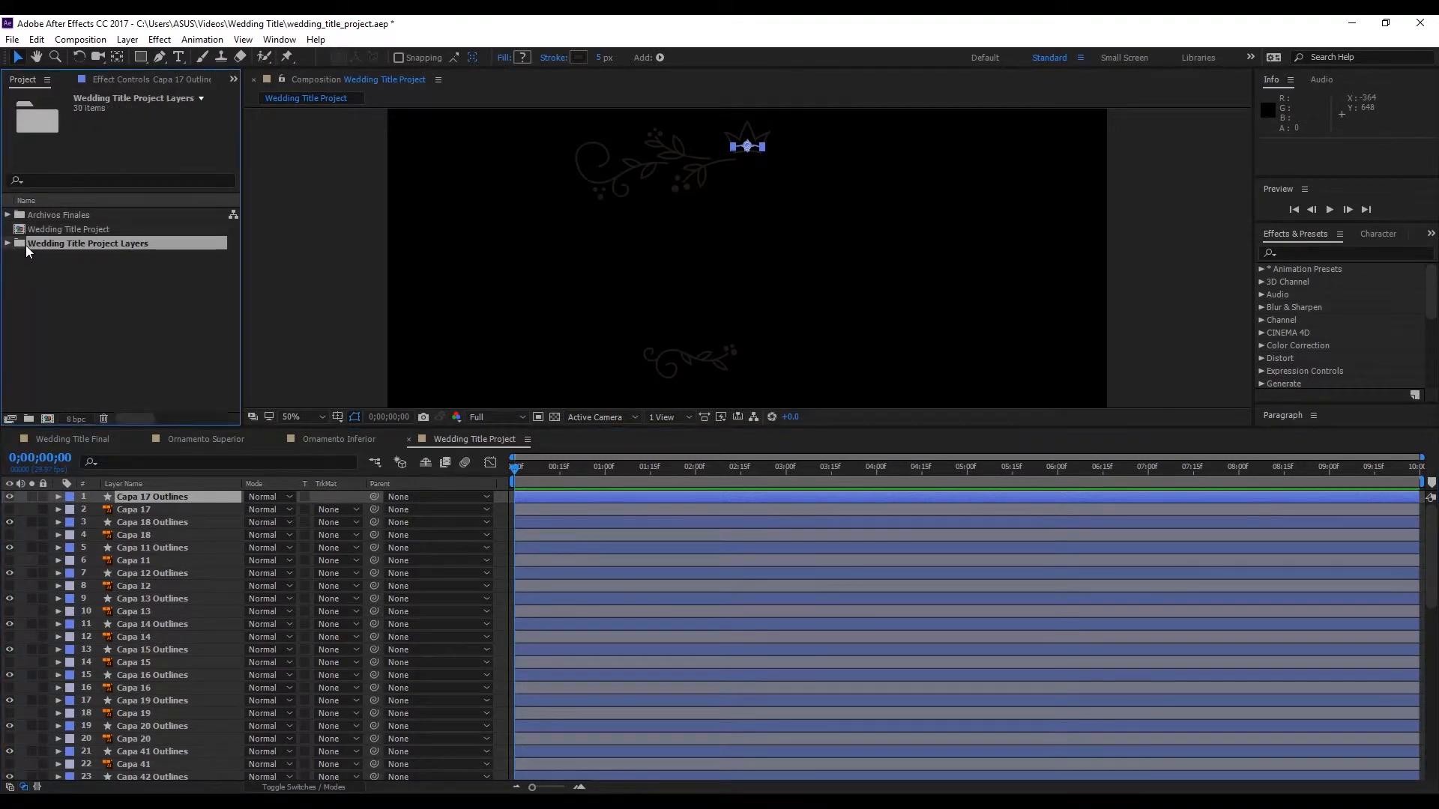
{"action": "key", "text": "Delete"}
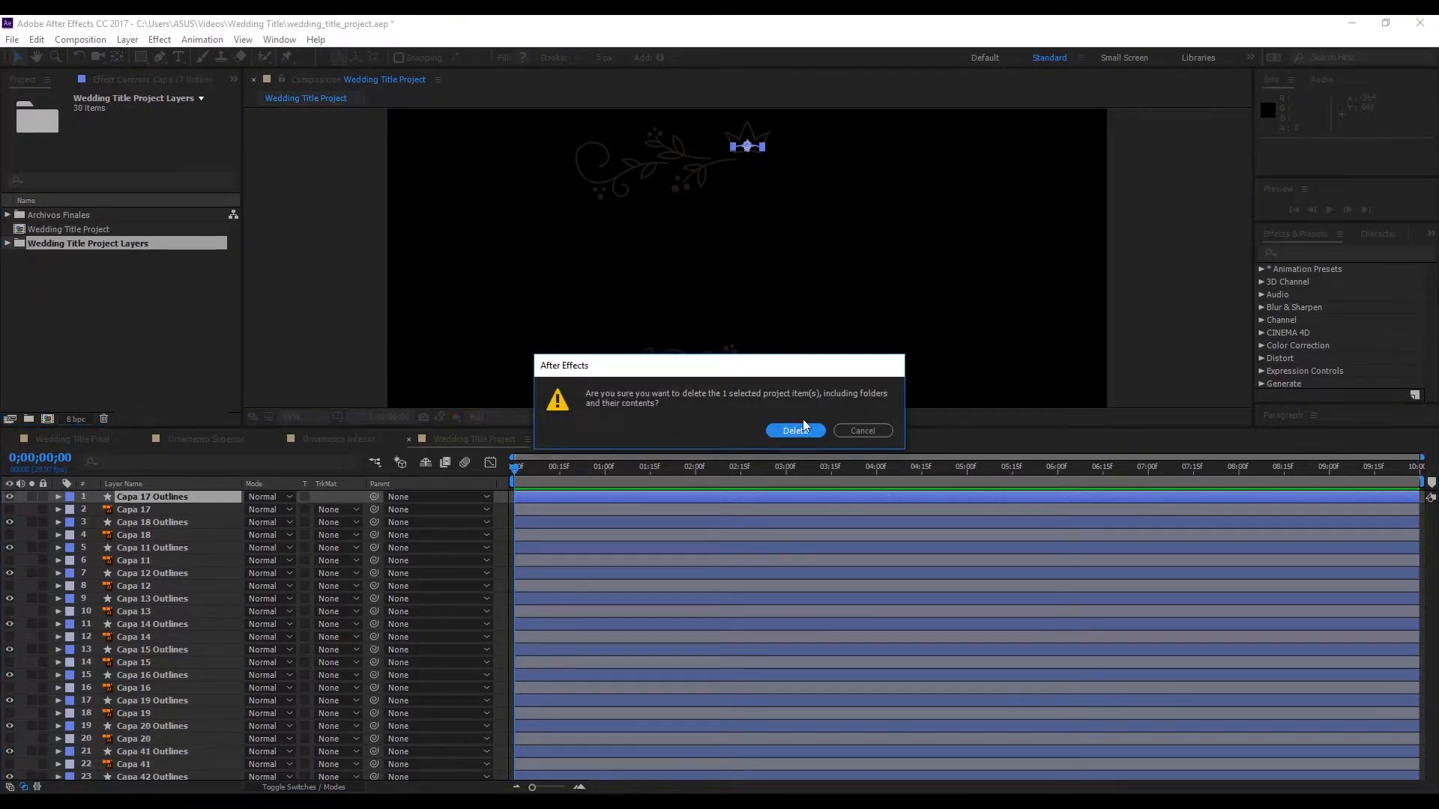
{"action": "left_click", "coordinate": [795, 430]}
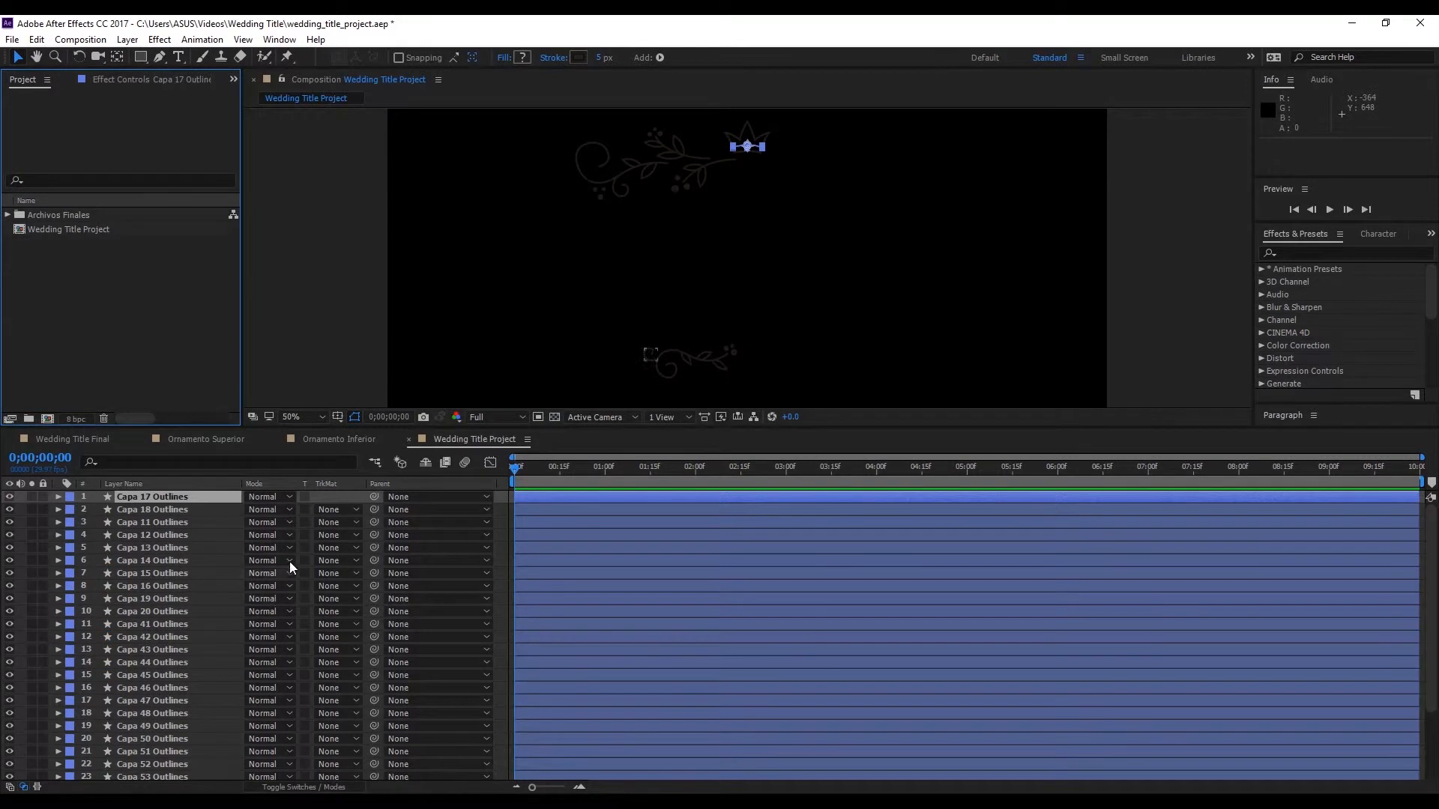
{"action": "scroll", "scroll_direction": "down", "scroll_amount": 3}
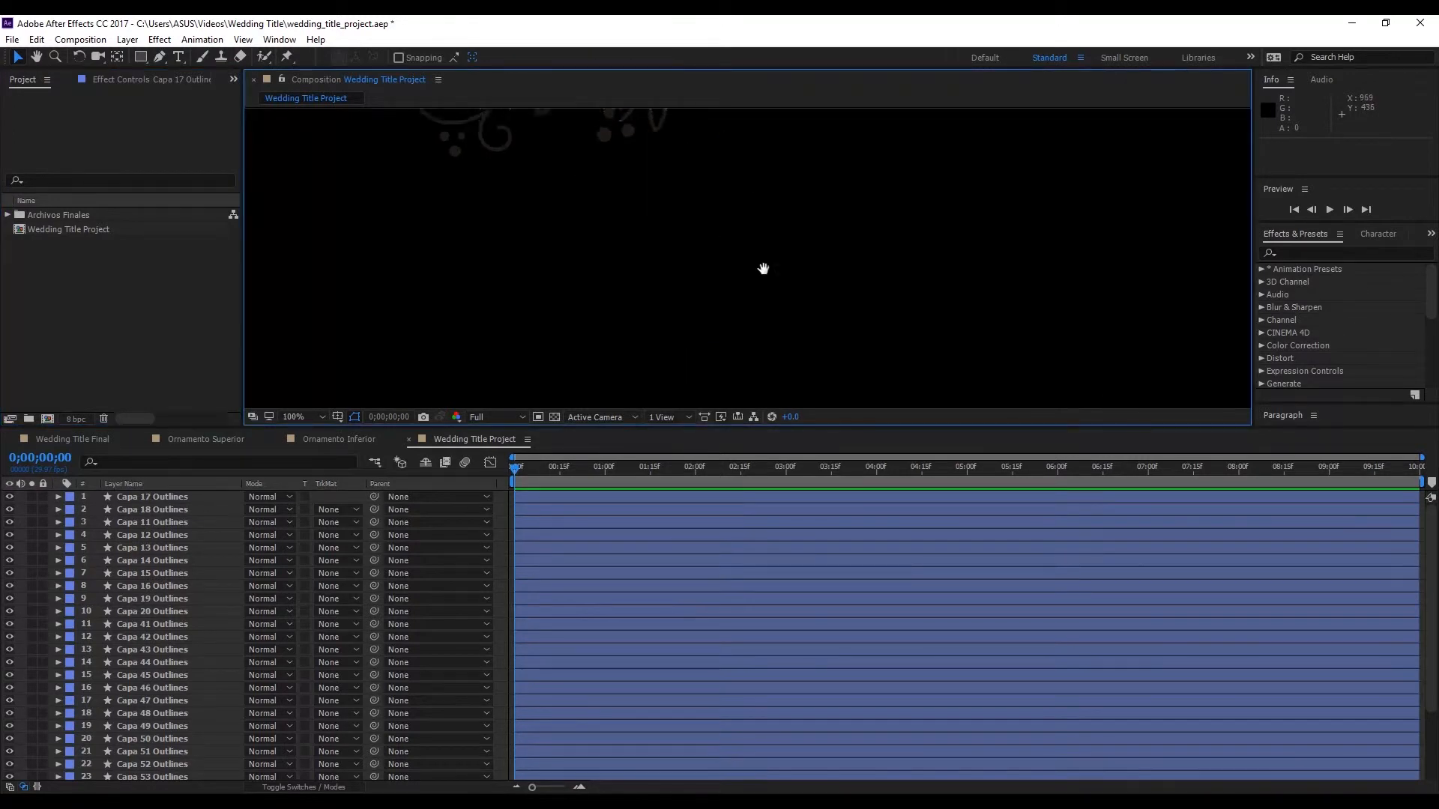
Set the swirl ornament shape's stroke color to white.
{"action": "left_click", "coordinate": [151, 776]}
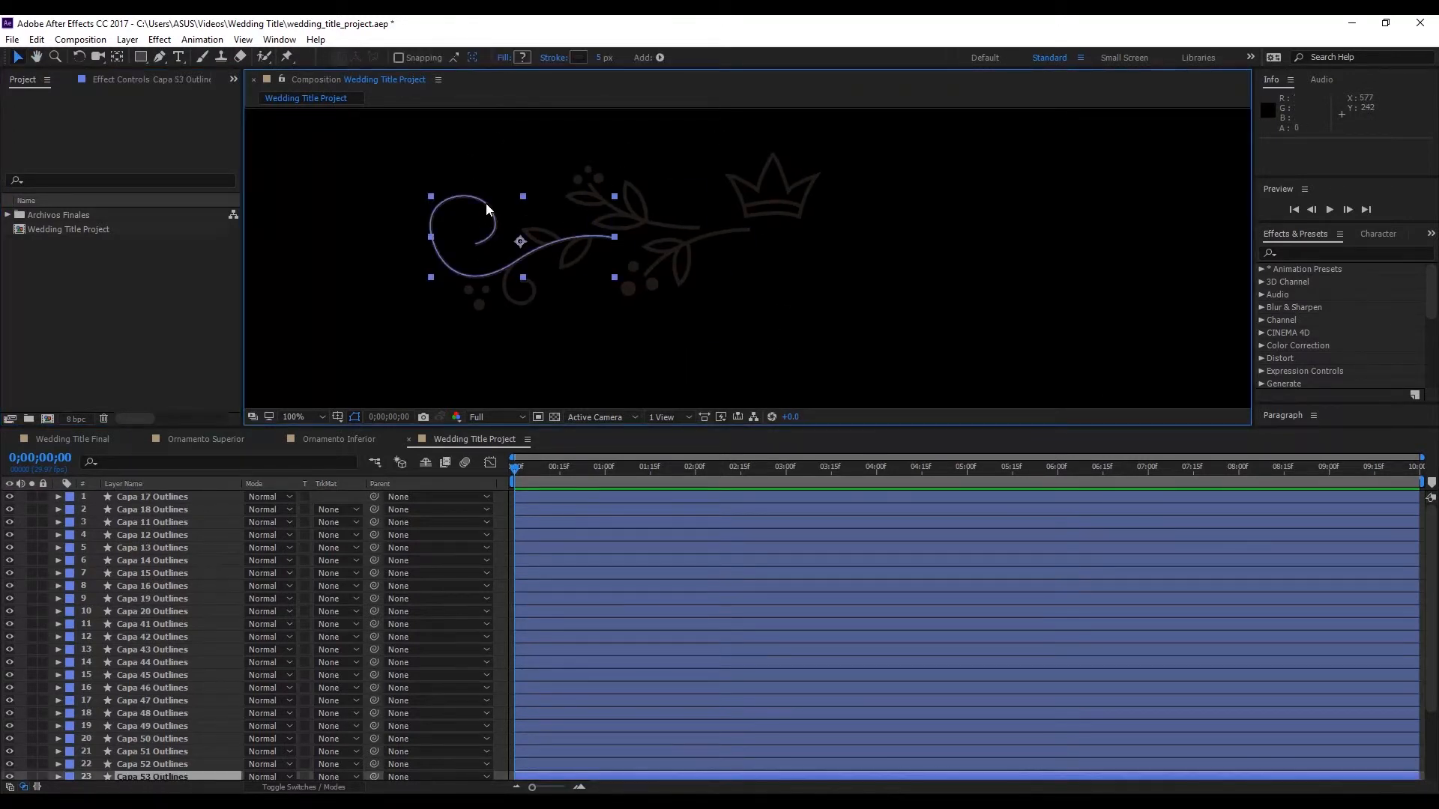
{"action": "scroll", "scroll_direction": "down", "scroll_amount": 3}
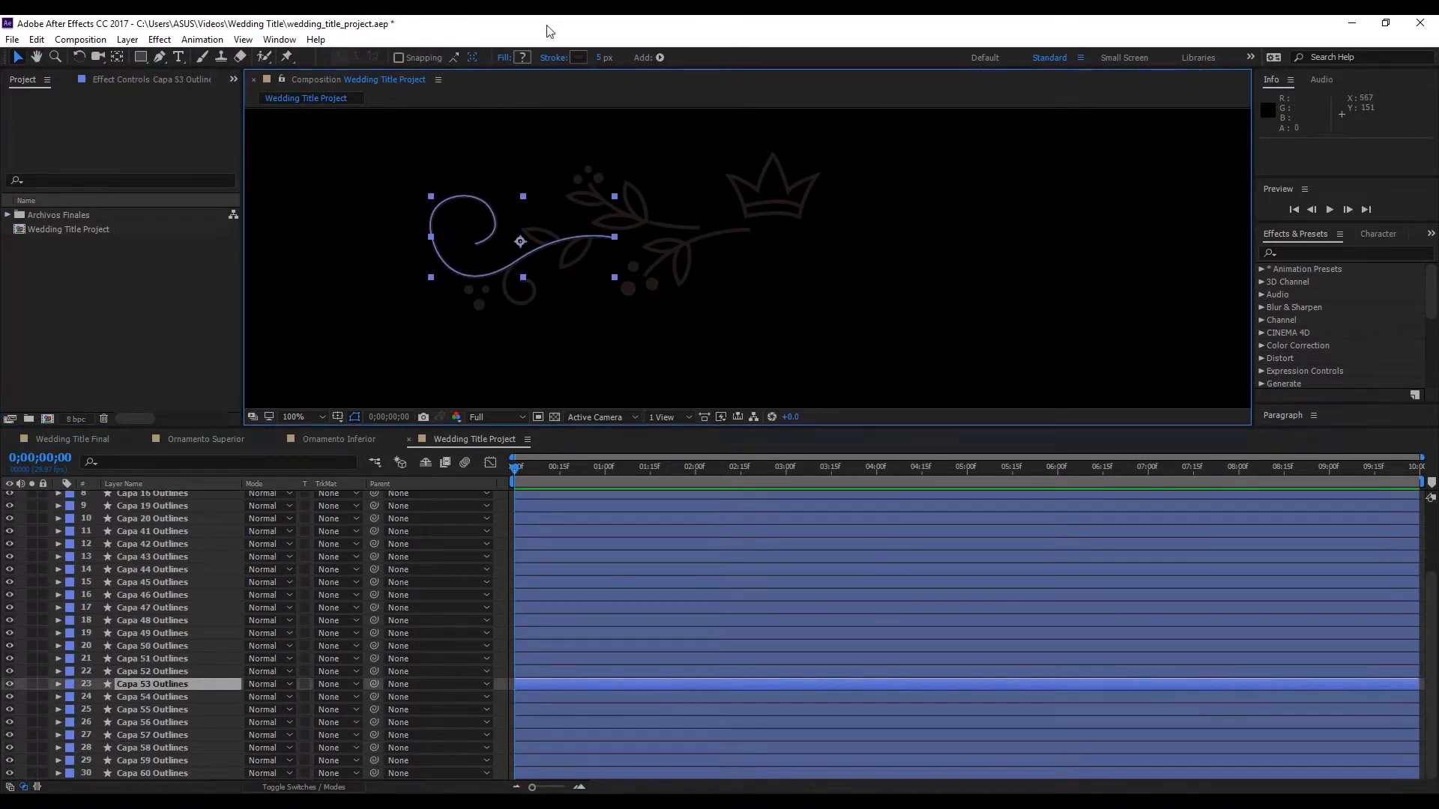
{"action": "left_click", "coordinate": [577, 57]}
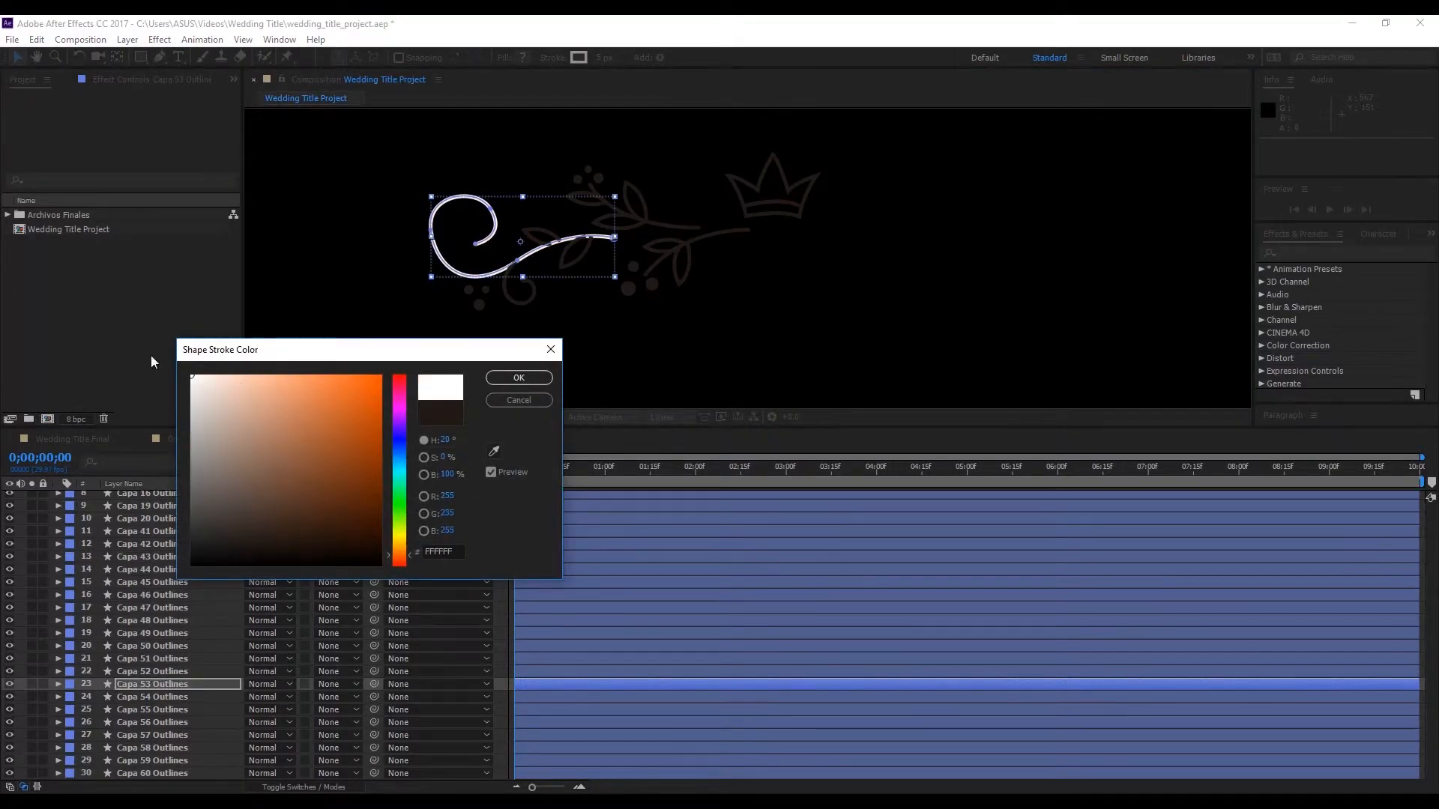
{"action": "left_click", "coordinate": [518, 377]}
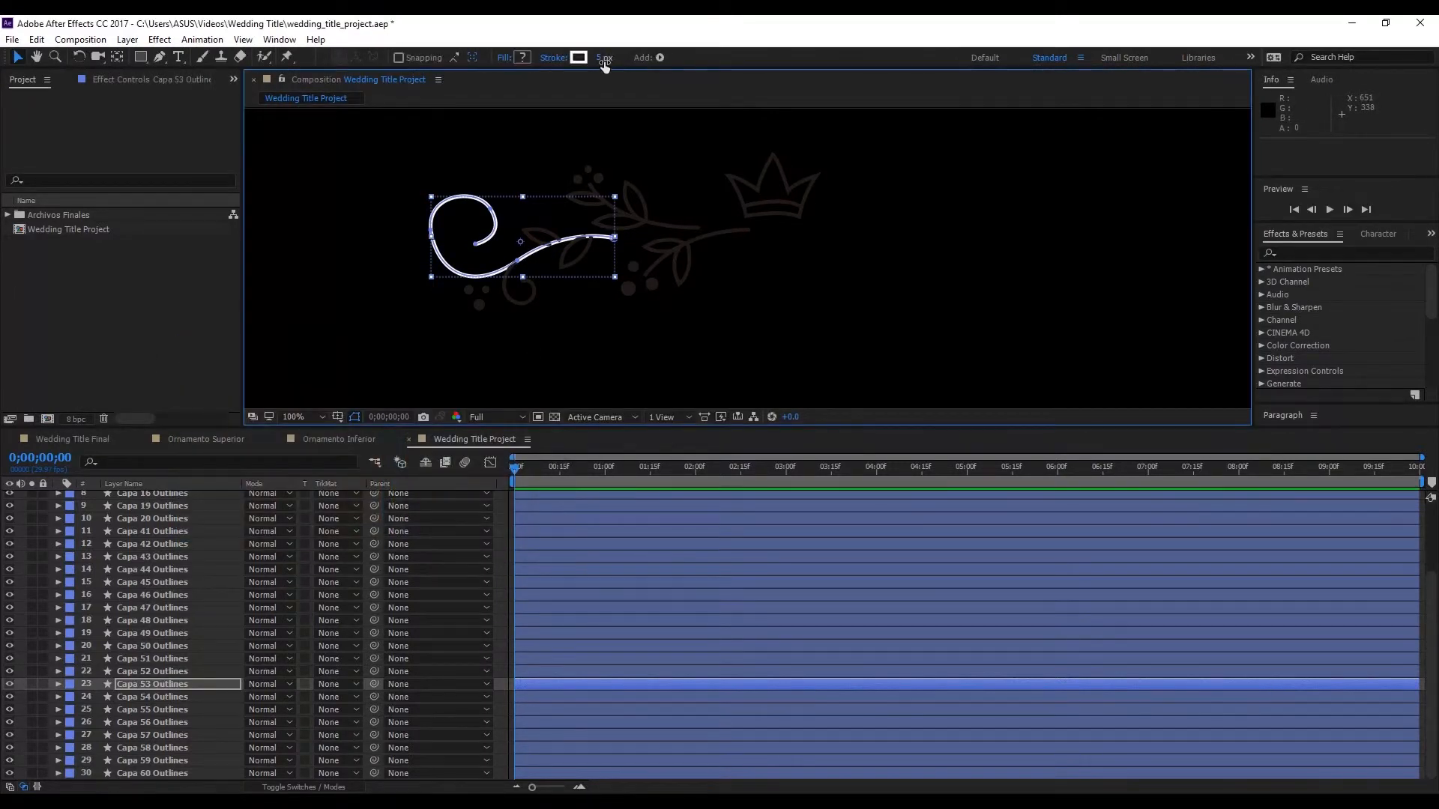
{"action": "left_click", "coordinate": [544, 321]}
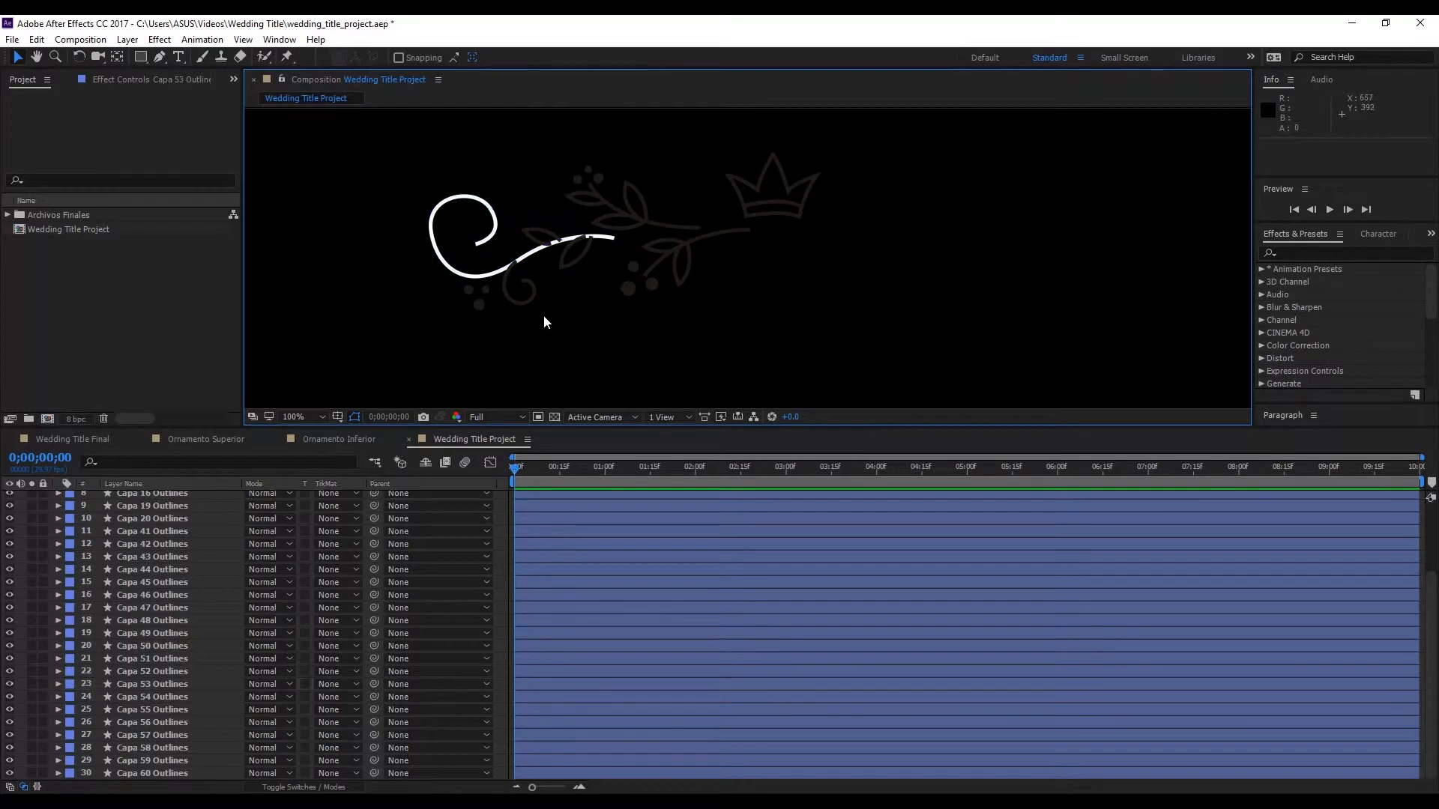
Set the Capa 50 to Capa 52 Outlines strokes to white.
{"action": "left_click", "coordinate": [152, 645]}
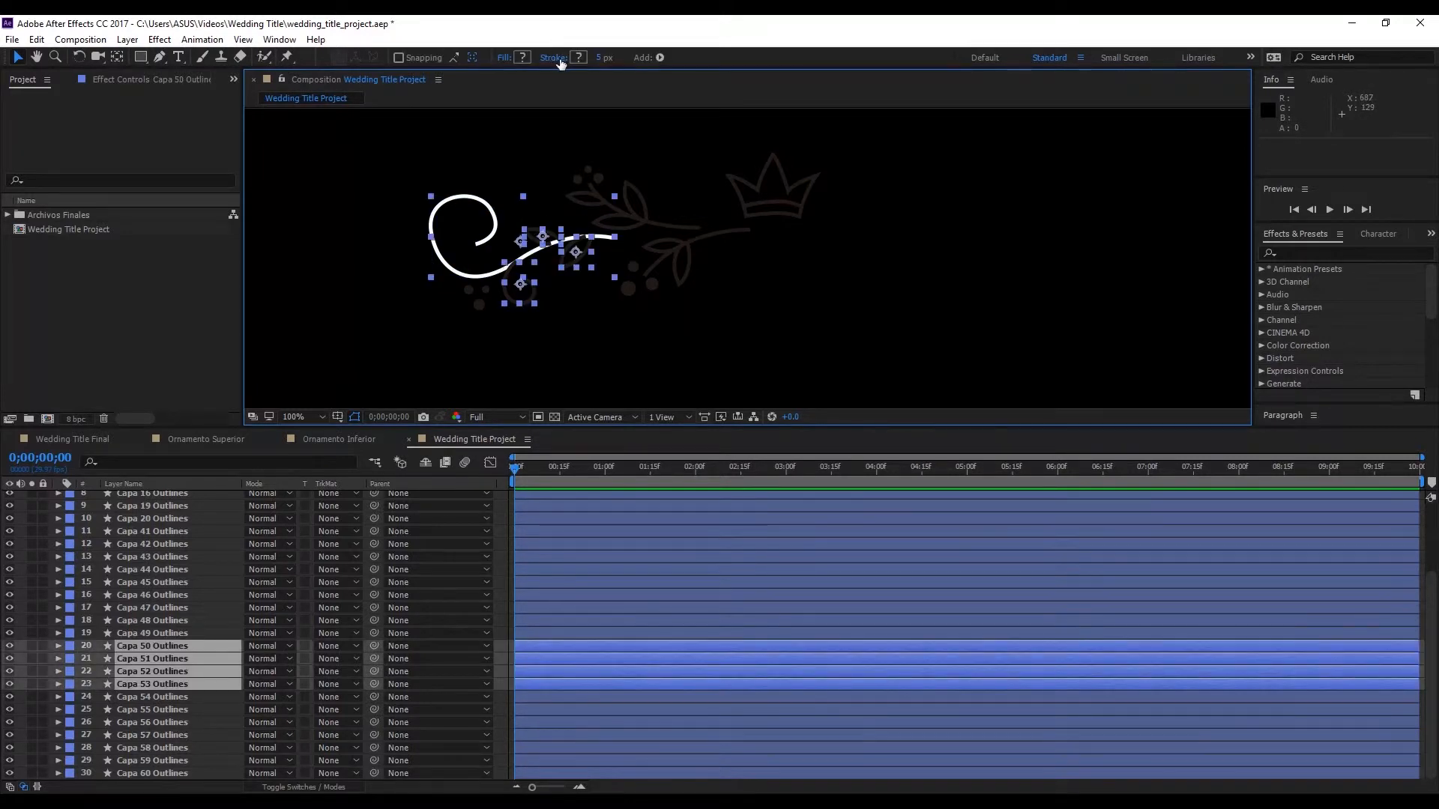
{"action": "left_click", "coordinate": [579, 57]}
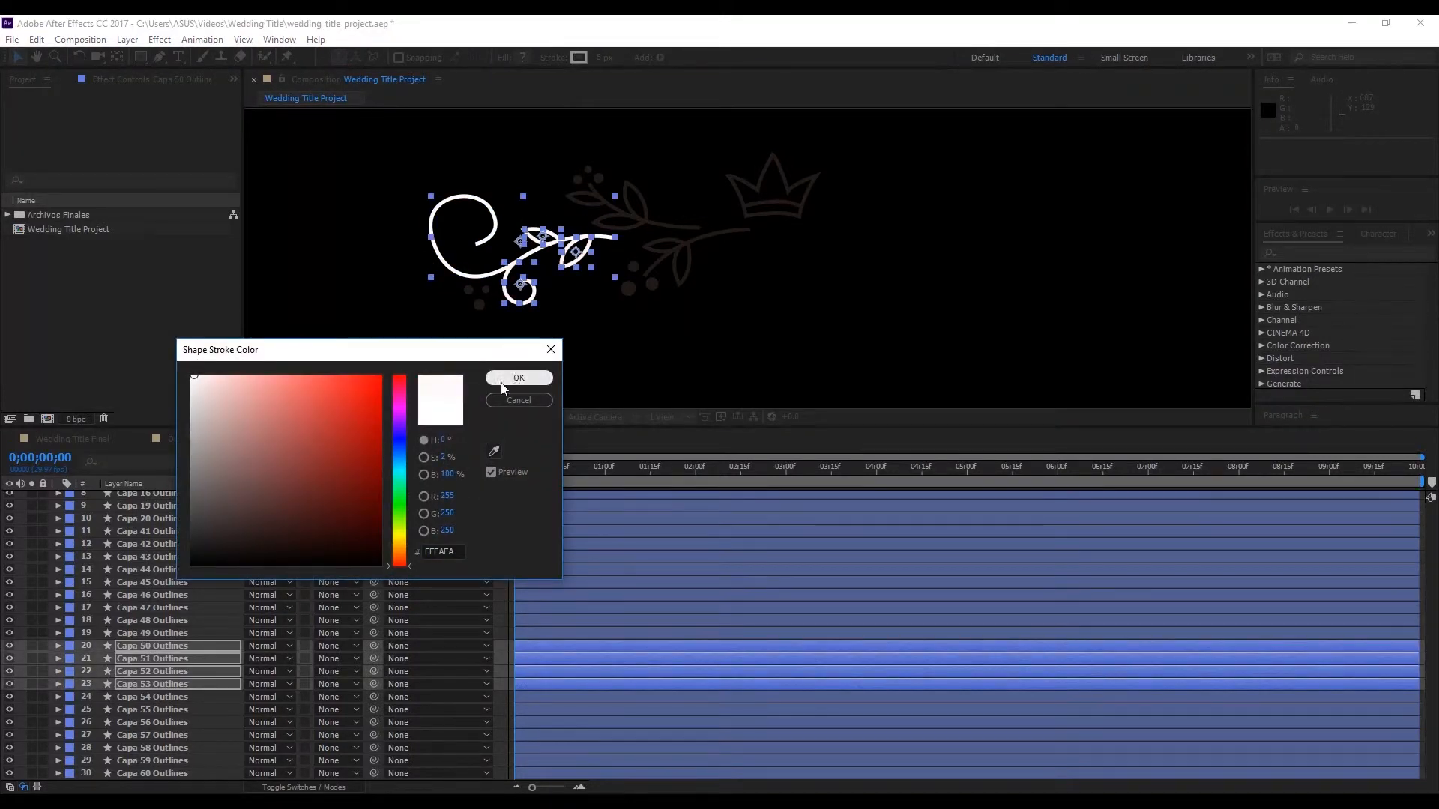
{"action": "left_click", "coordinate": [519, 377]}
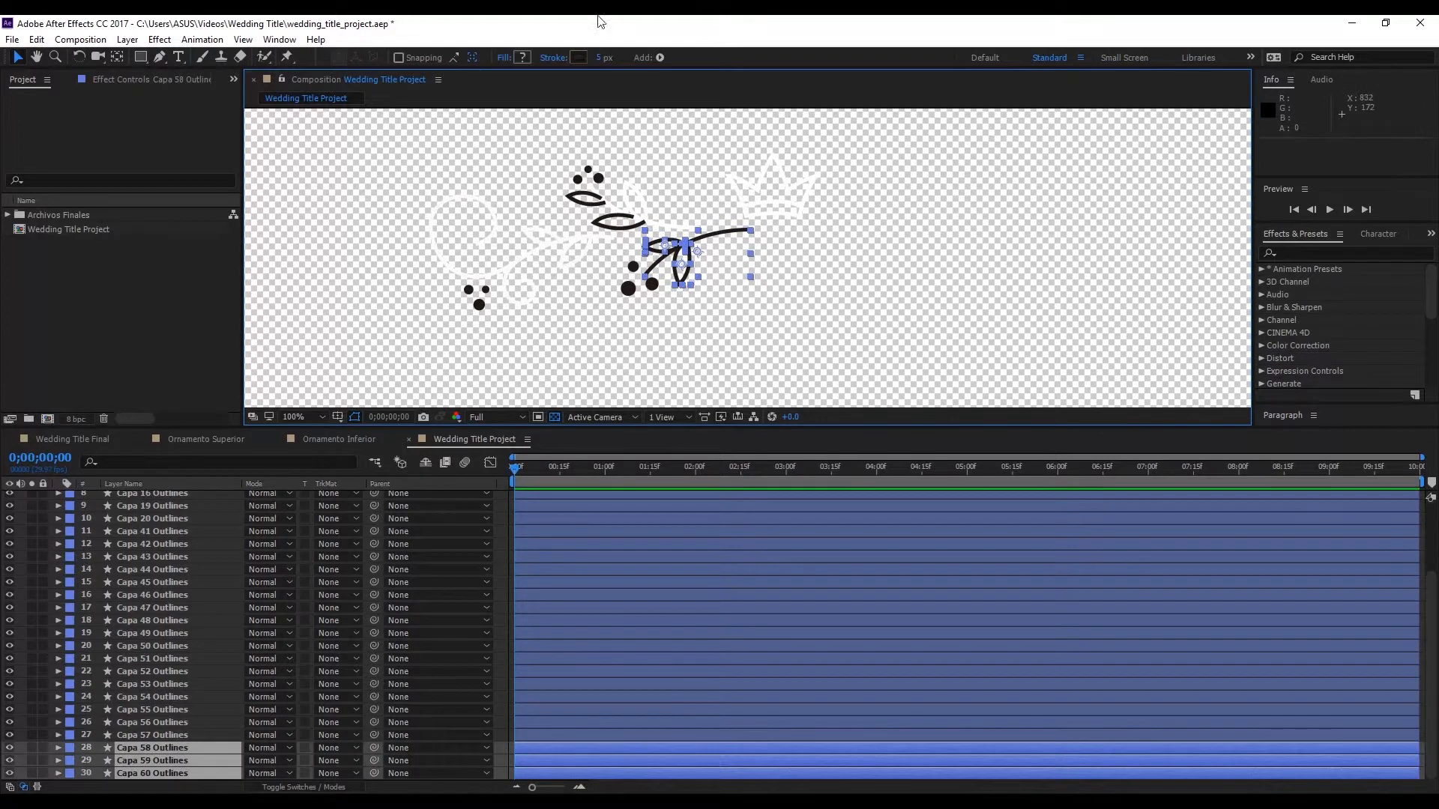
Change each black leaf stroke layer's stroke color to white, one after another.
{"action": "left_click", "coordinate": [579, 57]}
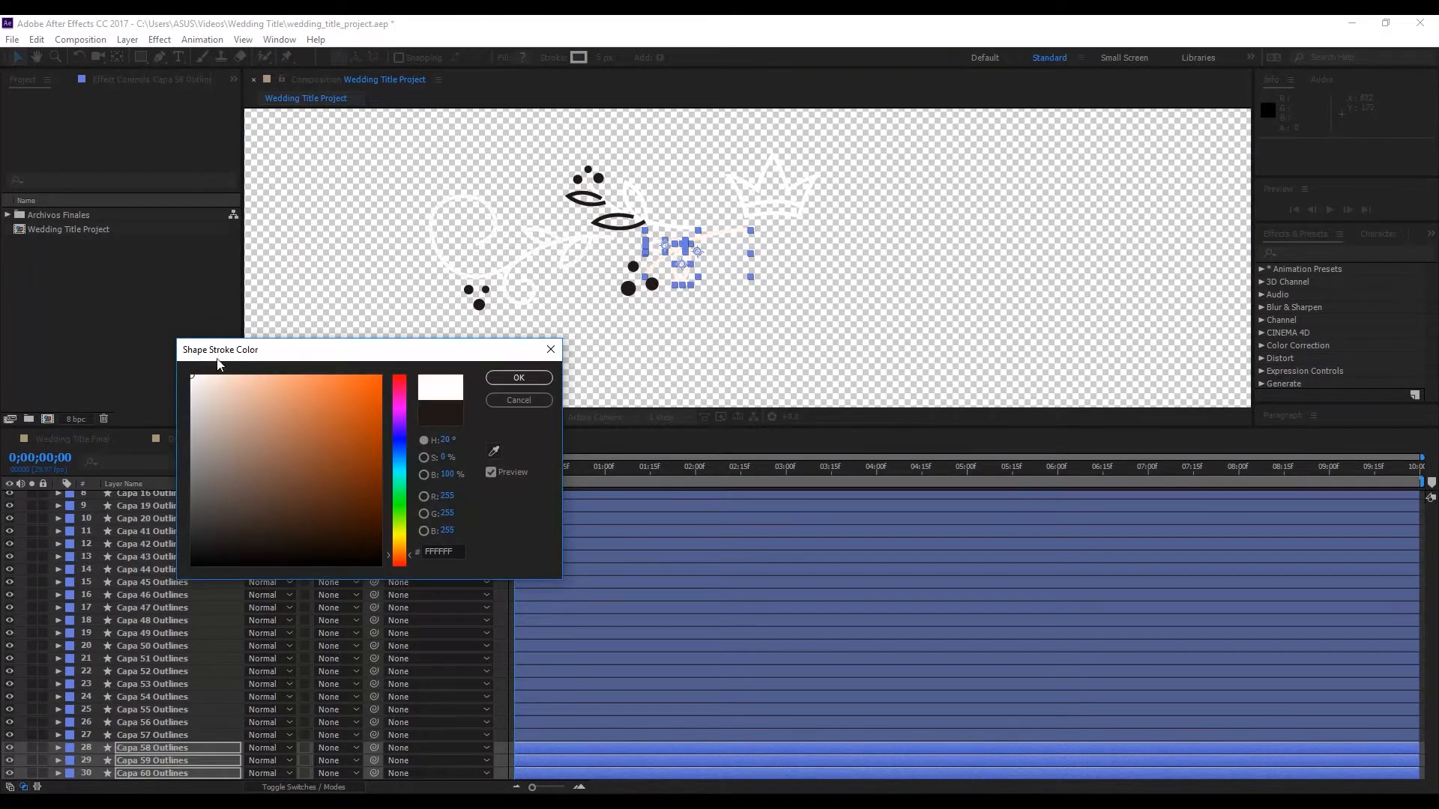
{"action": "left_click", "coordinate": [518, 377]}
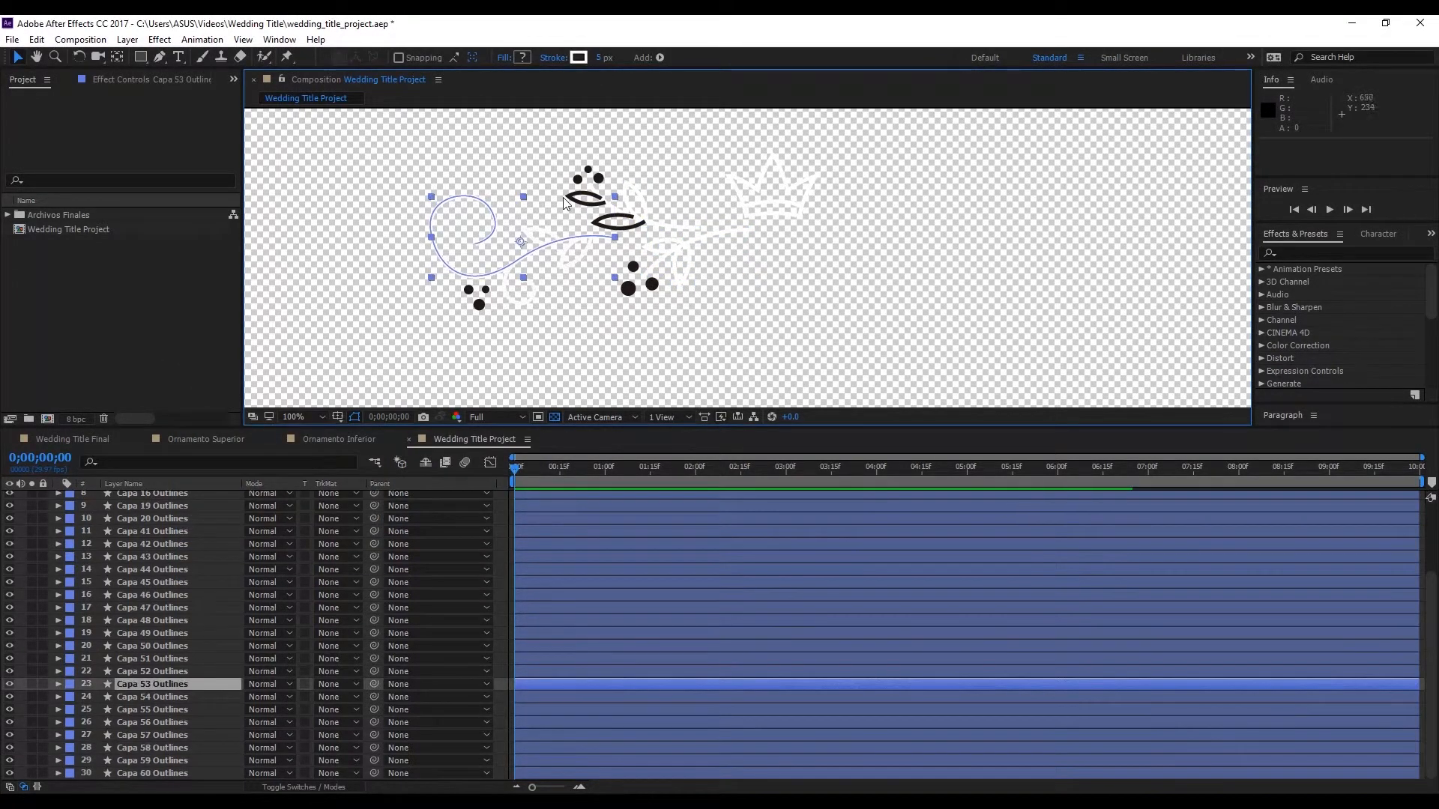
{"action": "left_click", "coordinate": [151, 697]}
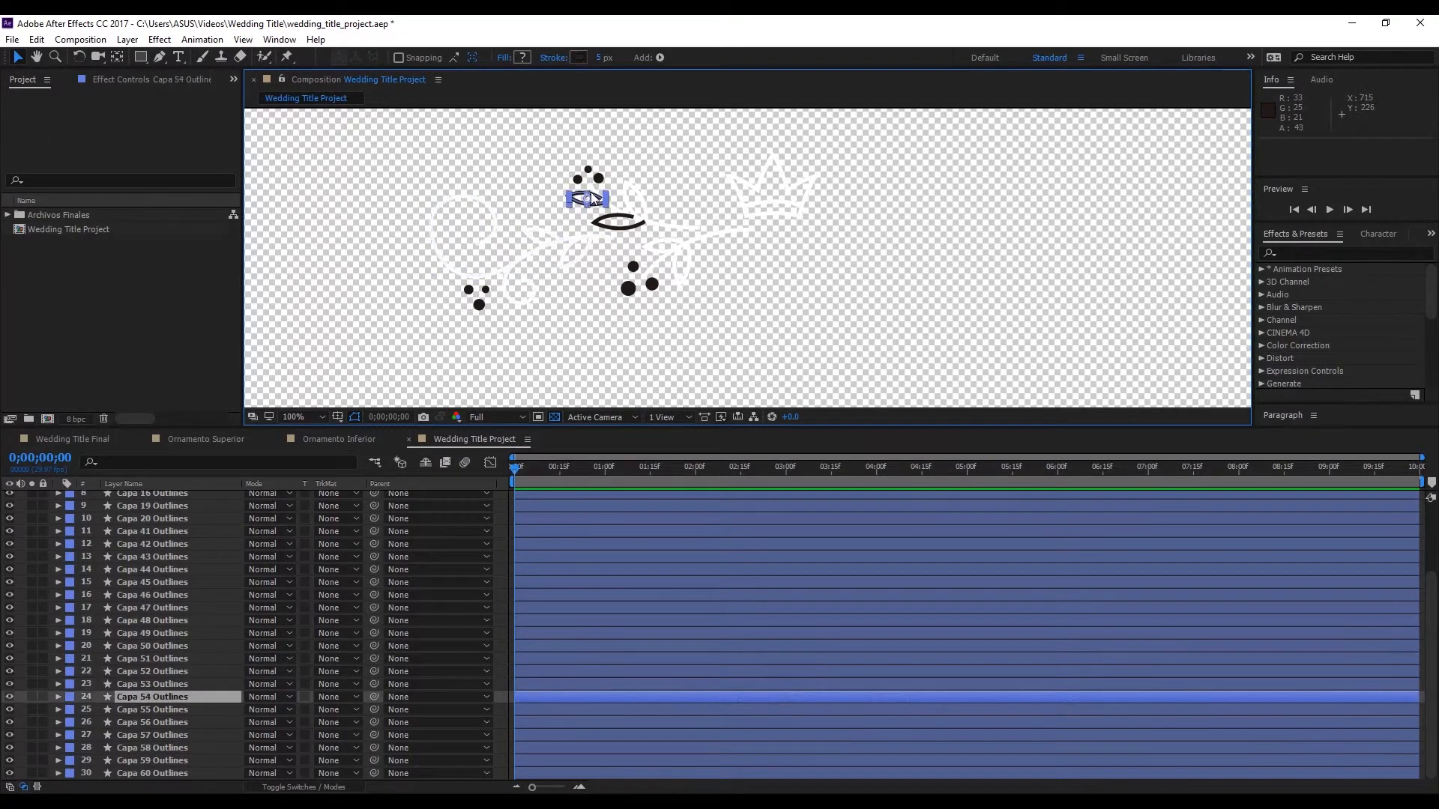
{"action": "left_click", "coordinate": [577, 57]}
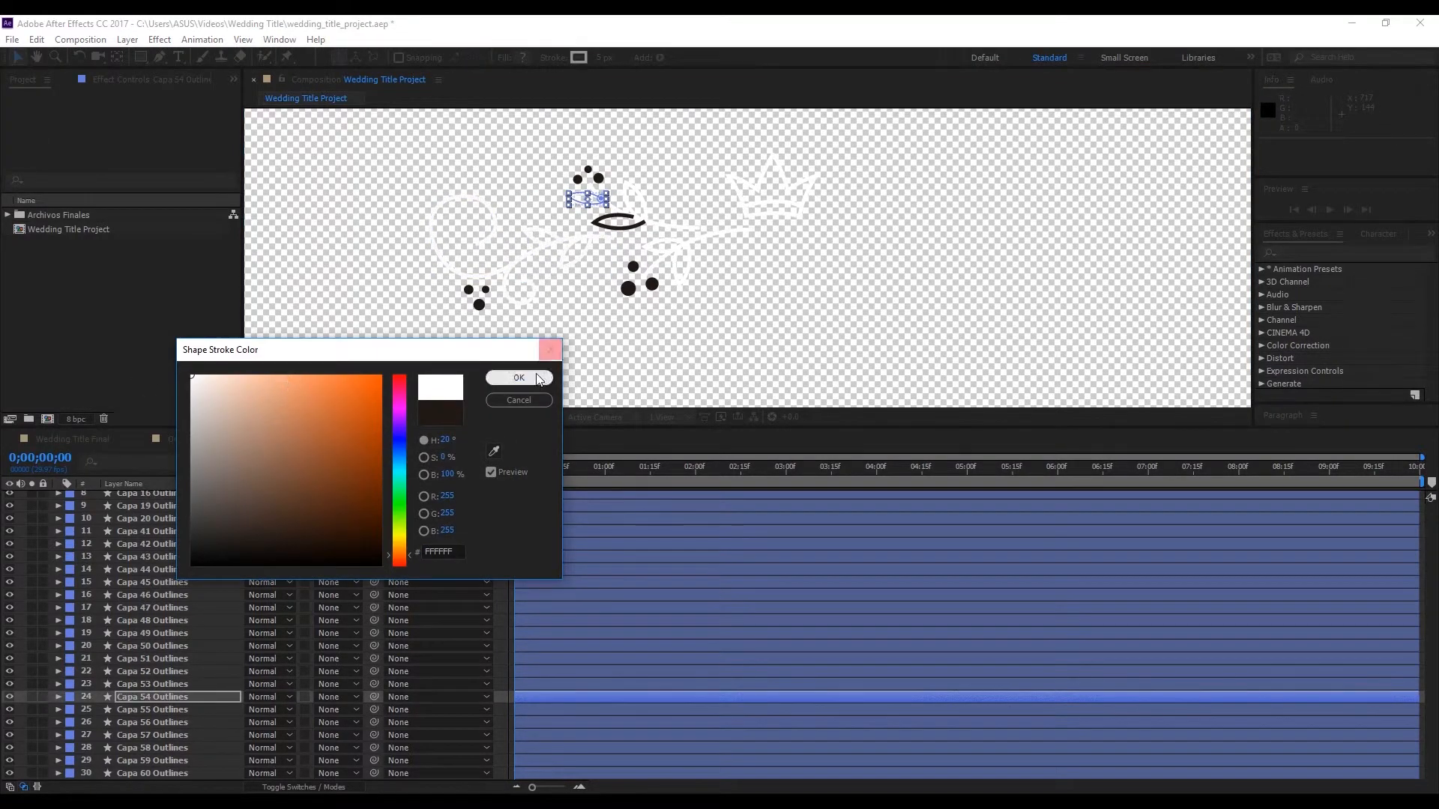
{"action": "left_click", "coordinate": [518, 377]}
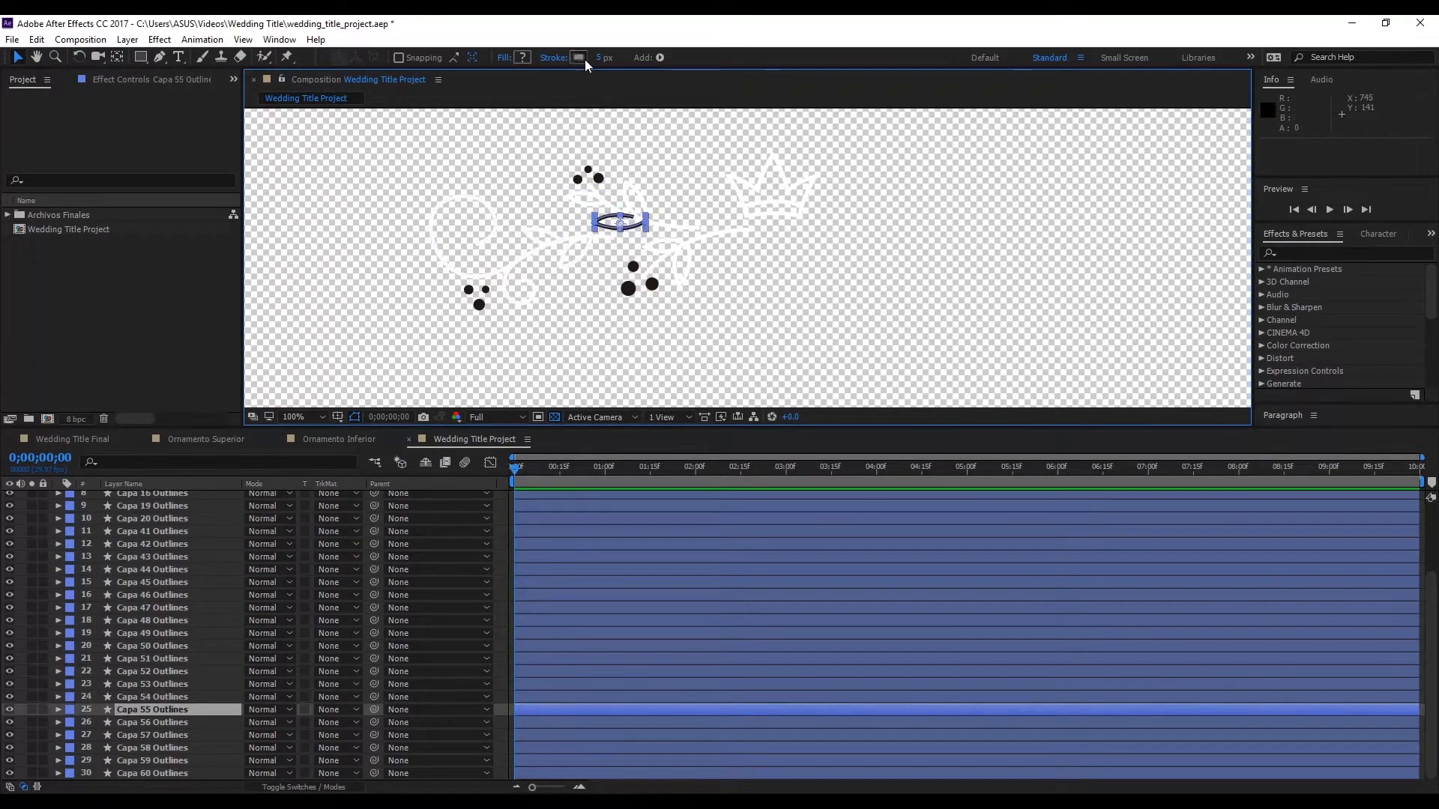
{"action": "left_click", "coordinate": [578, 57]}
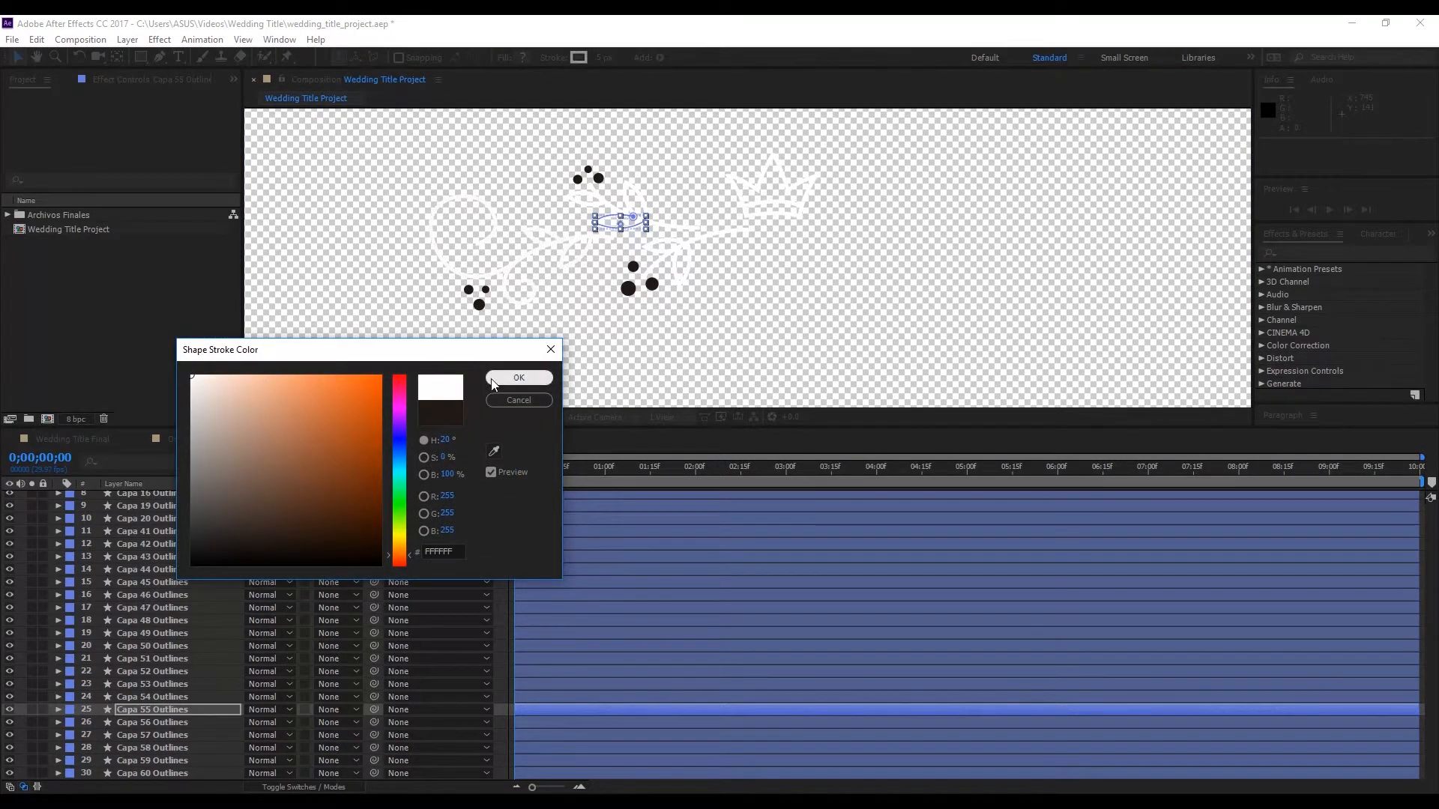
{"action": "left_click", "coordinate": [519, 377]}
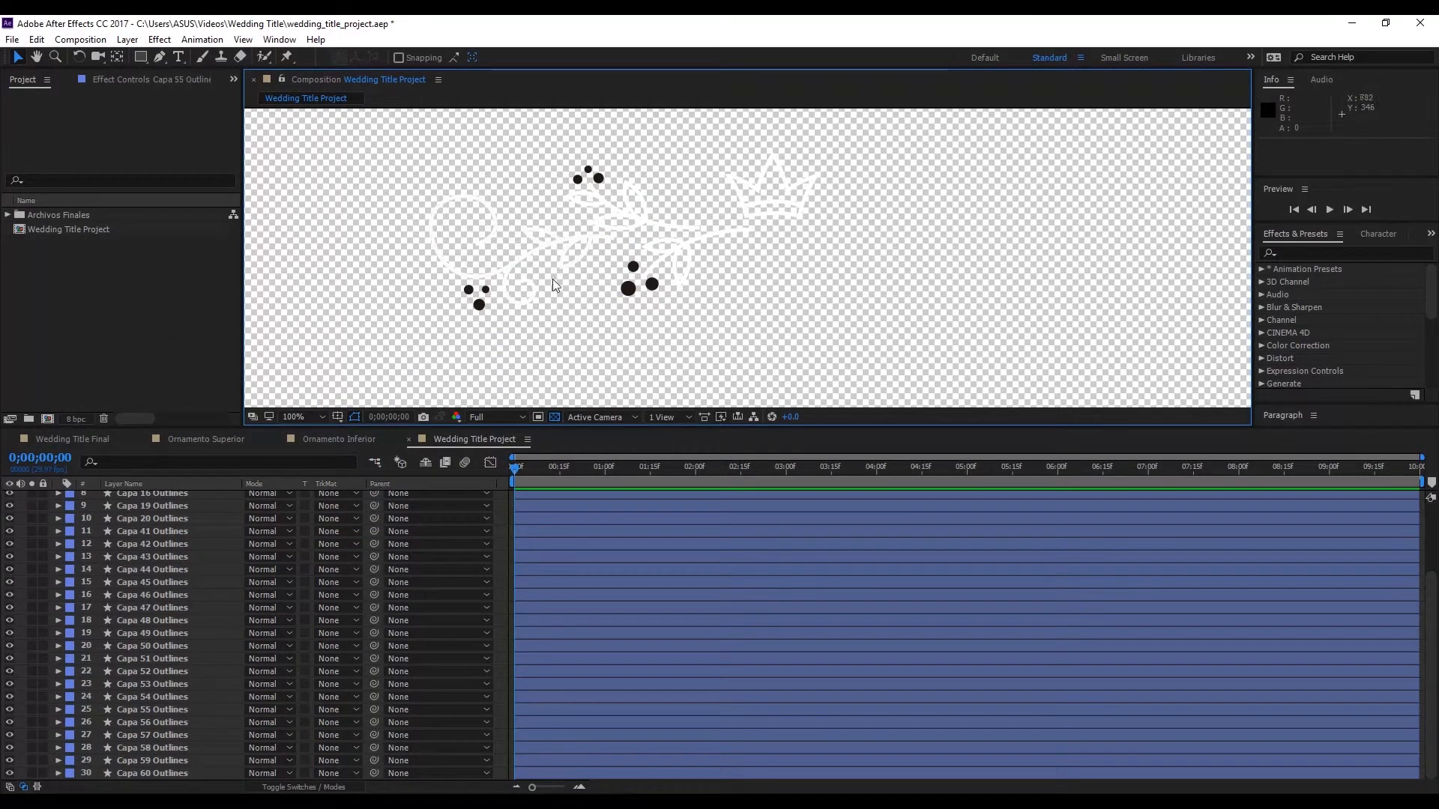
{"action": "left_click", "coordinate": [470, 292]}
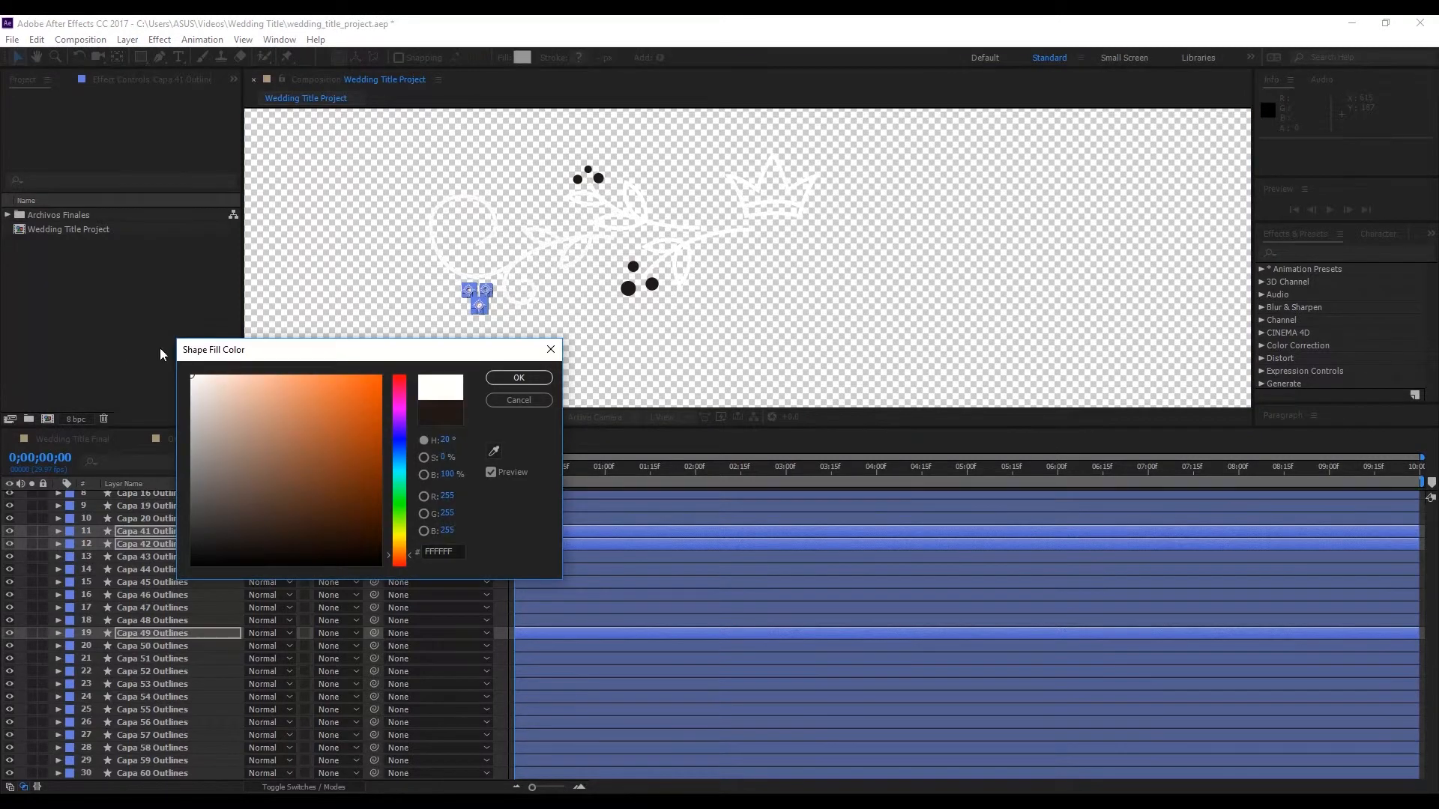
Fill the upper ornament's dot layers with white.
{"action": "left_click", "coordinate": [518, 377]}
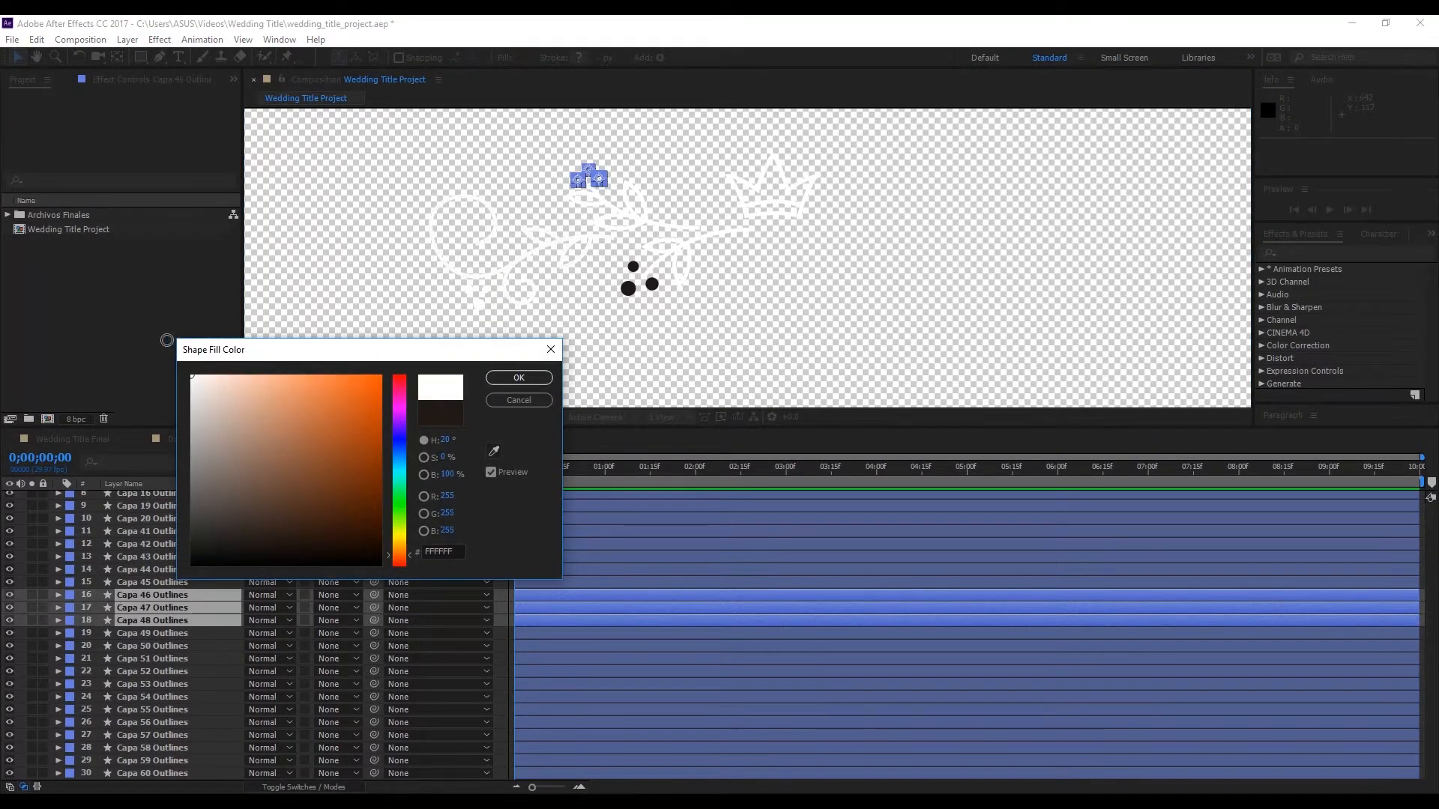
{"action": "left_click", "coordinate": [517, 377]}
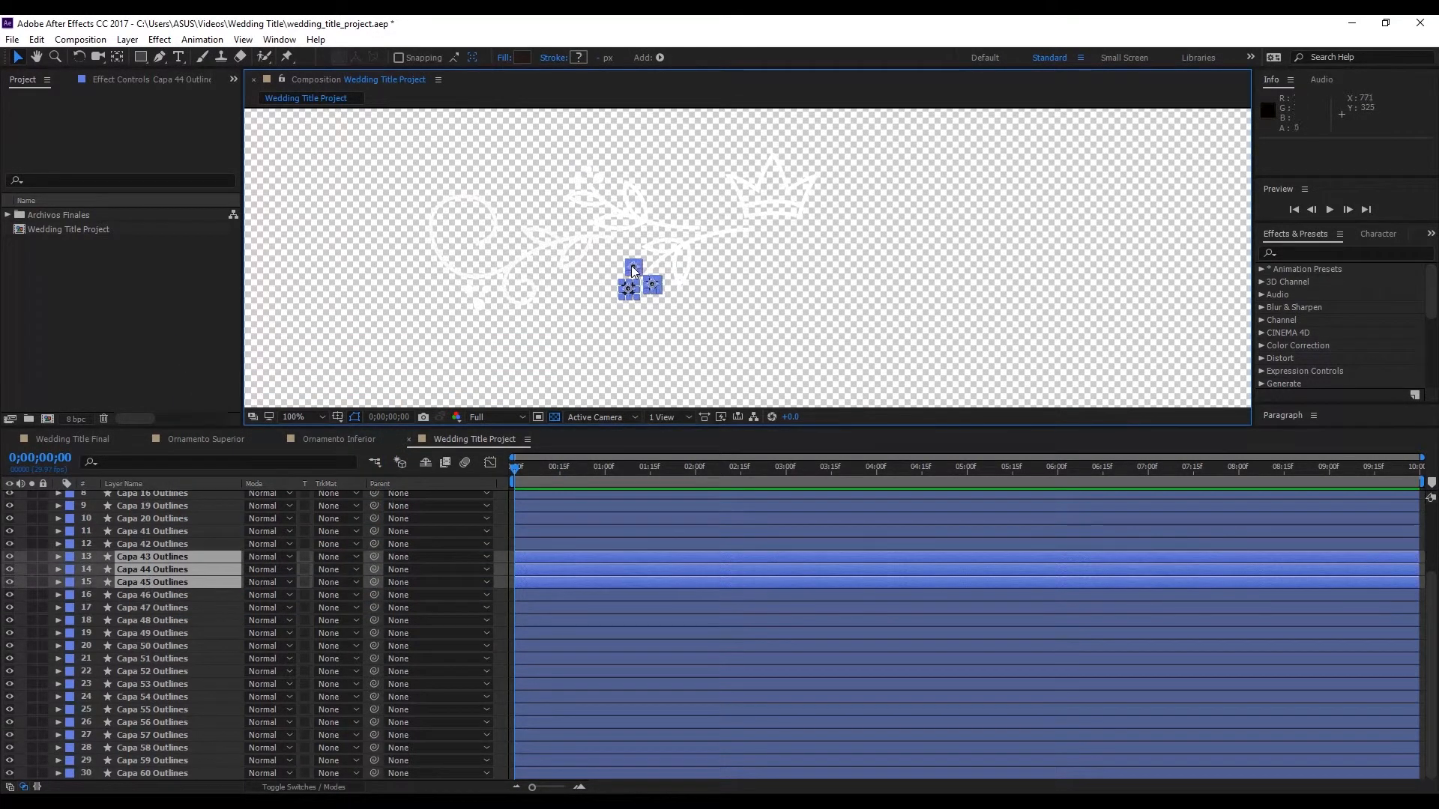
{"action": "left_click", "coordinate": [523, 57]}
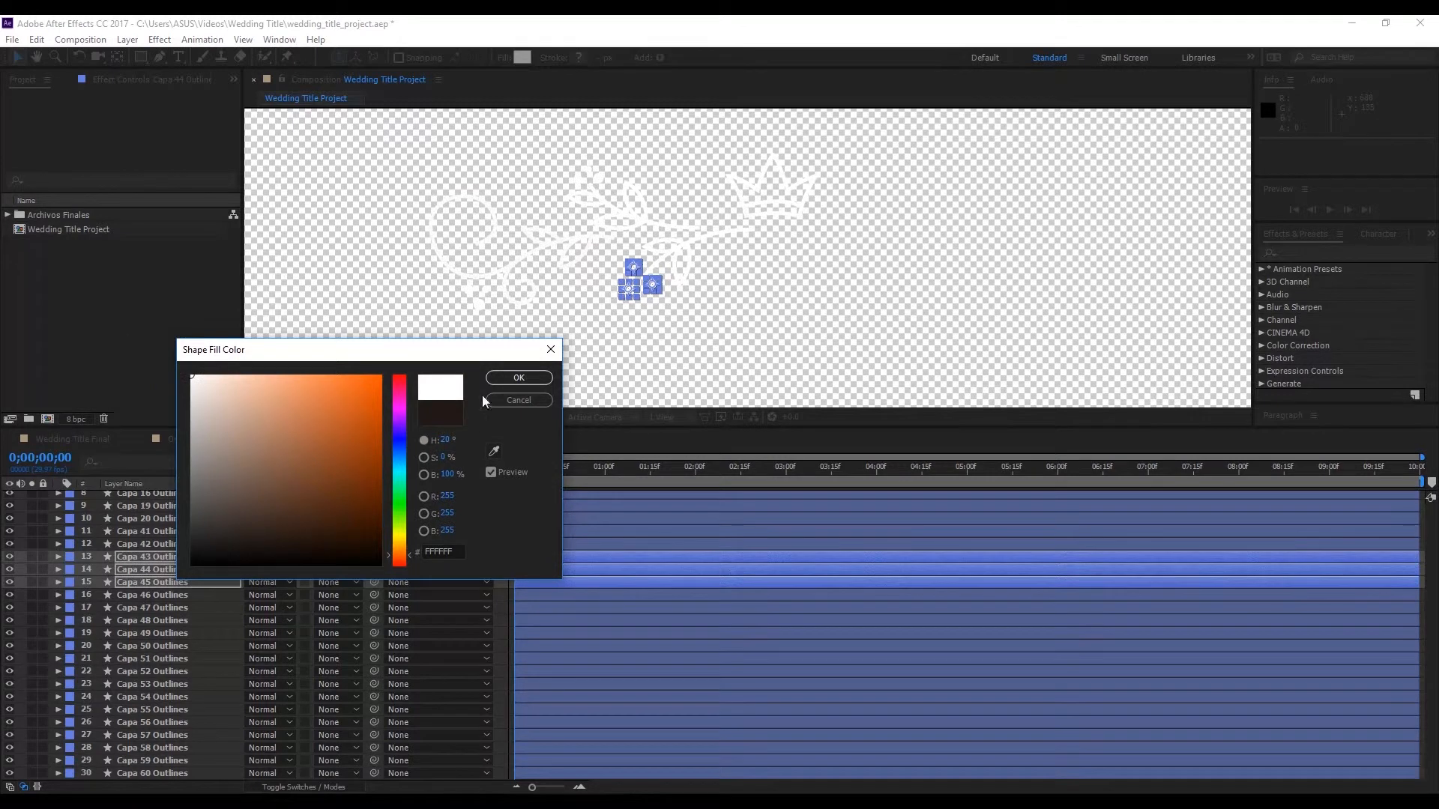
{"action": "left_click", "coordinate": [517, 377]}
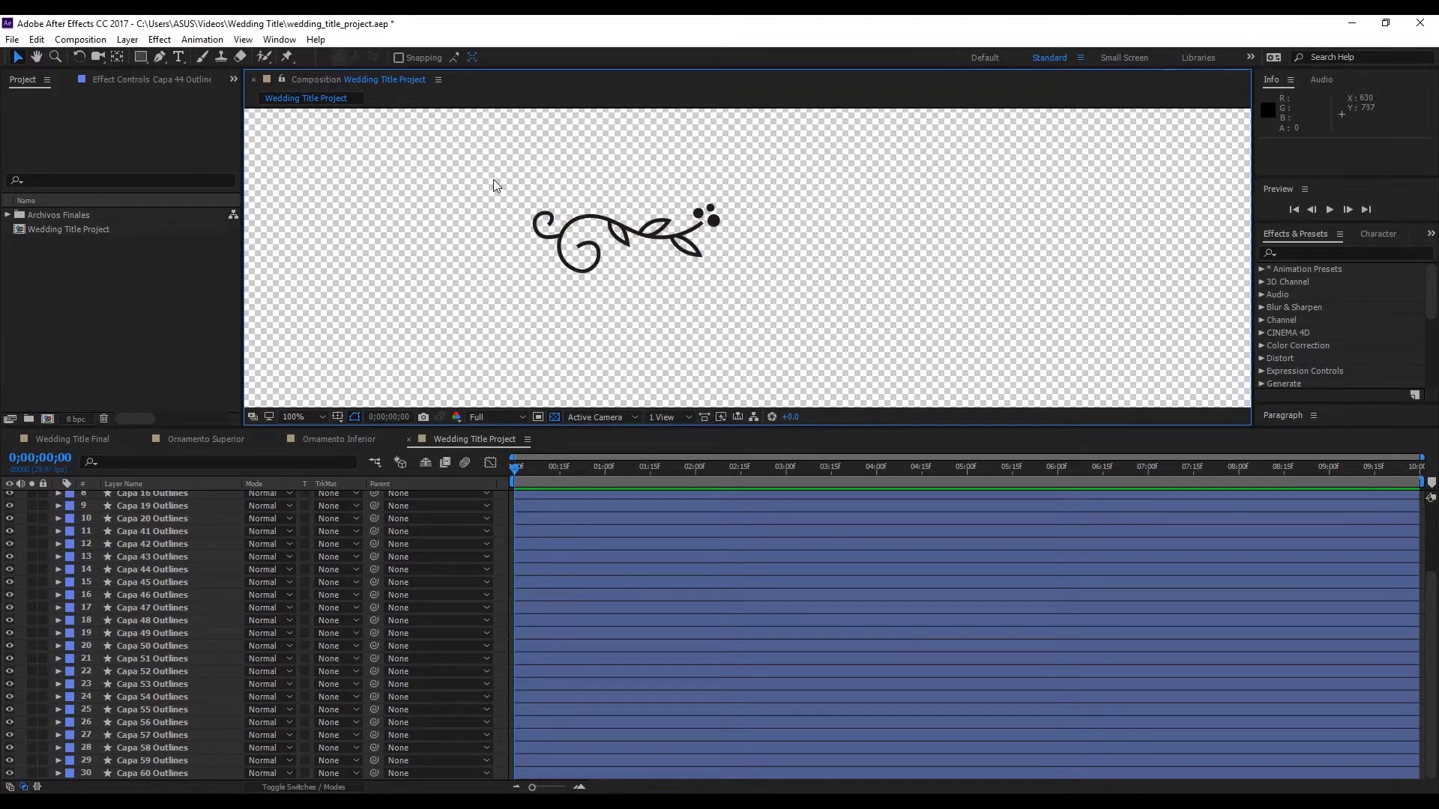
Set the lower swirl's stroke and its dots' fill to white, checking against black.
{"action": "left_click", "coordinate": [624, 234]}
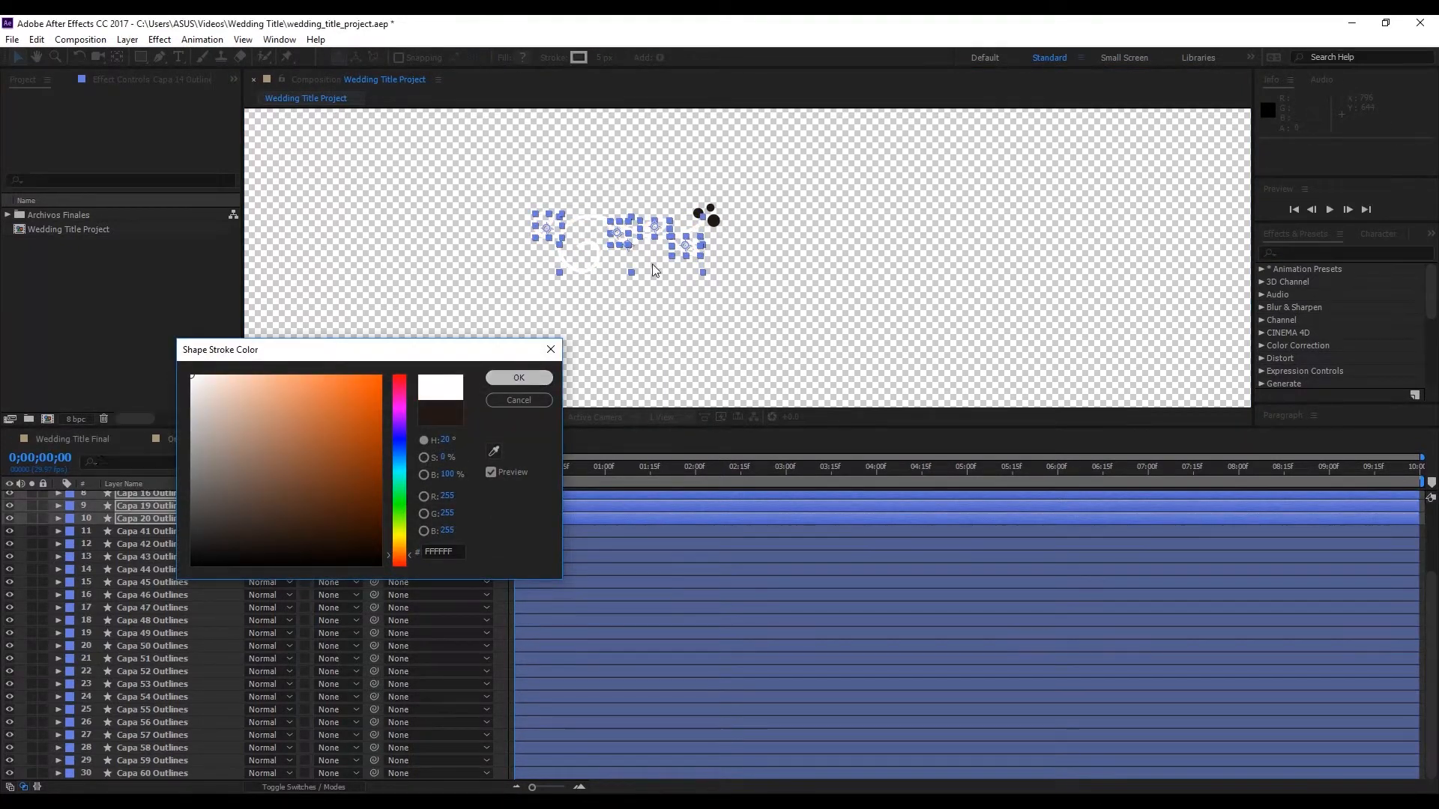
{"action": "left_click", "coordinate": [517, 377]}
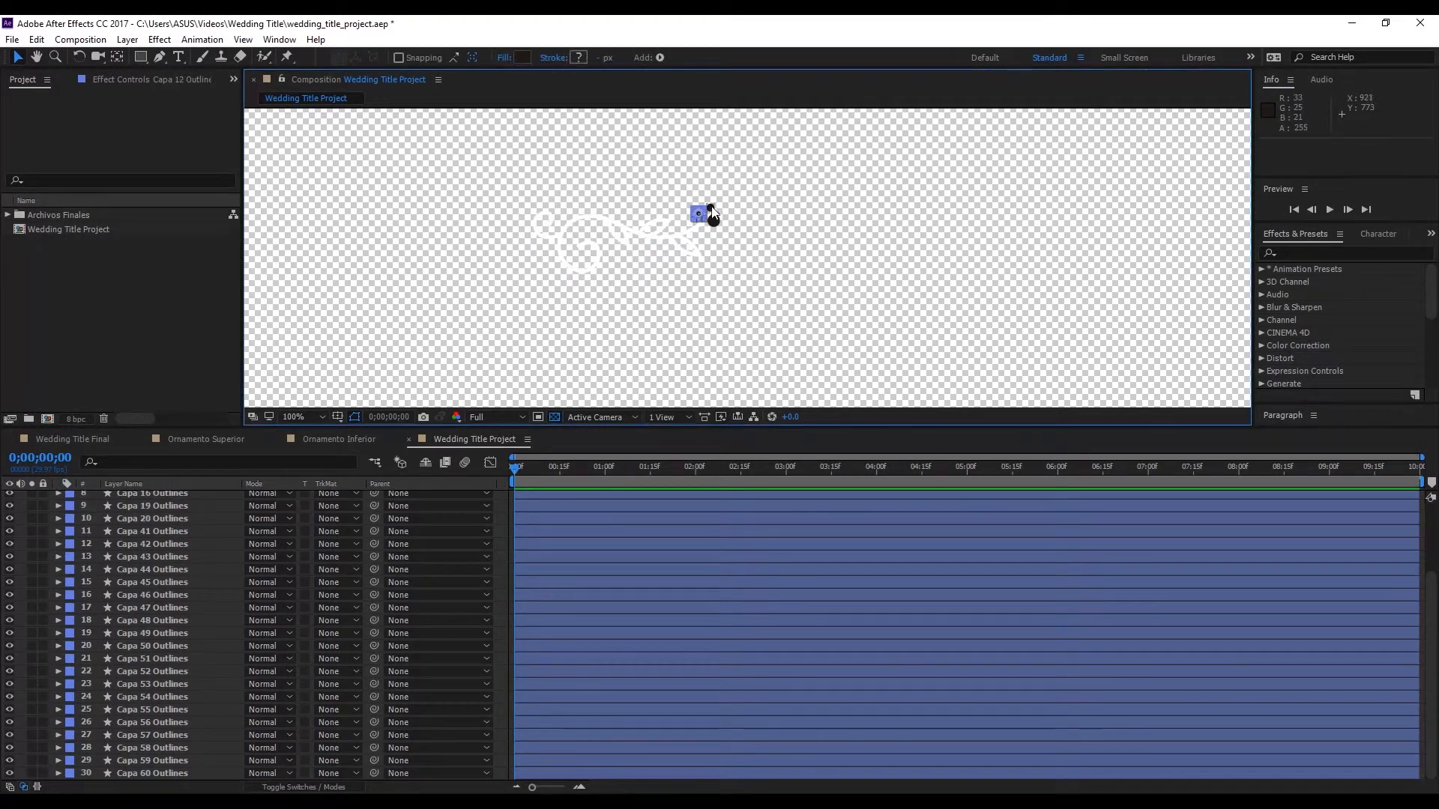
{"action": "left_click", "coordinate": [520, 57]}
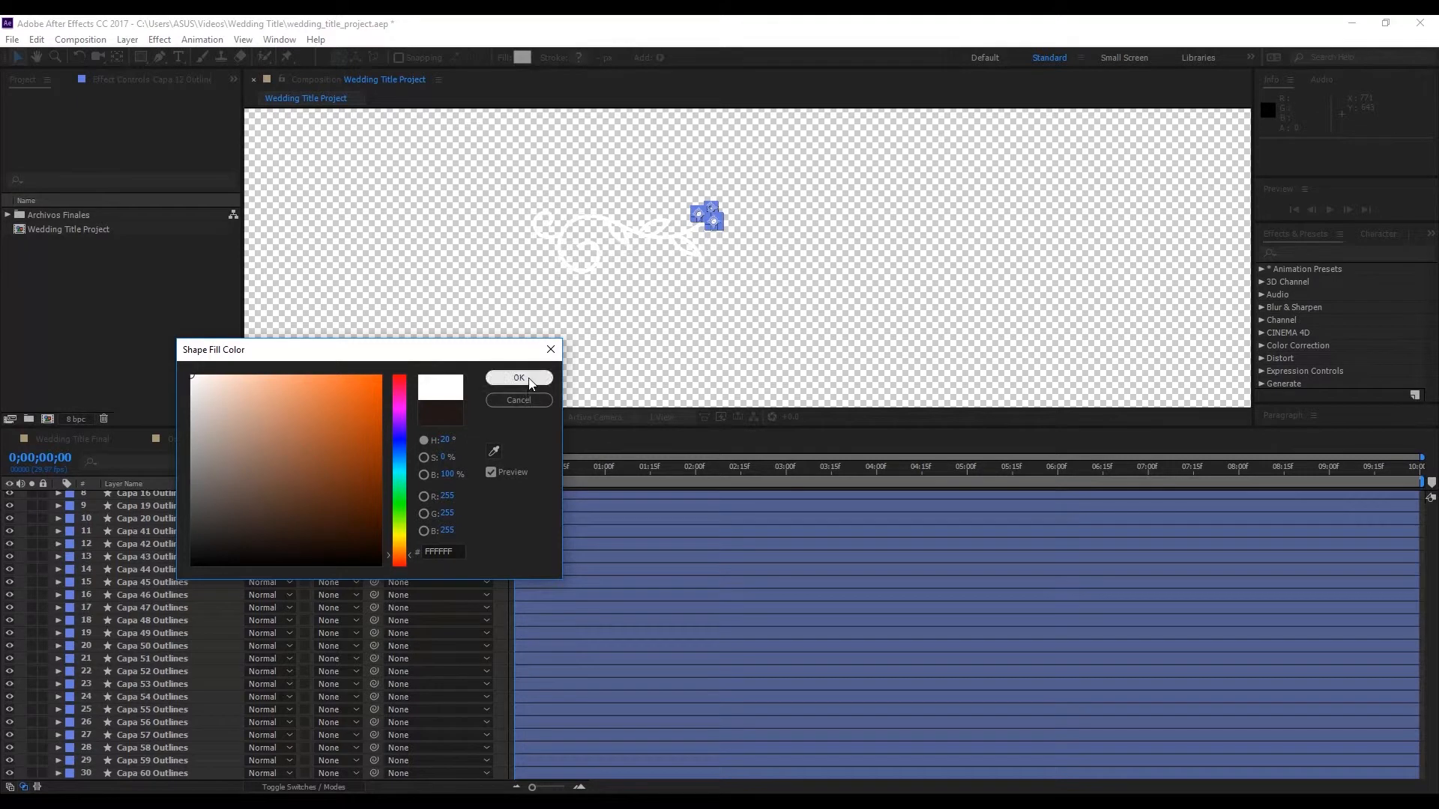
{"action": "left_click", "coordinate": [518, 377]}
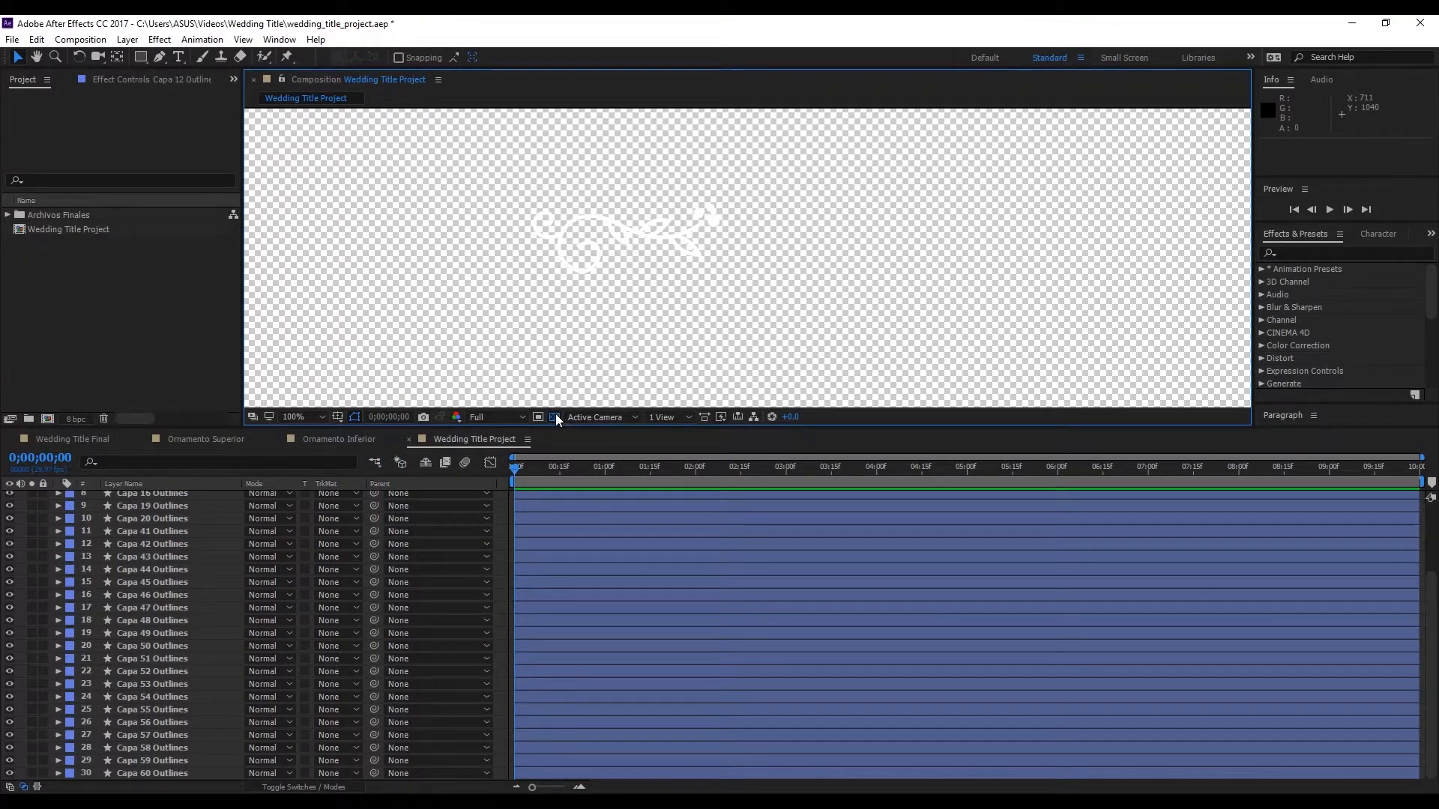
{"action": "left_click", "coordinate": [303, 417]}
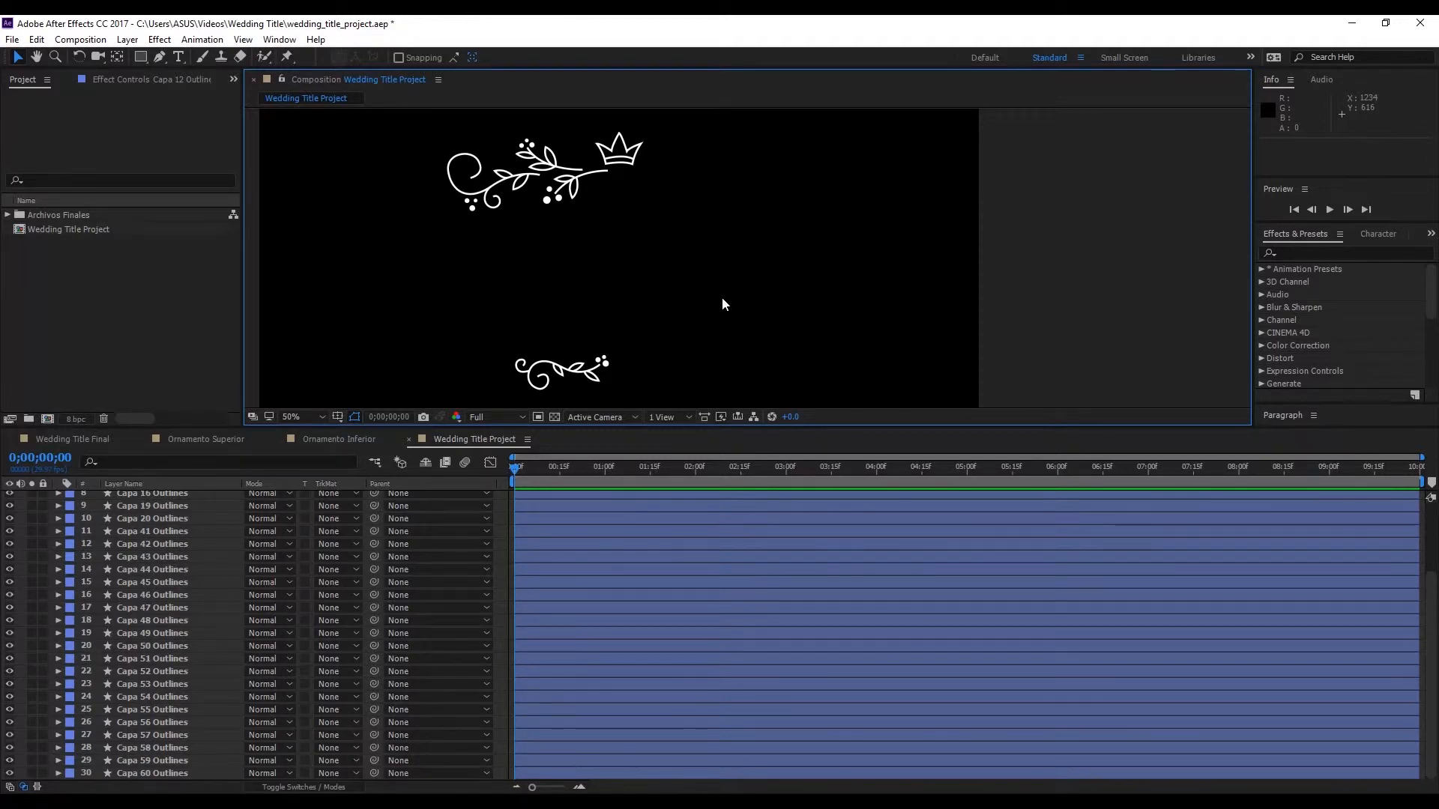
Scroll through the layer list to check the Outlines shape layers against black.
{"action": "scroll", "scroll_direction": "up", "scroll_amount": 3}
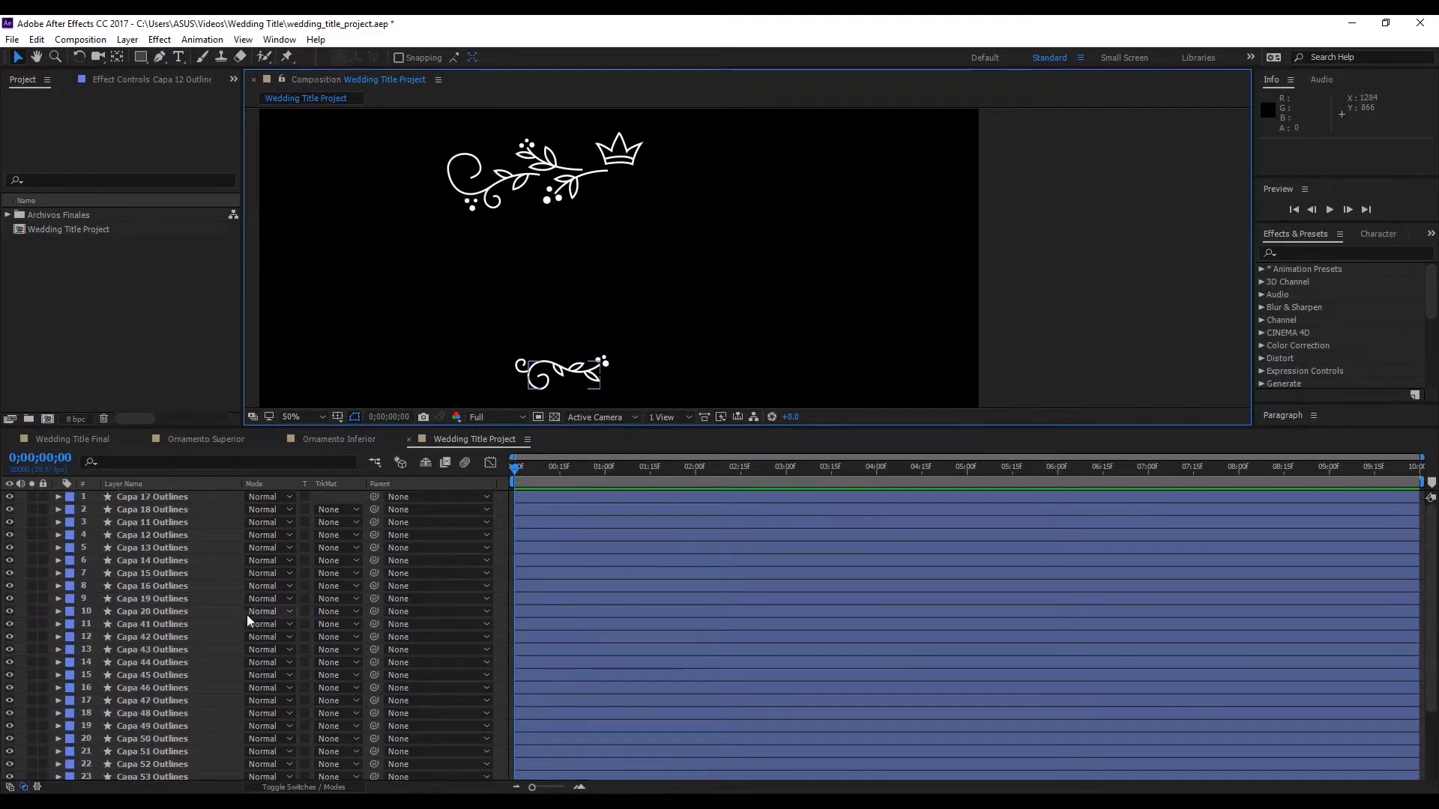
{"action": "scroll", "scroll_direction": "down", "scroll_amount": 3}
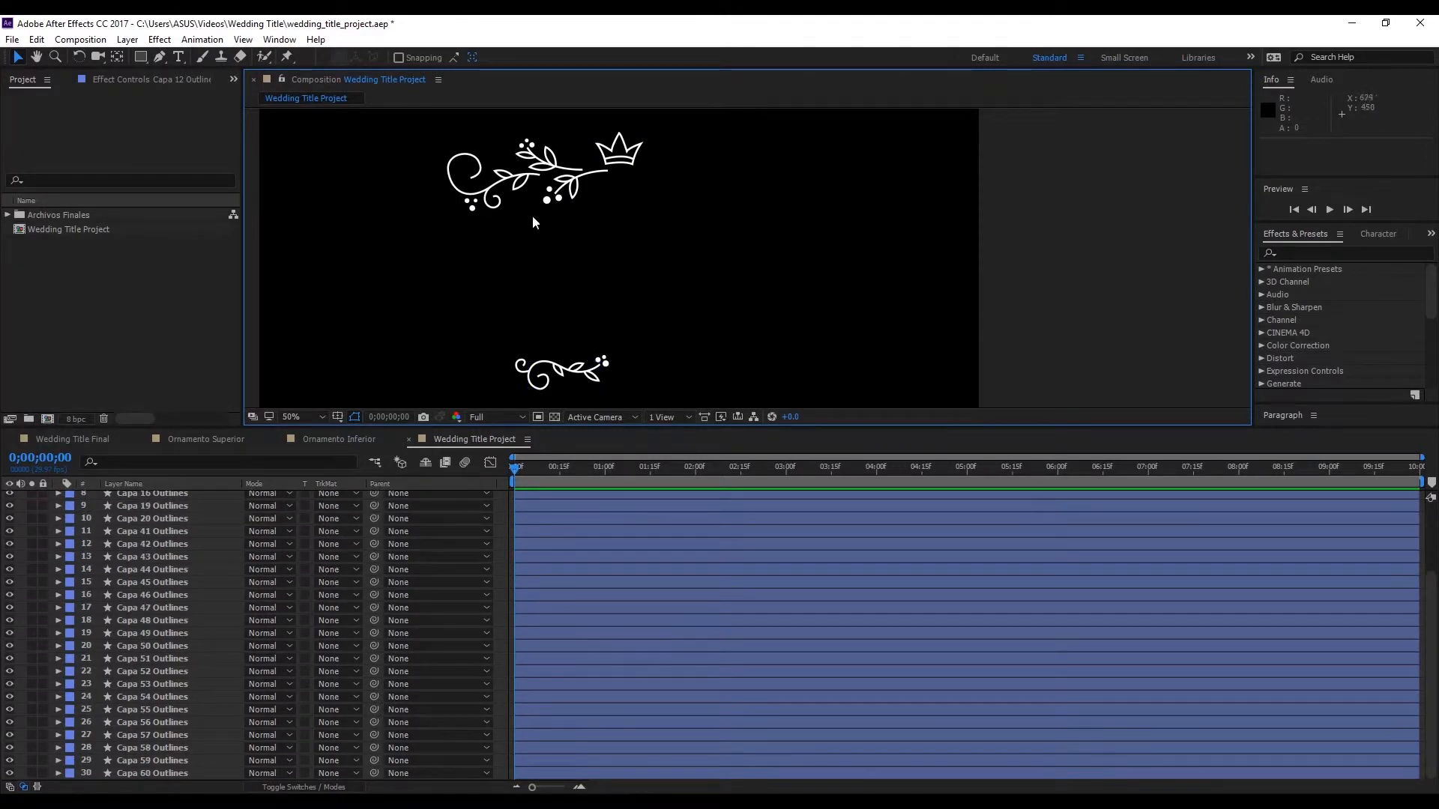
{"action": "mouse_move", "coordinate": [548, 175]}
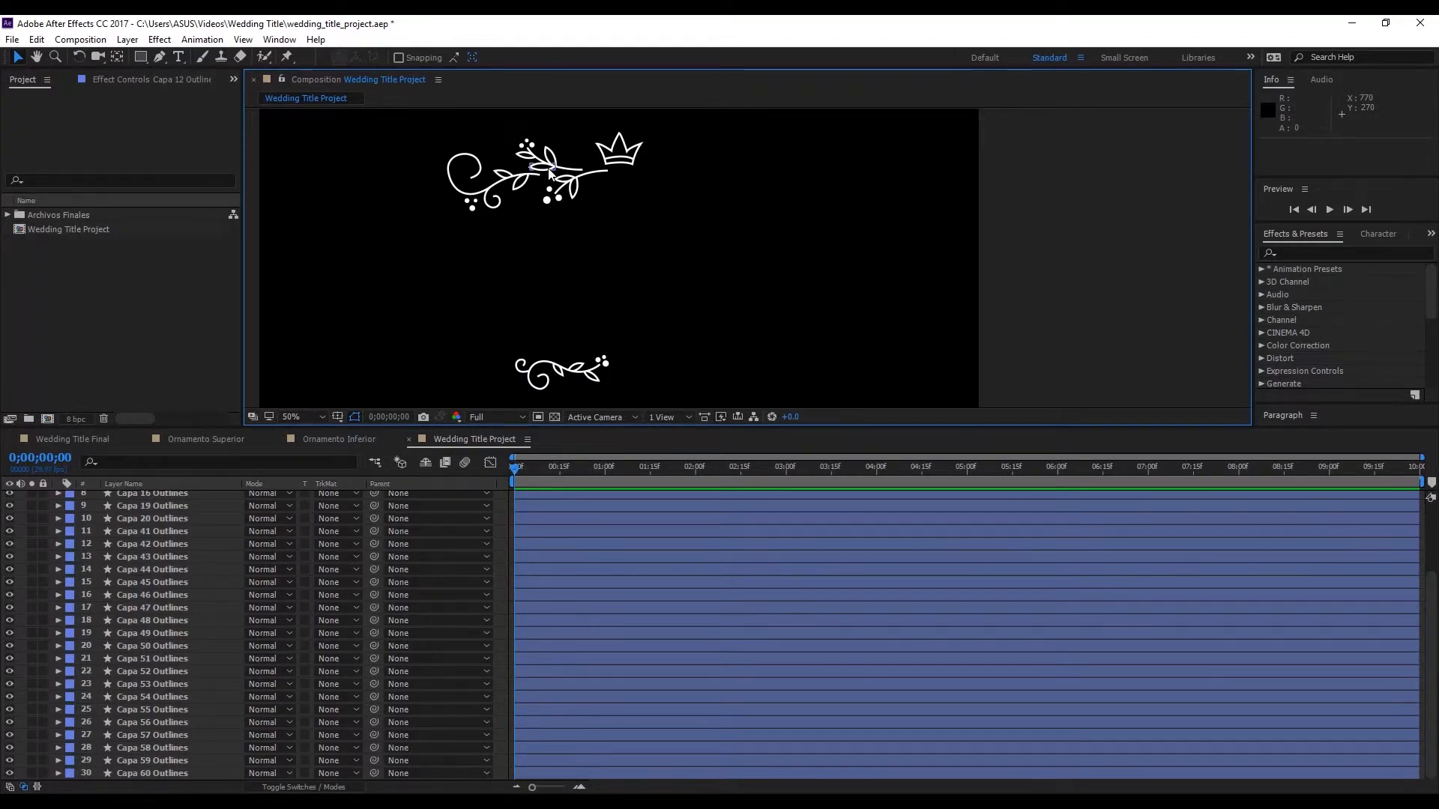
{"action": "mouse_move", "coordinate": [482, 180]}
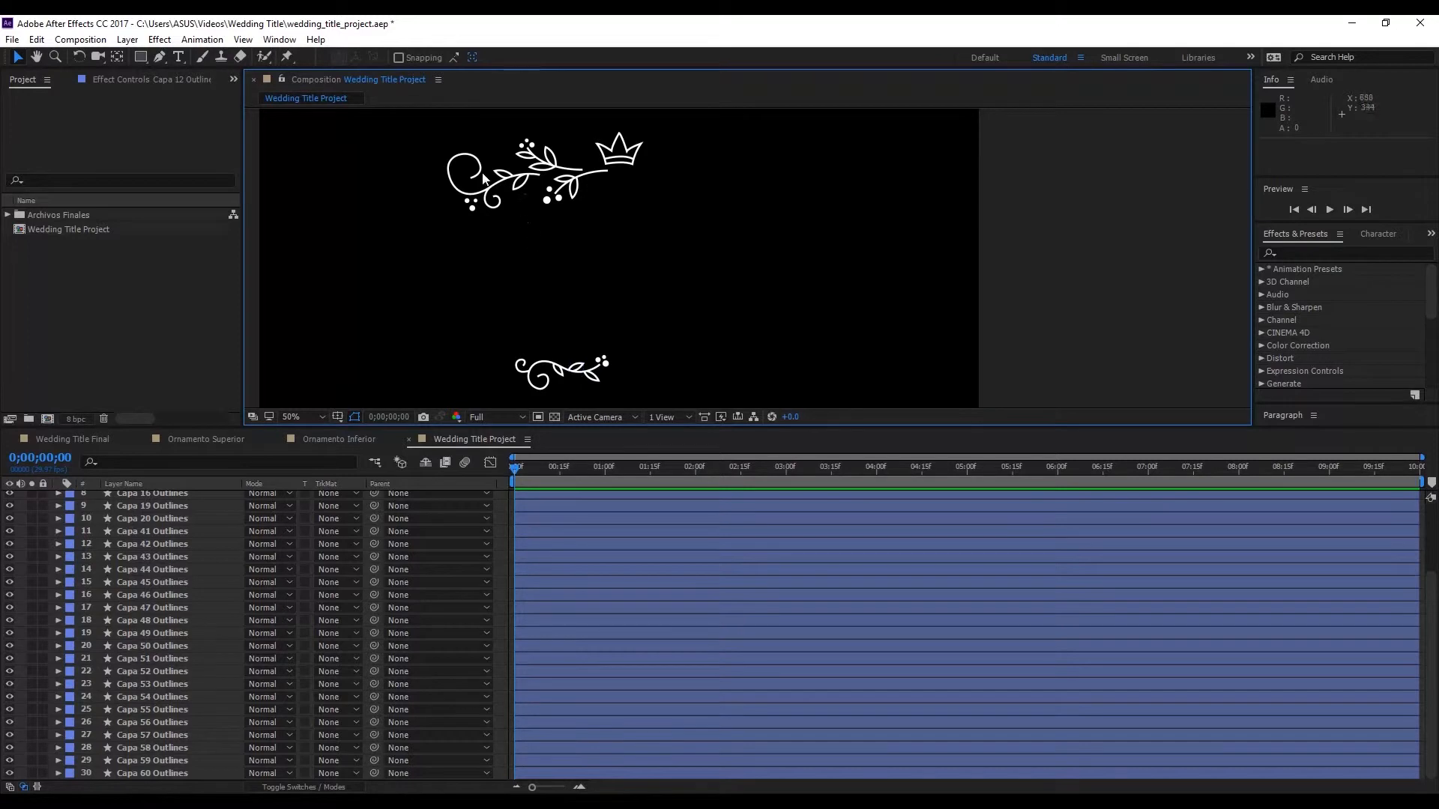
{"action": "mouse_move", "coordinate": [464, 158]}
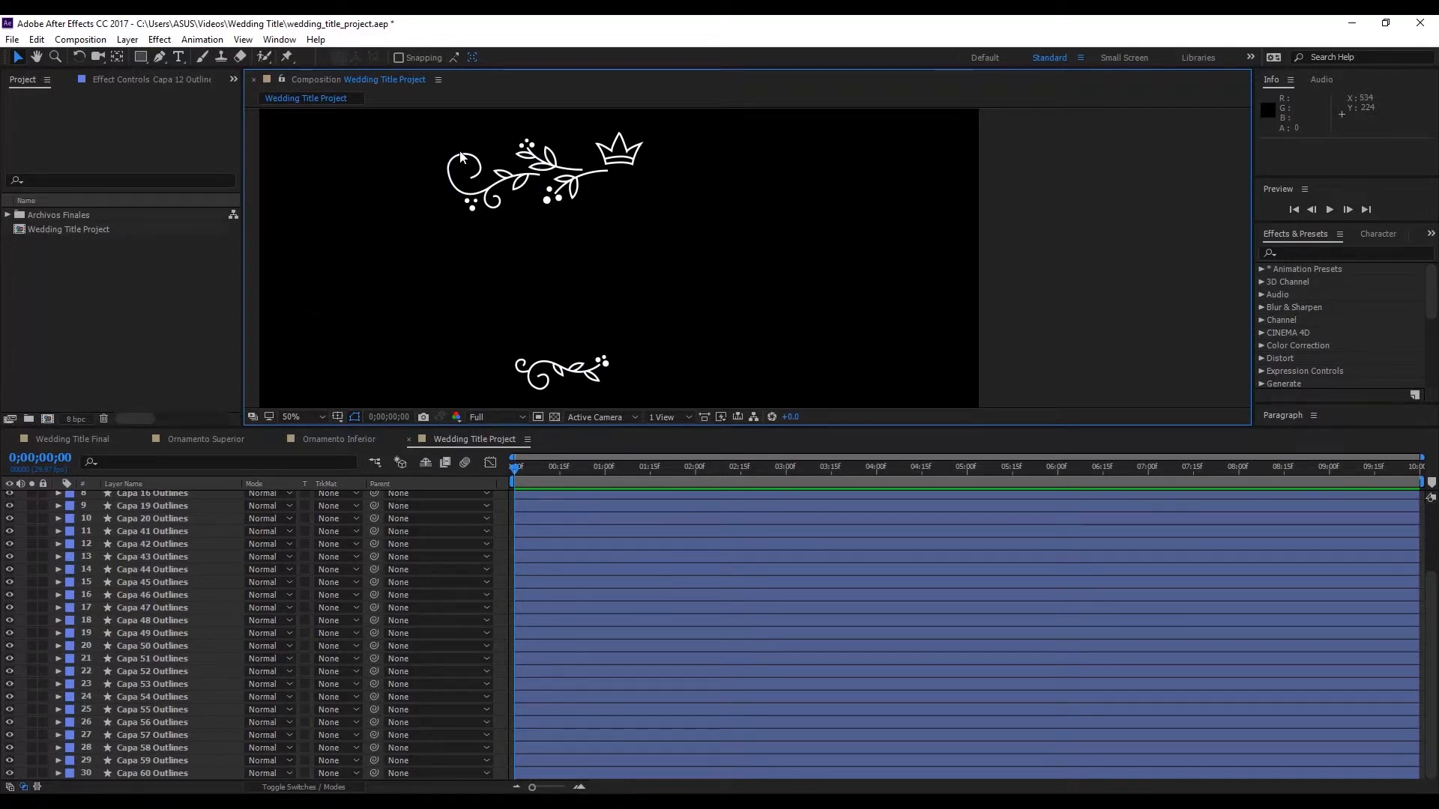
{"action": "mouse_move", "coordinate": [36, 231]}
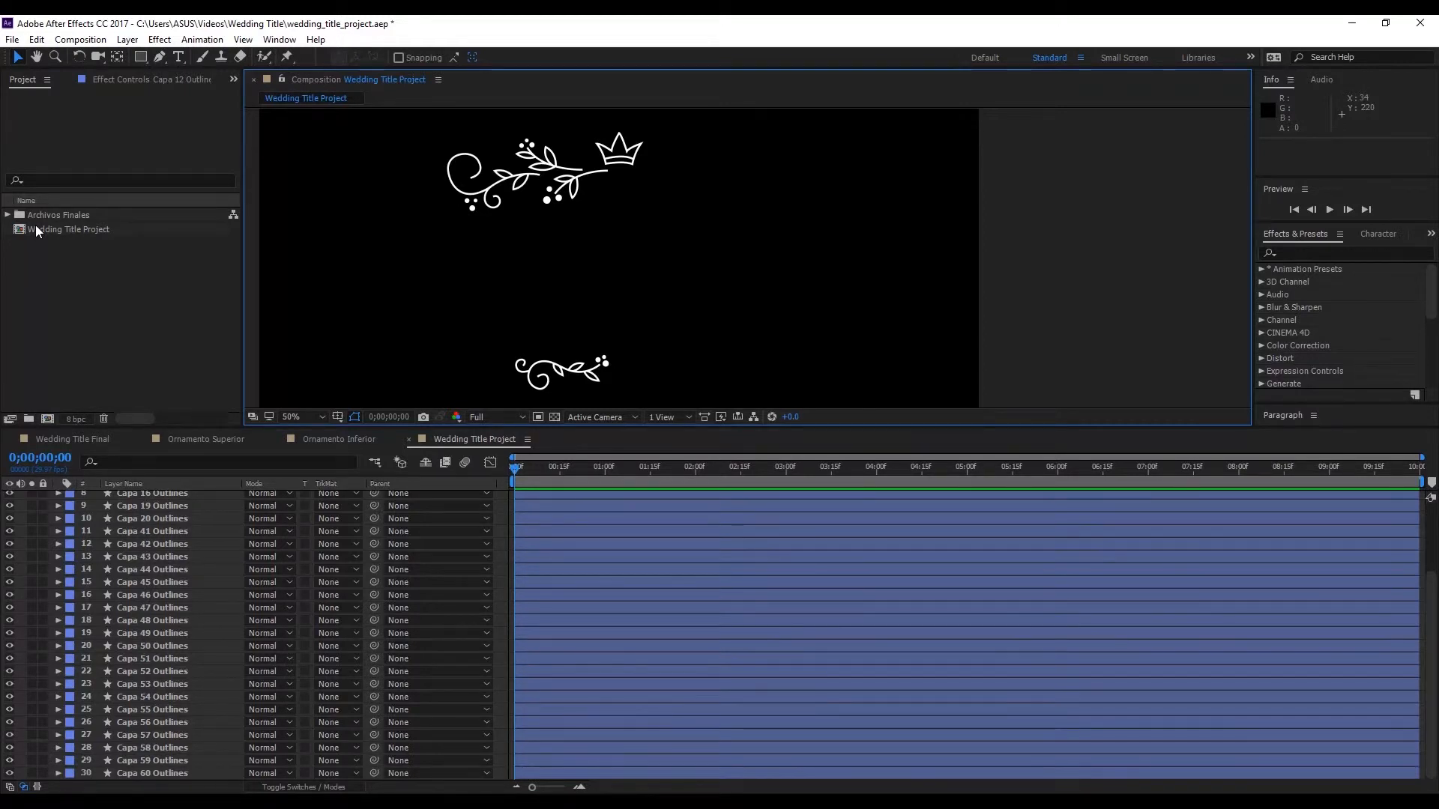
{"action": "mouse_move", "coordinate": [65, 233]}
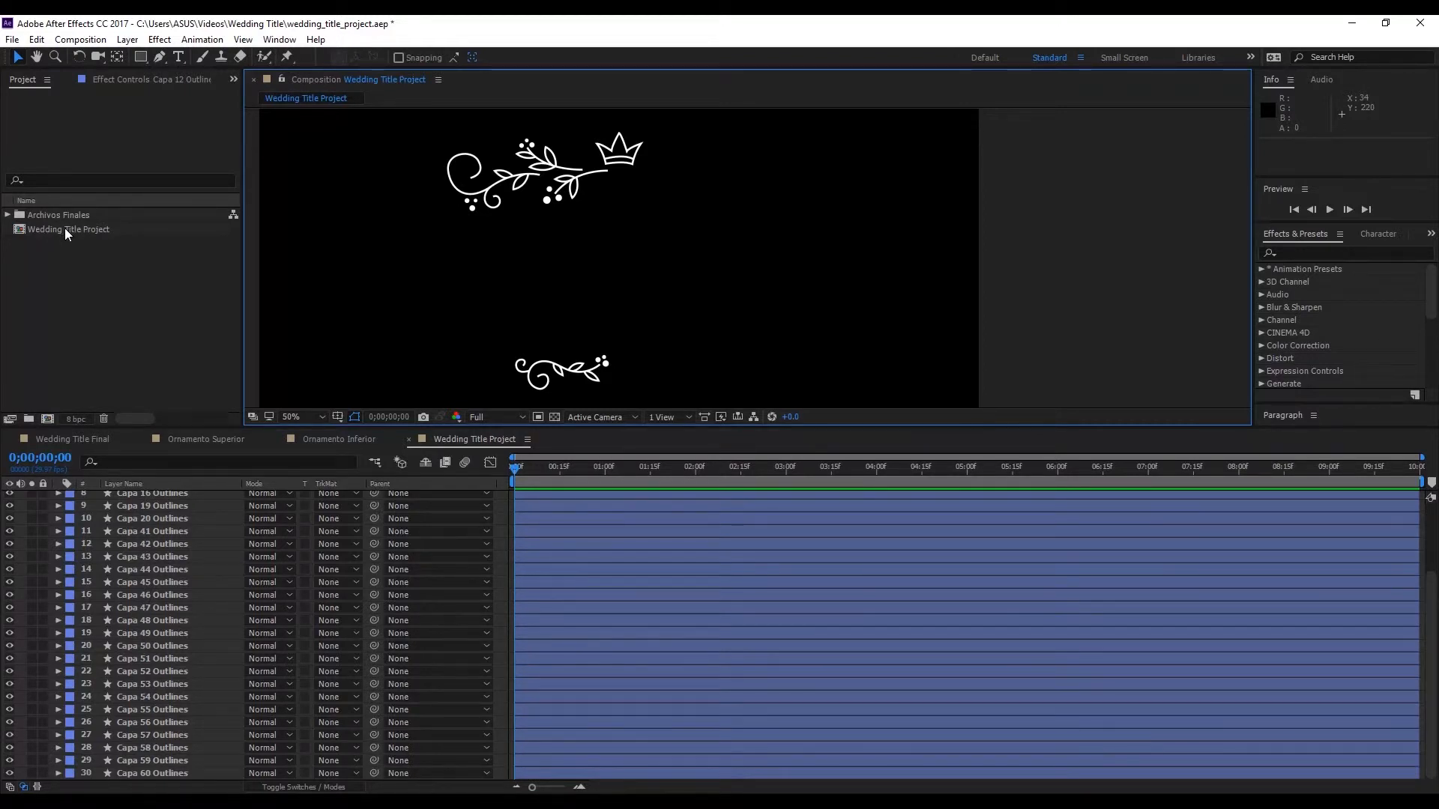
Confirm the Wedding Title Project settings: 1920×1080, 29.97 fps, ten seconds.
{"action": "right_click", "coordinate": [68, 229]}
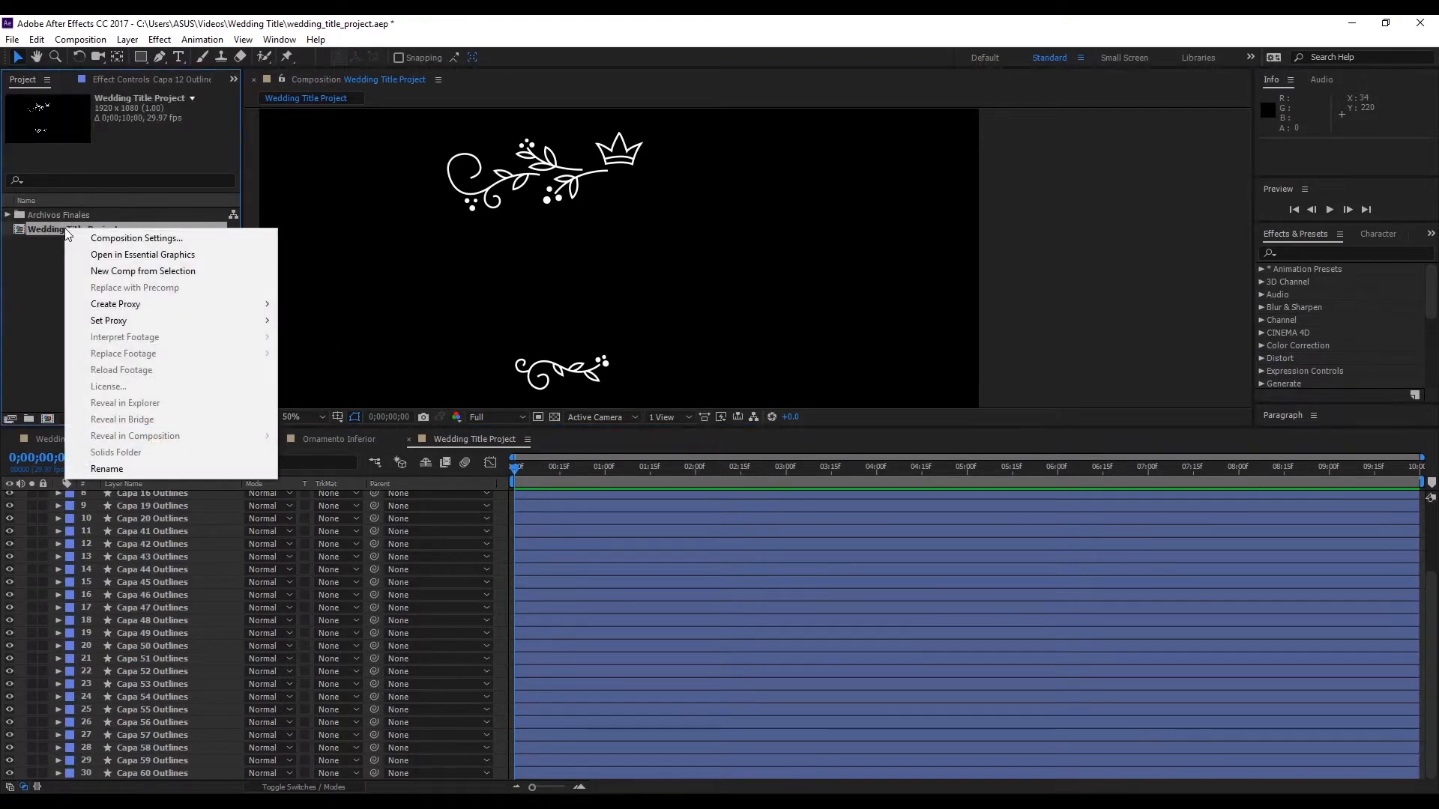
{"action": "left_click", "coordinate": [136, 238]}
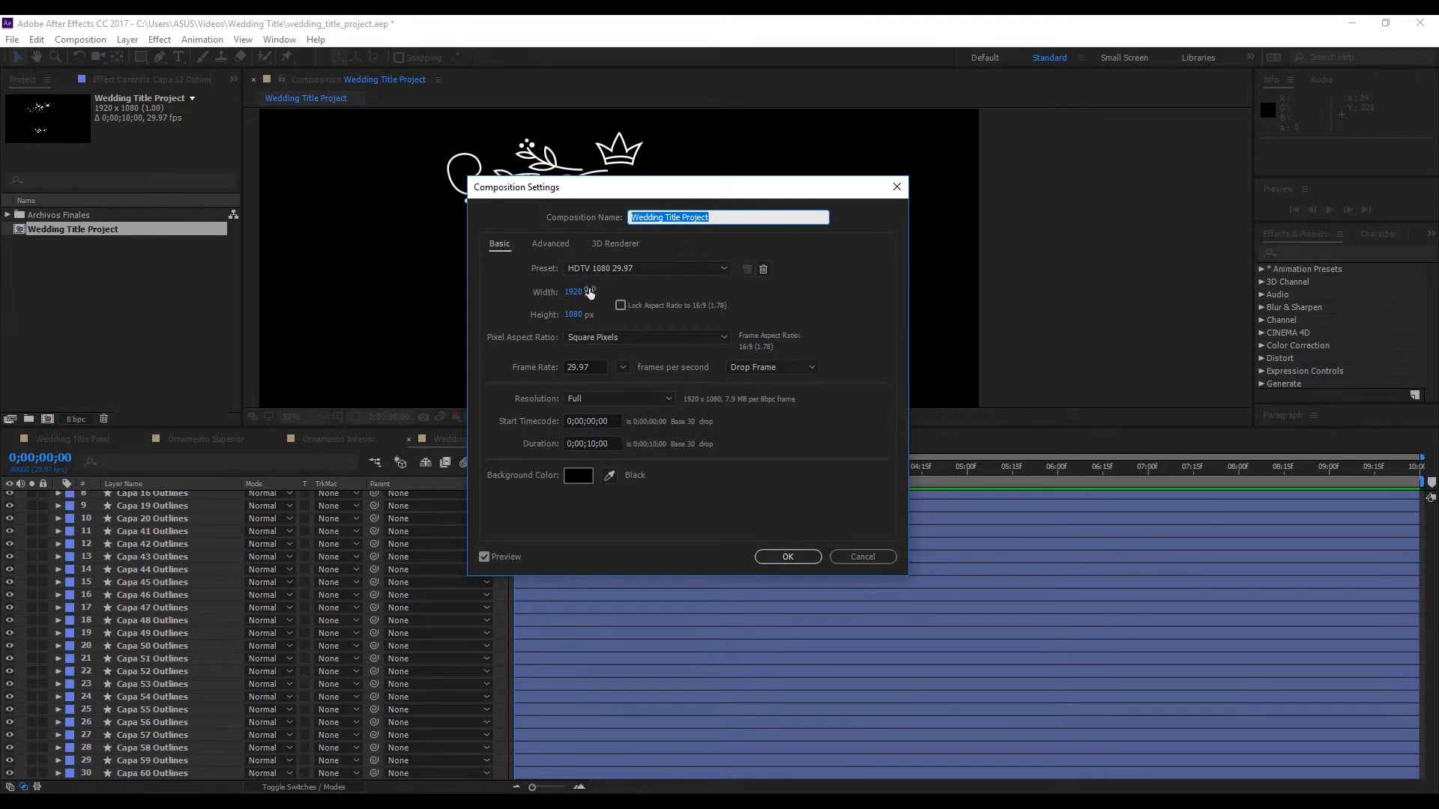
{"action": "mouse_move", "coordinate": [581, 313]}
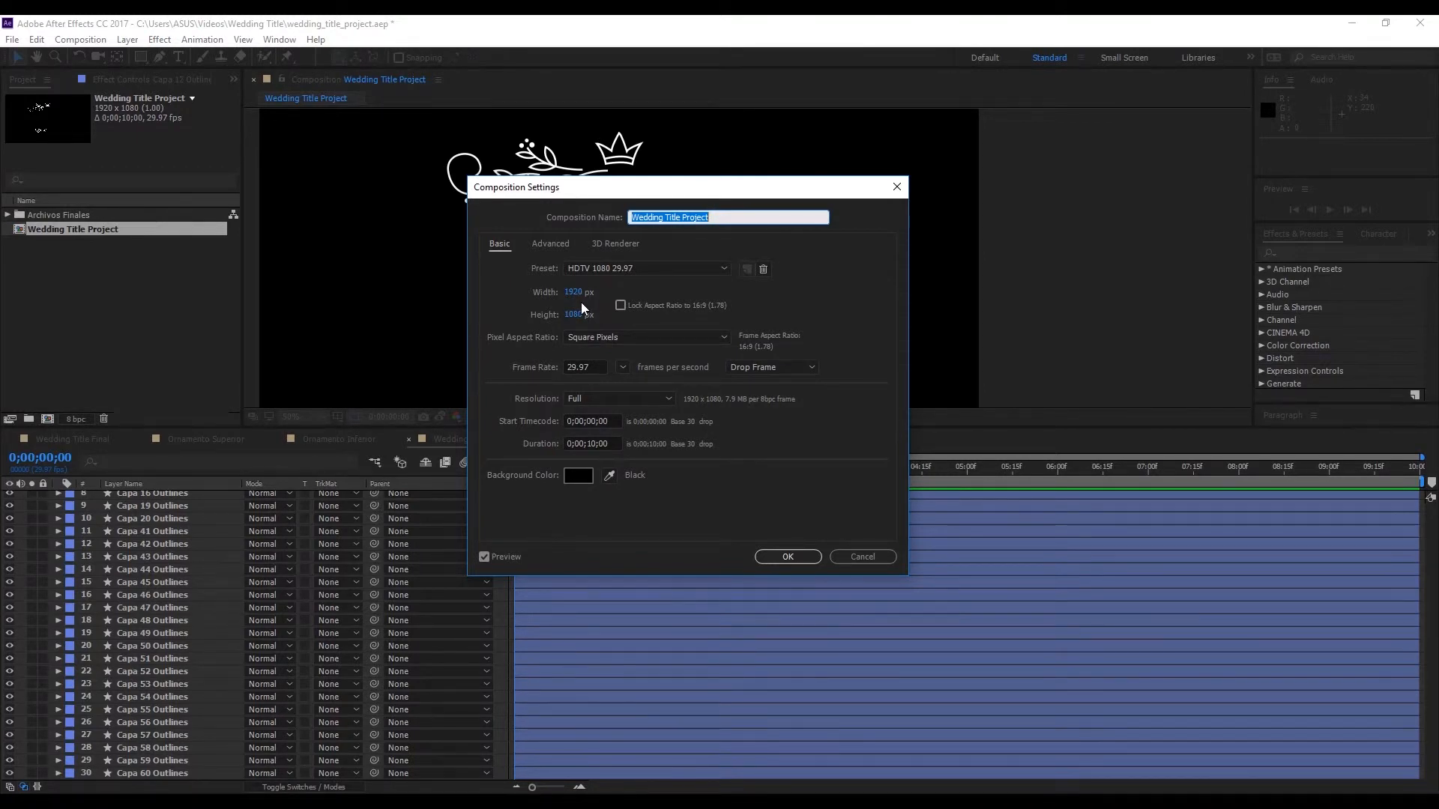
{"action": "mouse_move", "coordinate": [583, 316]}
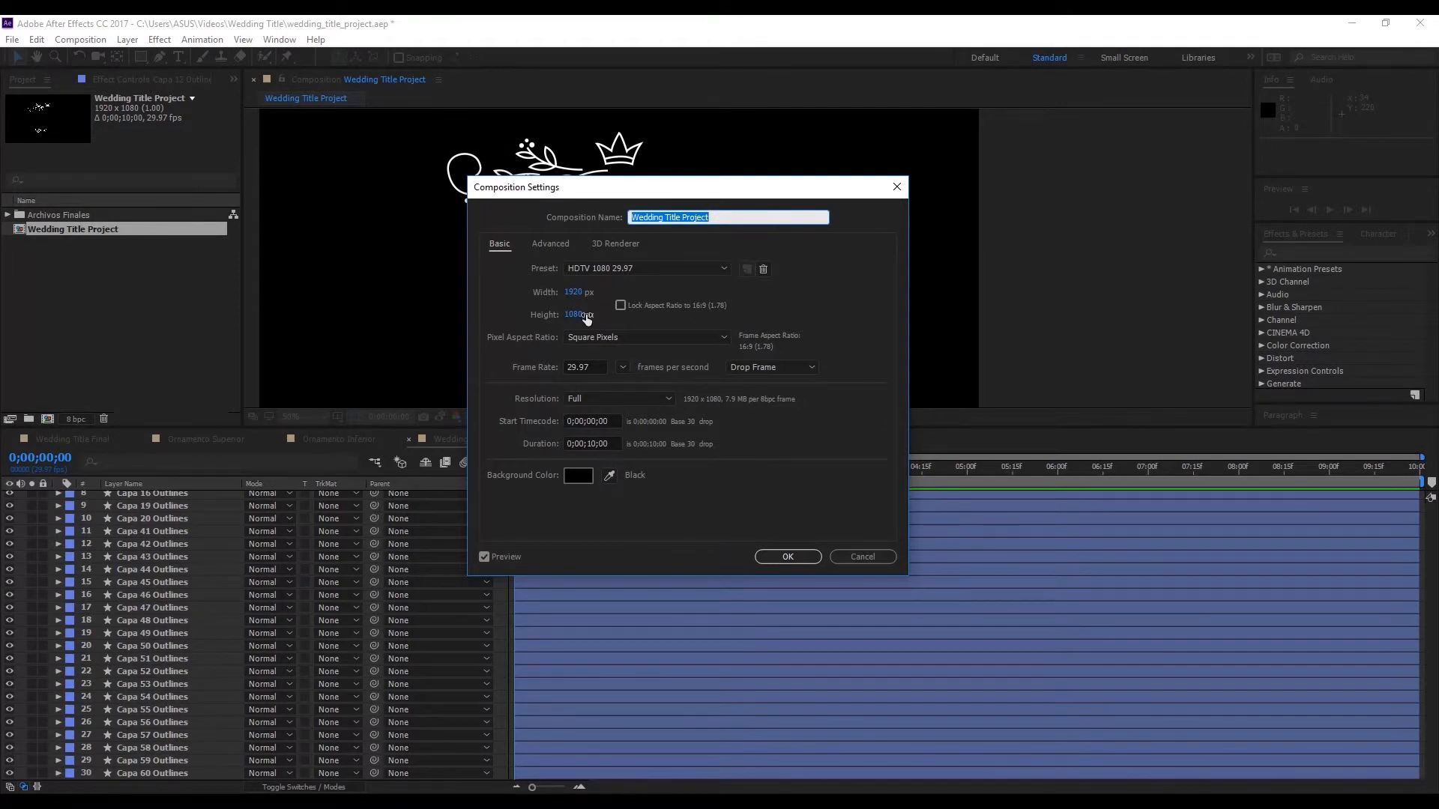
{"action": "mouse_move", "coordinate": [593, 367]}
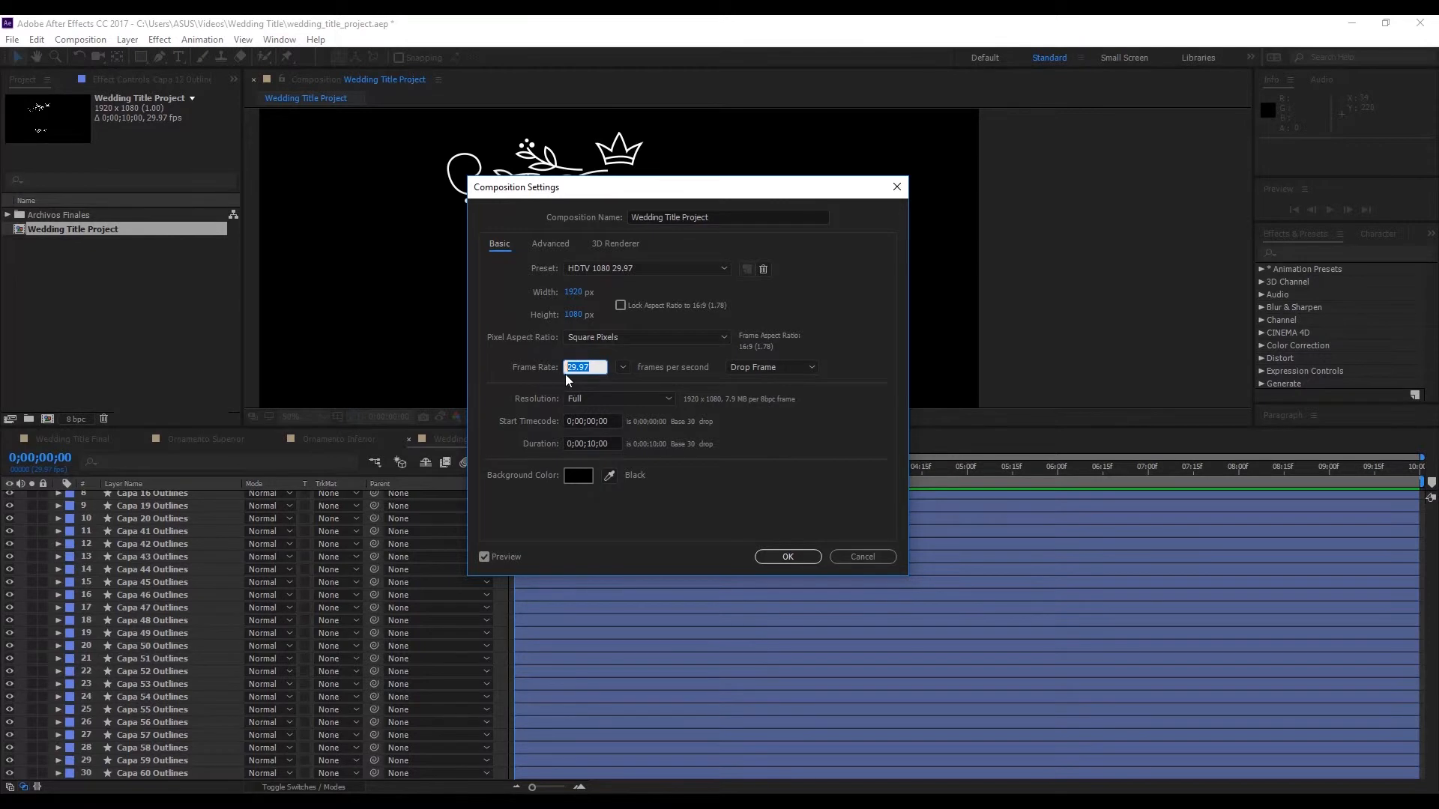
{"action": "mouse_move", "coordinate": [593, 383]}
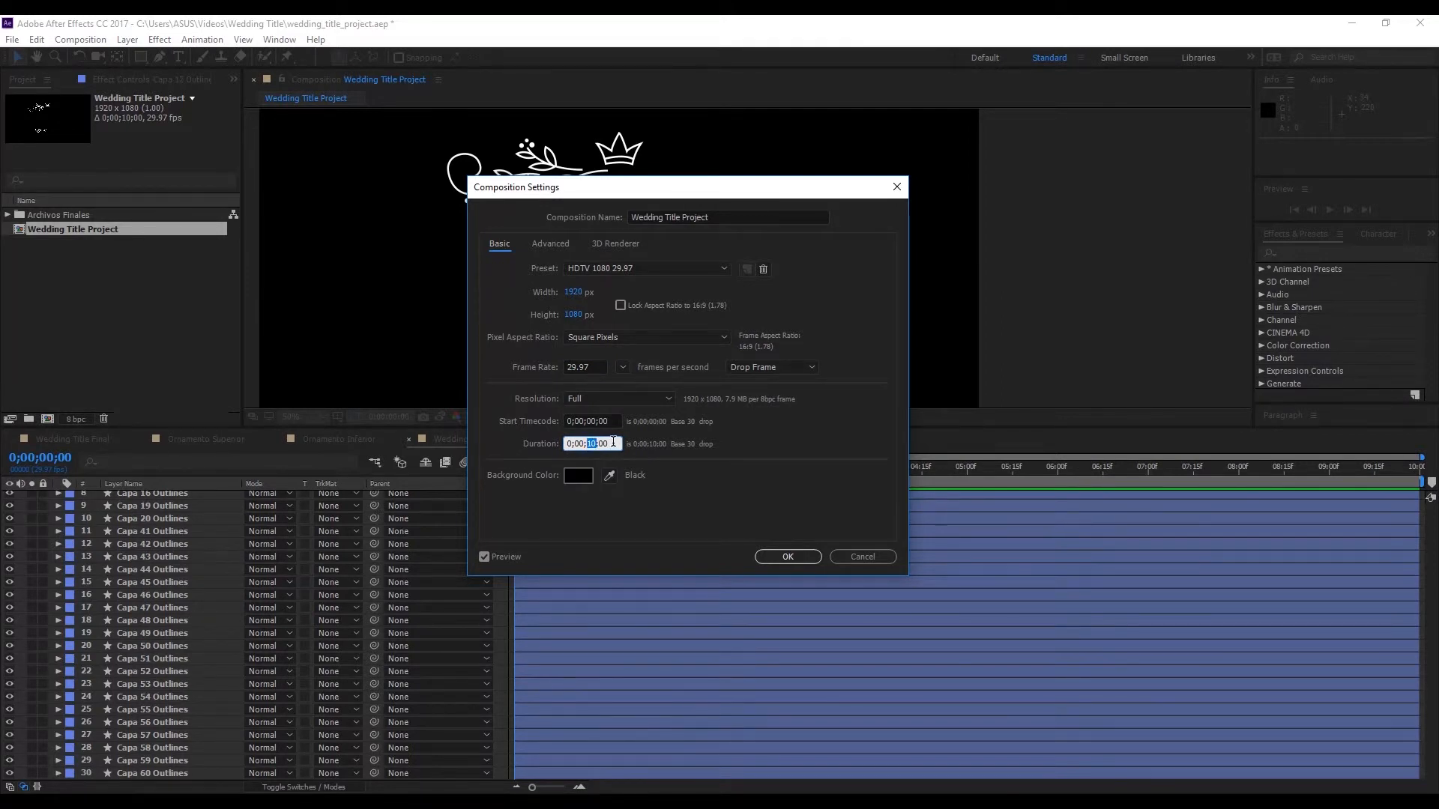
{"action": "mouse_move", "coordinate": [578, 353]}
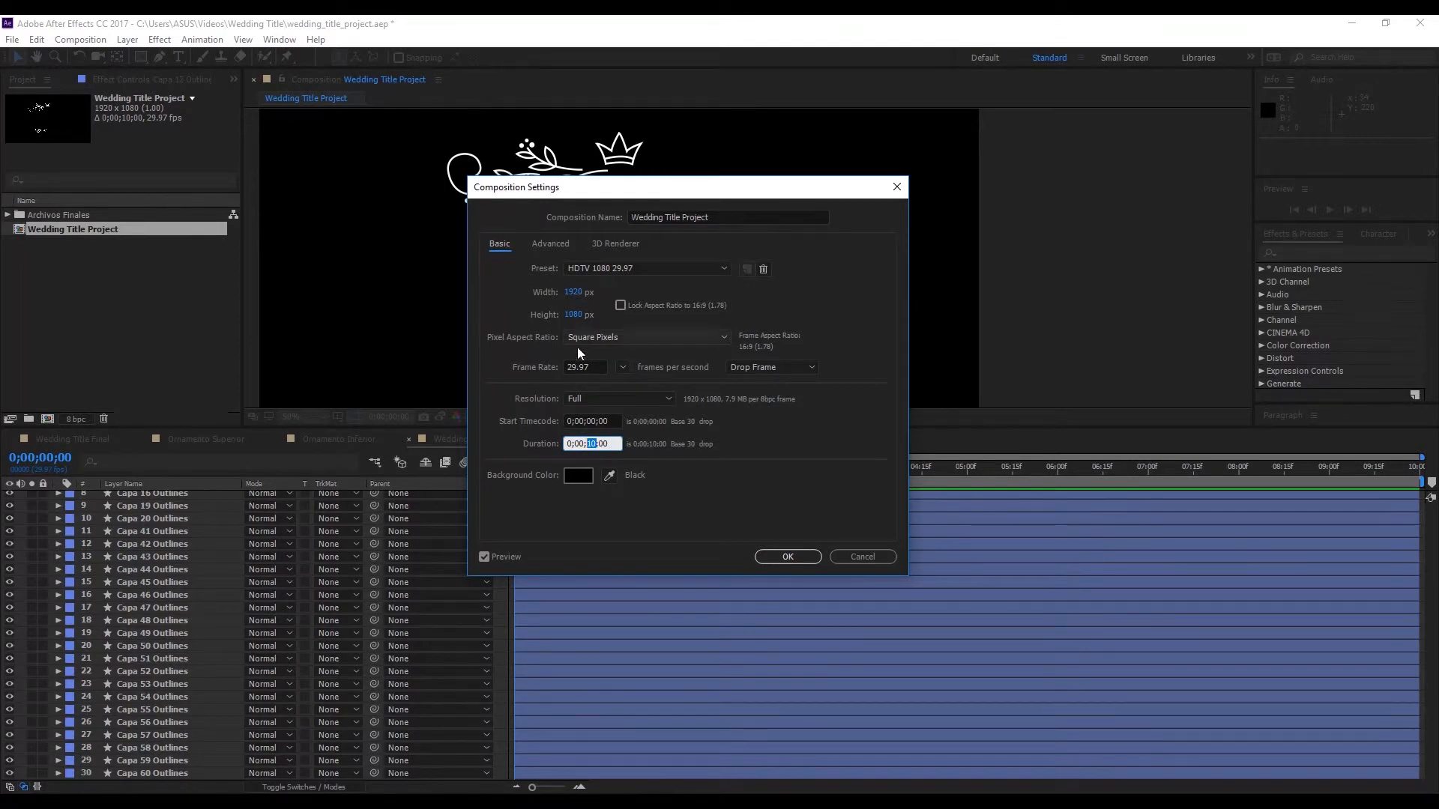
{"action": "mouse_move", "coordinate": [625, 395]}
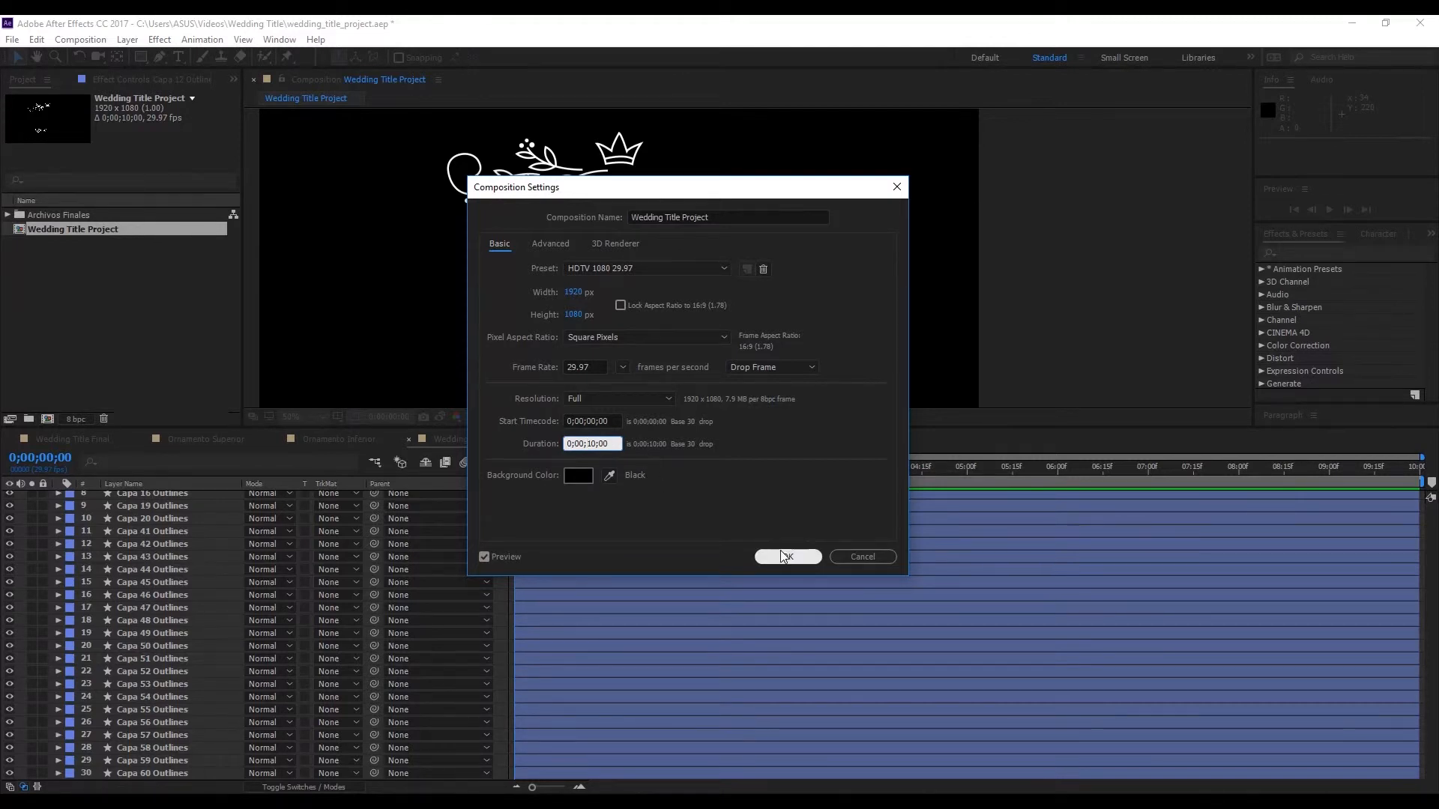
{"action": "left_click", "coordinate": [787, 557]}
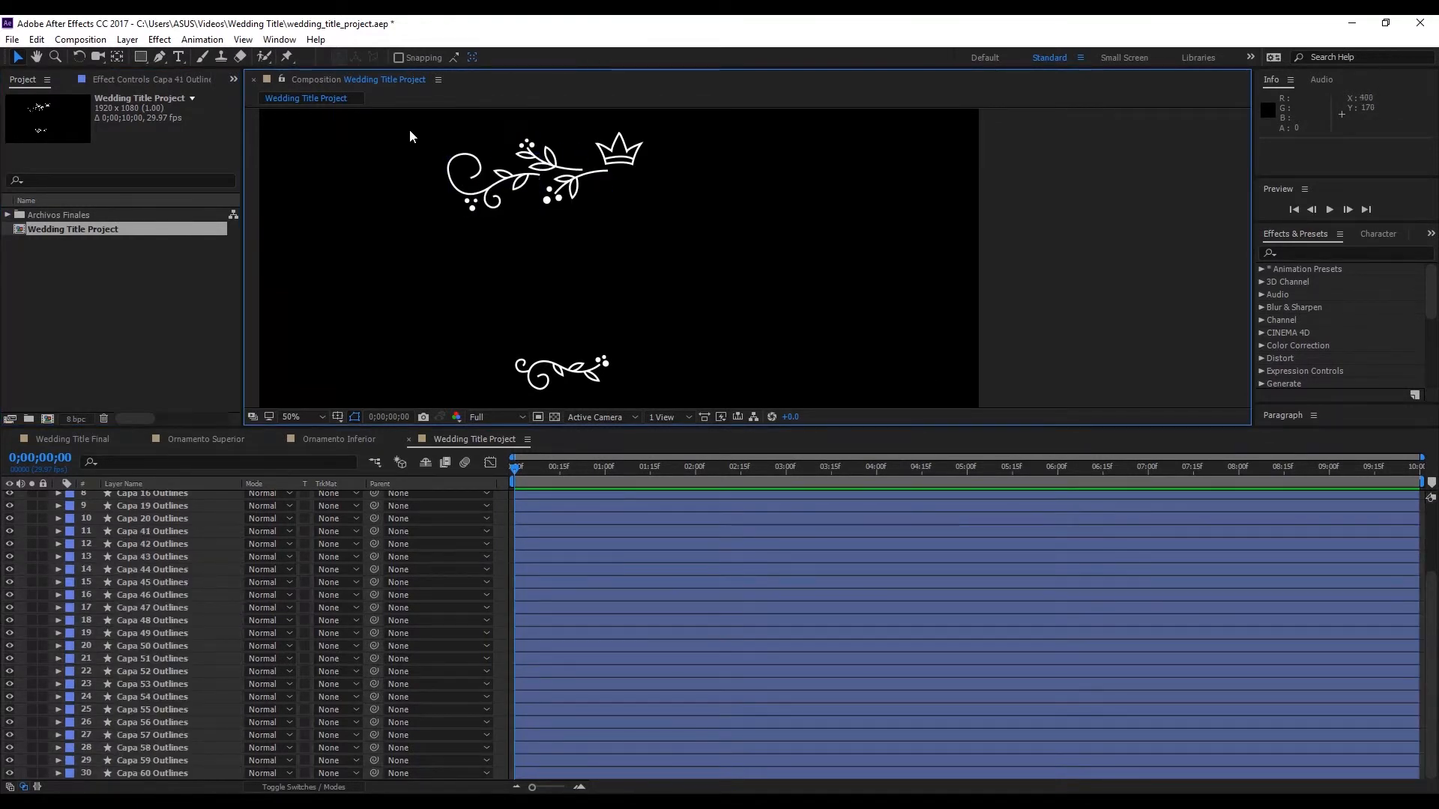
Precompose the selected upper ornament outline layers into 'Ornamento Superior'.
{"action": "left_click", "coordinate": [495, 174]}
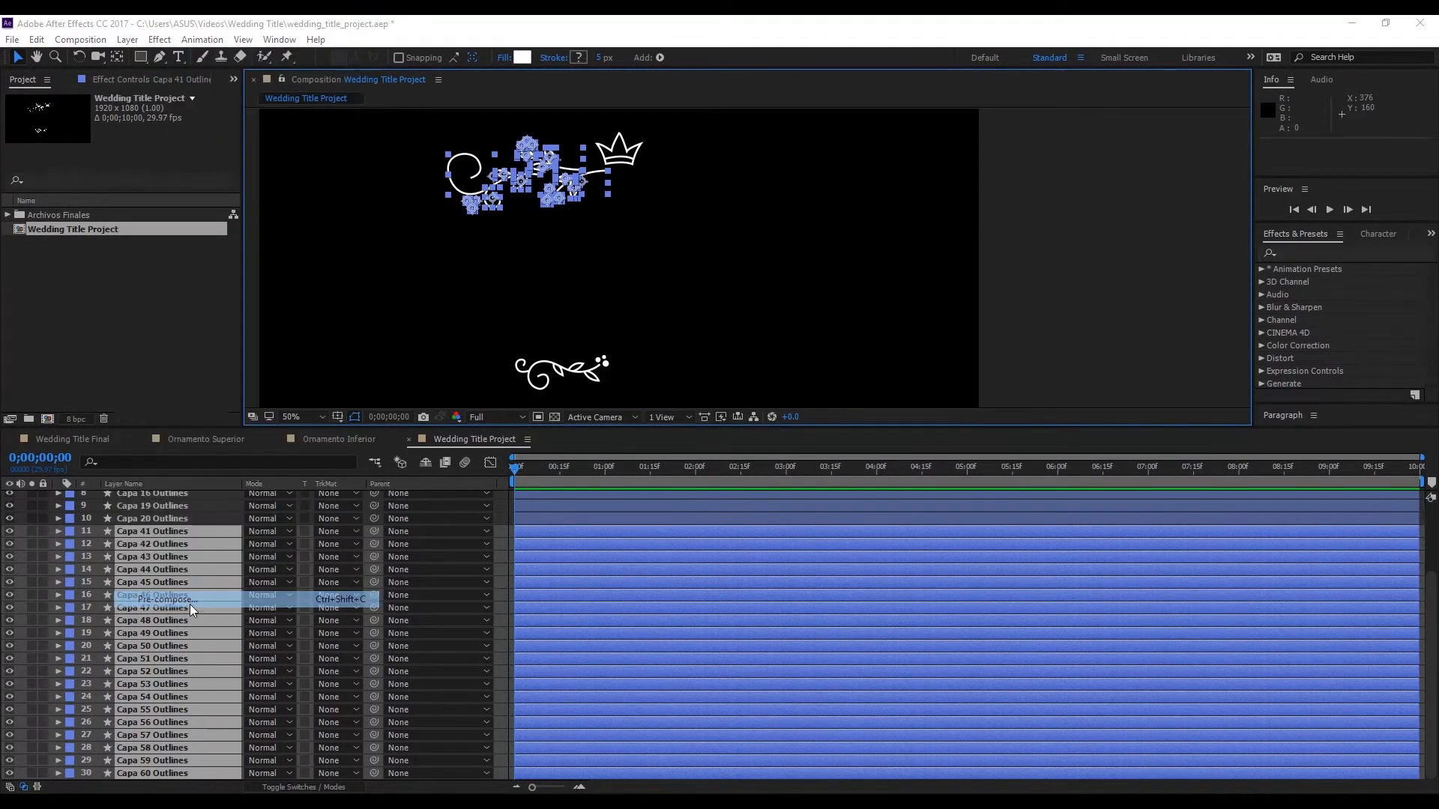
{"action": "left_click", "coordinate": [165, 598]}
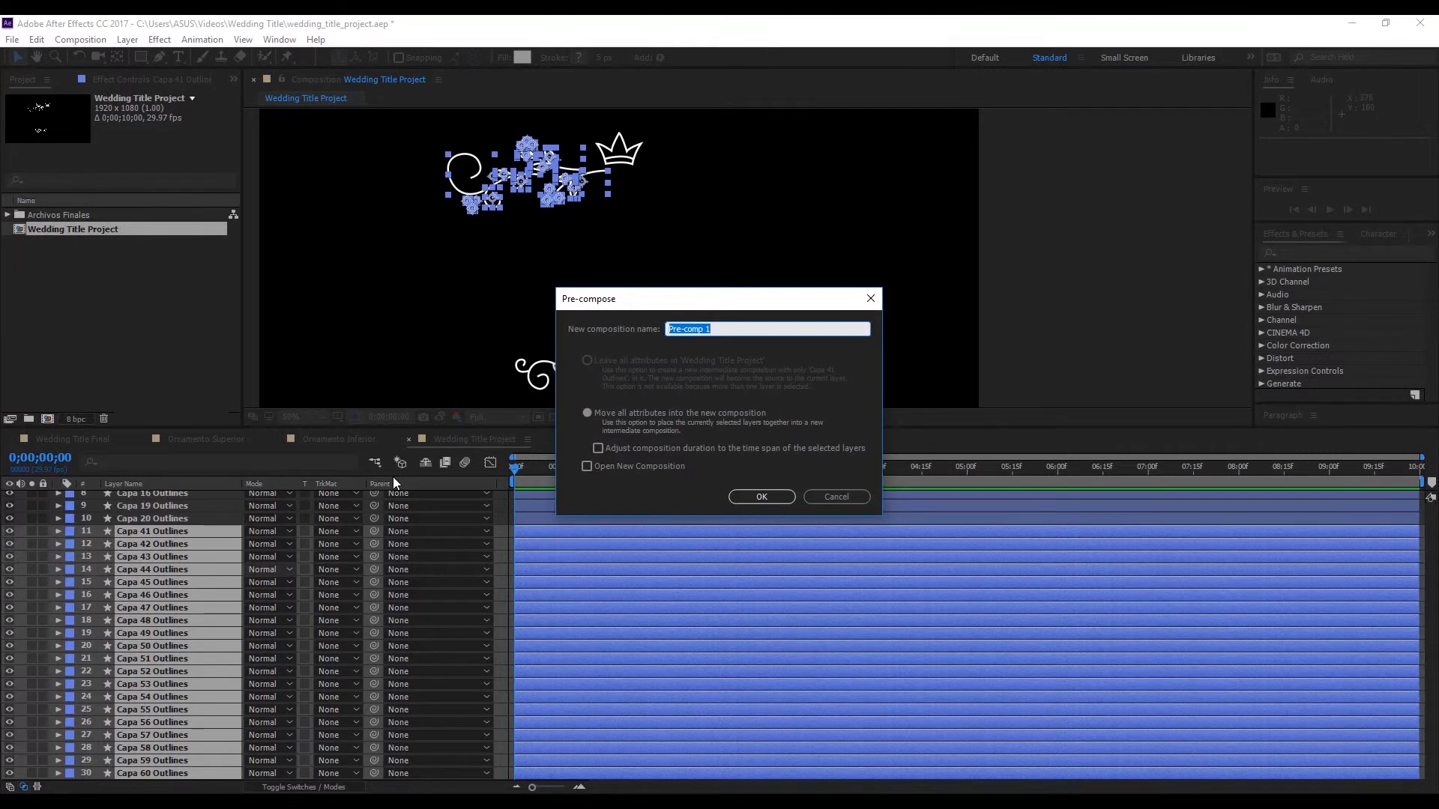
{"action": "type", "text": "Ornamento"}
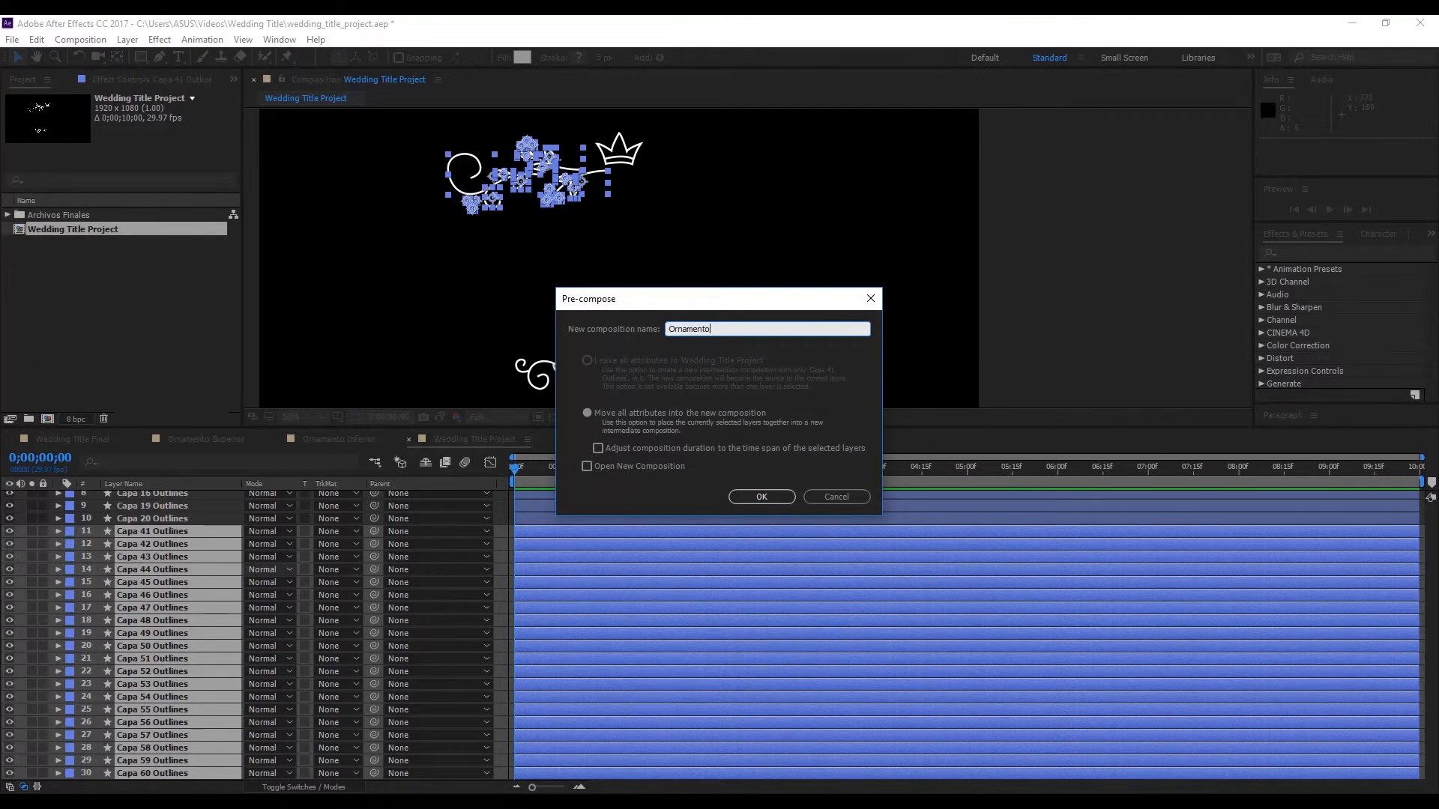
{"action": "type", "text": "Superior"}
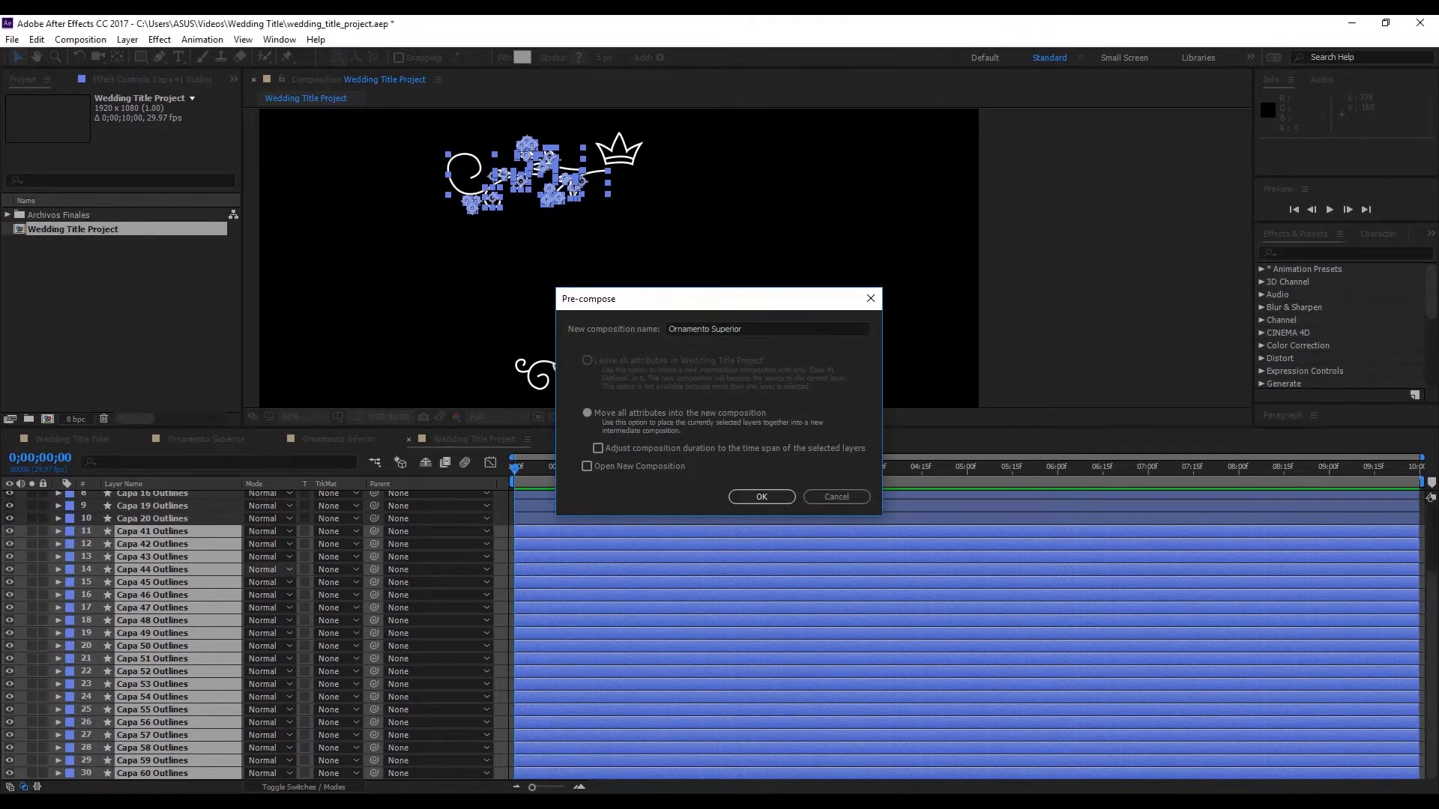
{"action": "left_click", "coordinate": [760, 496]}
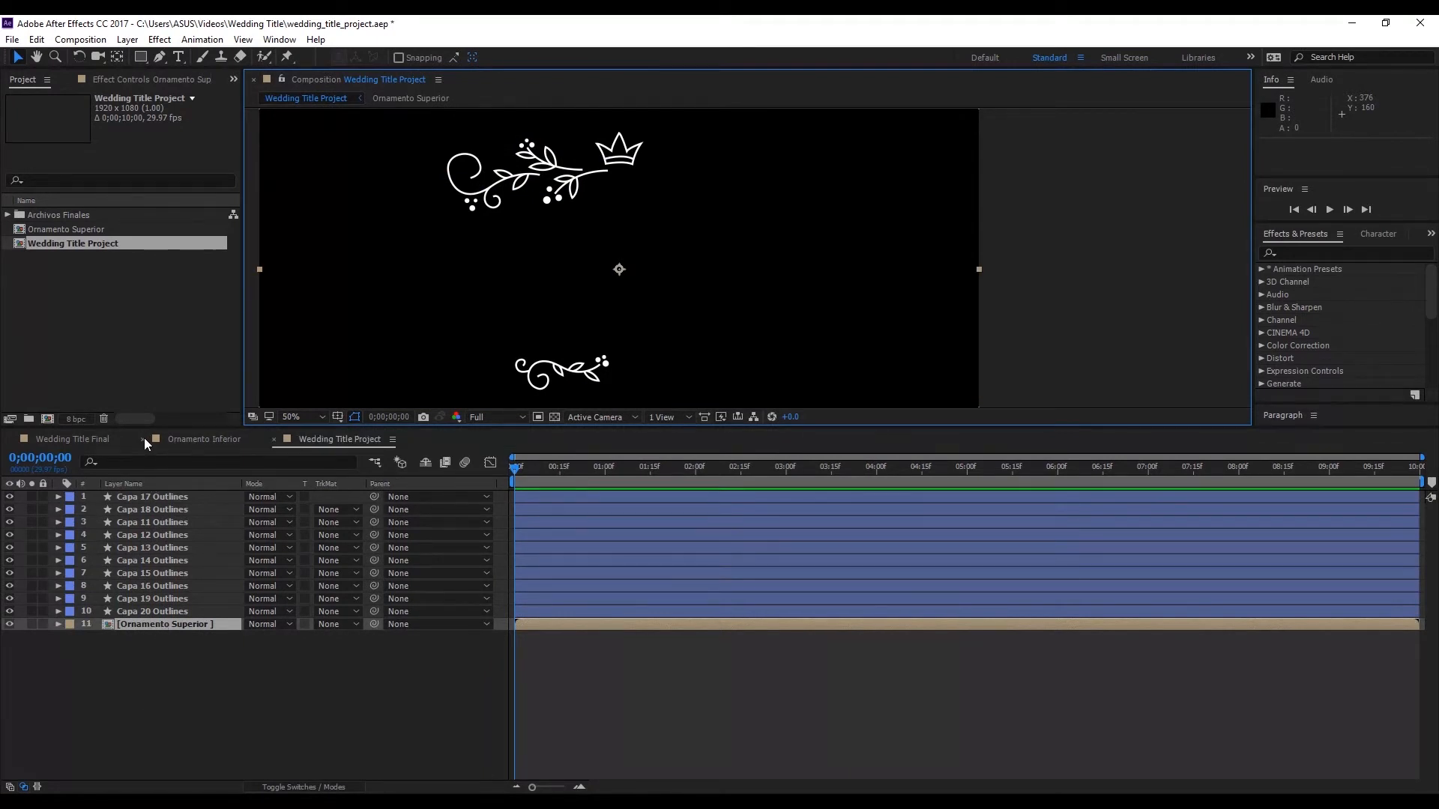
Close the extra comp tabs and precompose the lower ornament layers as 'Ornamento Inferior'.
{"action": "left_click", "coordinate": [272, 438]}
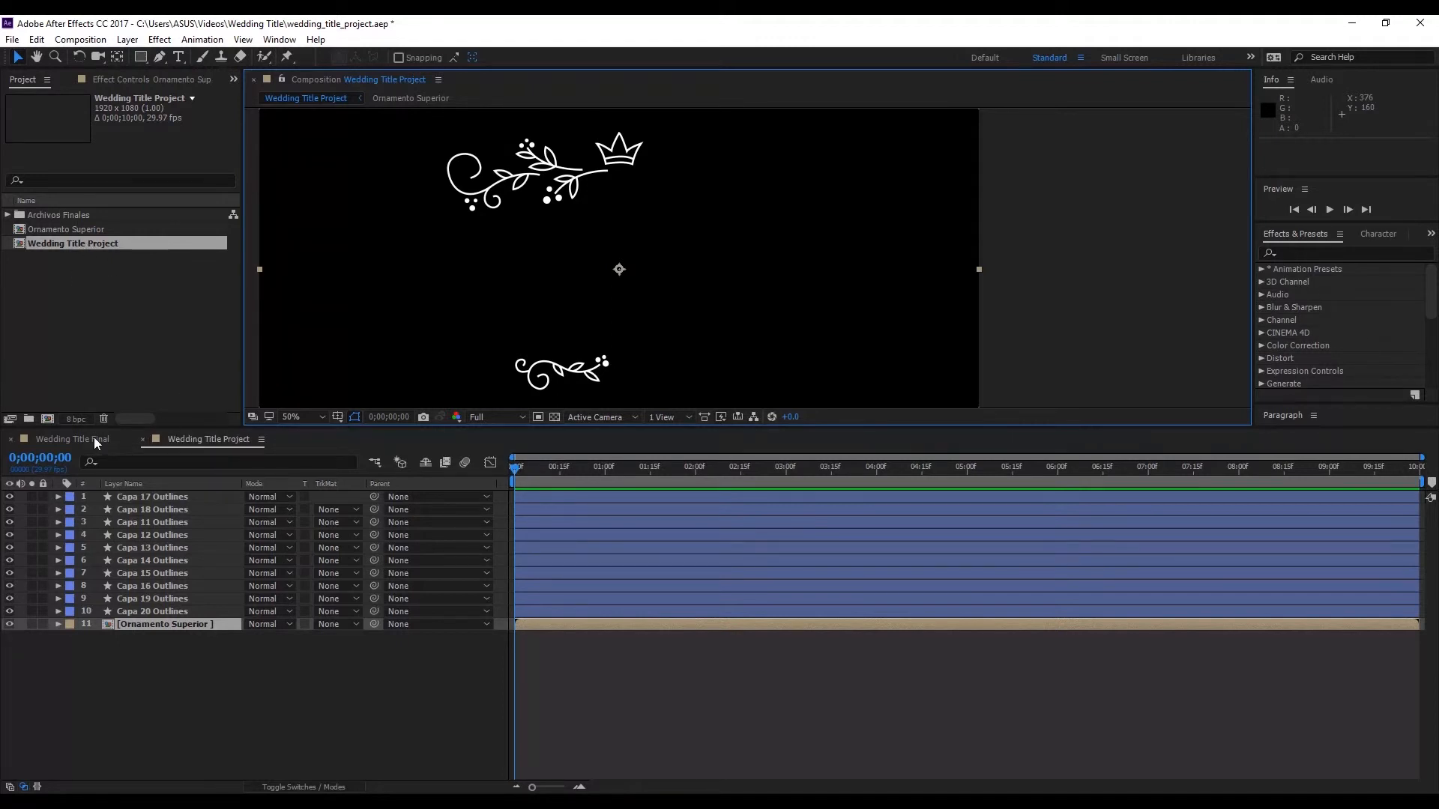
{"action": "left_click", "coordinate": [142, 439]}
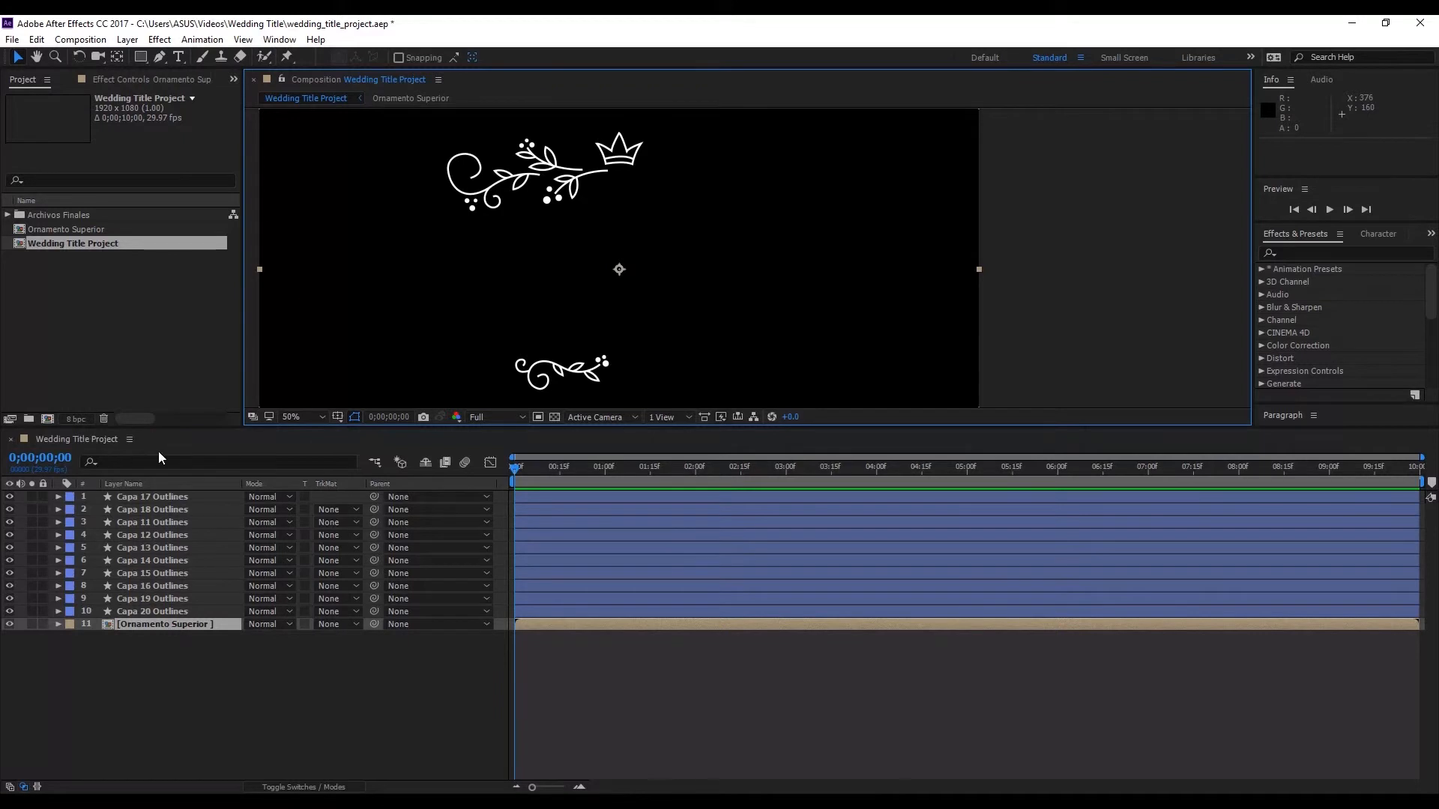
{"action": "mouse_move", "coordinate": [203, 500]}
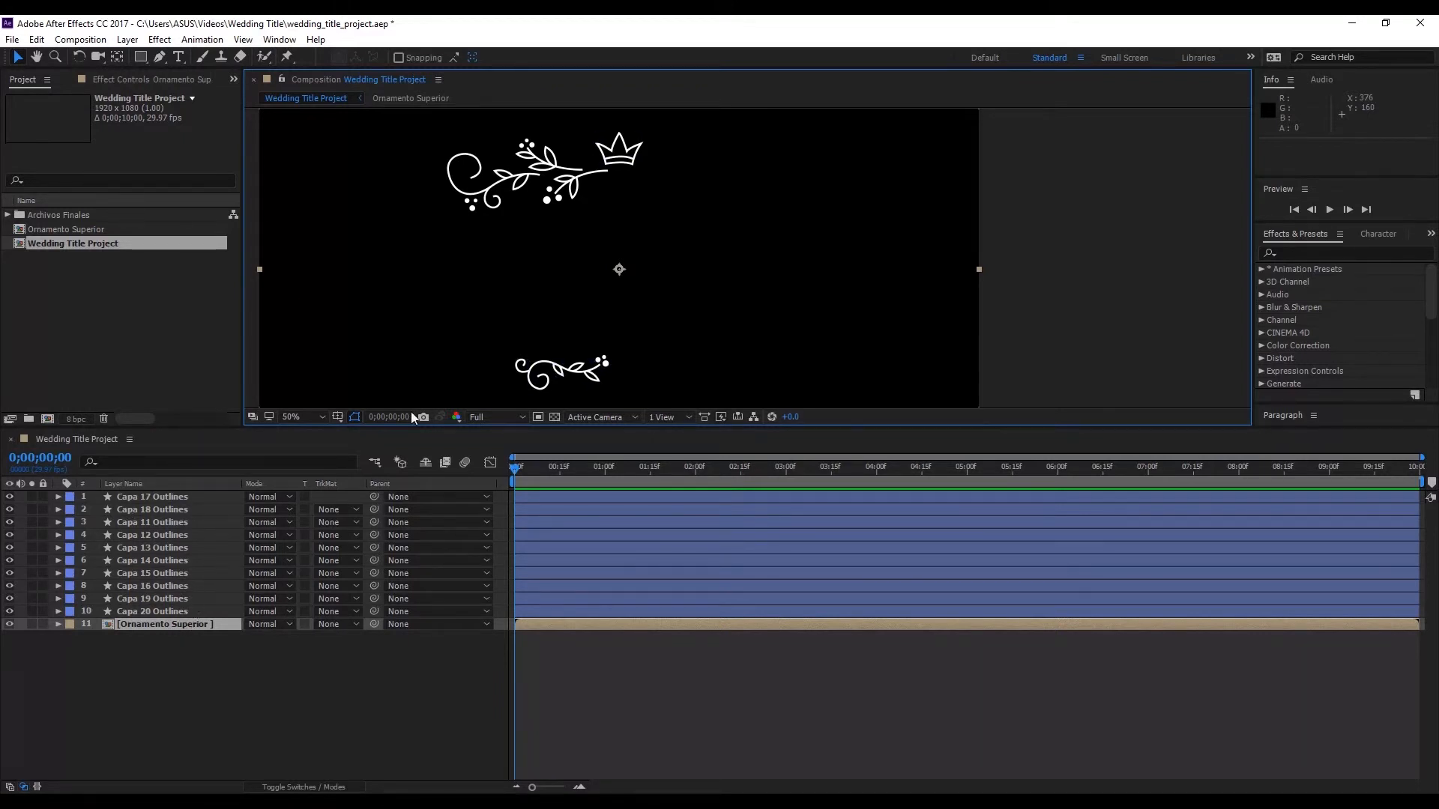
{"action": "mouse_move", "coordinate": [610, 372]}
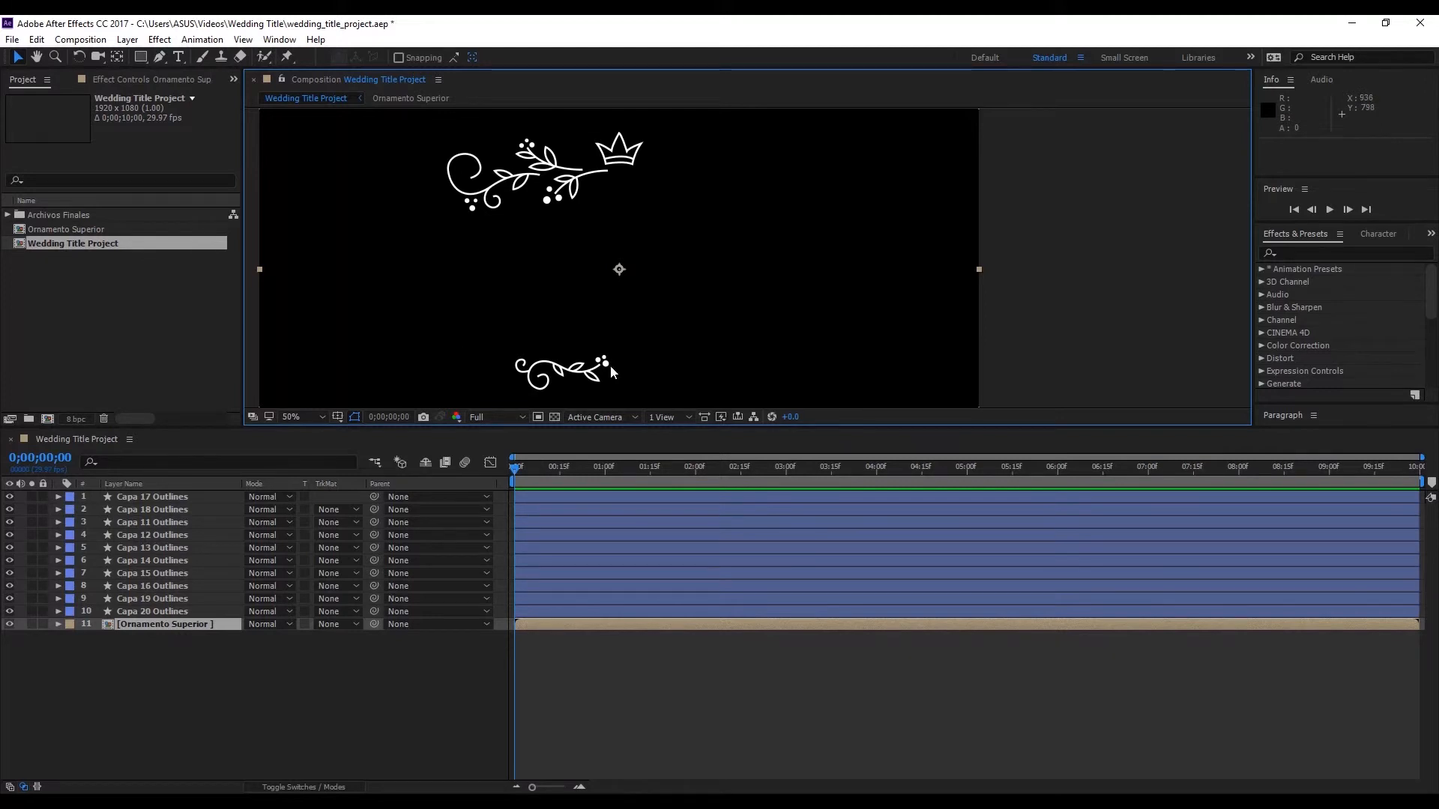
{"action": "mouse_move", "coordinate": [551, 386]}
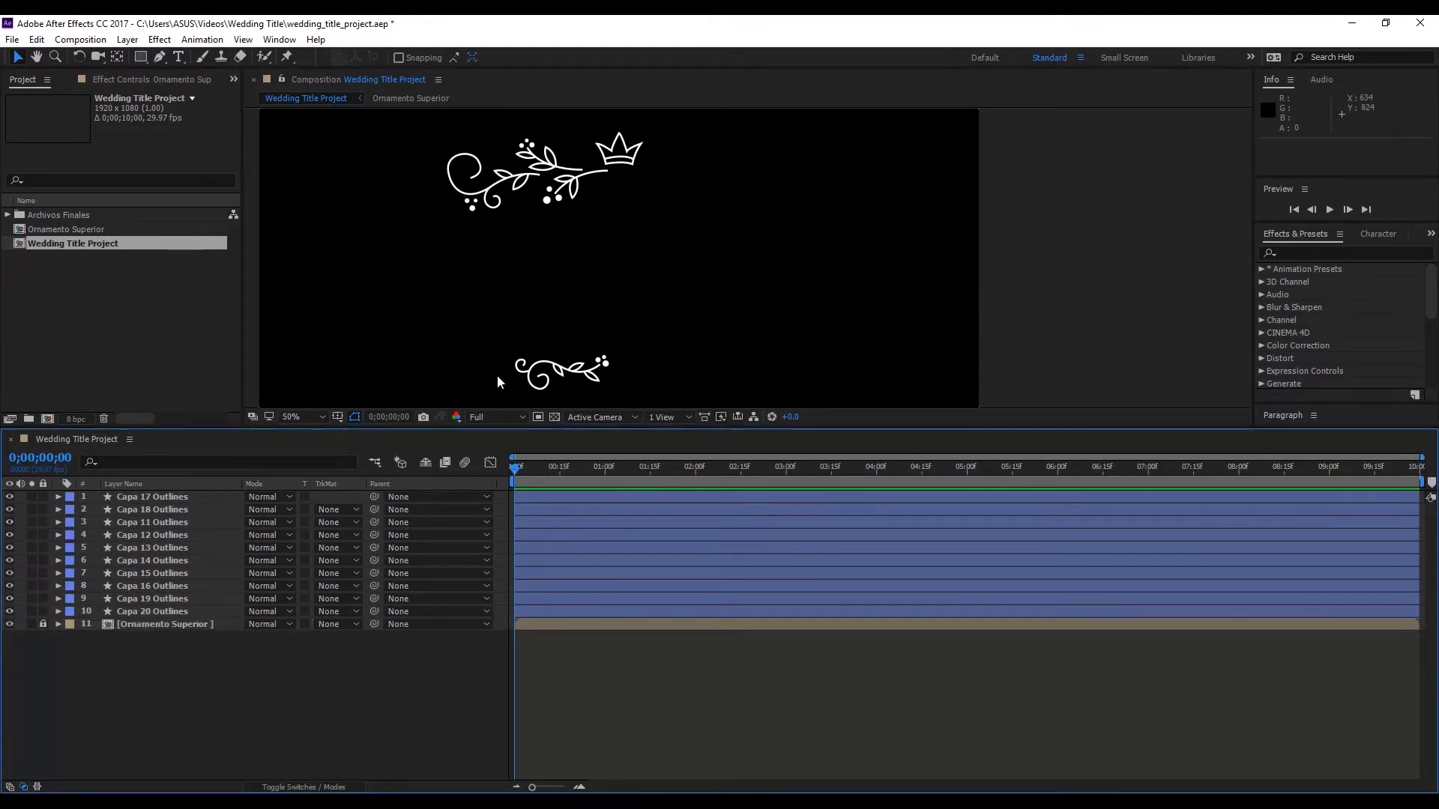
{"action": "left_click", "coordinate": [151, 522]}
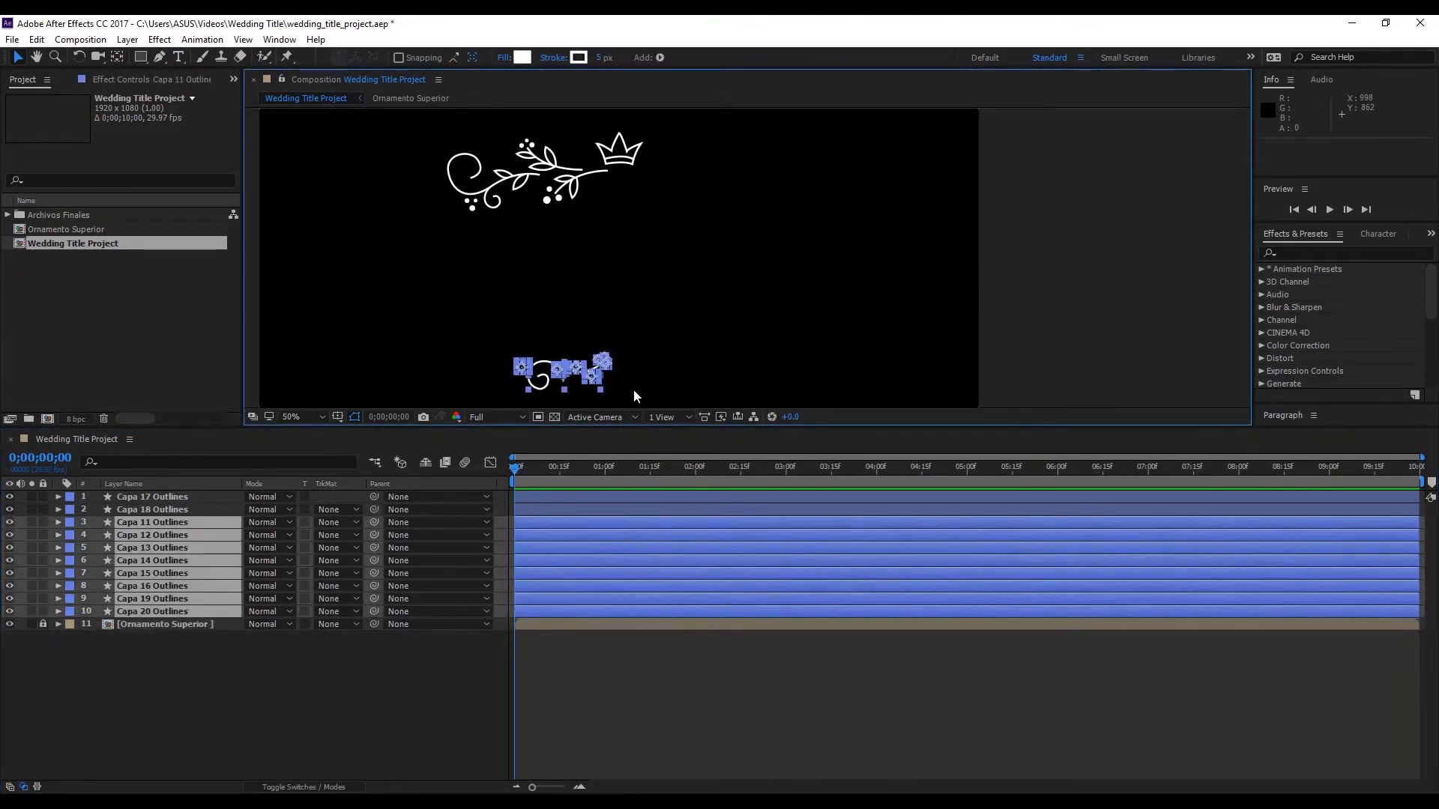
{"action": "left_click", "coordinate": [127, 40]}
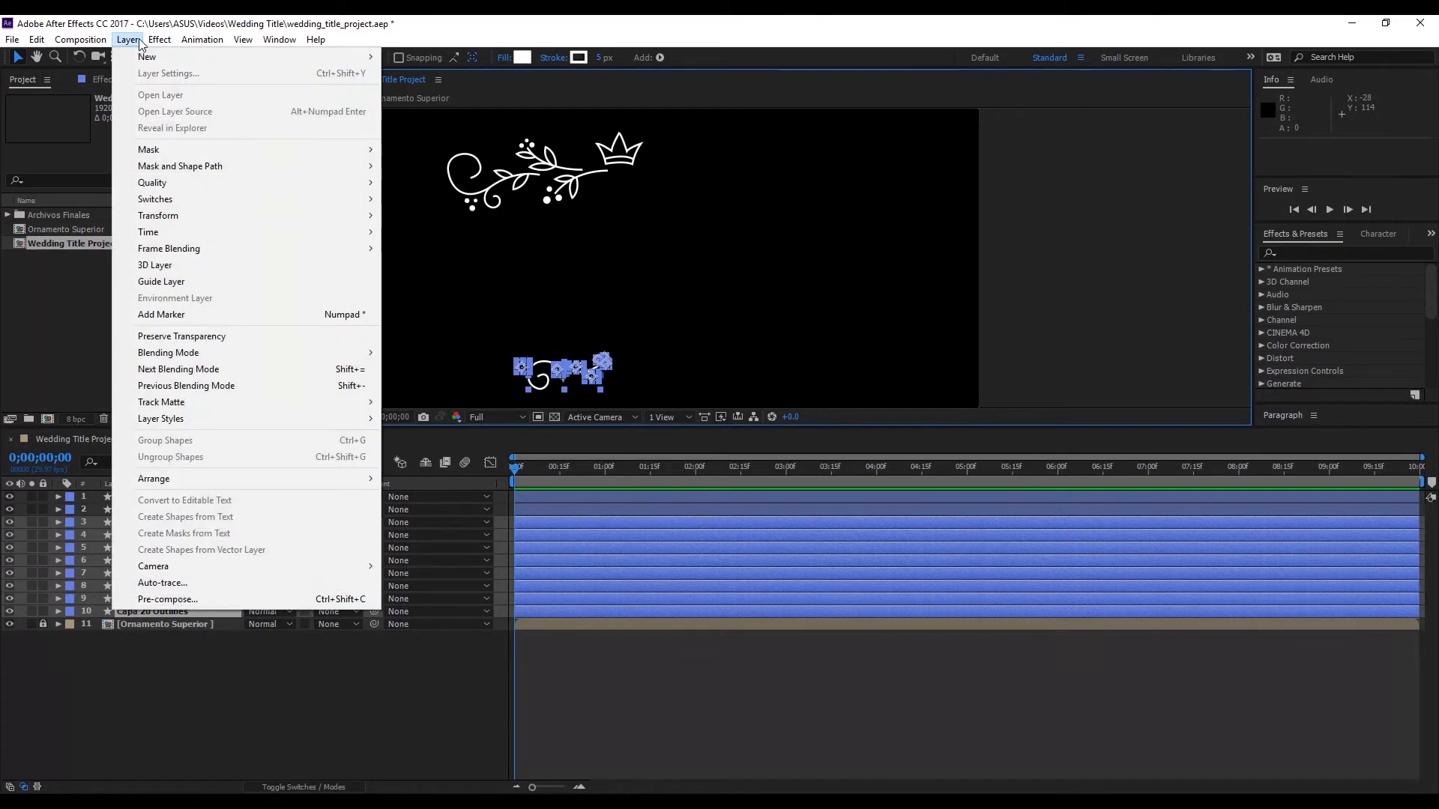
{"action": "left_click", "coordinate": [167, 599]}
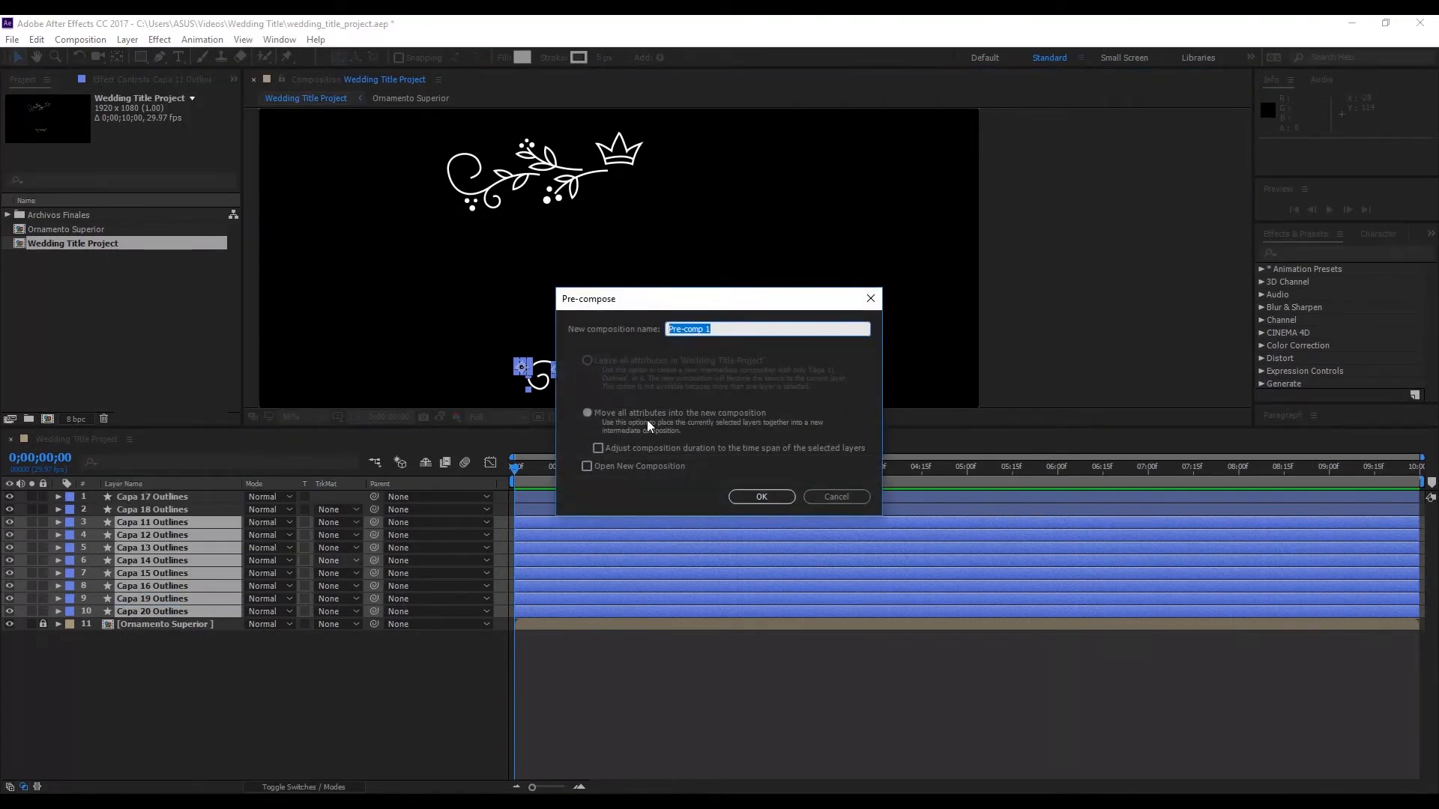
{"action": "type", "text": "Ornamento Inferior"}
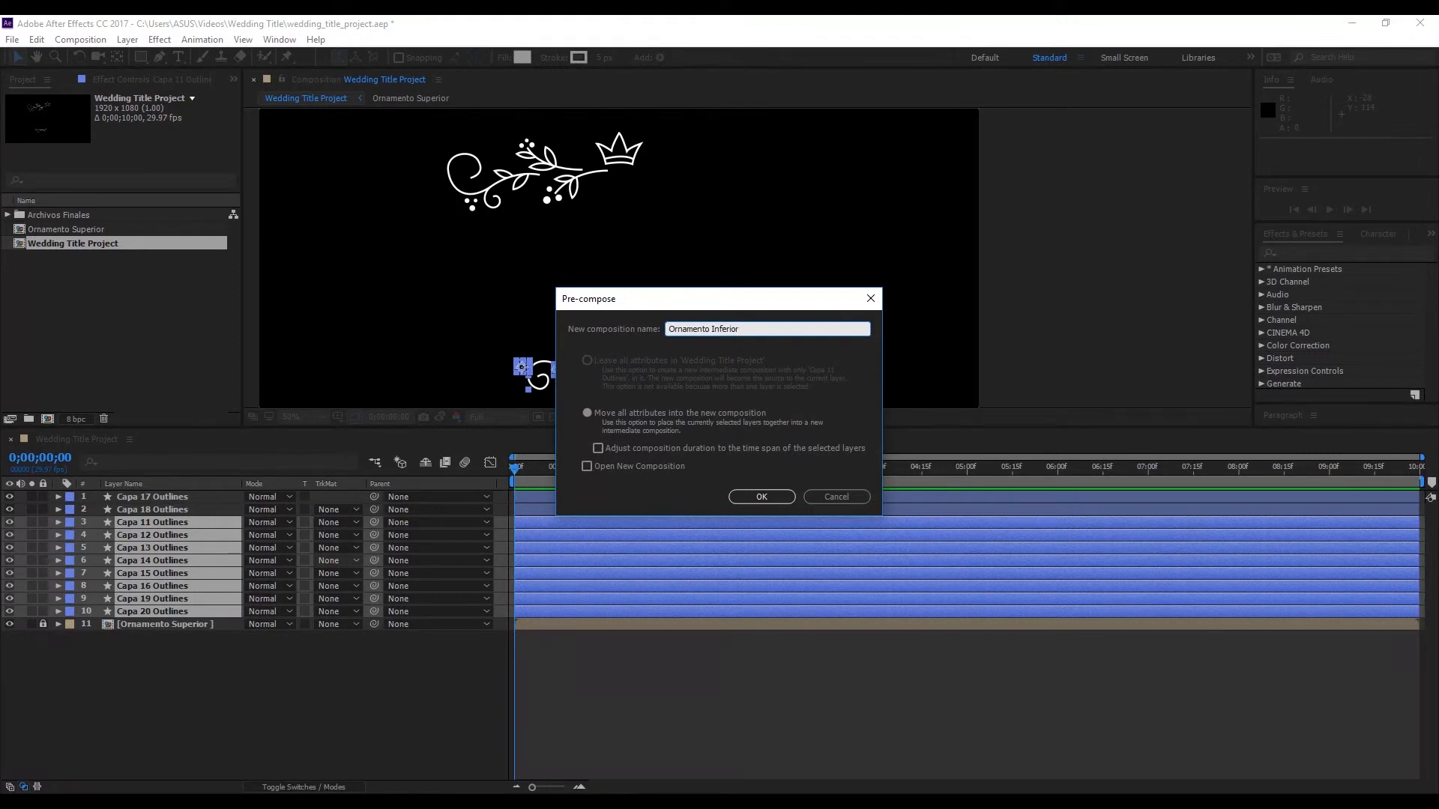
{"action": "left_click", "coordinate": [761, 496]}
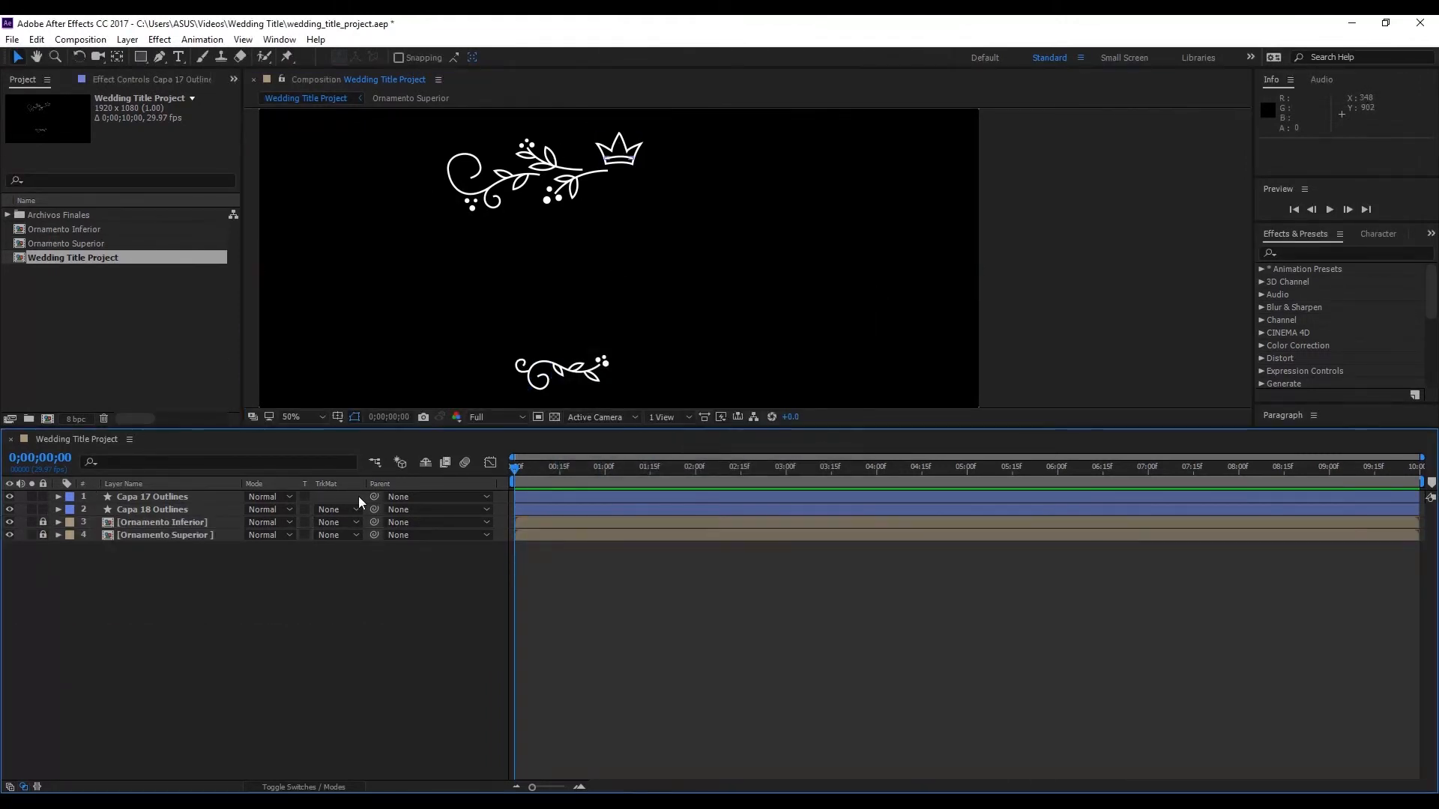
Rename the crown layer CORONA and begin renaming the crown line LINEA CORONA.
{"action": "left_click", "coordinate": [620, 146]}
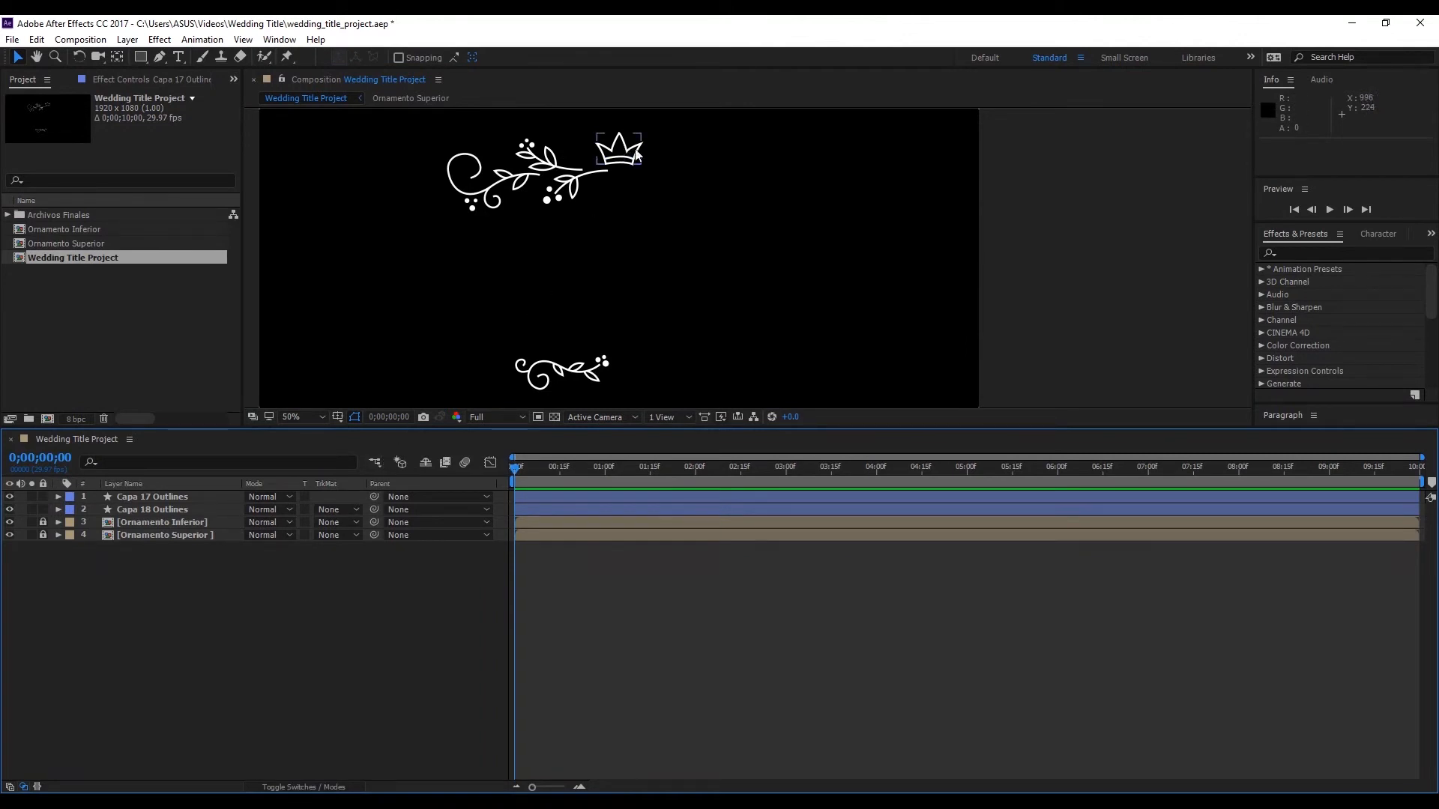
{"action": "mouse_move", "coordinate": [643, 147]}
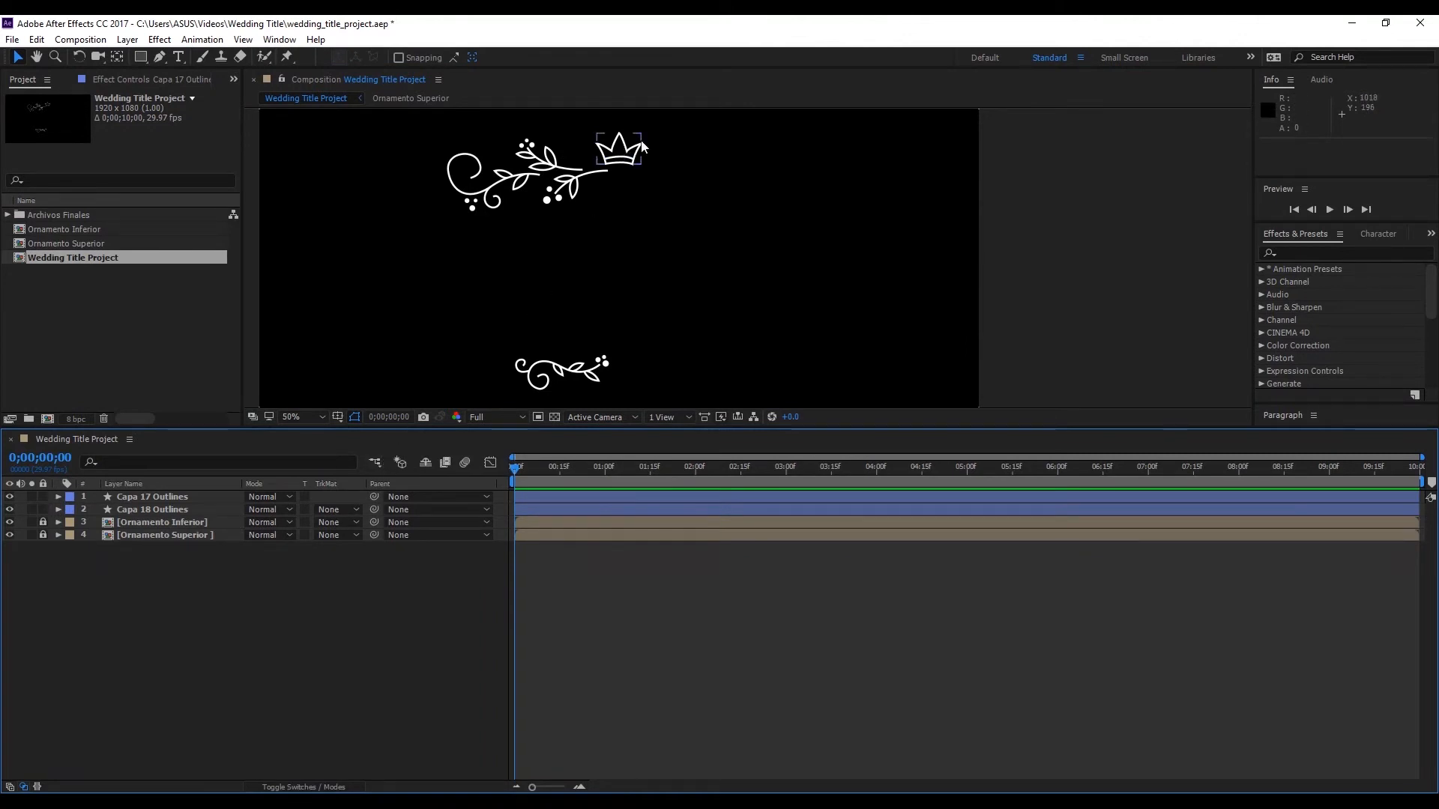
{"action": "left_click", "coordinate": [152, 510]}
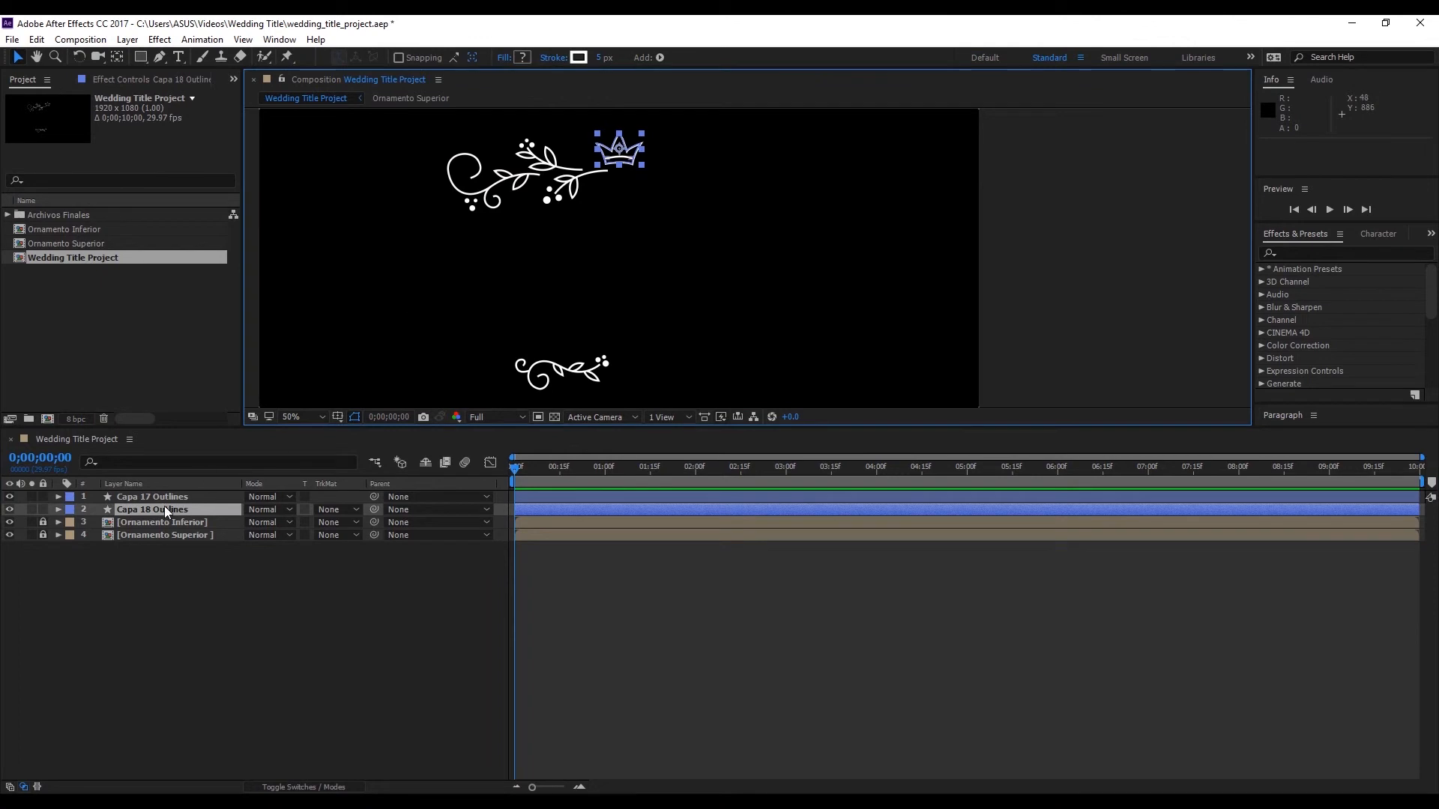
{"action": "left_click", "coordinate": [292, 416]}
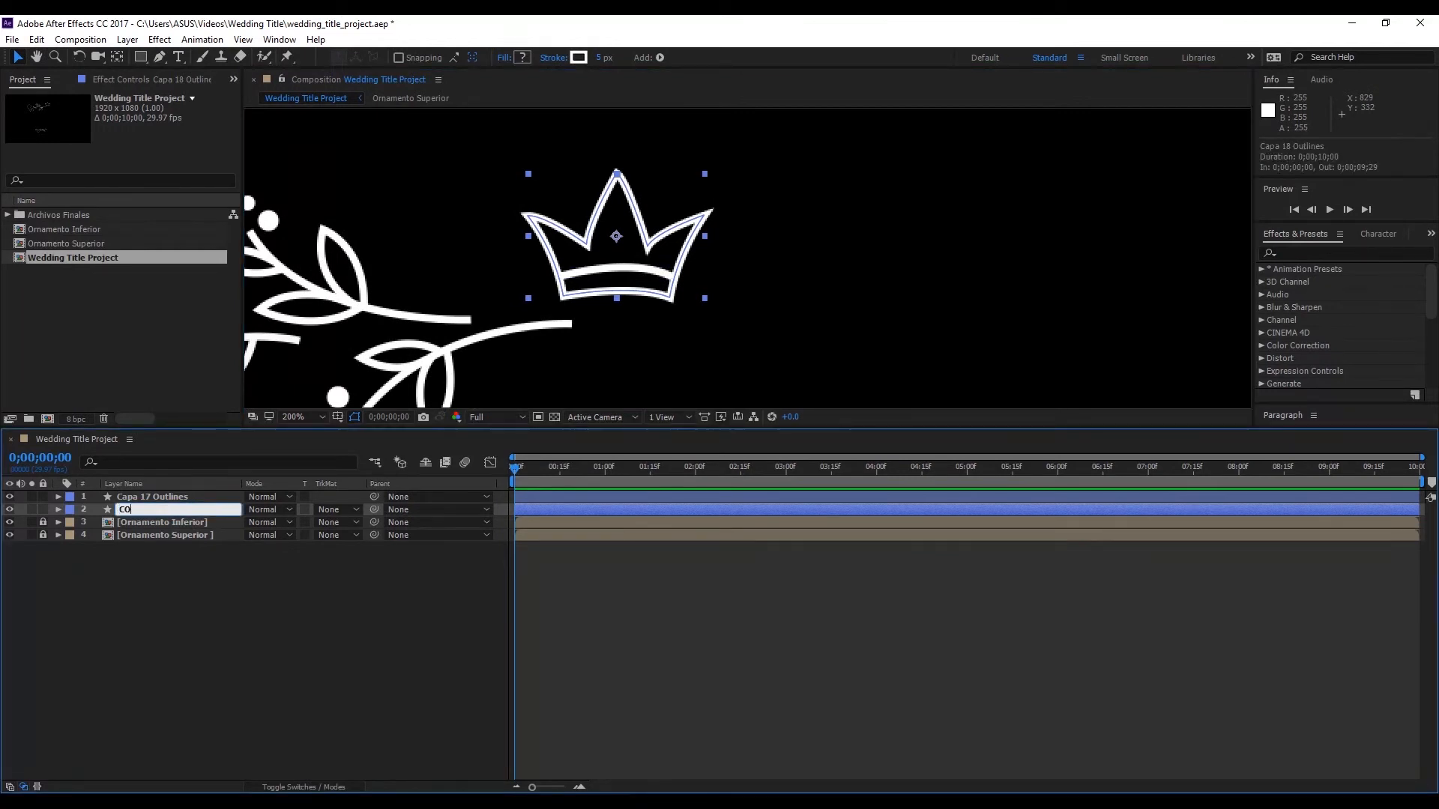
{"action": "type", "text": "RONA"}
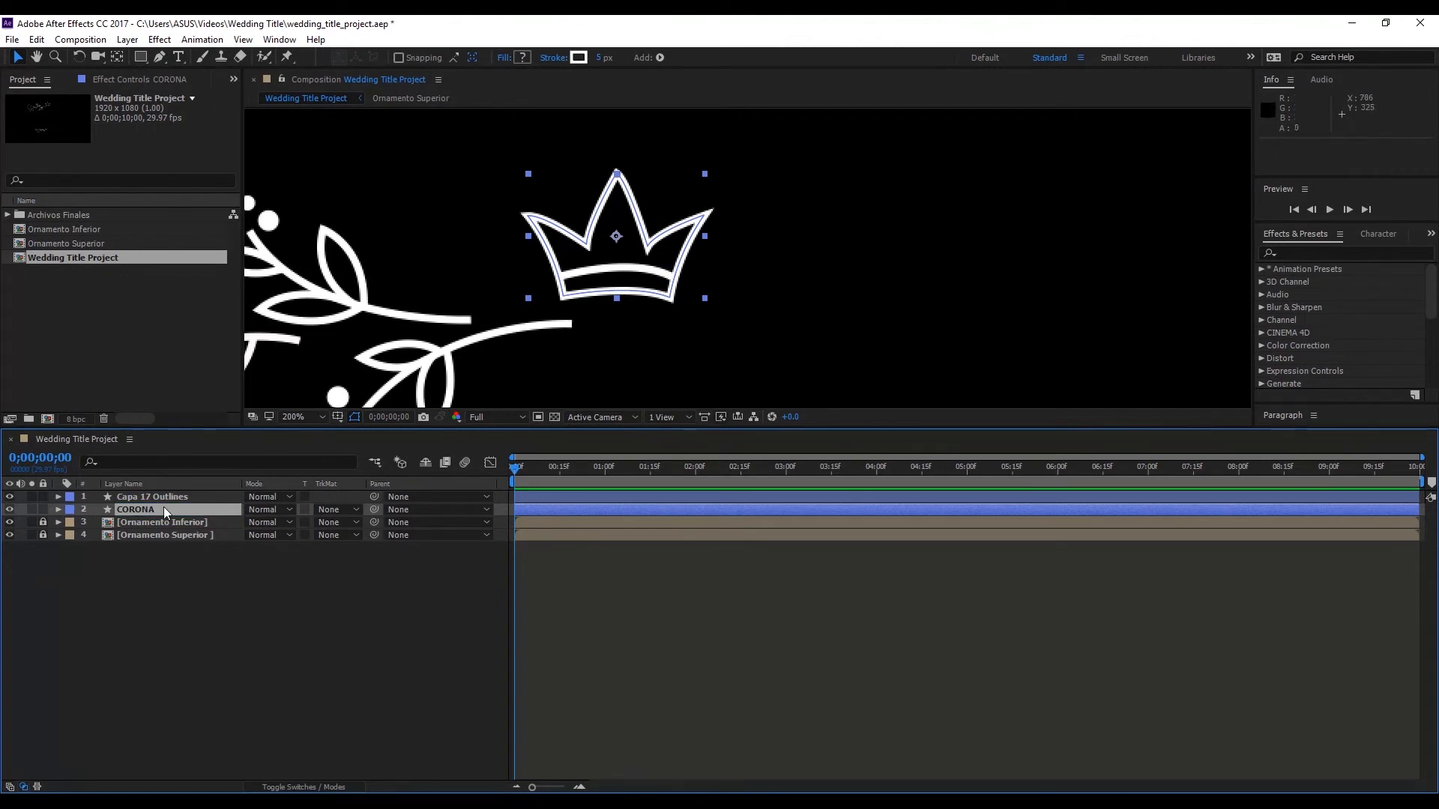
{"action": "left_click", "coordinate": [152, 496]}
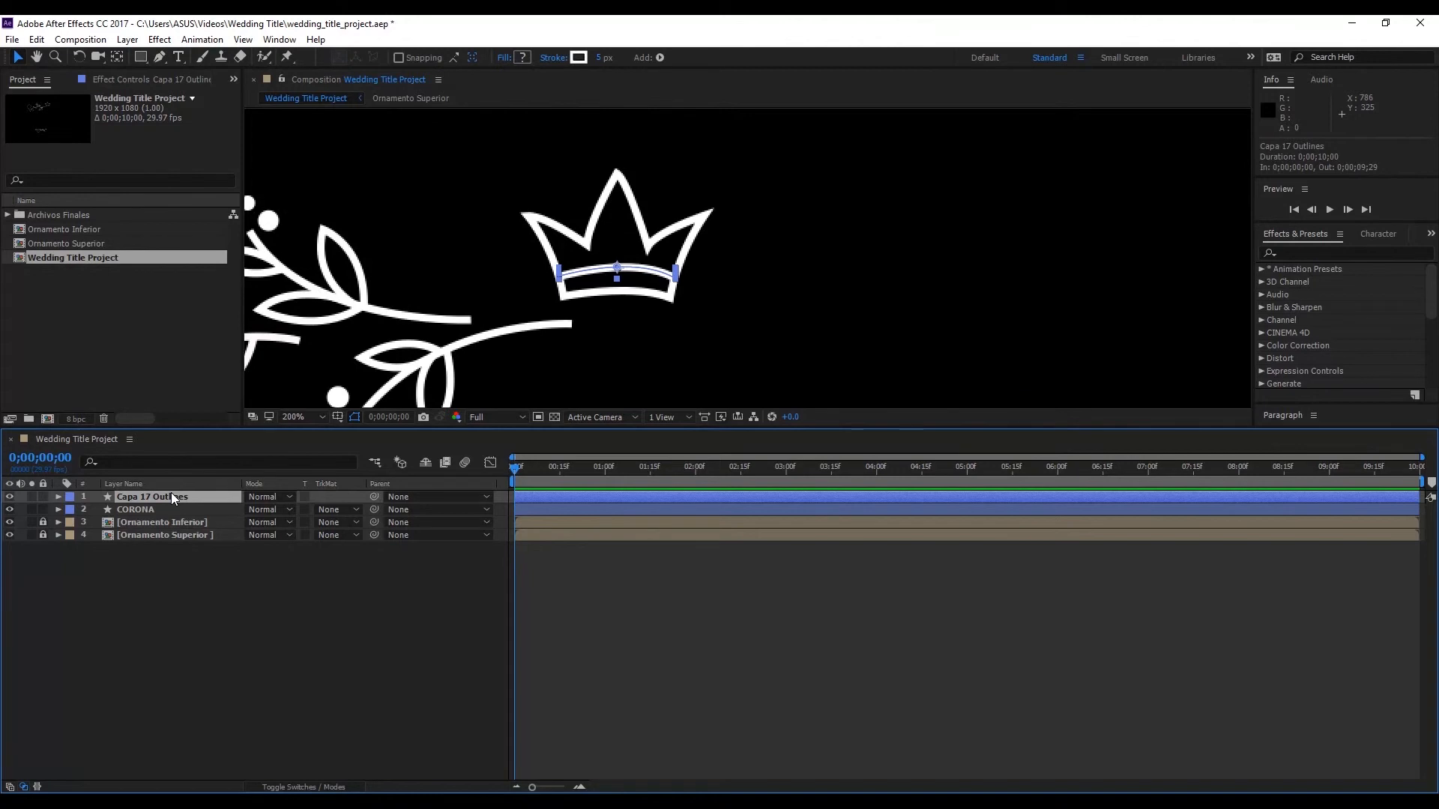
{"action": "double_click", "coordinate": [151, 496]}
{"action": "type", "text": "LINEA CORONA"}
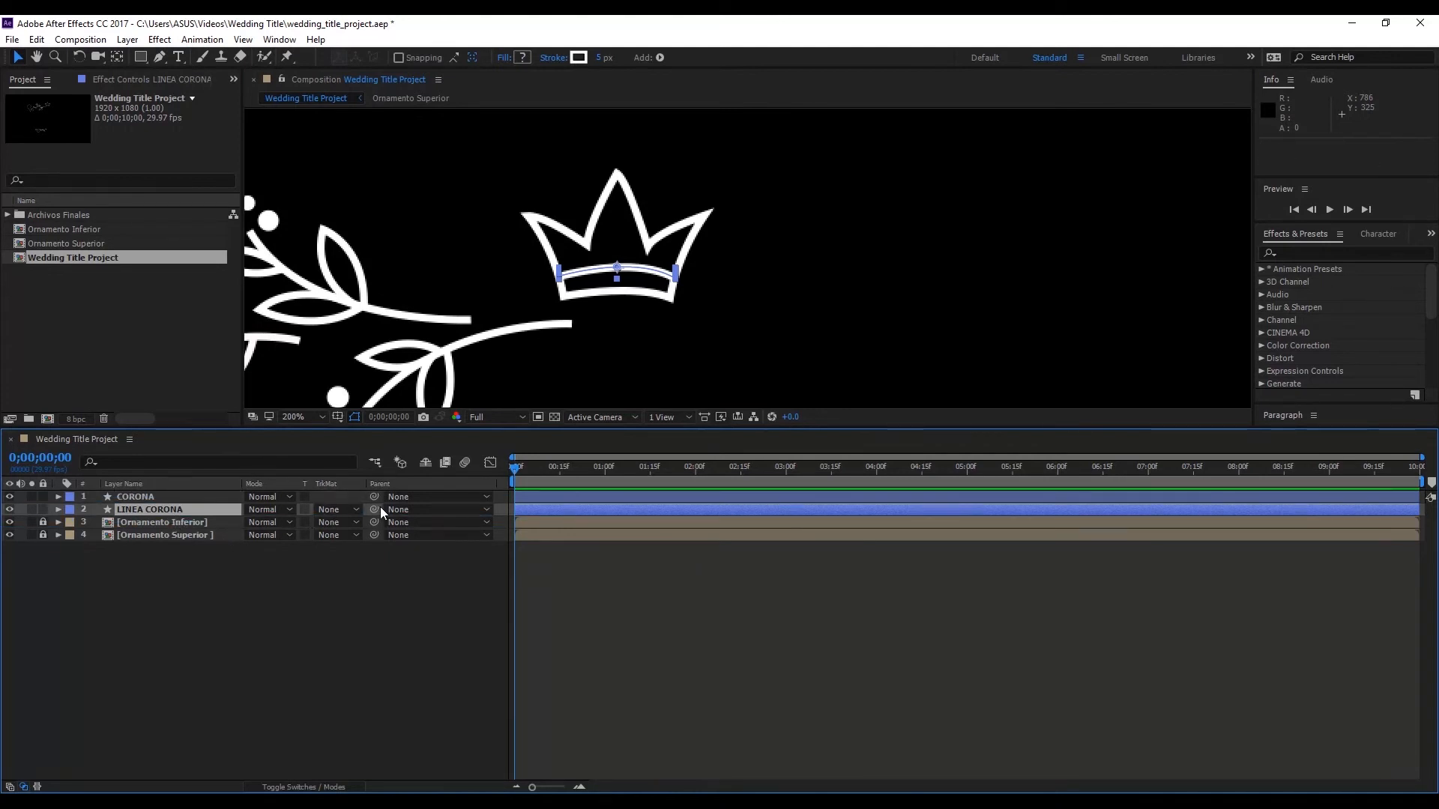
Parent LINEA CORONA to CORONA, then open Wedding Title Final from Archivos Finales.
{"action": "left_click", "coordinate": [315, 786]}
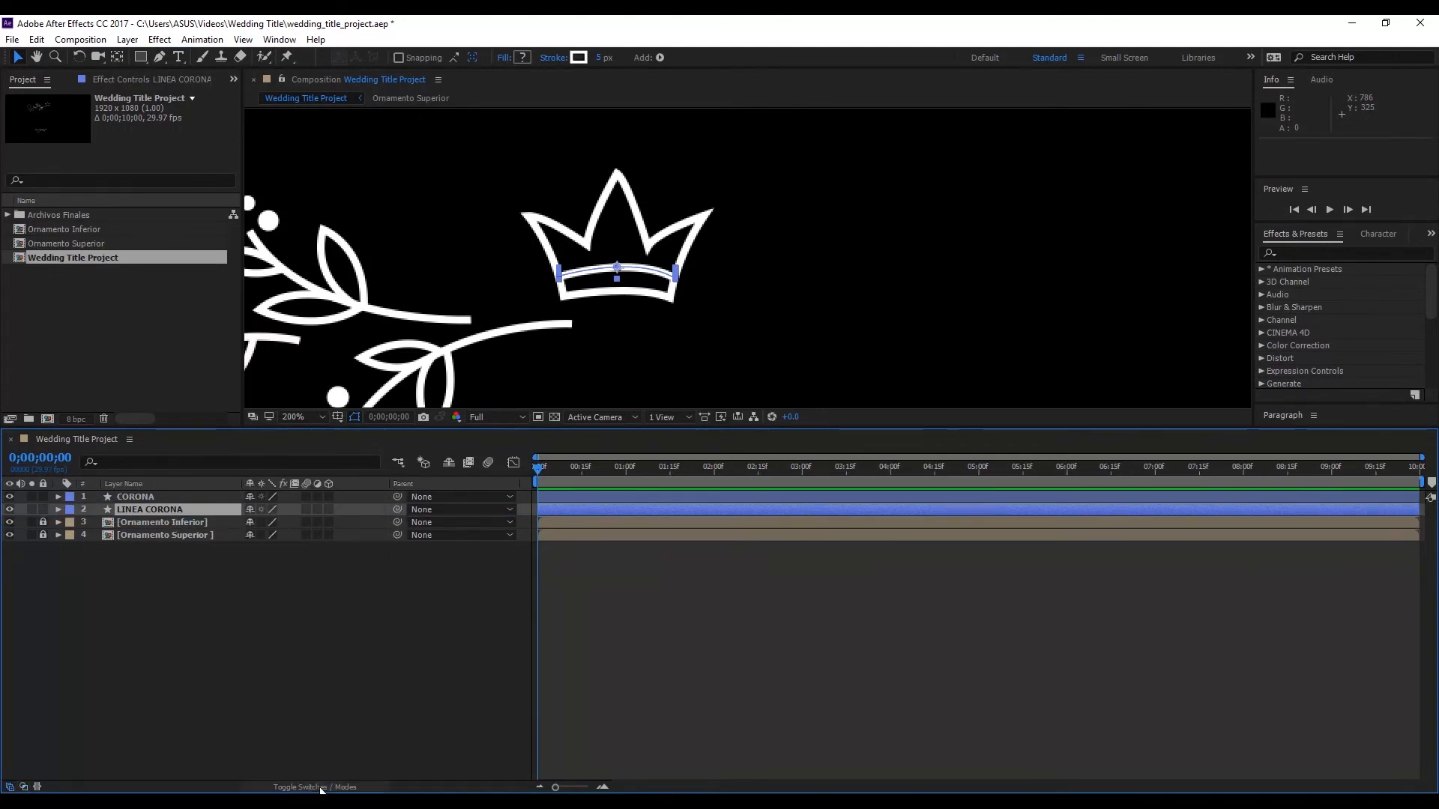
{"action": "left_click", "coordinate": [315, 792]}
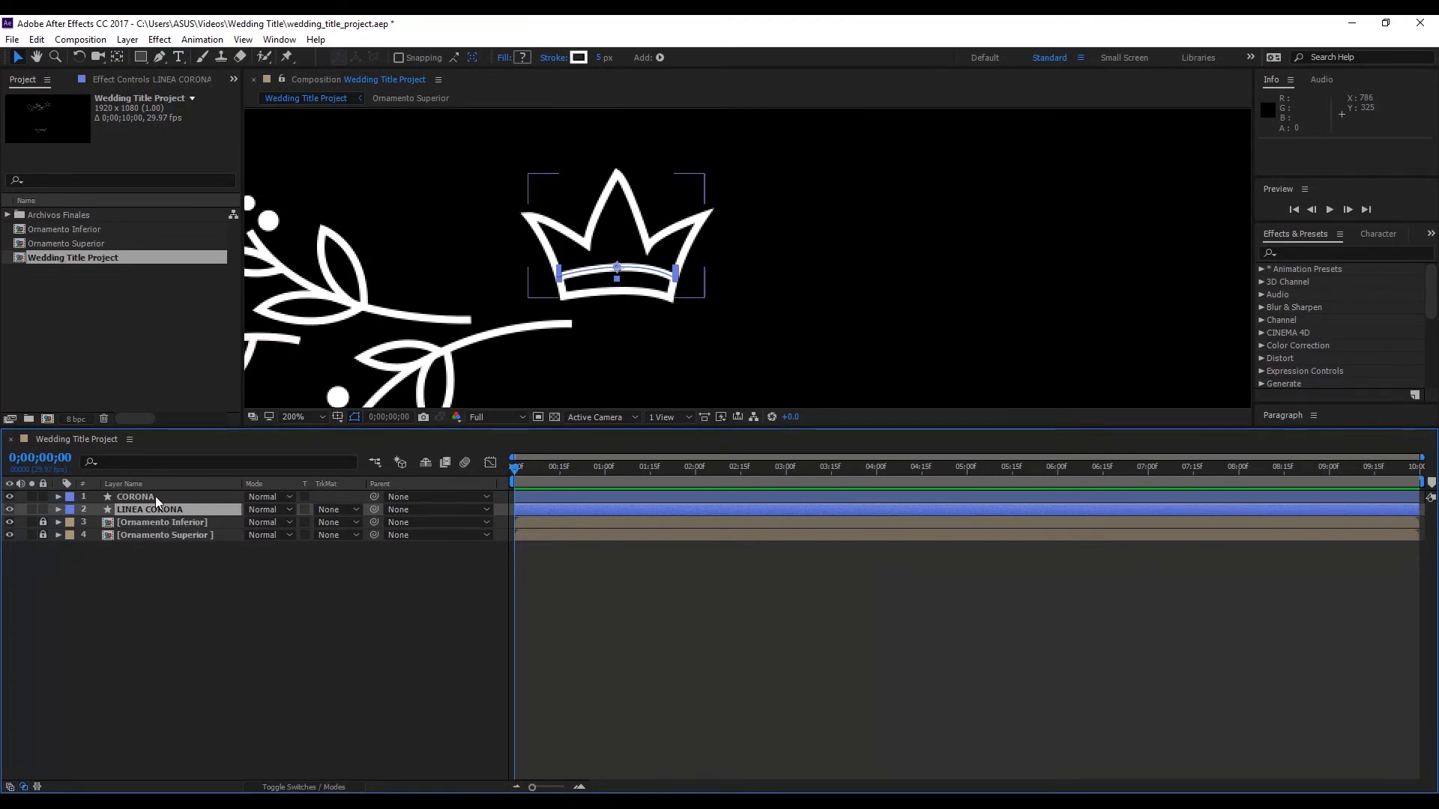
{"action": "left_click", "coordinate": [440, 510]}
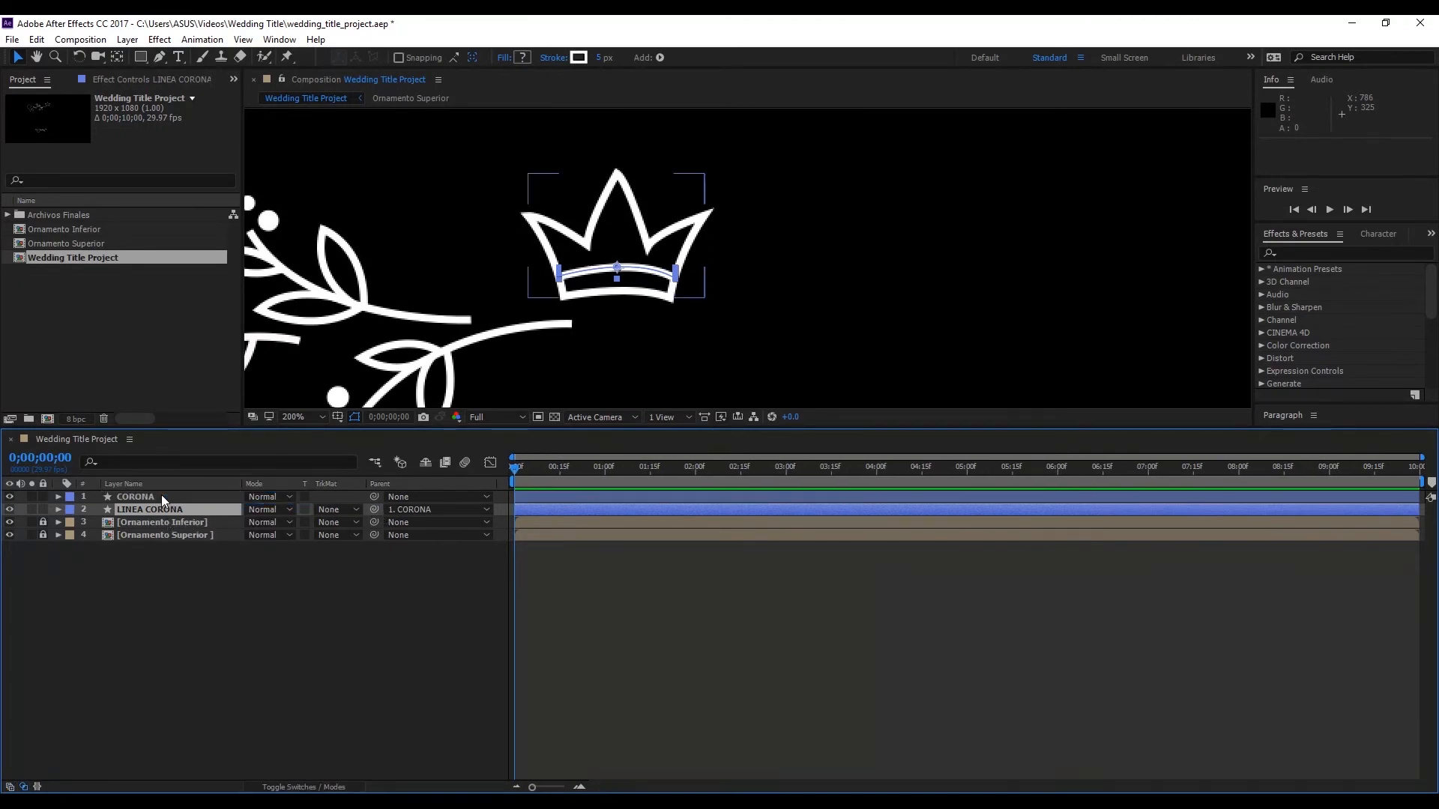
{"action": "left_click", "coordinate": [136, 496]}
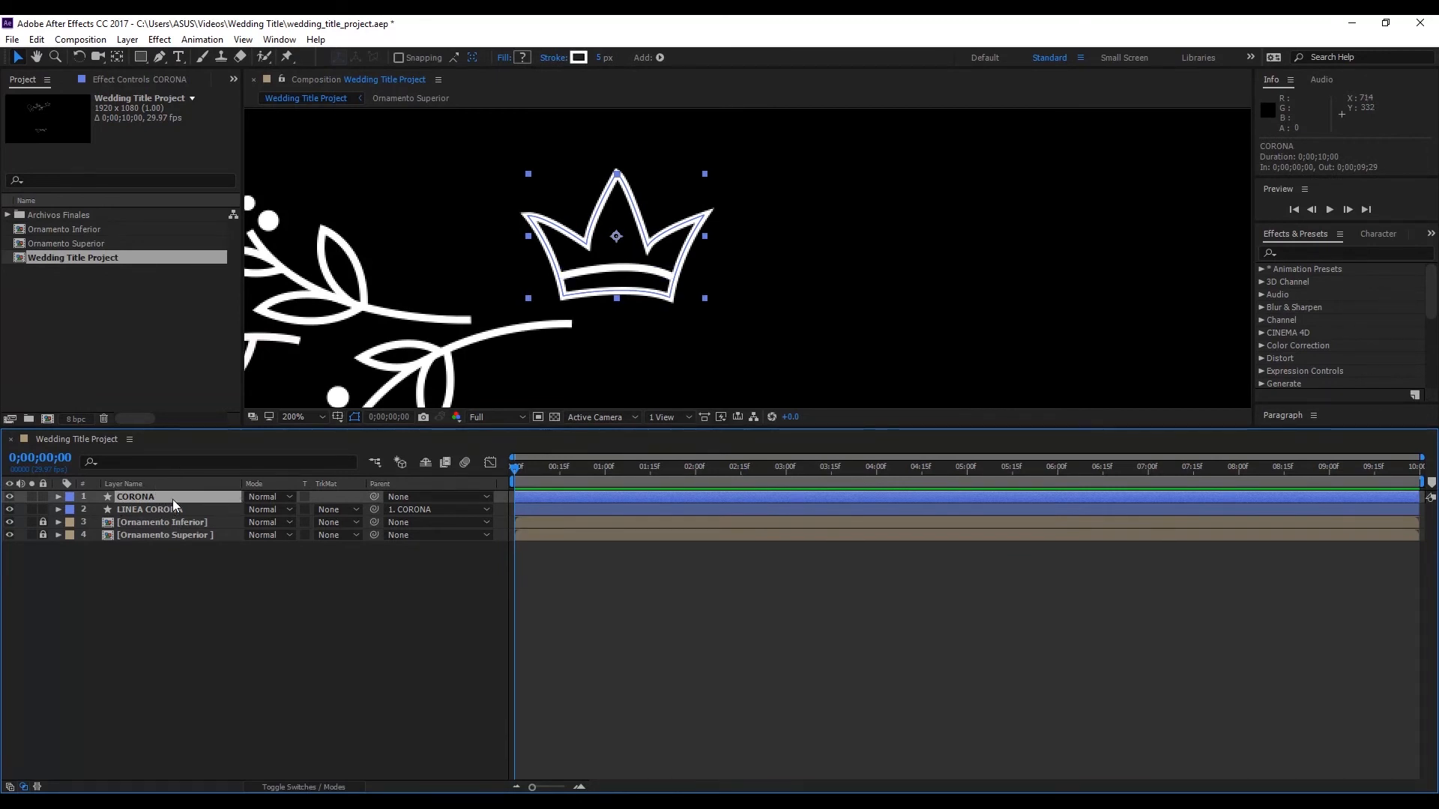
{"action": "left_click", "coordinate": [150, 509]}
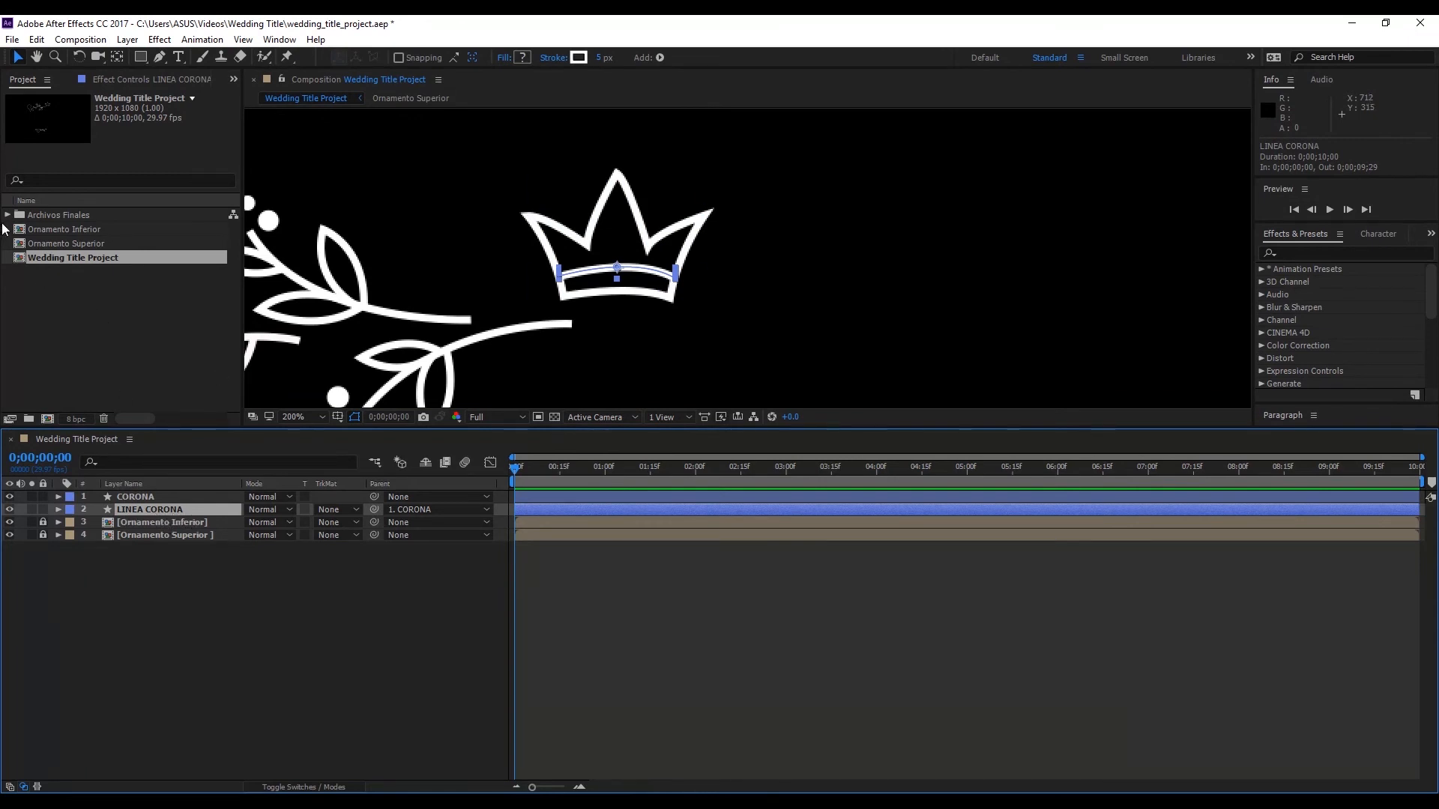
{"action": "left_click", "coordinate": [7, 215]}
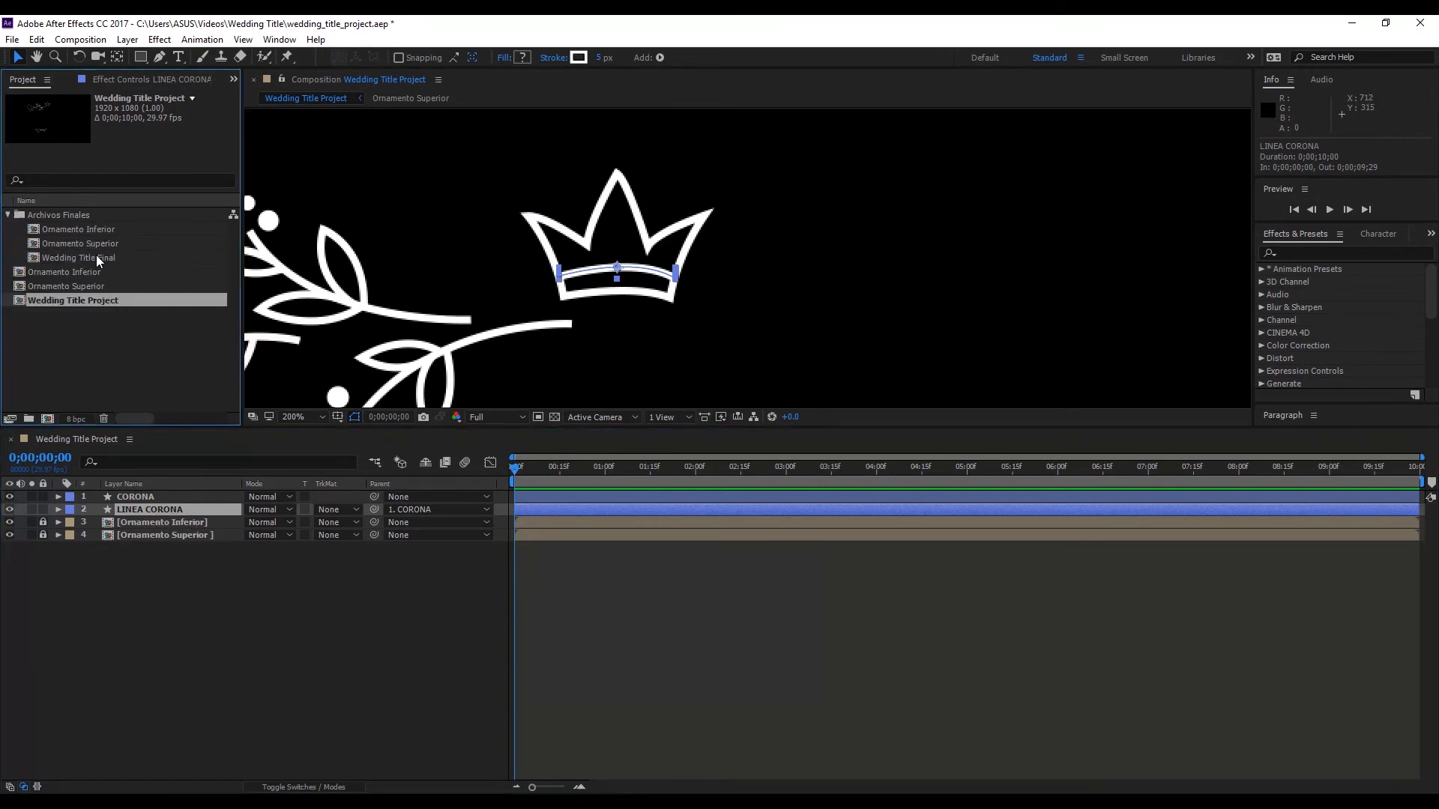
{"action": "double_click", "coordinate": [68, 257]}
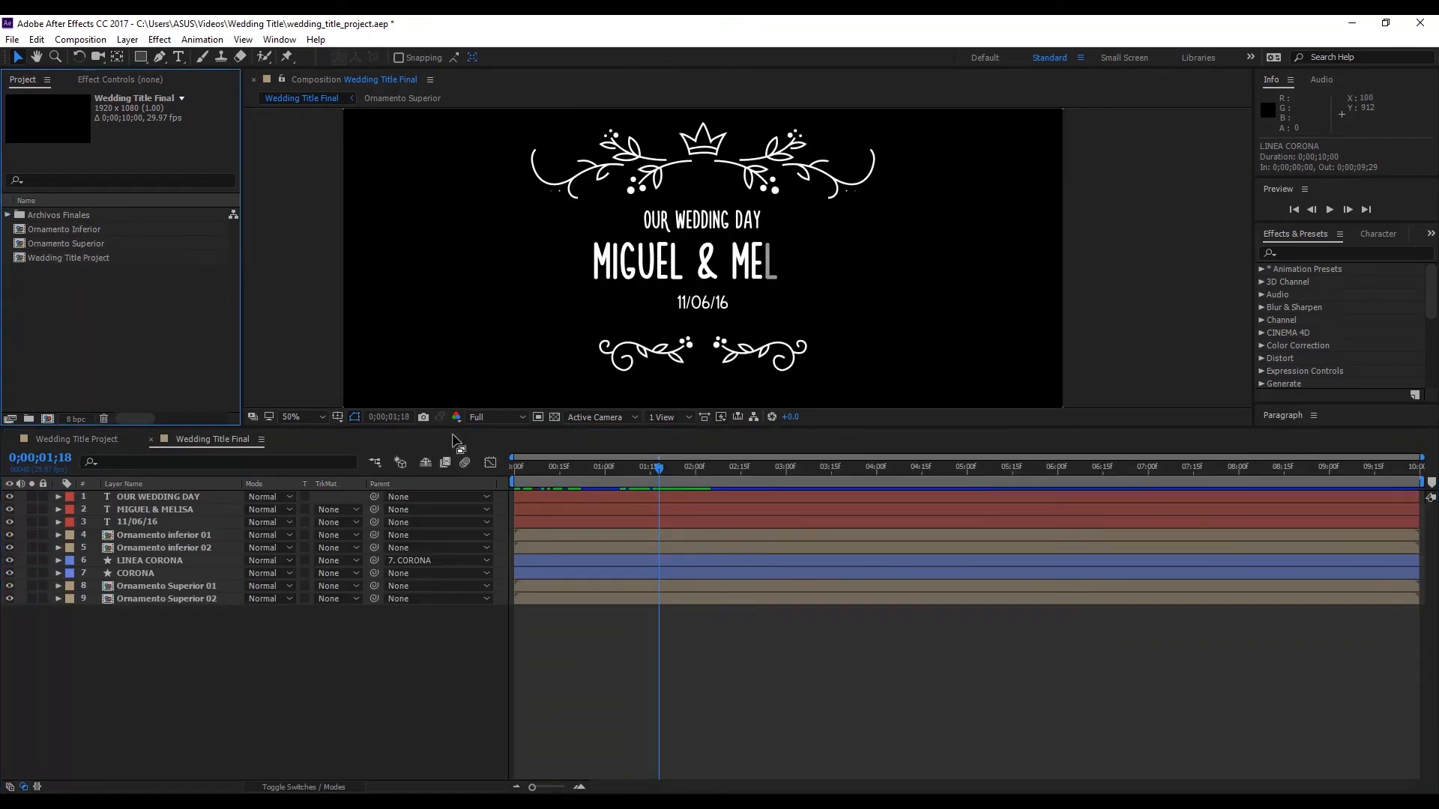